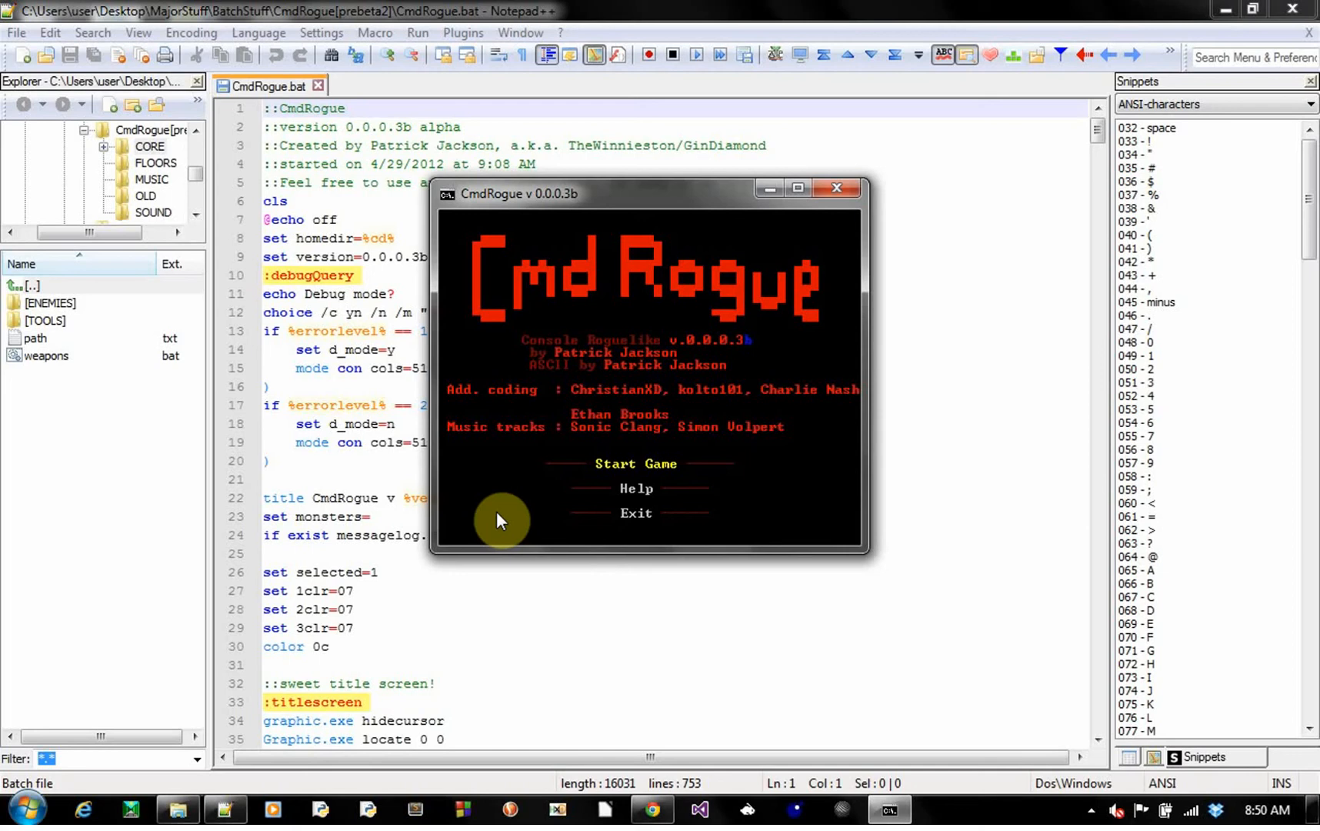
mouse_move(644, 509)
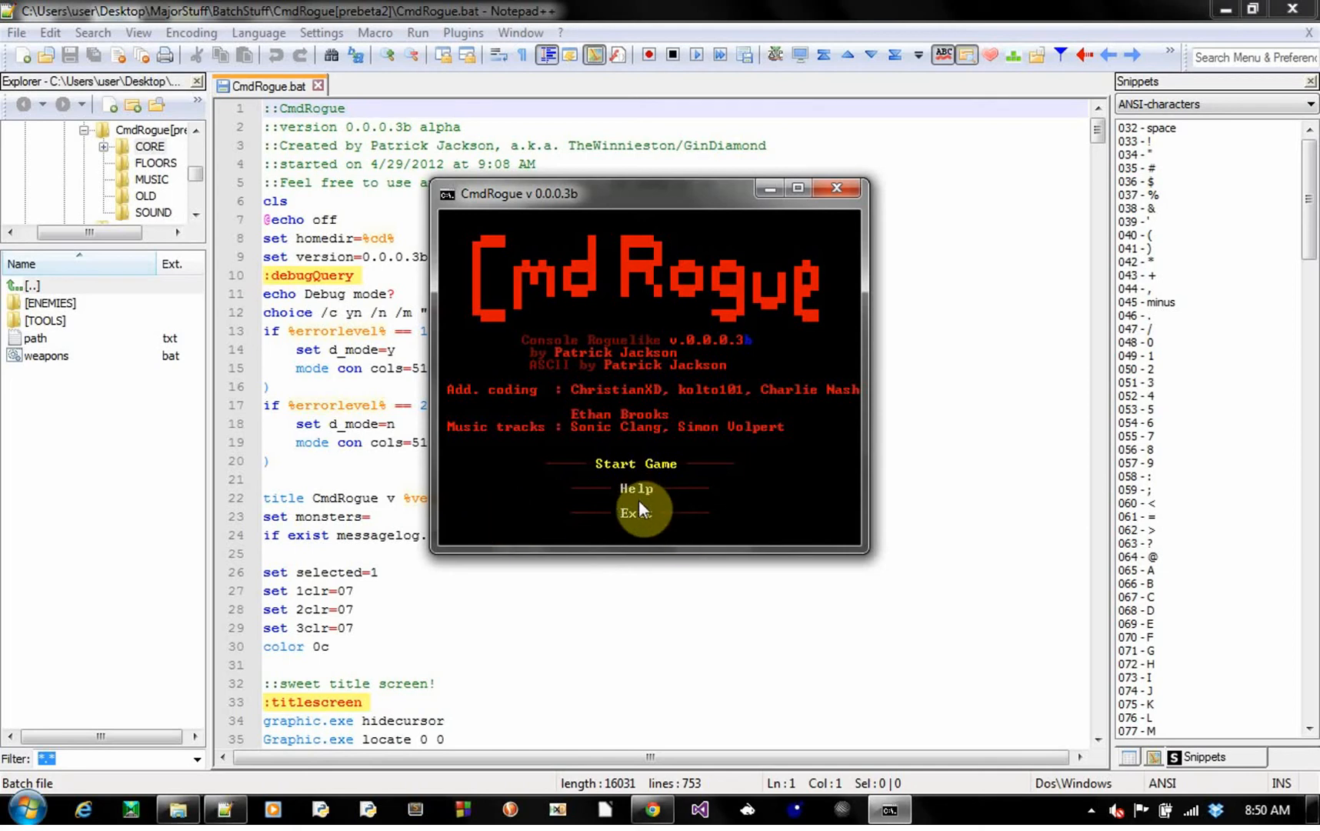
mouse_move(587, 470)
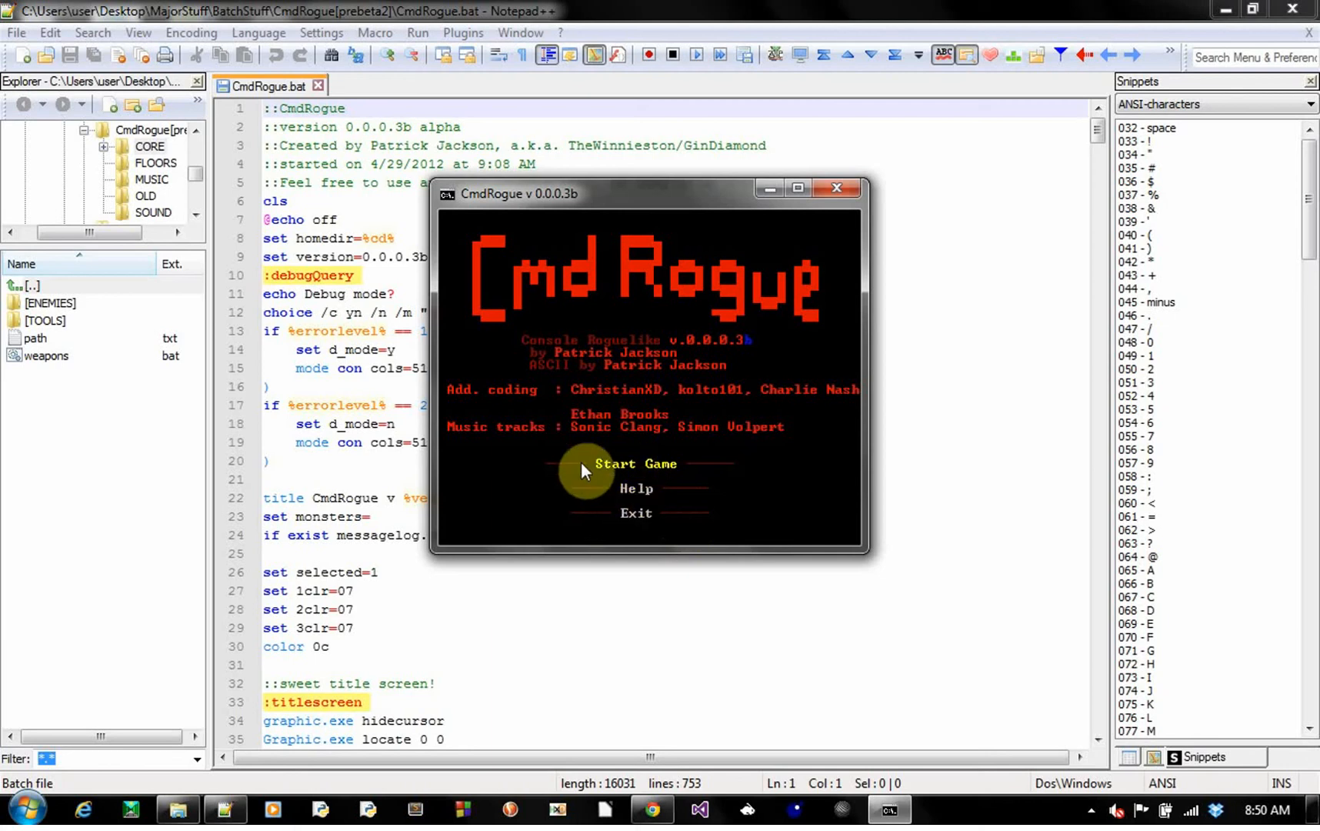
mouse_move(514, 492)
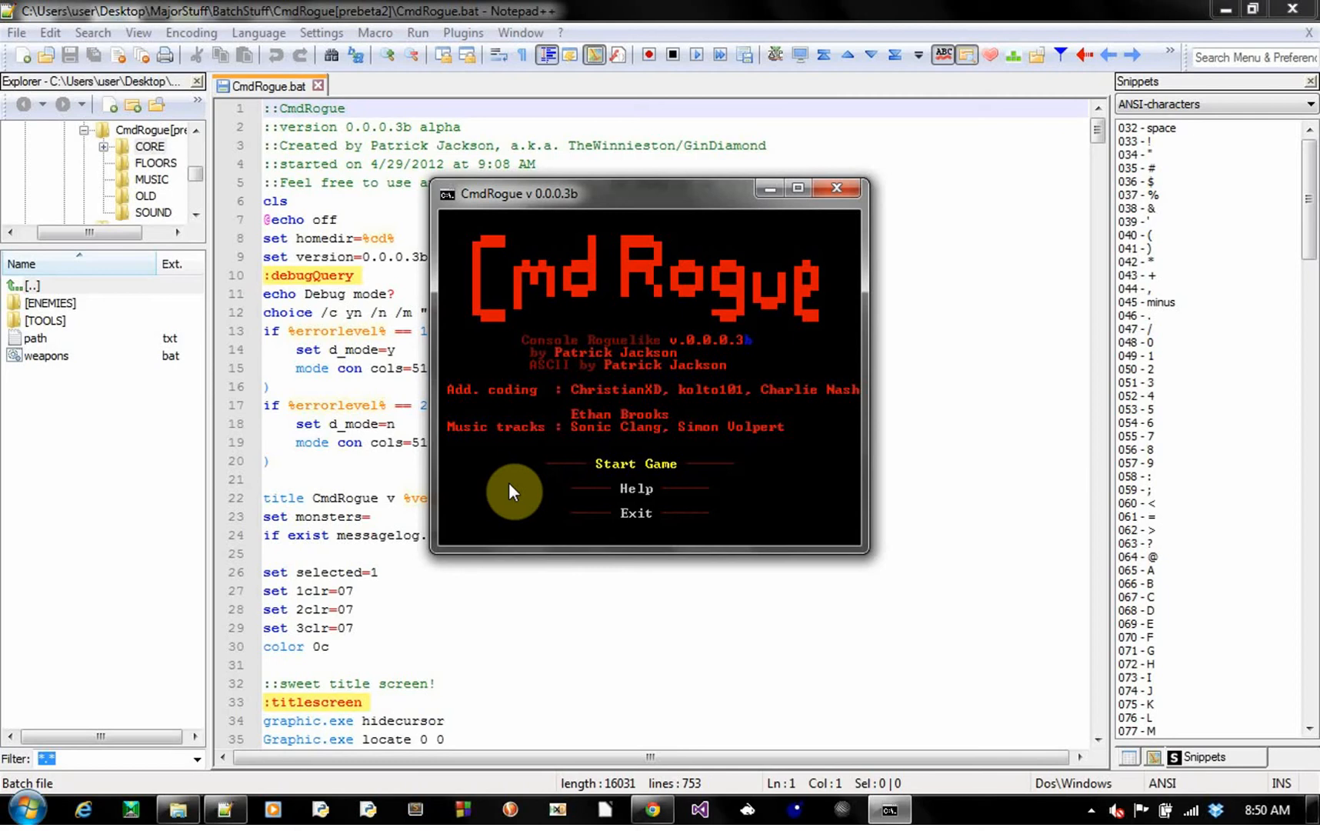
mouse_move(564, 446)
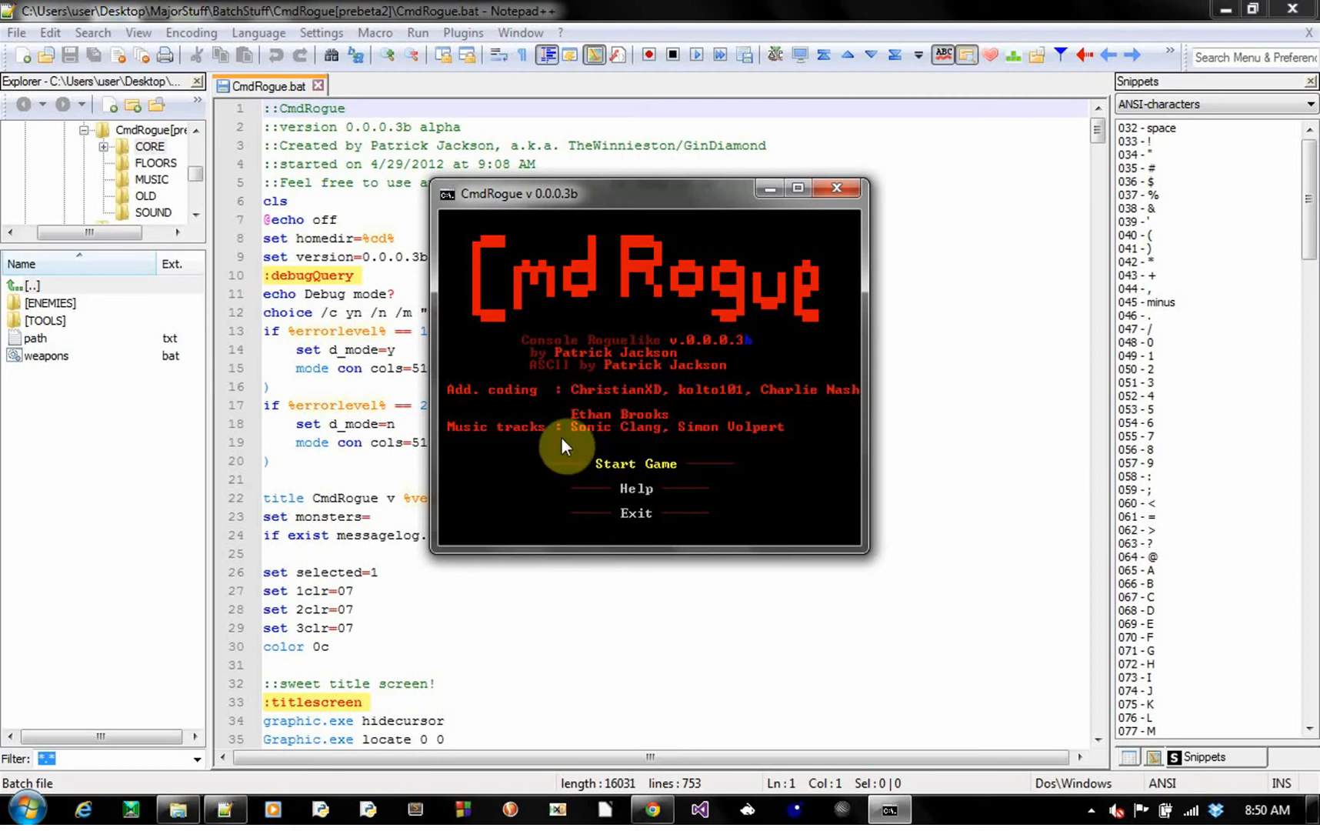
mouse_move(635, 409)
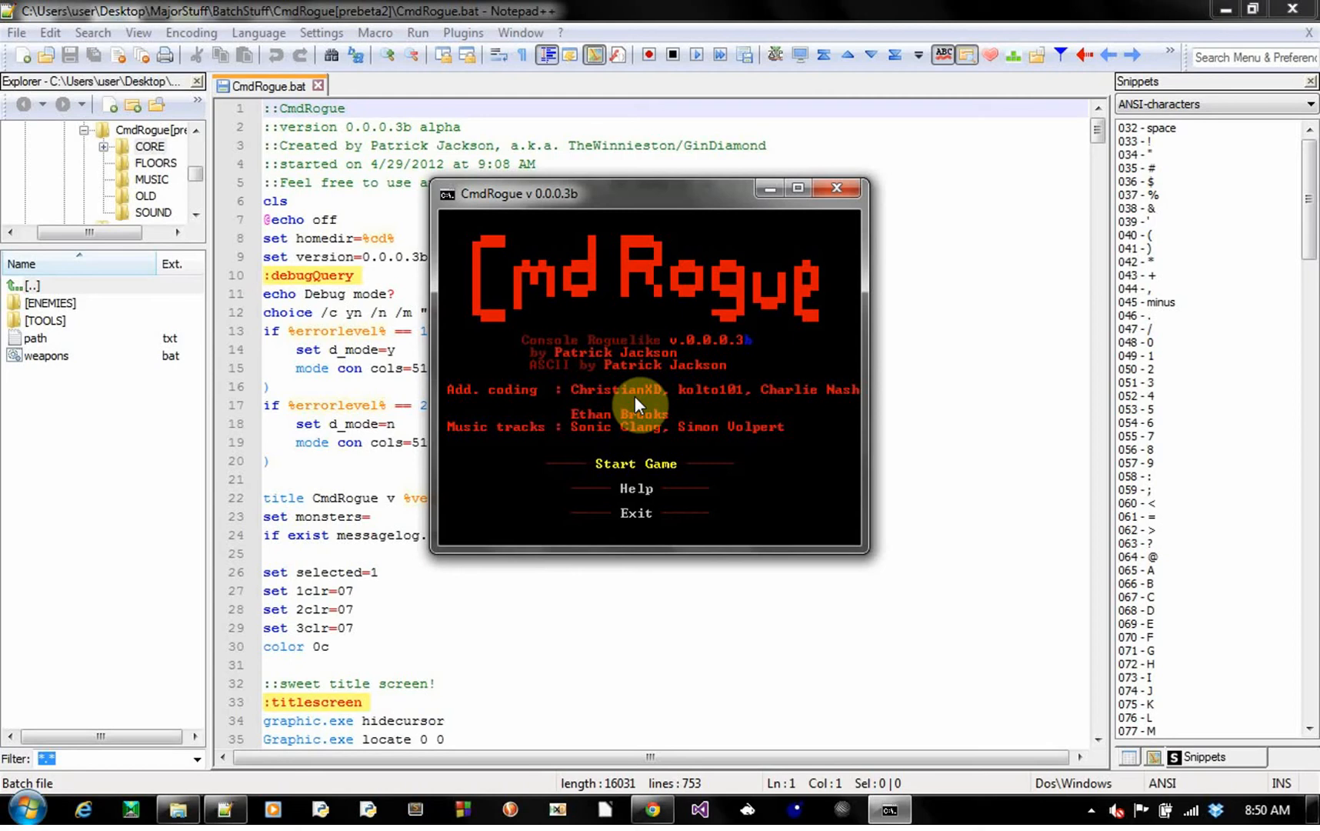
mouse_move(665, 413)
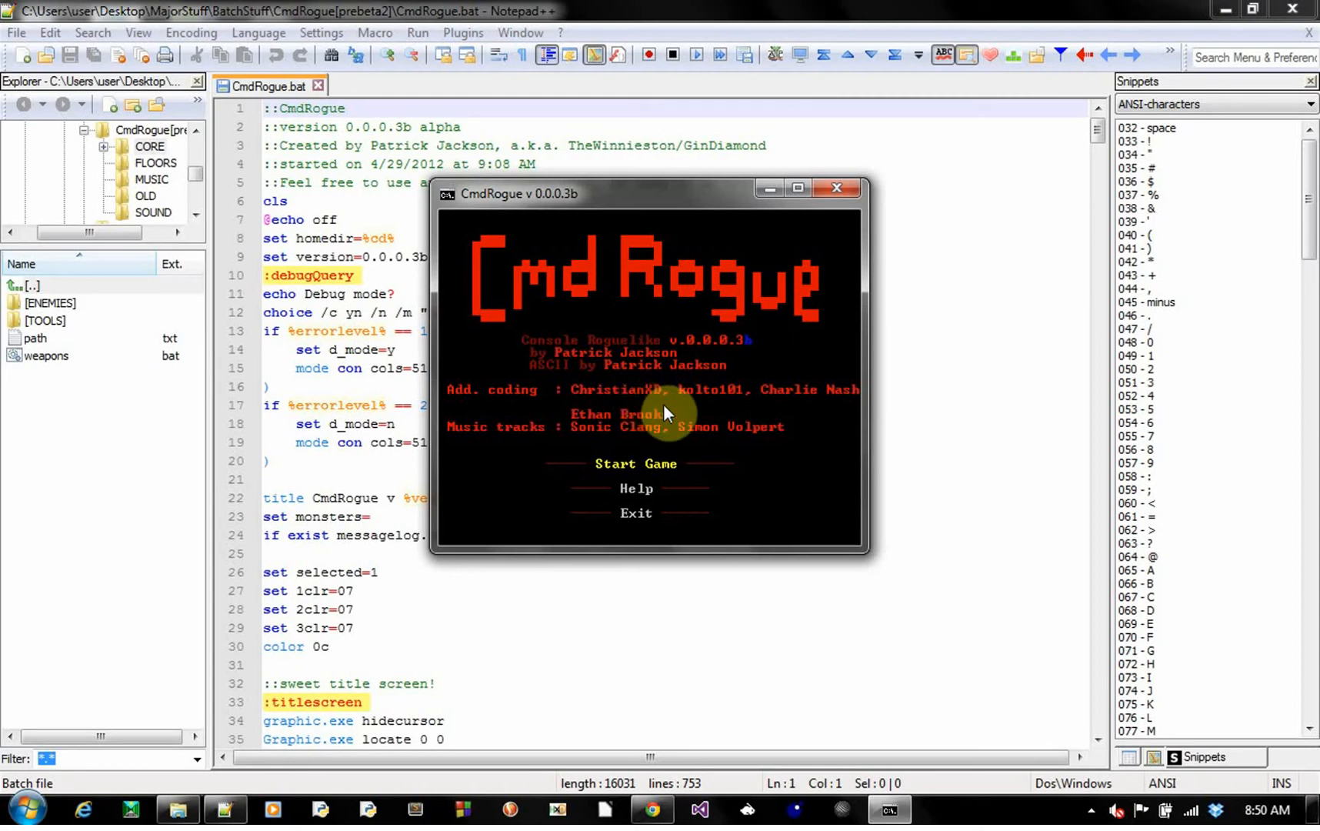
mouse_move(695, 412)
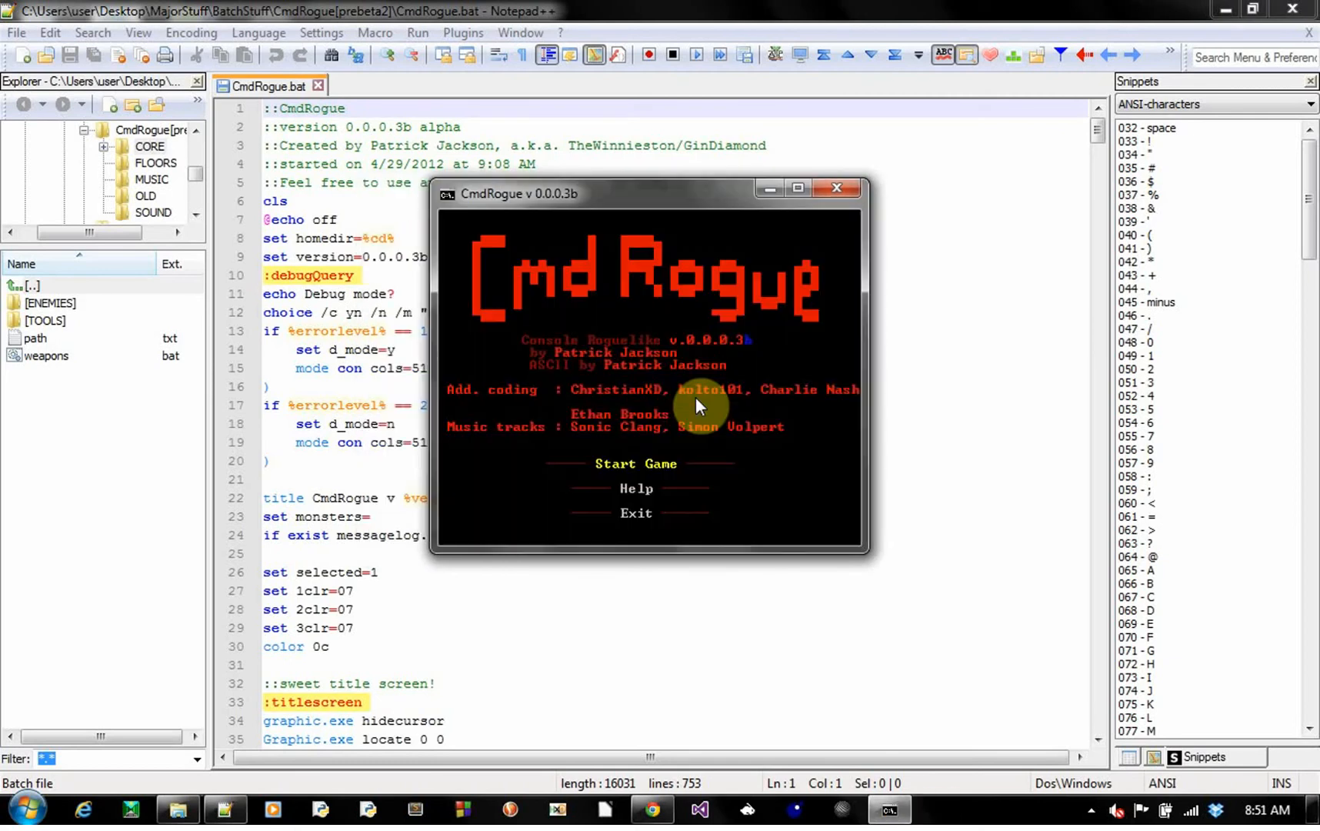
mouse_move(774, 407)
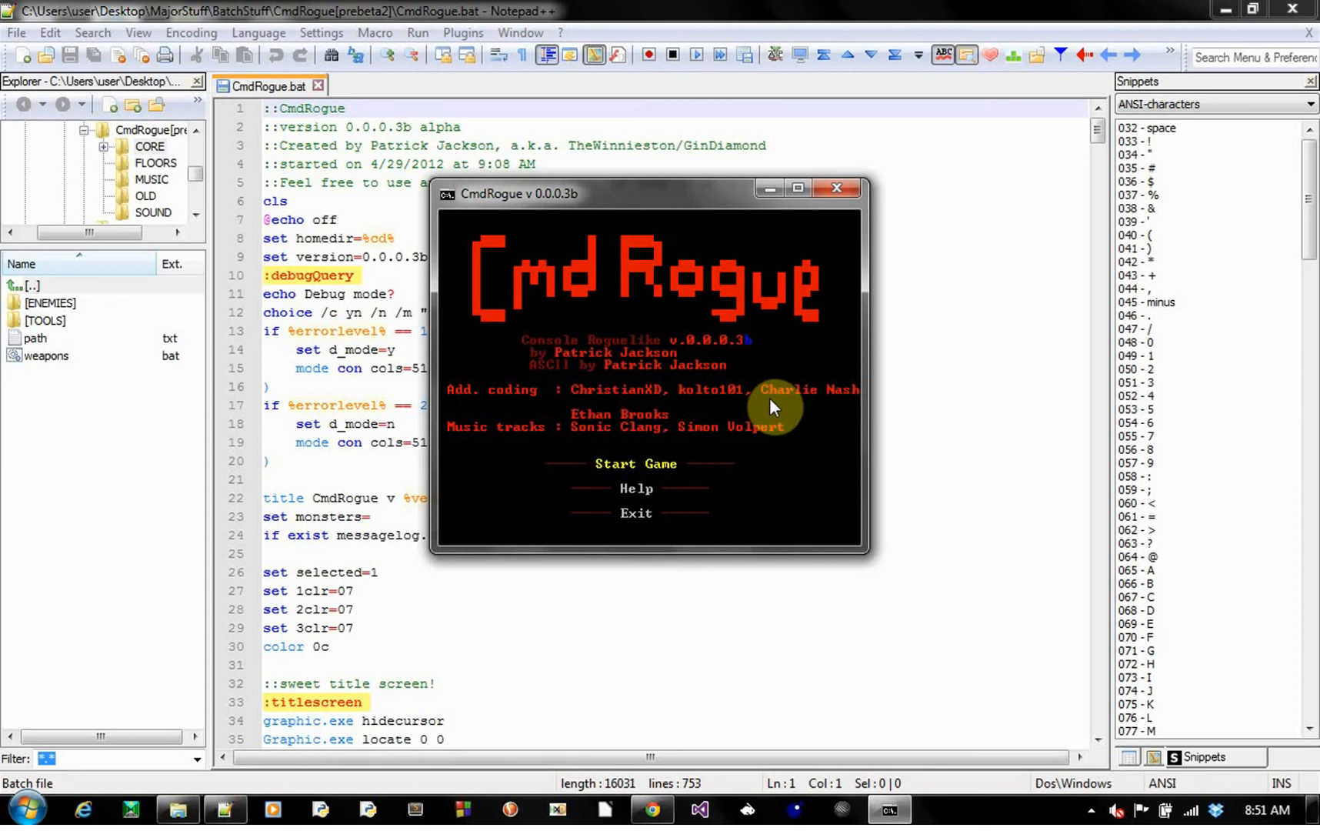
mouse_move(602, 429)
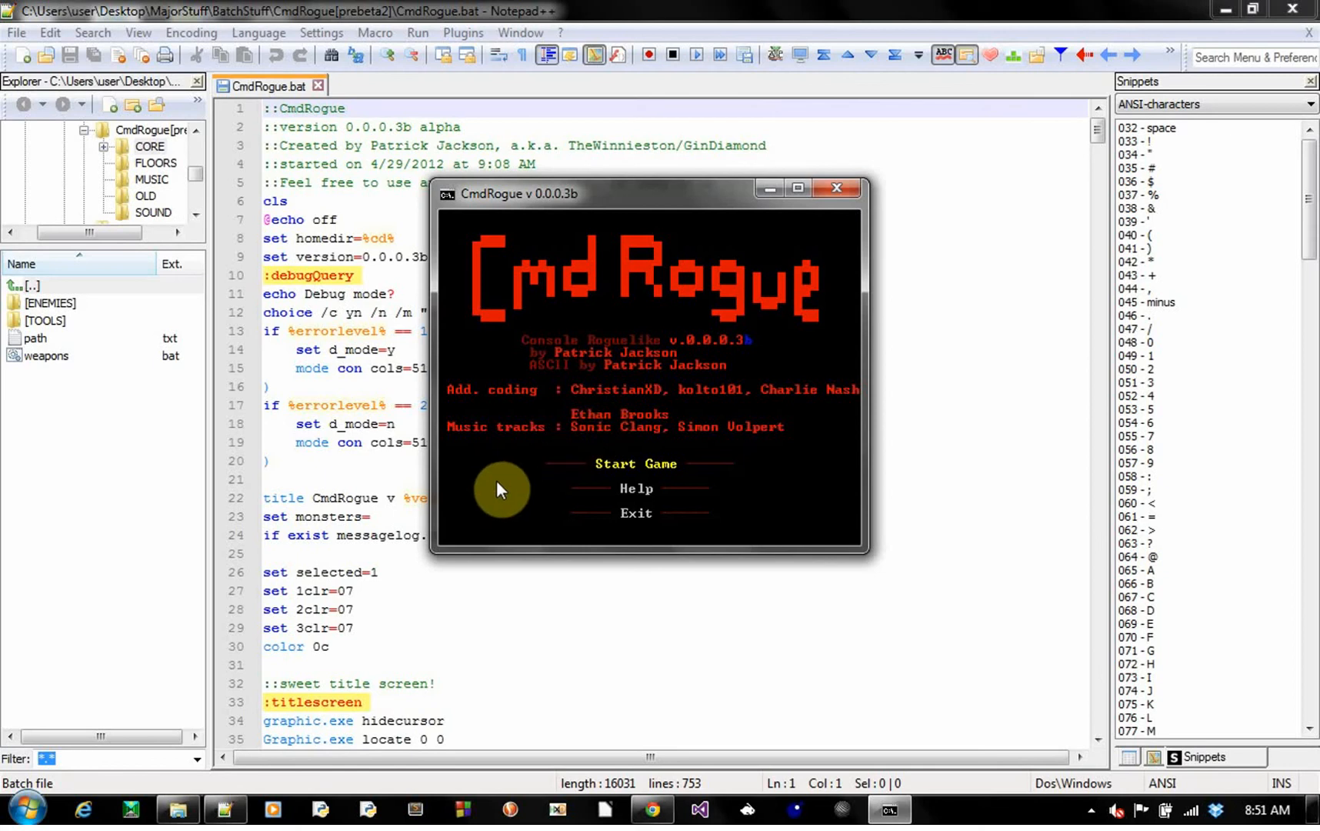
mouse_move(754, 484)
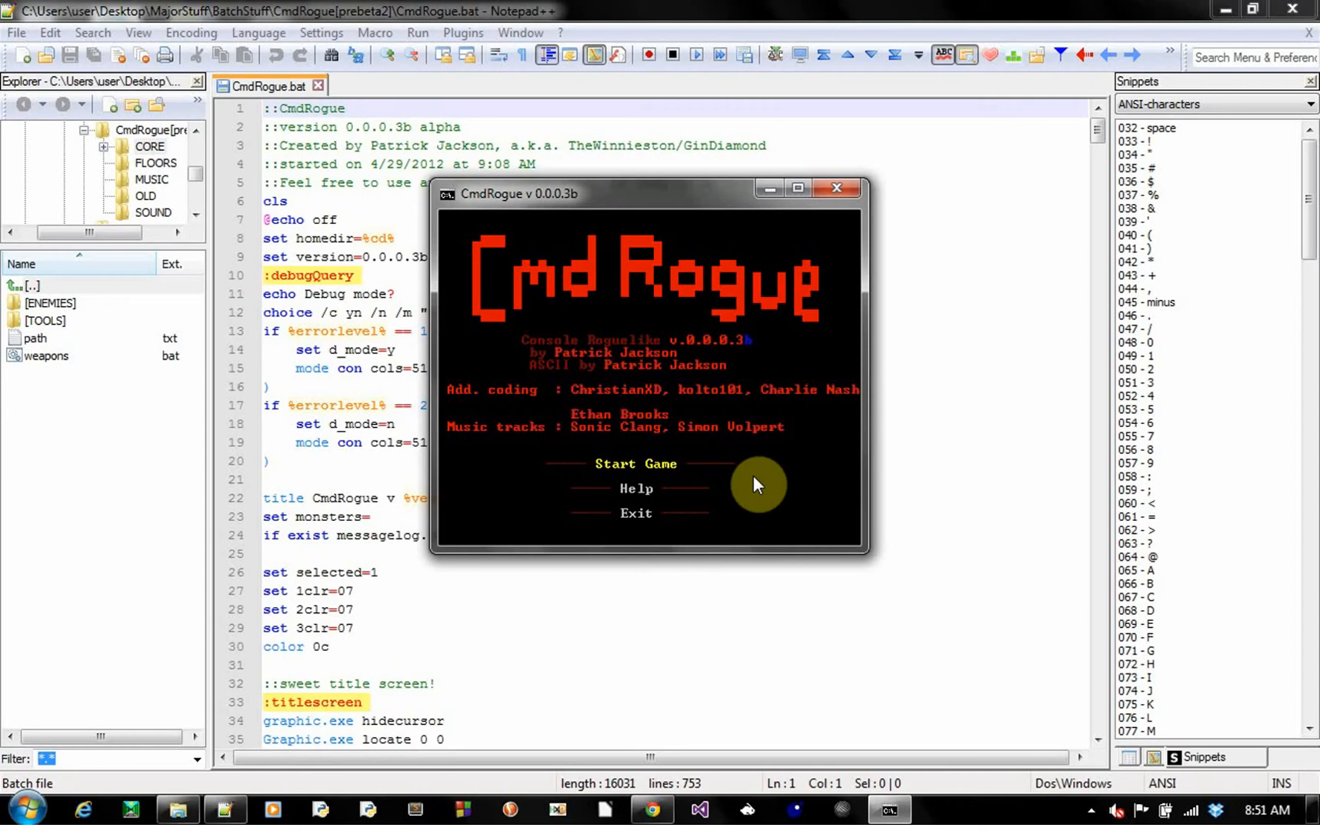
mouse_move(914, 488)
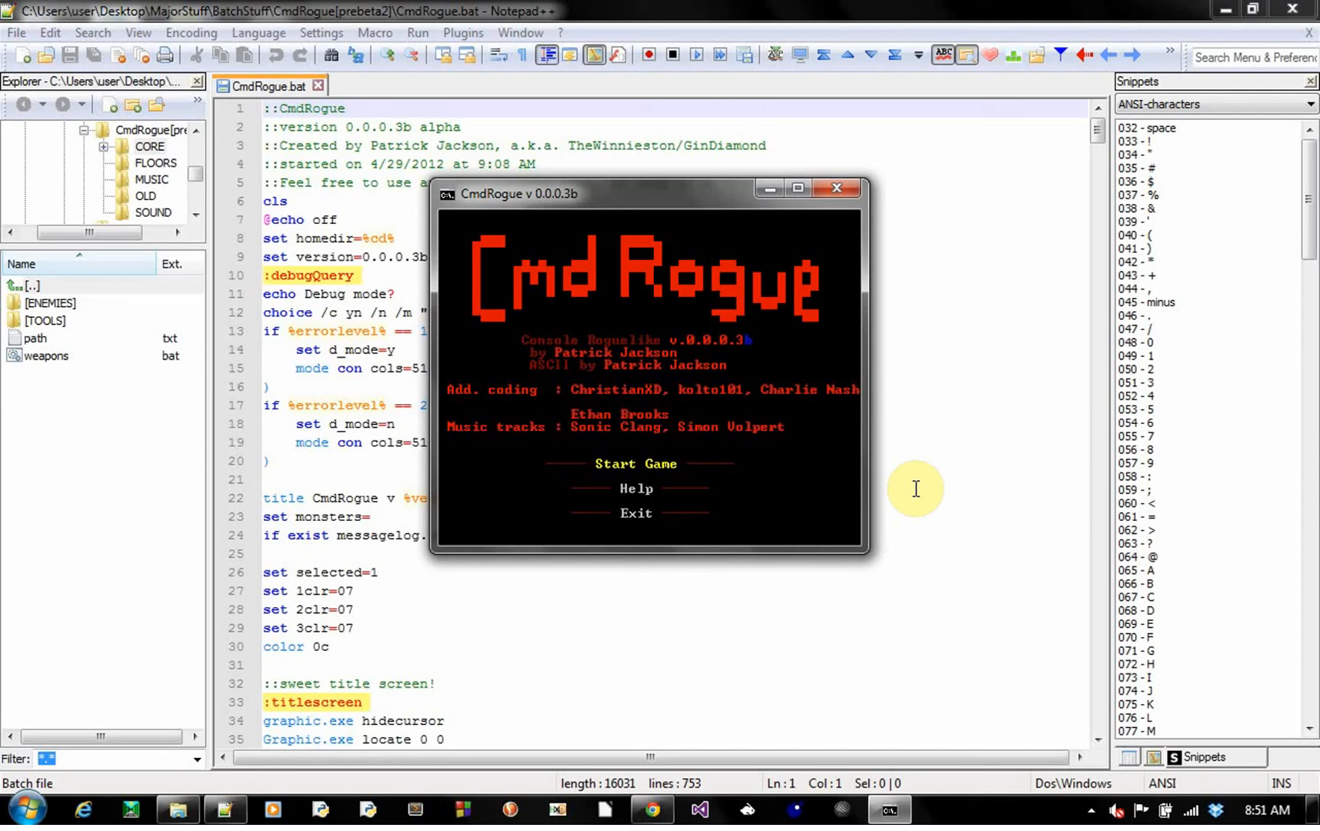
- Start a new CmdRogue game, reaching full health, bare fists and a welcome message
click(636, 463)
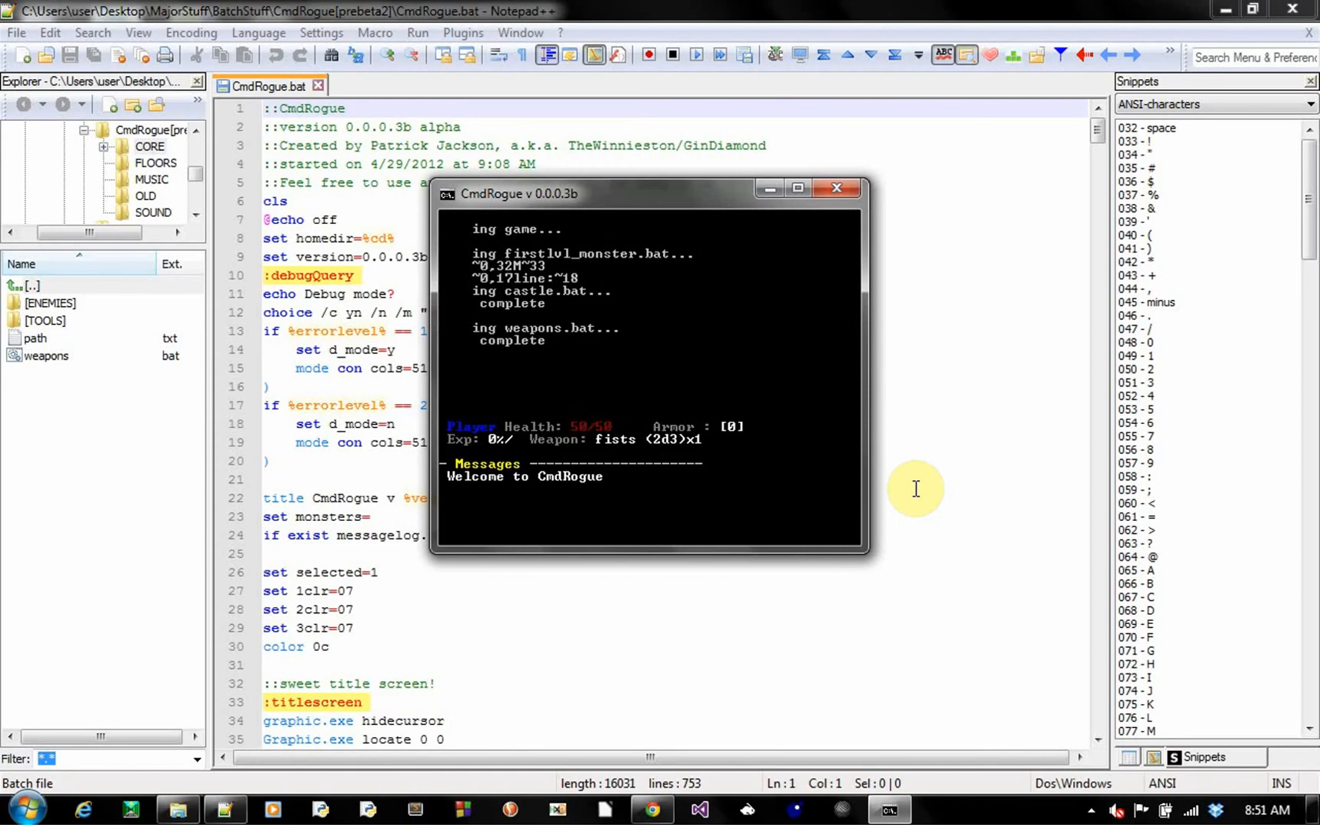
mouse_move(552, 294)
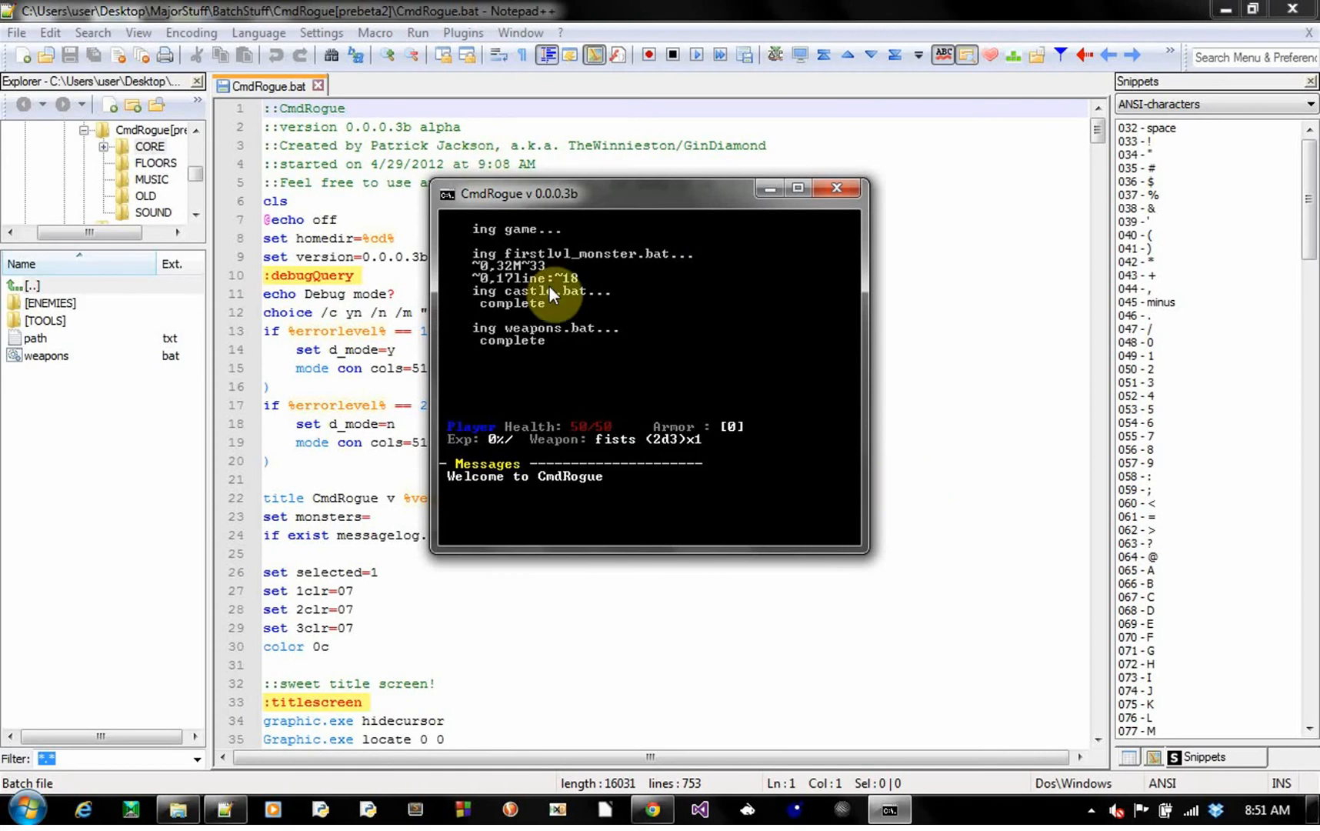
mouse_move(577, 313)
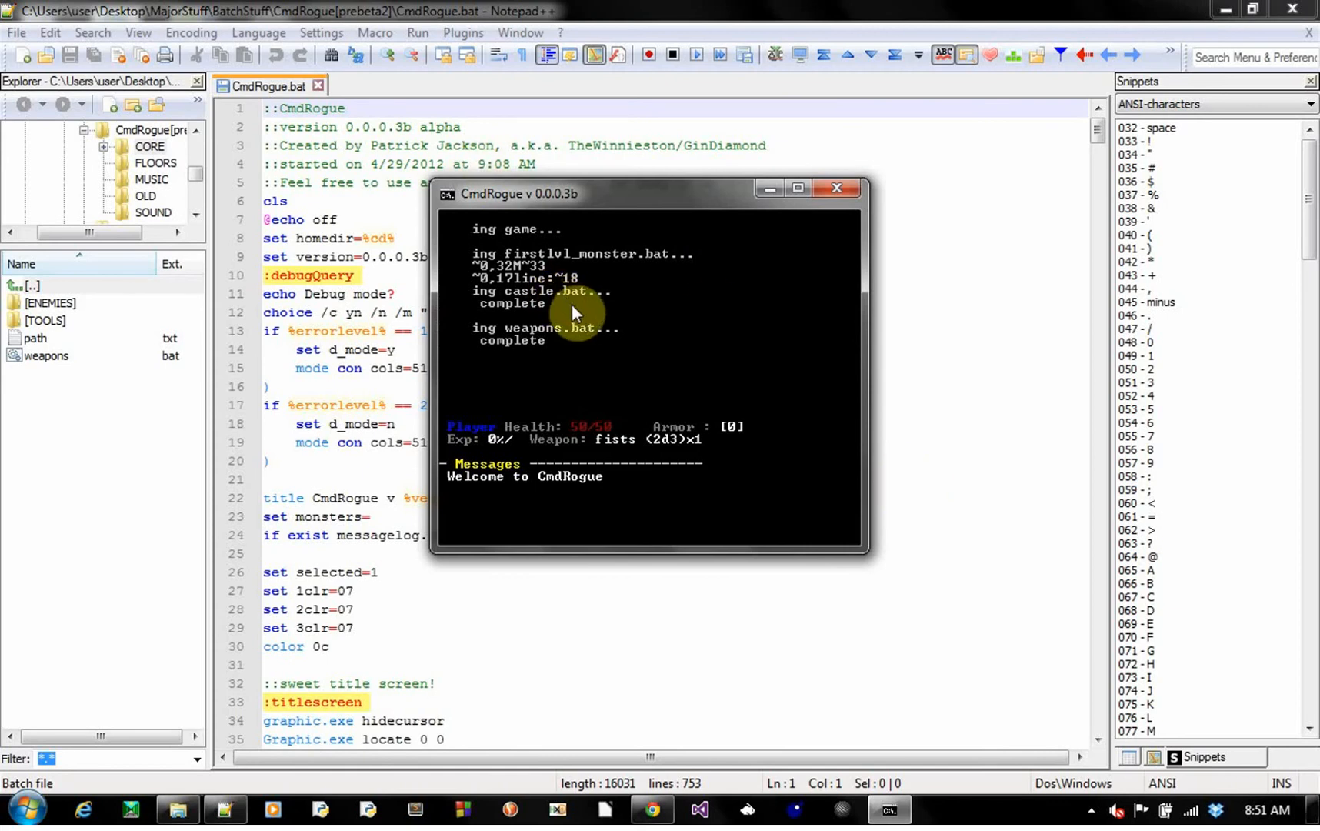
mouse_move(590, 330)
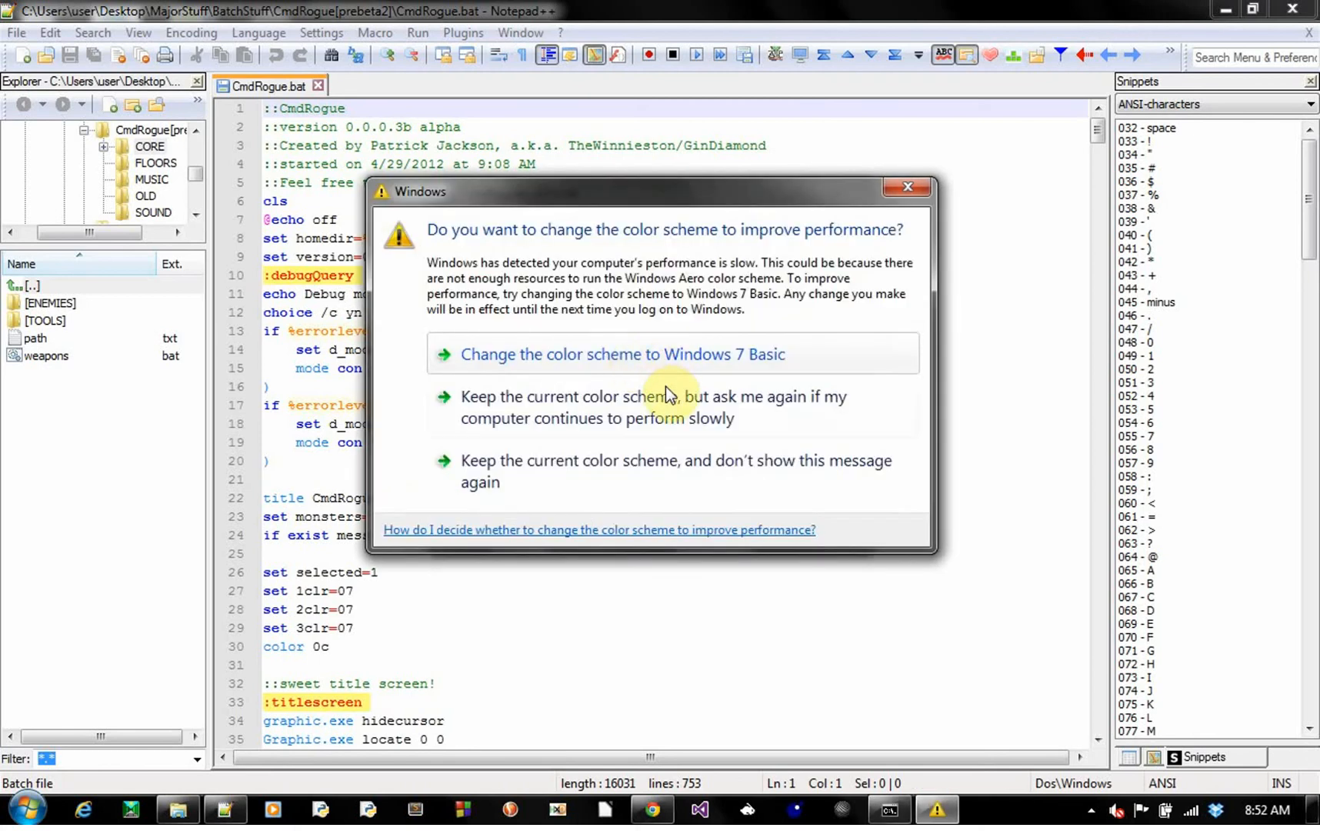
mouse_move(666, 408)
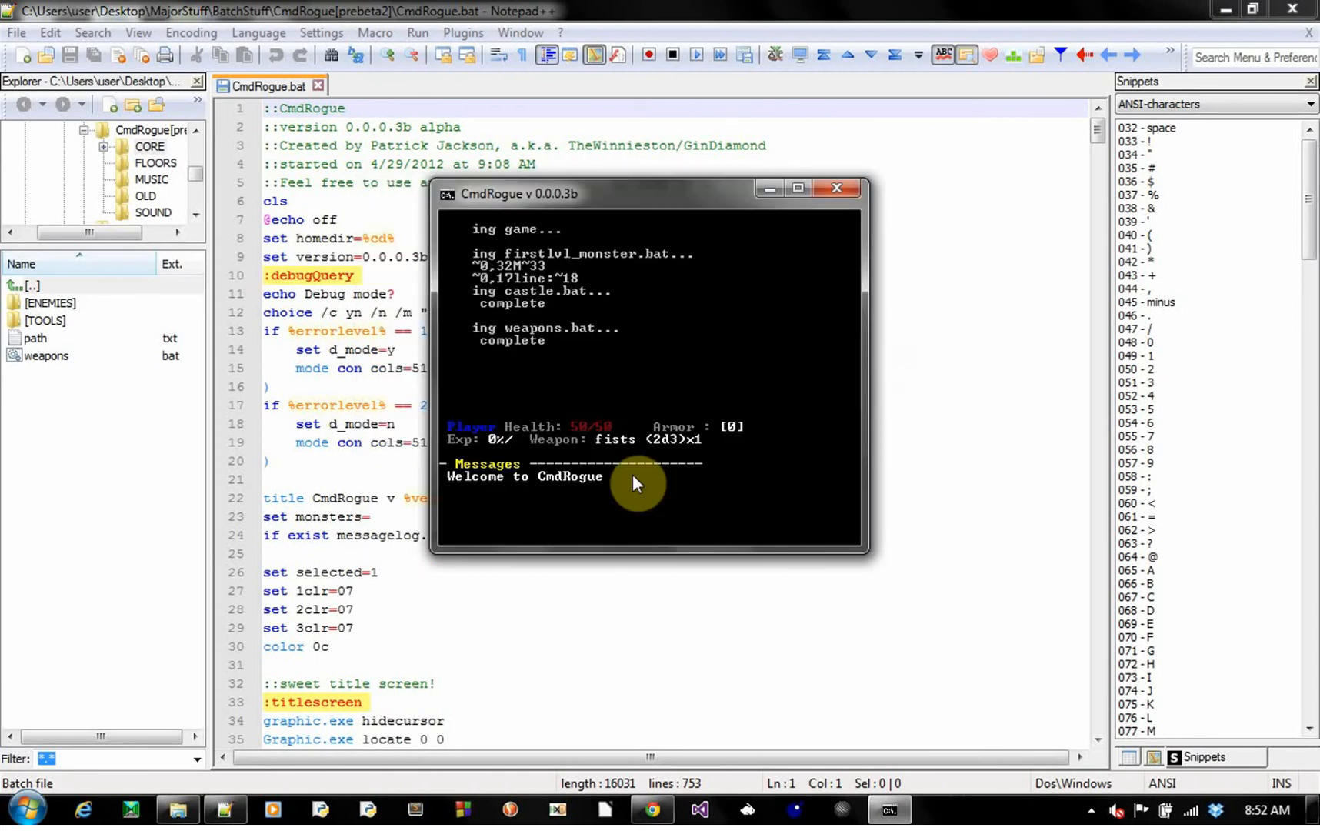
mouse_move(567, 355)
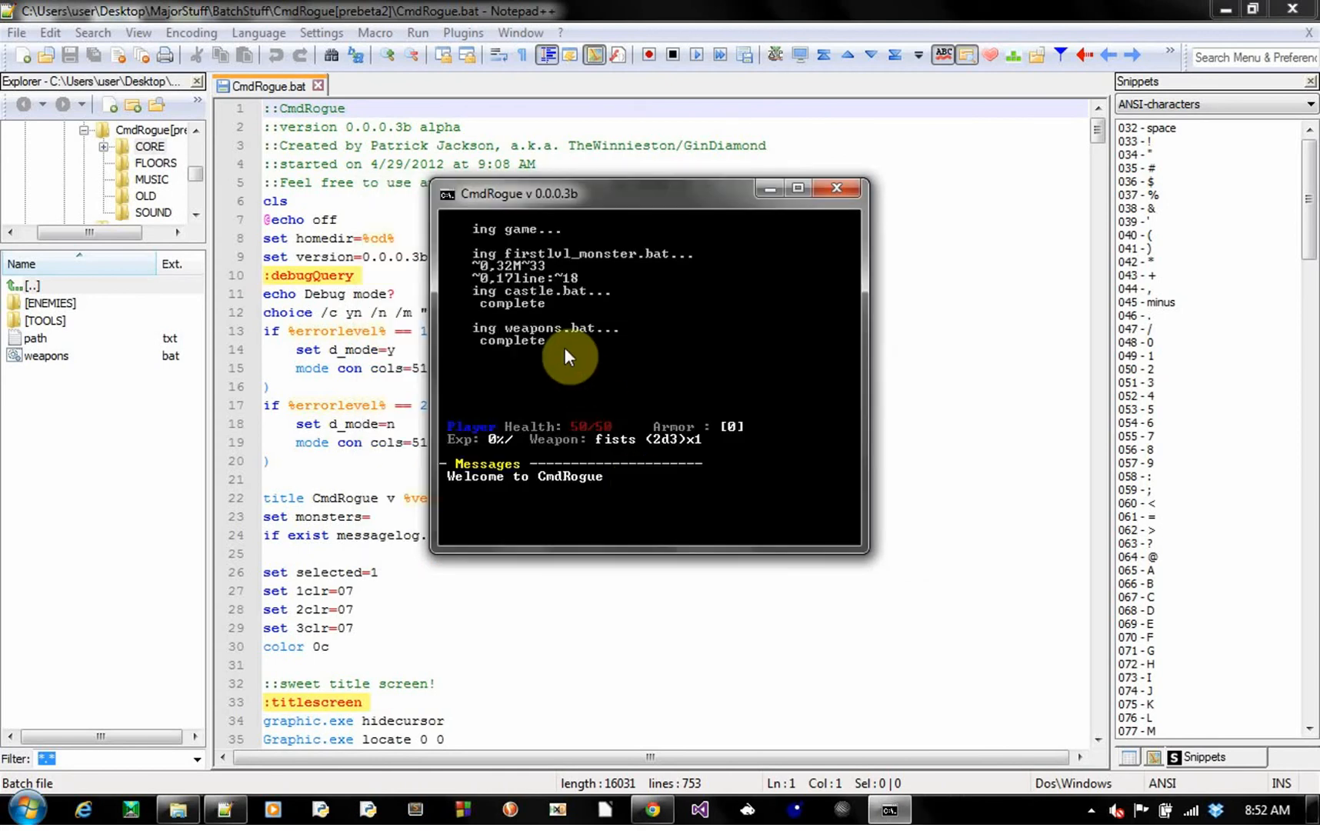
mouse_move(546, 413)
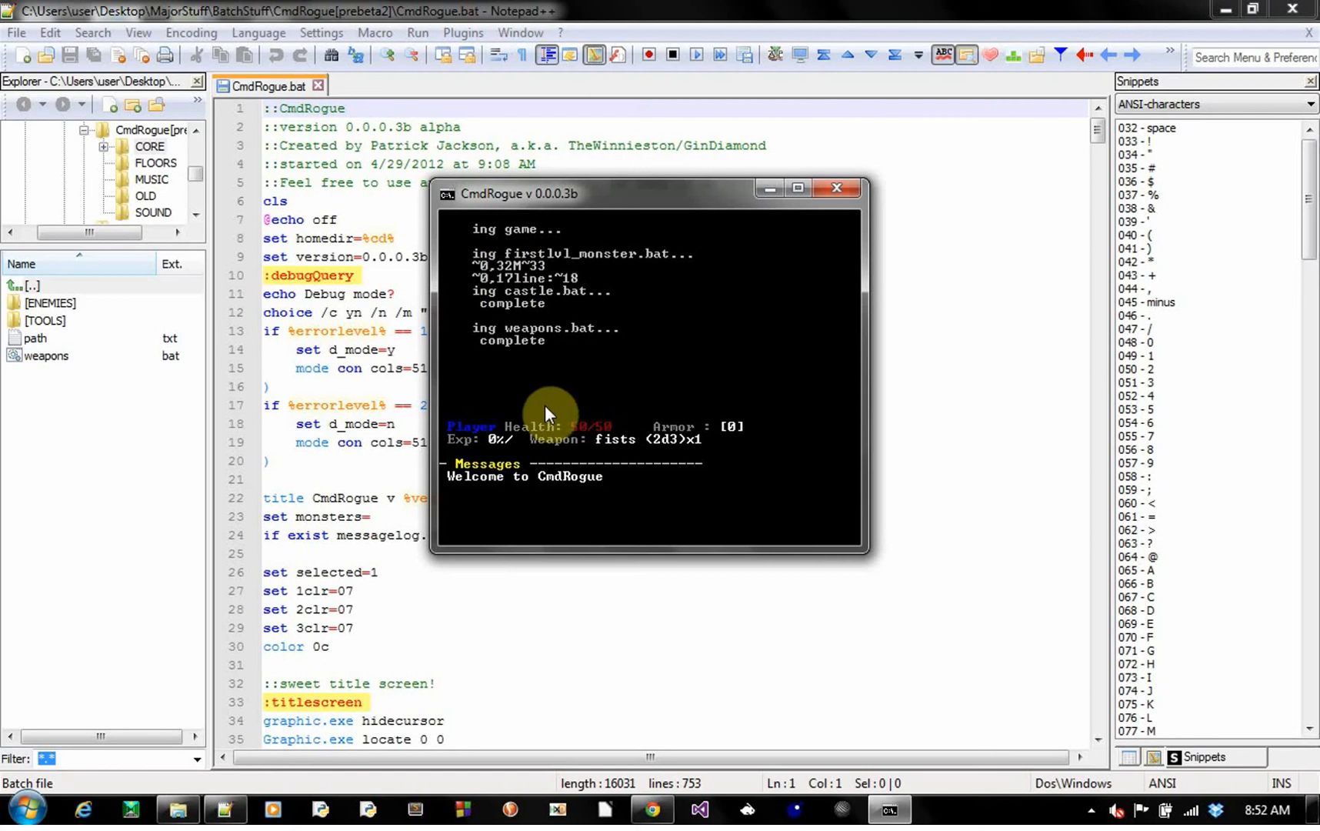
mouse_move(530, 337)
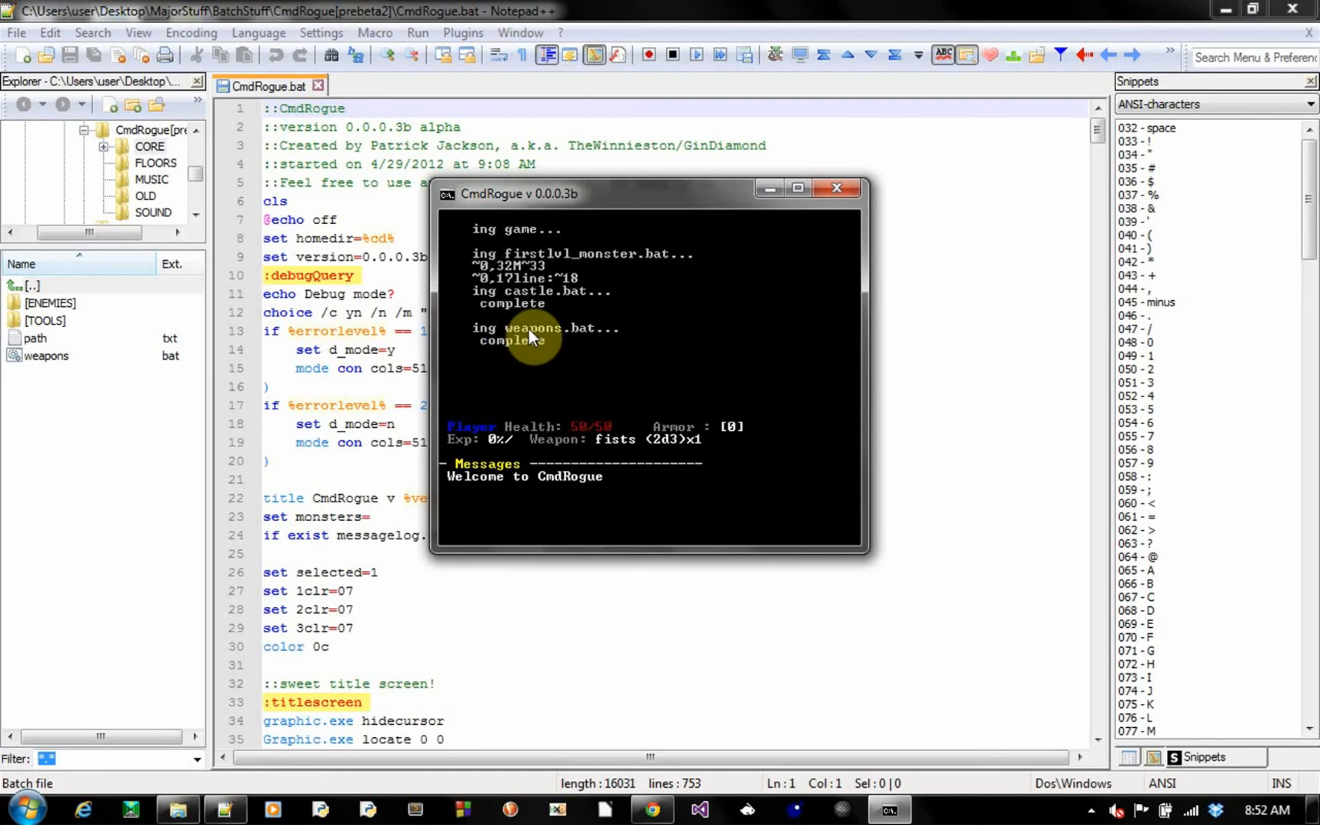
mouse_move(533, 313)
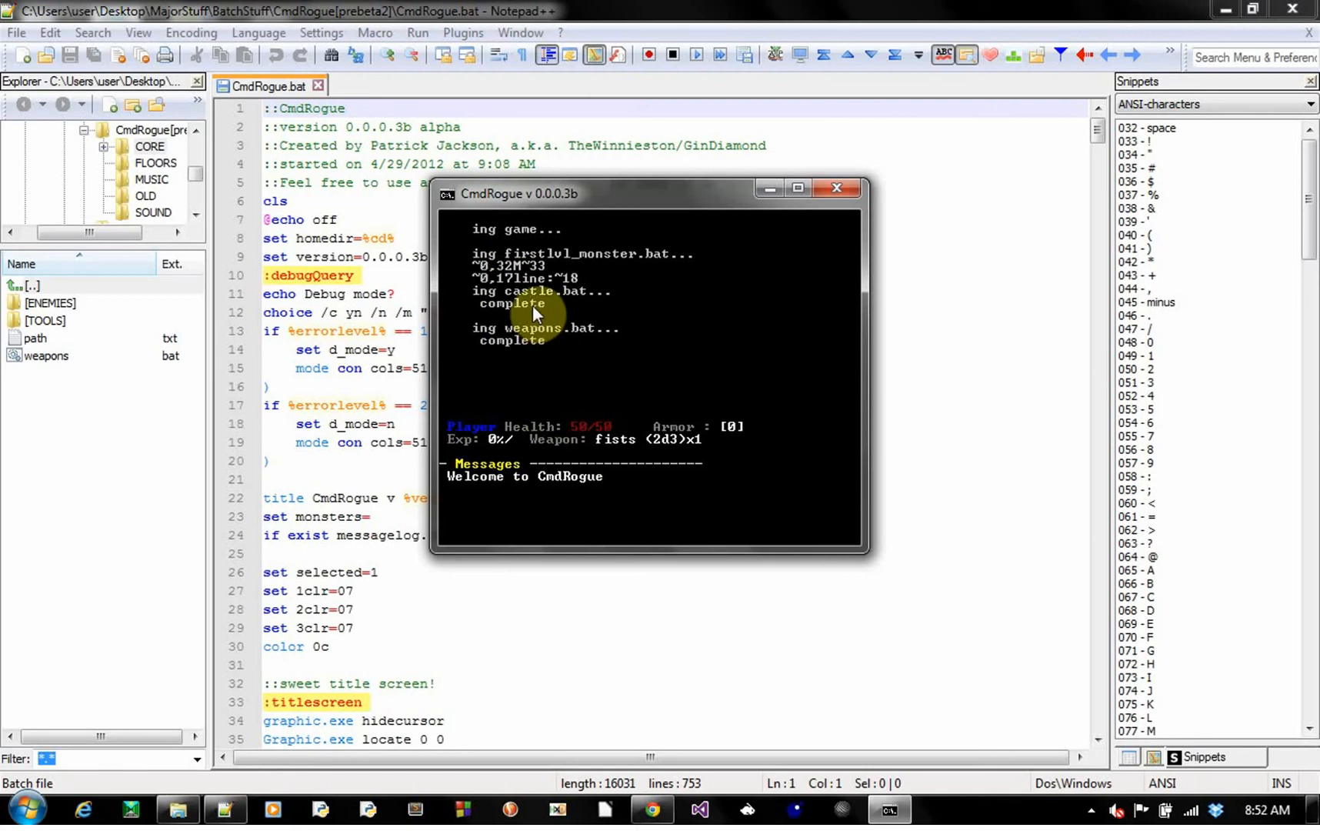
mouse_move(539, 481)
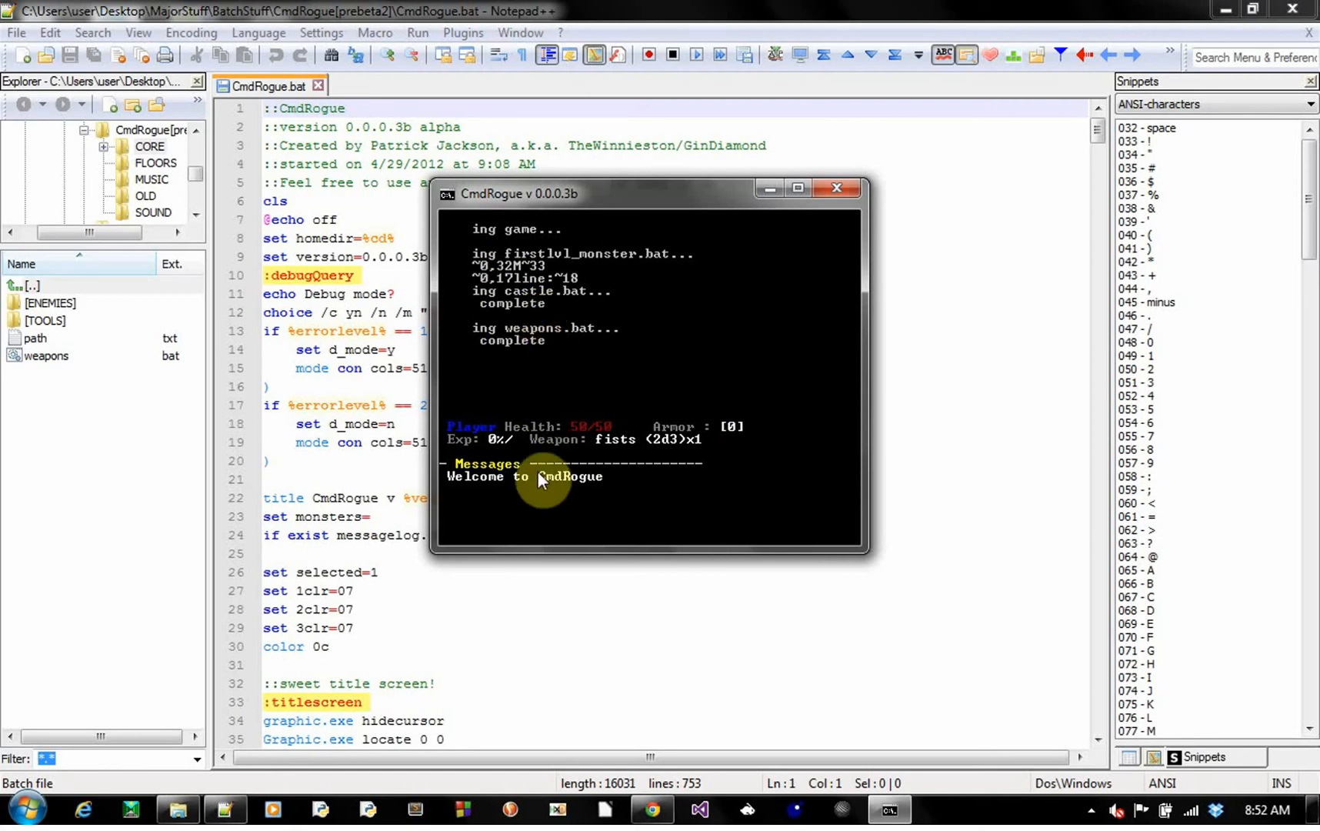
mouse_move(598, 482)
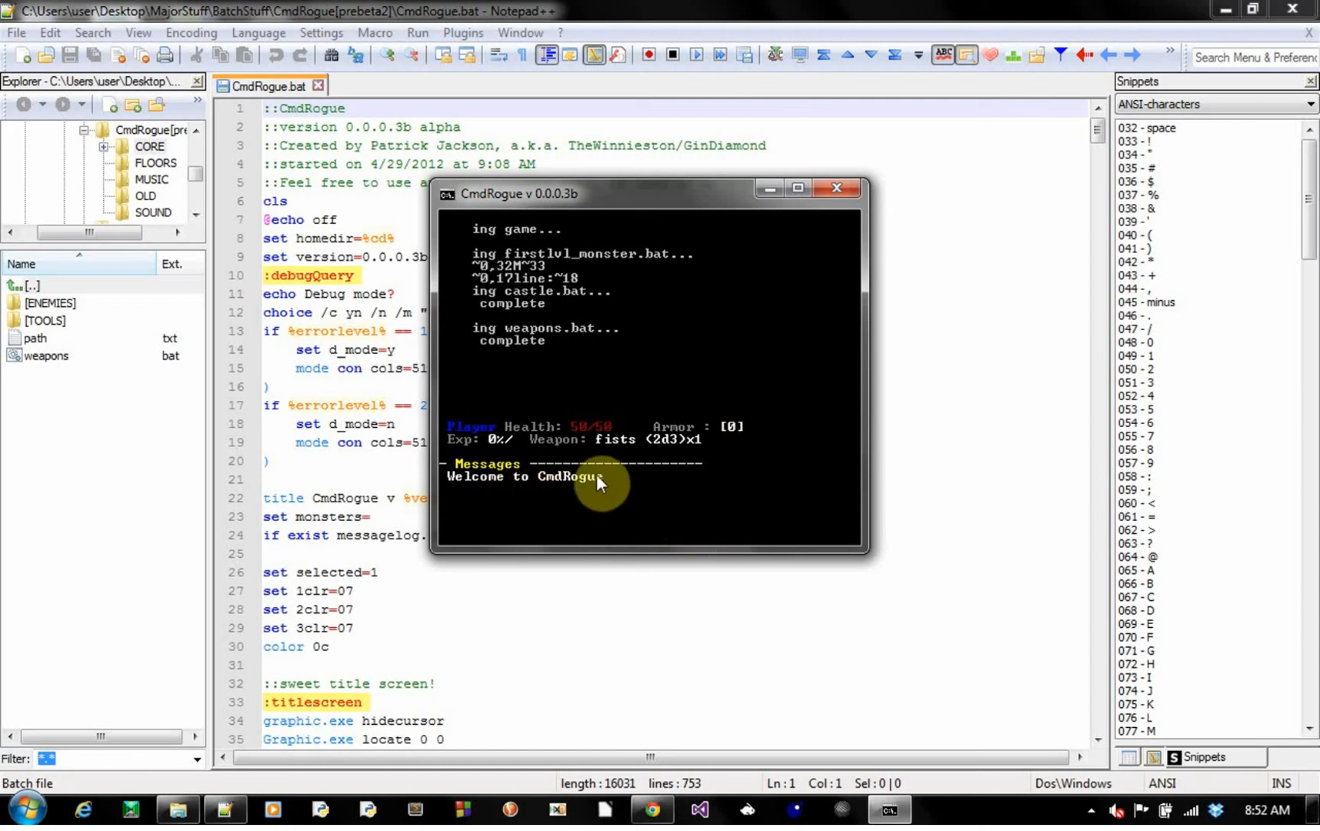
mouse_move(608, 502)
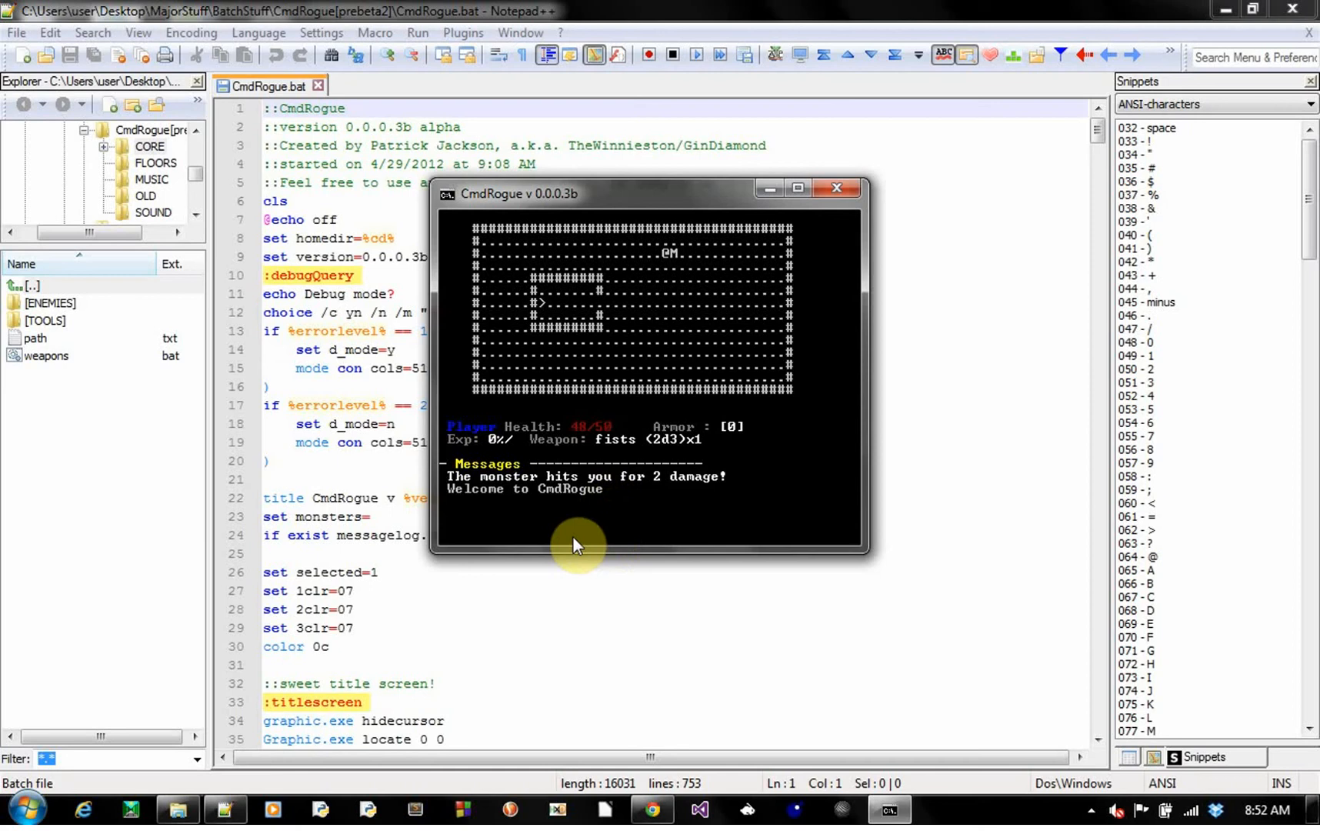
mouse_move(619, 427)
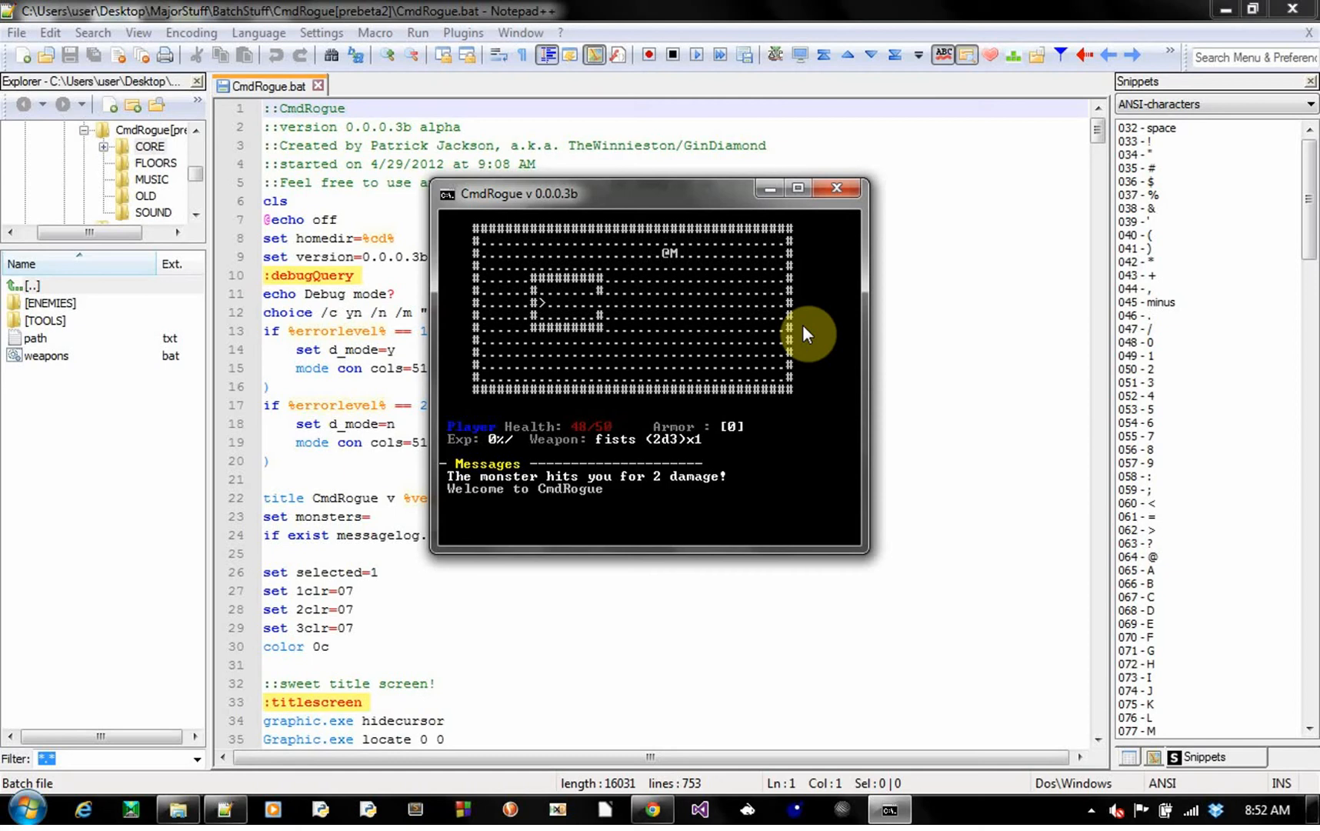
mouse_move(833, 328)
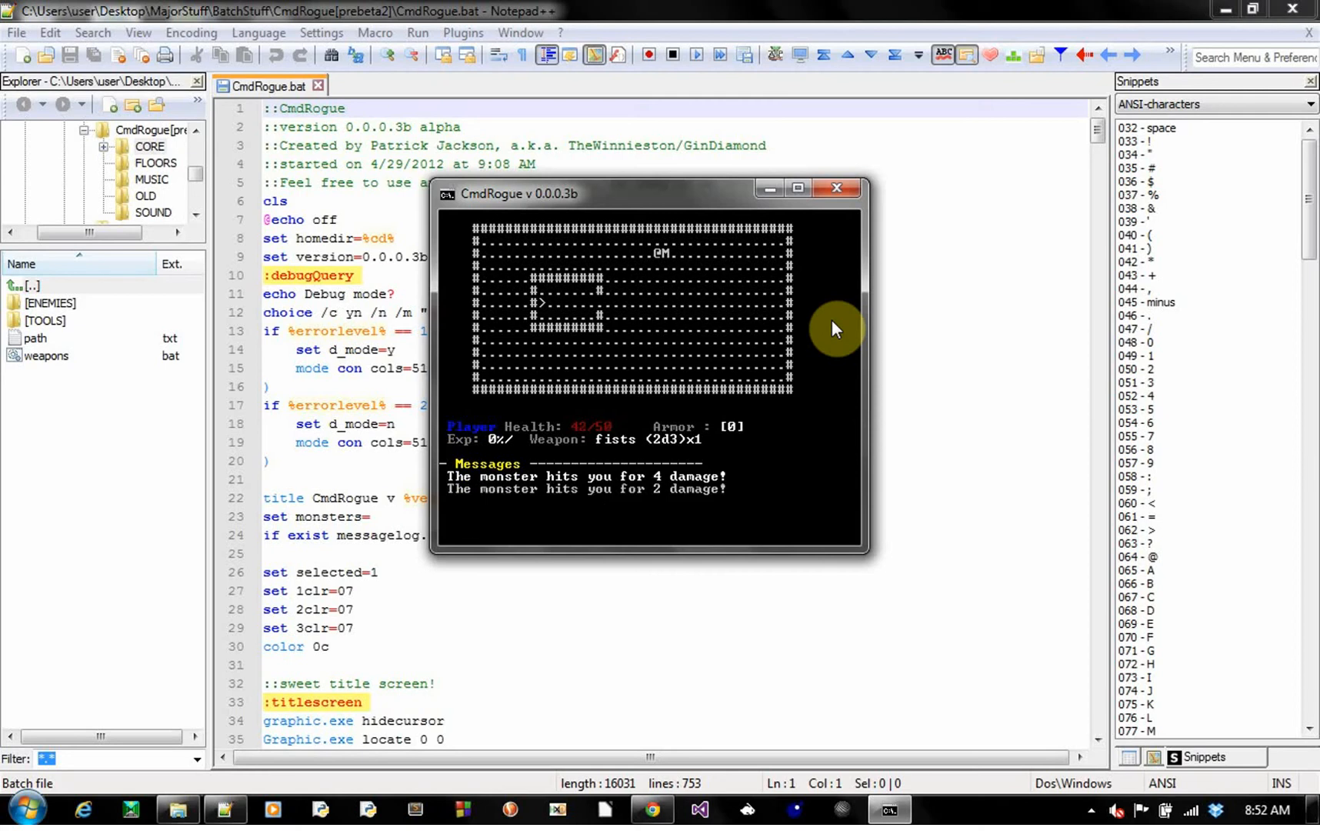
mouse_move(653, 518)
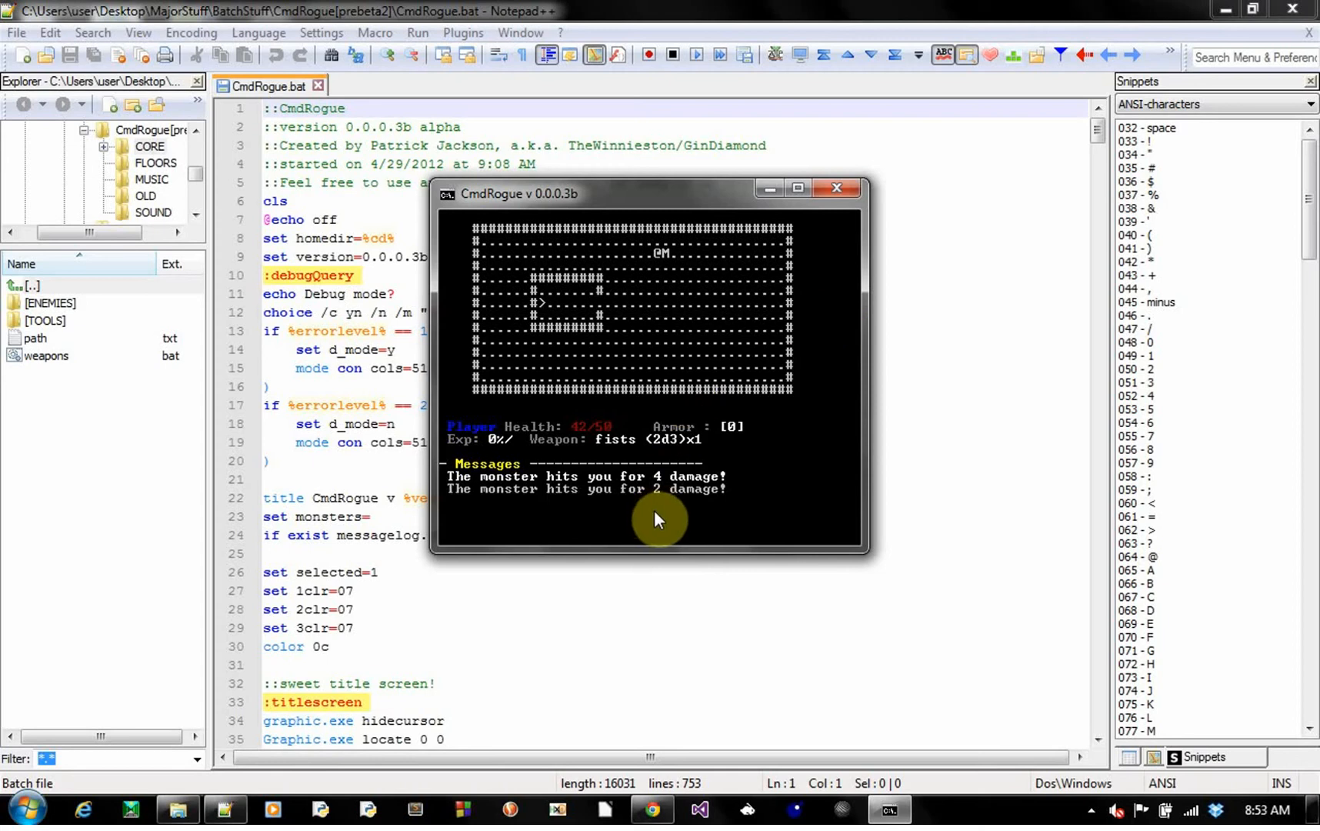
mouse_move(660, 258)
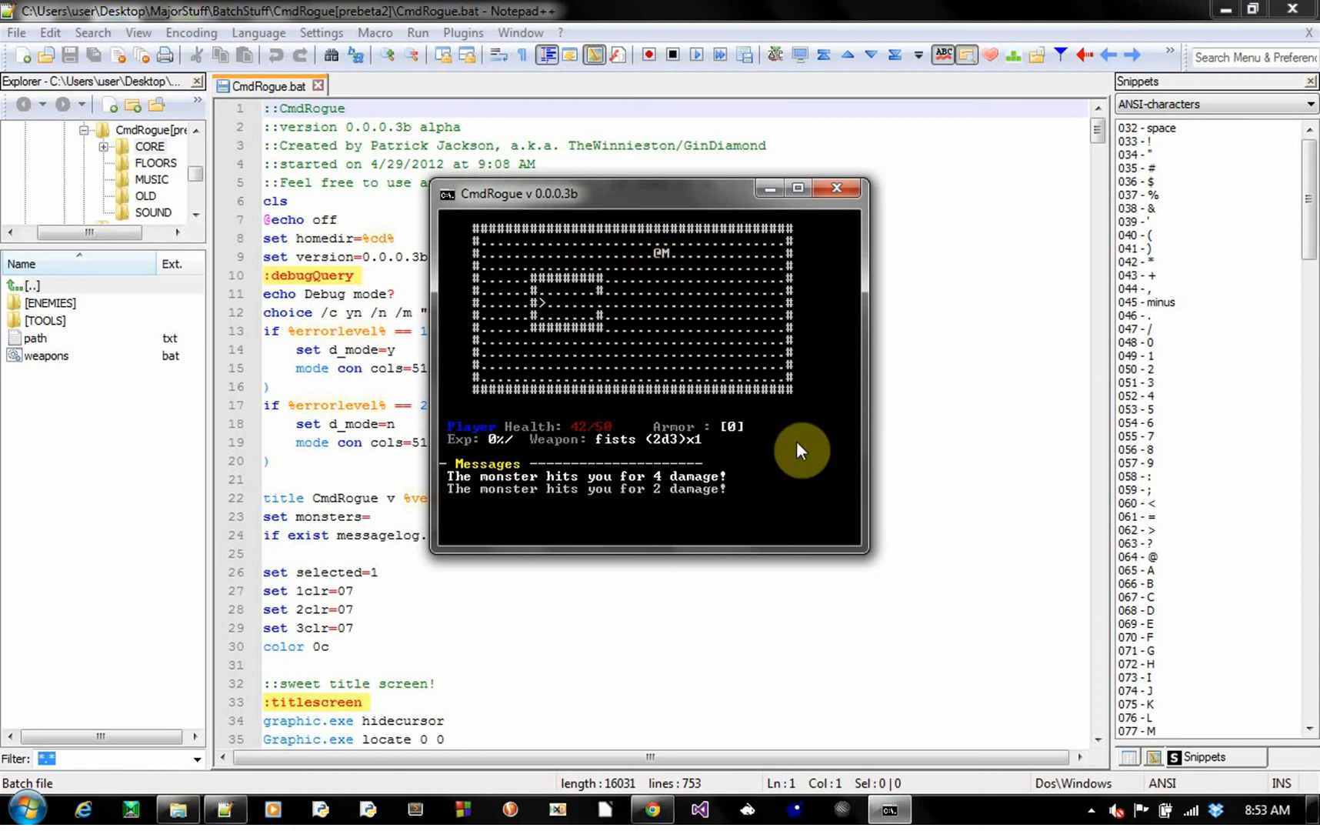
mouse_move(804, 457)
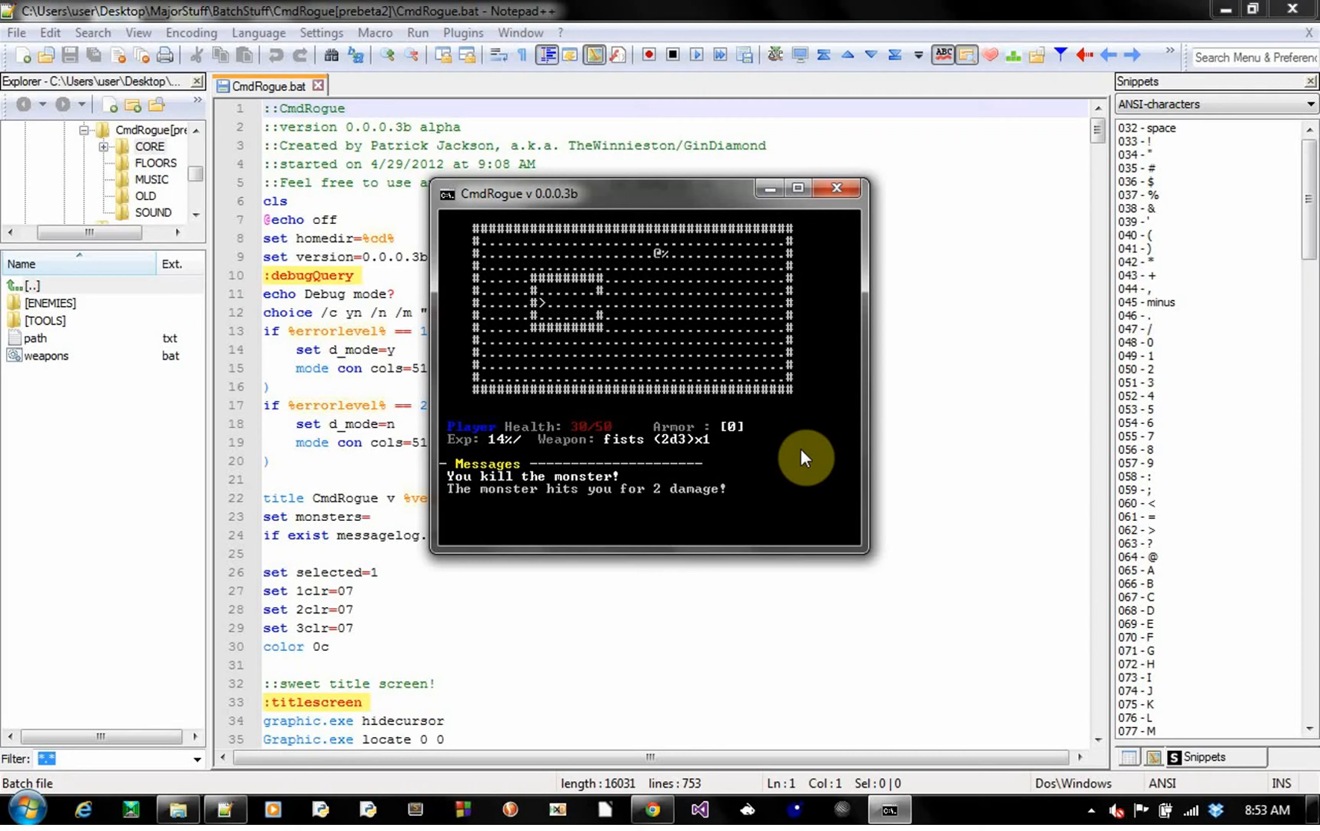
mouse_move(657, 315)
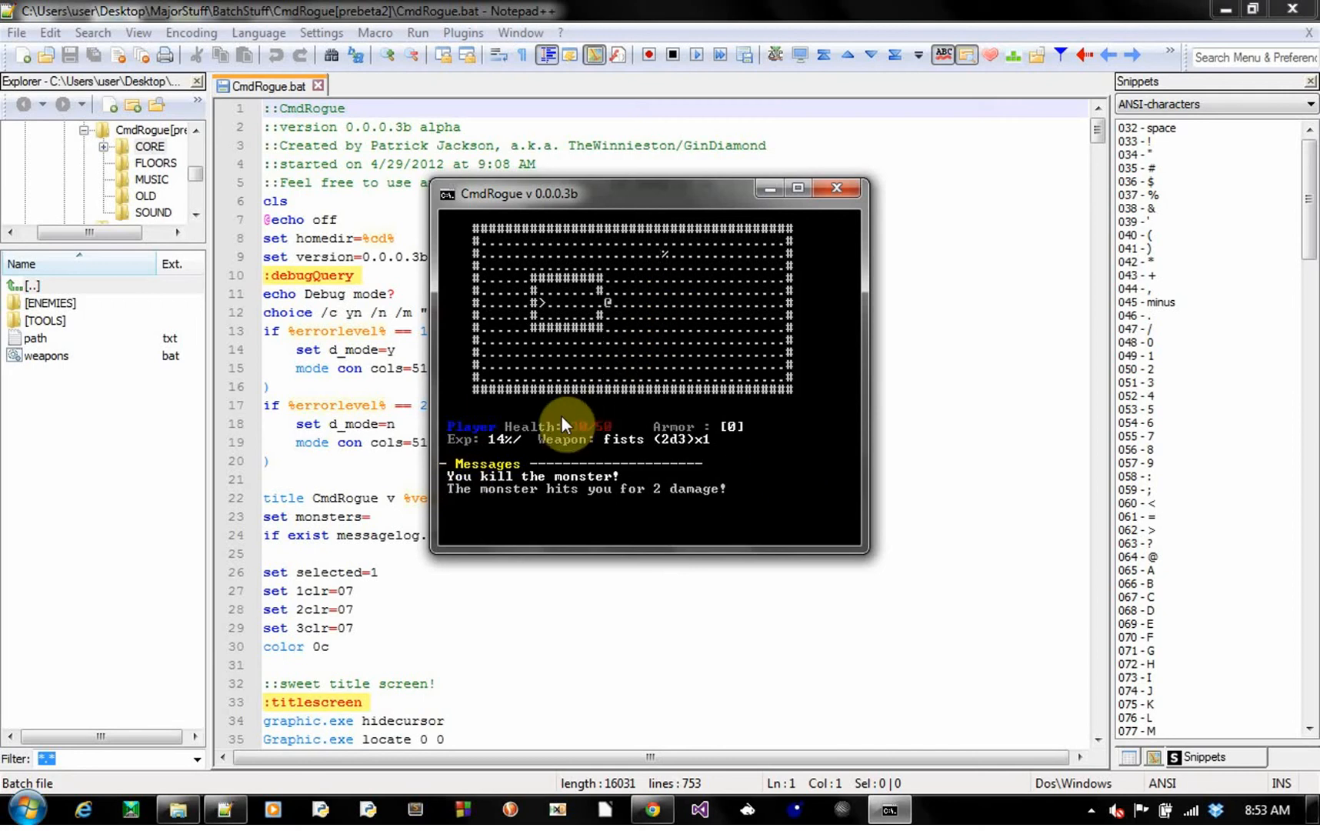
- Attack the monster with Left, descend, and dismiss the --More-- message log
key(Left)
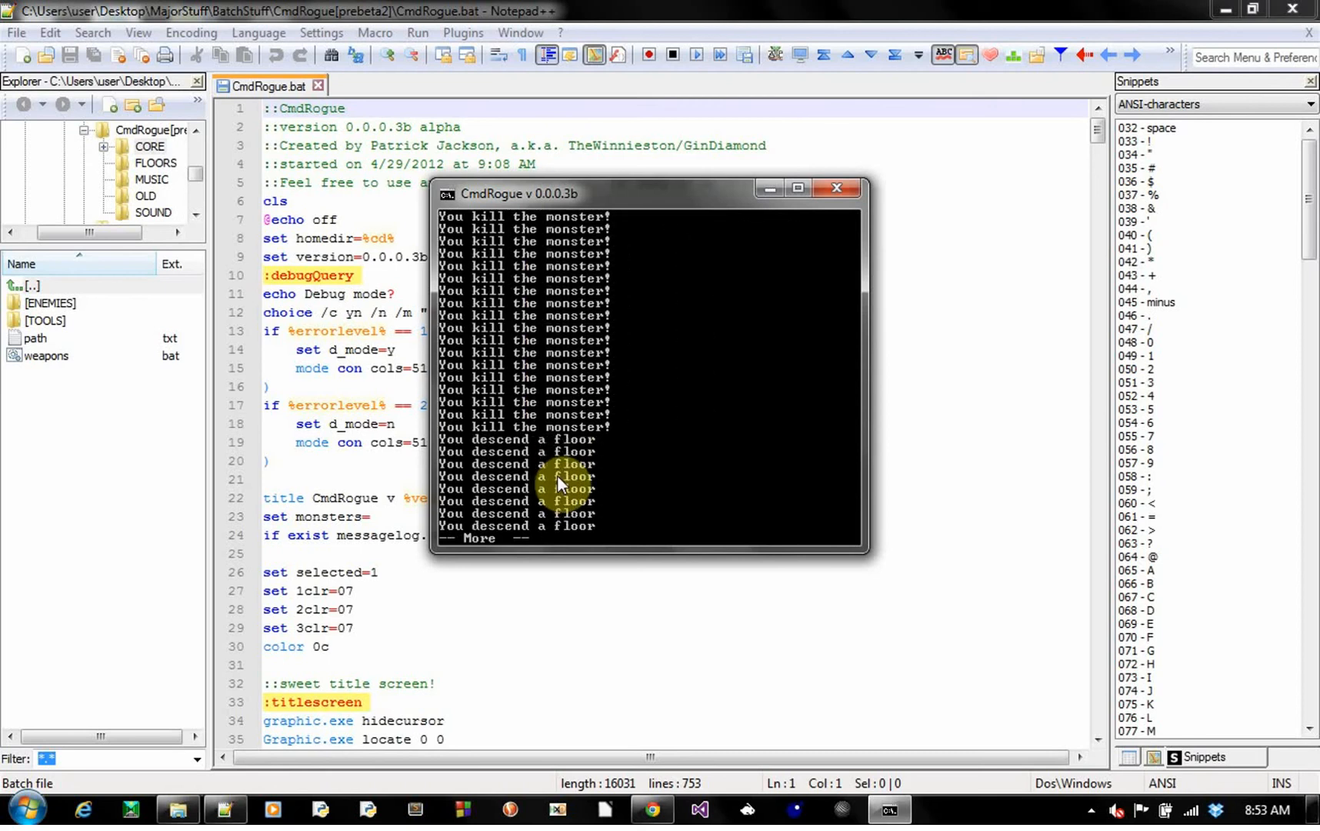
key(space)
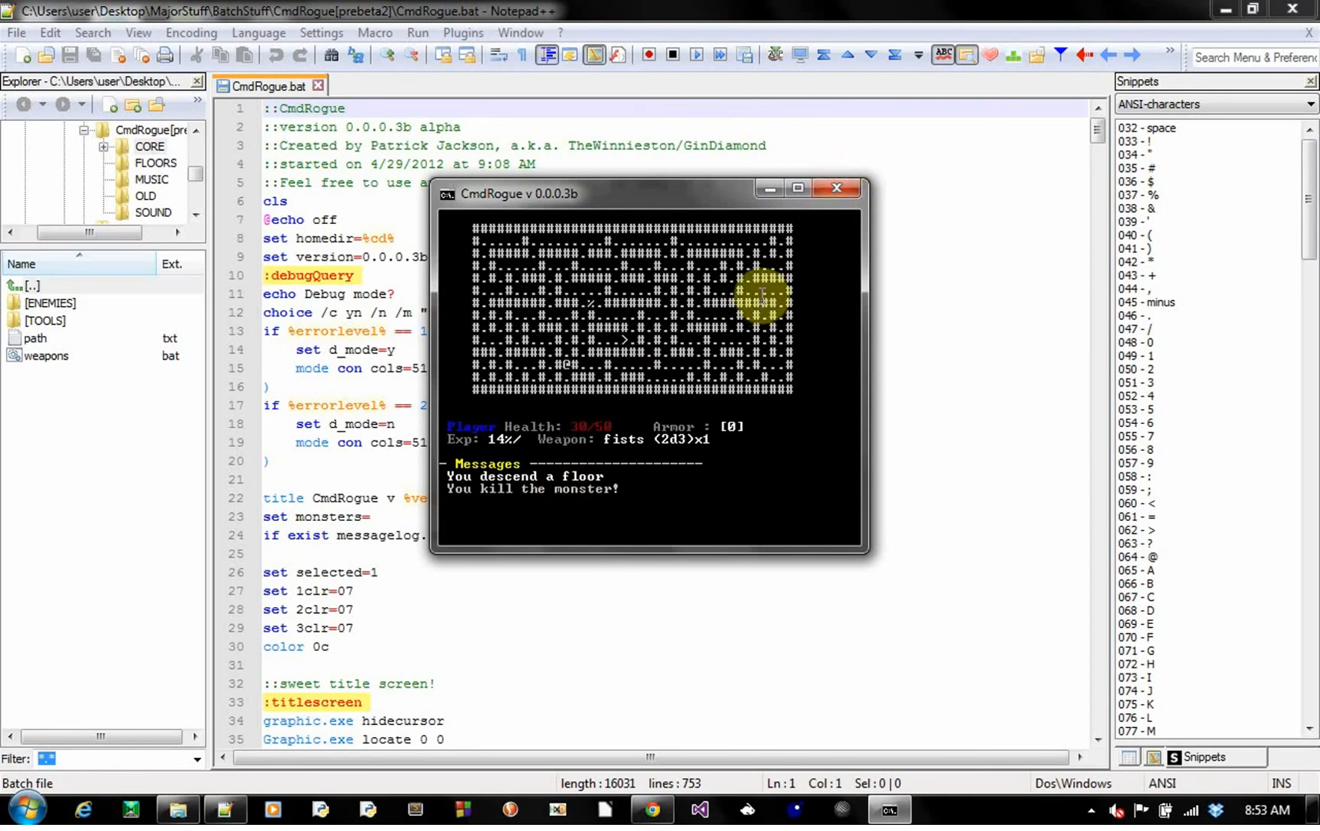
- Relaunch CmdRogue.bat from the CmdRogue[prebeta2] folder in Explorer
click(178, 811)
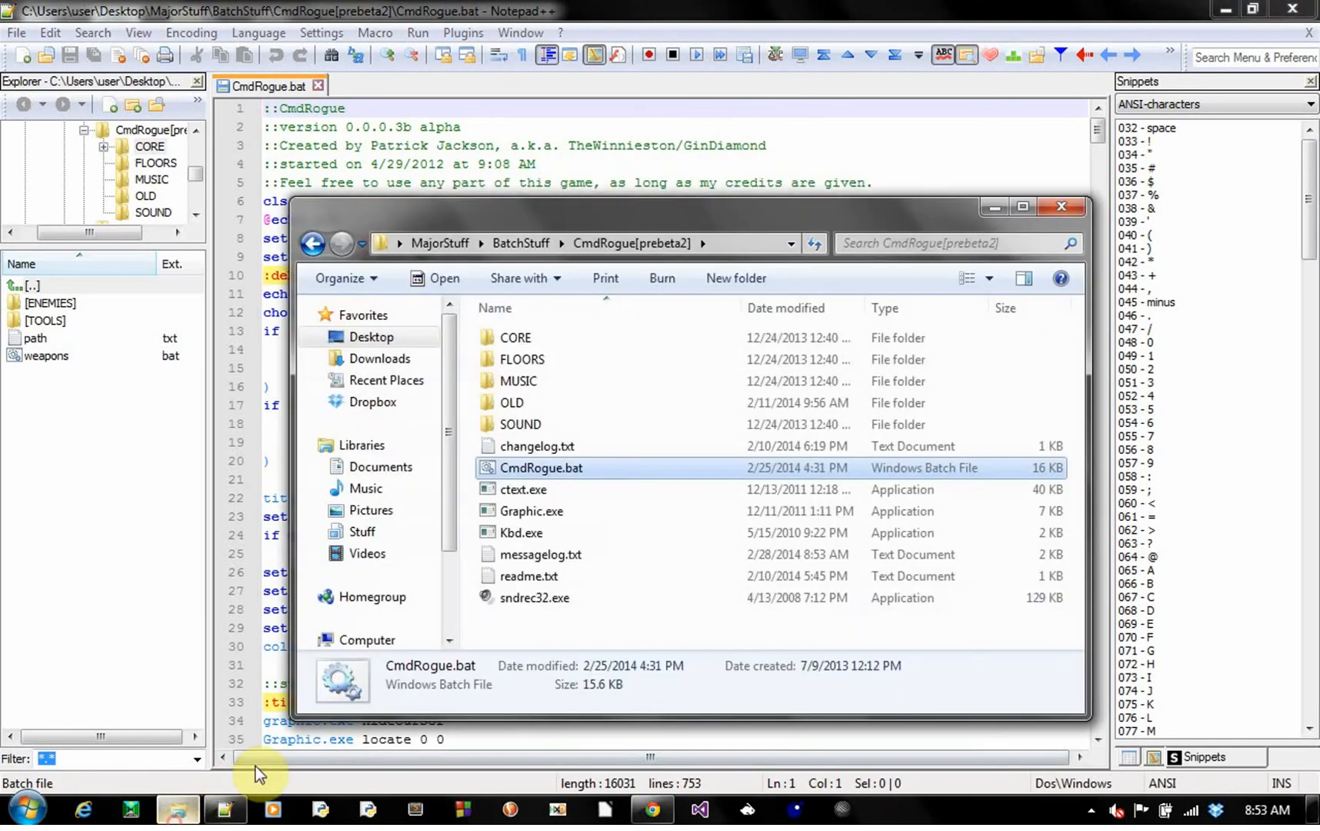
double_click(541, 468)
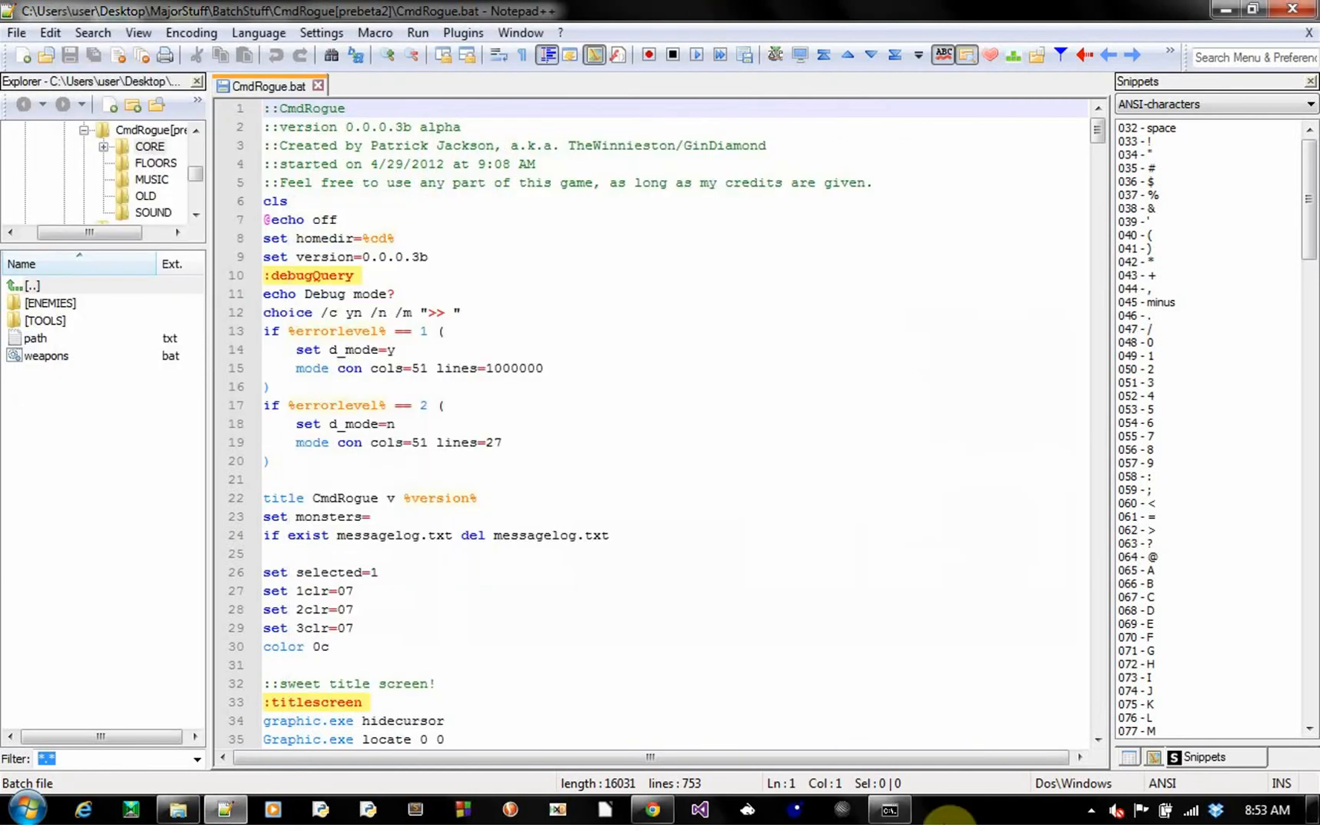
- Focus the relaunched CmdRogue console and play until health drops to 2/50
click(416, 33)
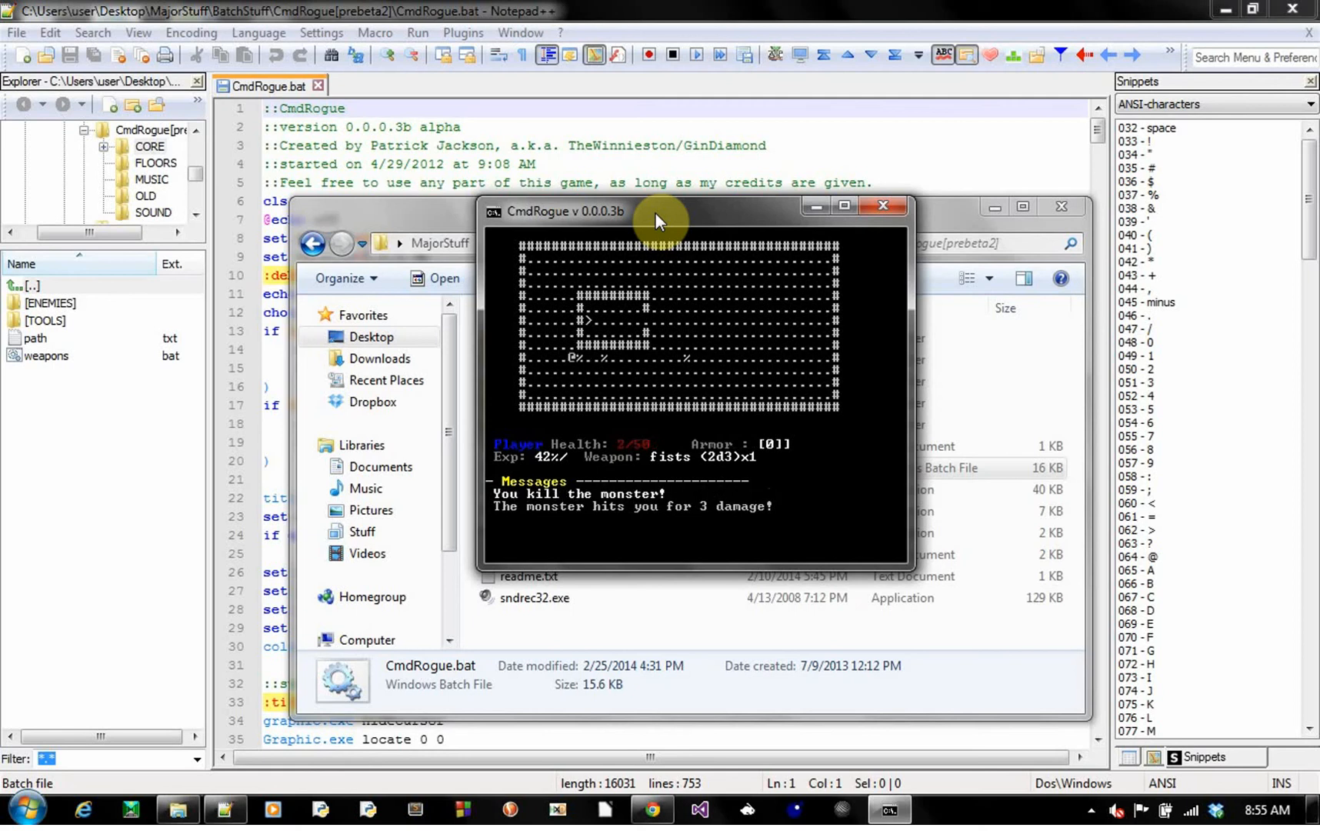
- Switch to CmdRogue.bat, place the caret in the header comments, and scroll toward :roll
click(883, 206)
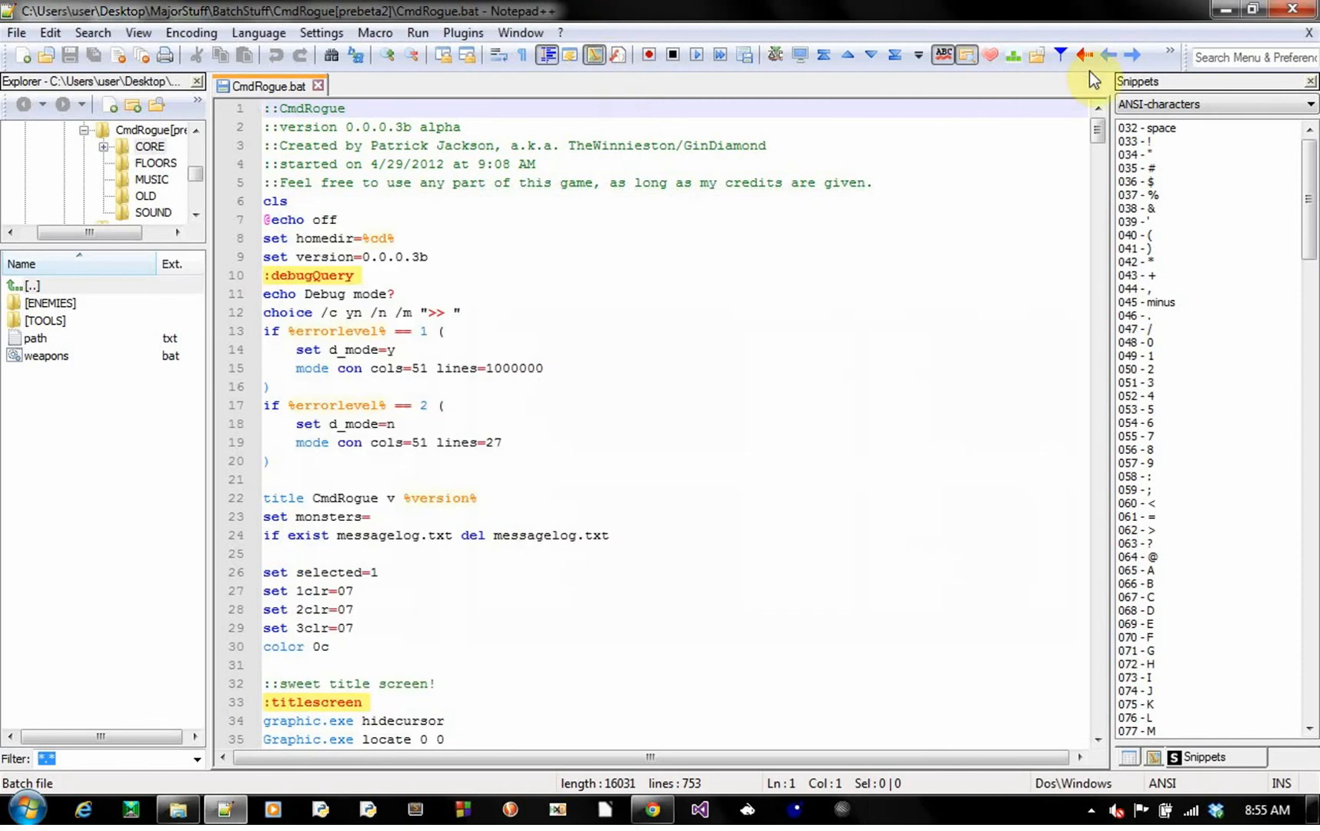
click(529, 164)
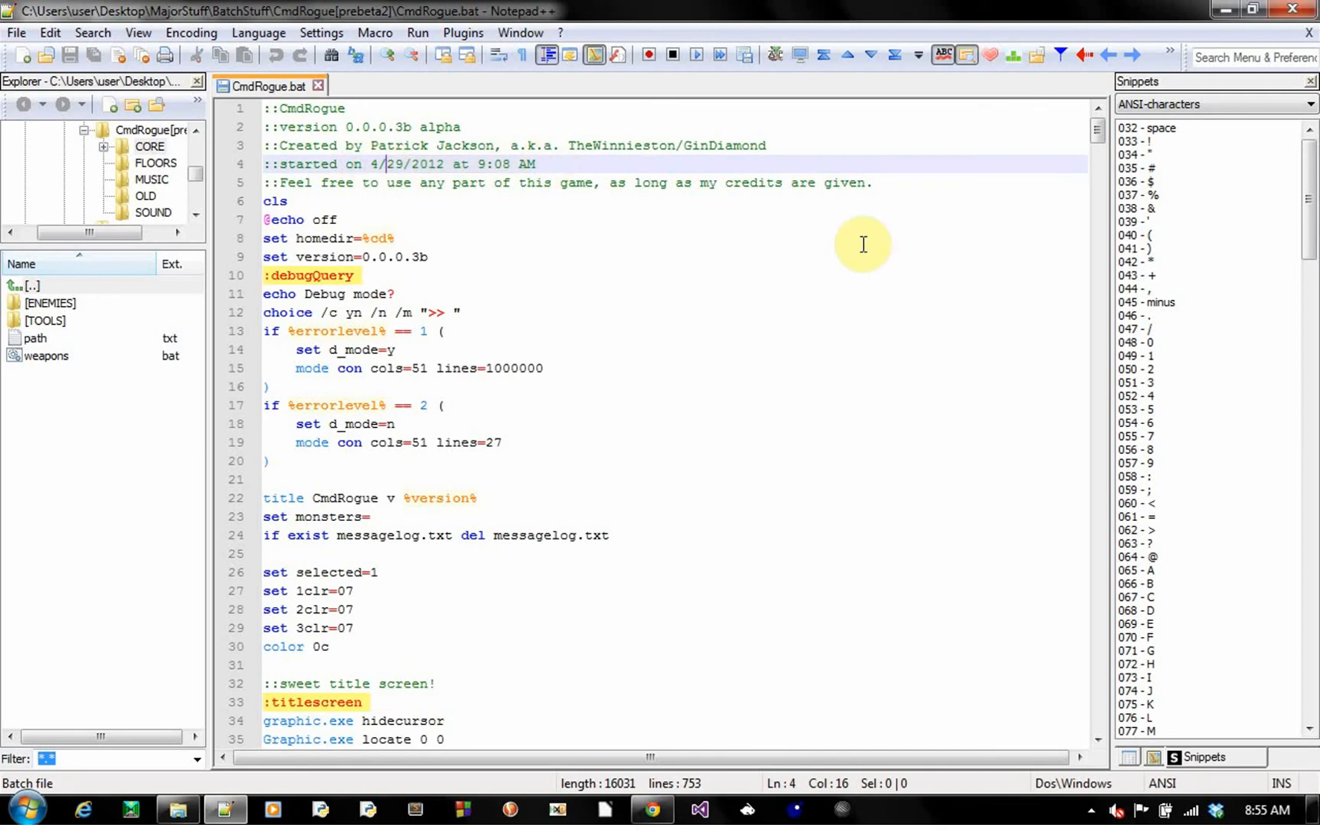
scroll(down, 3)
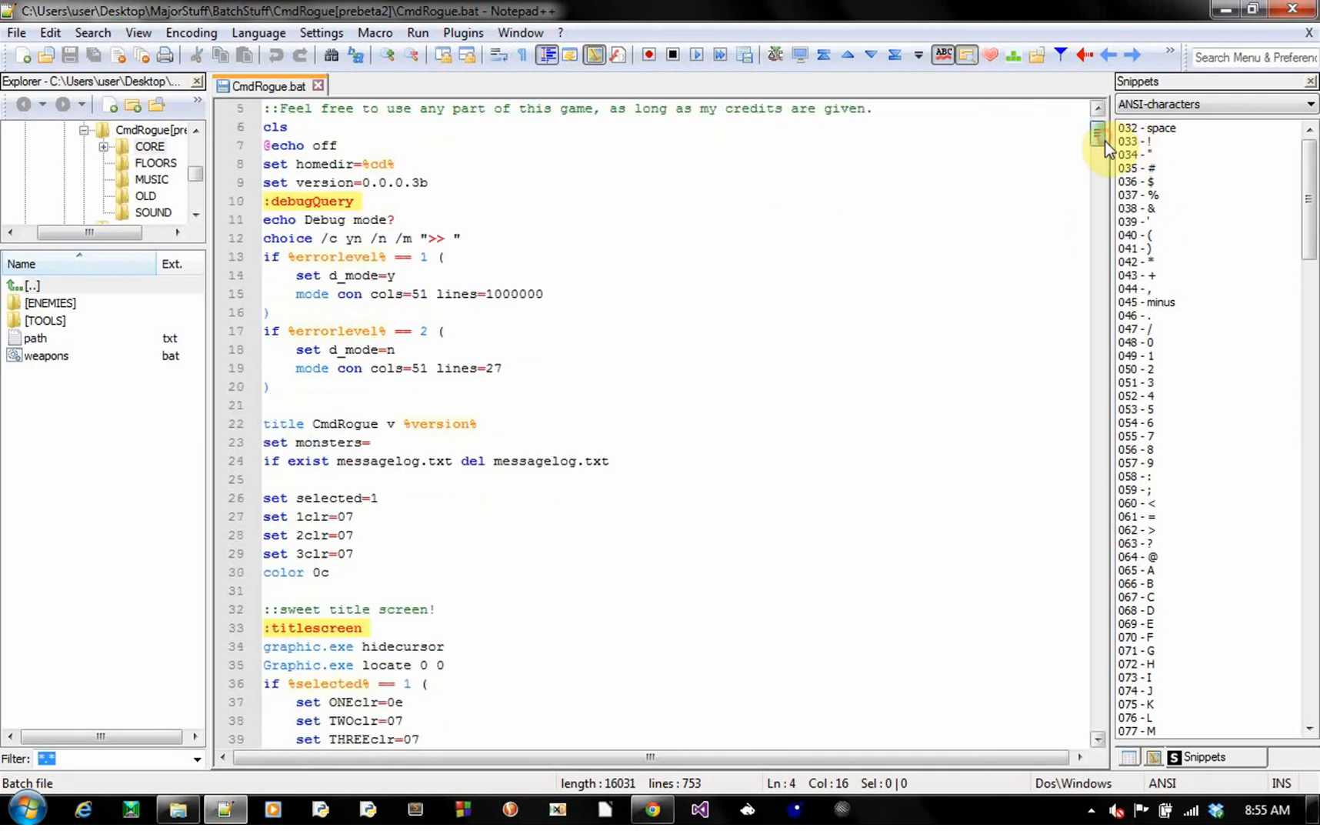
scroll(up, 3)
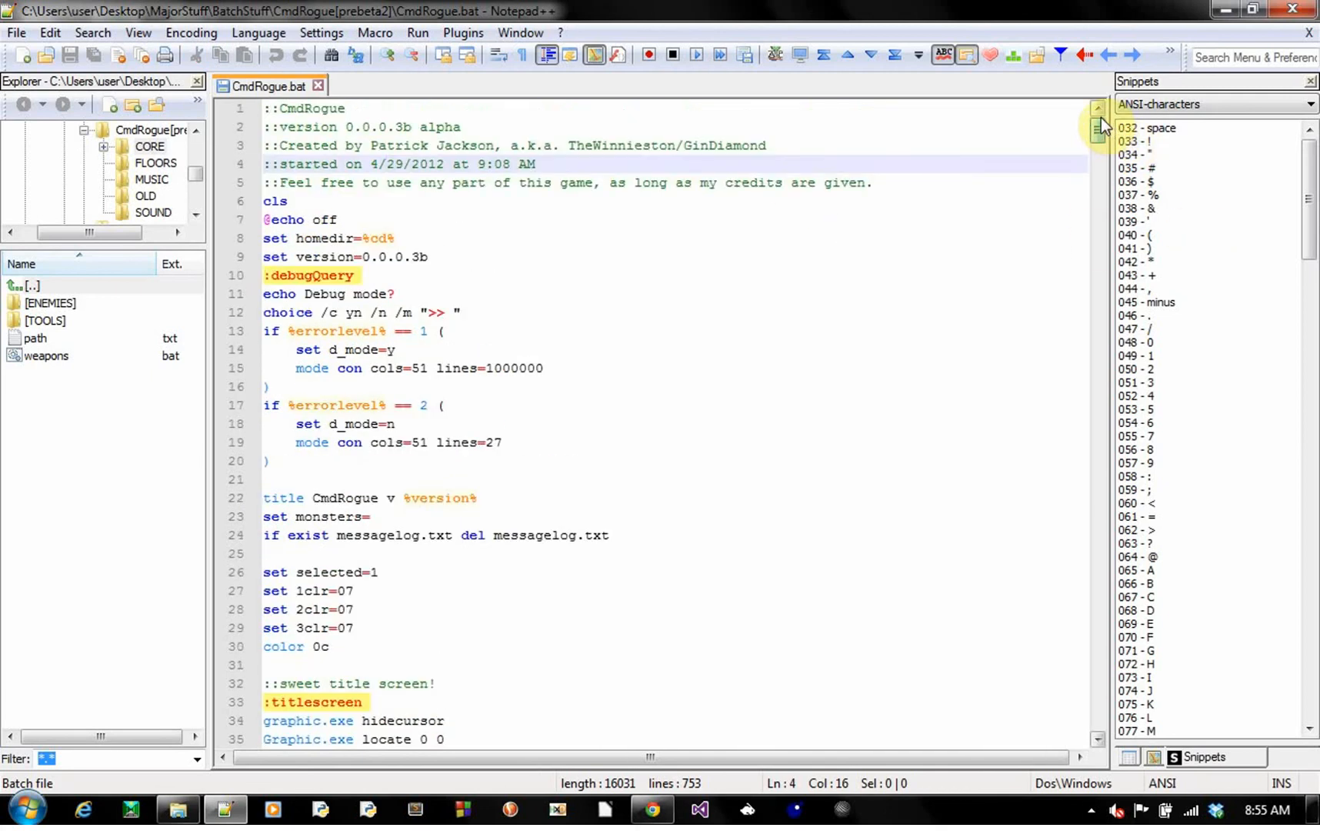
click(762, 145)
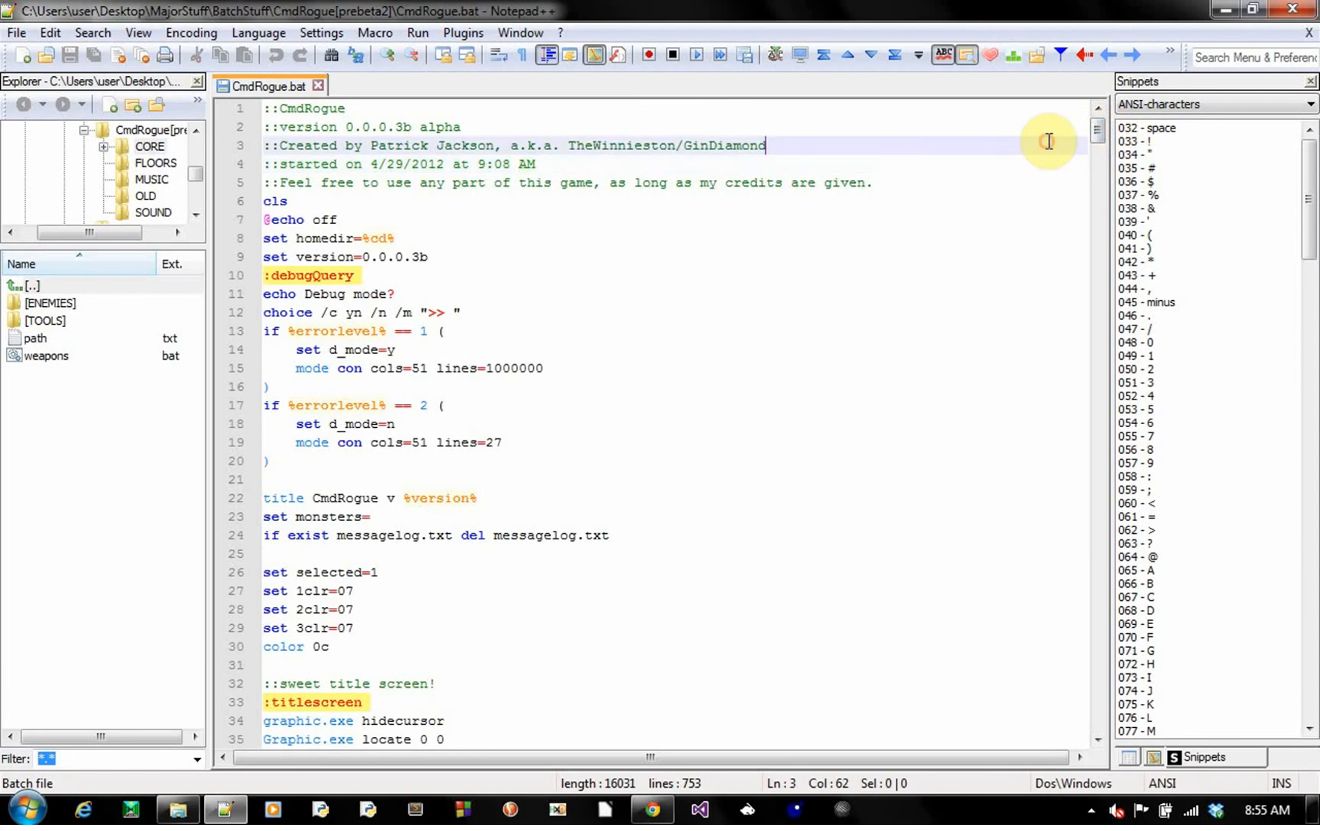
mouse_move(1098, 134)
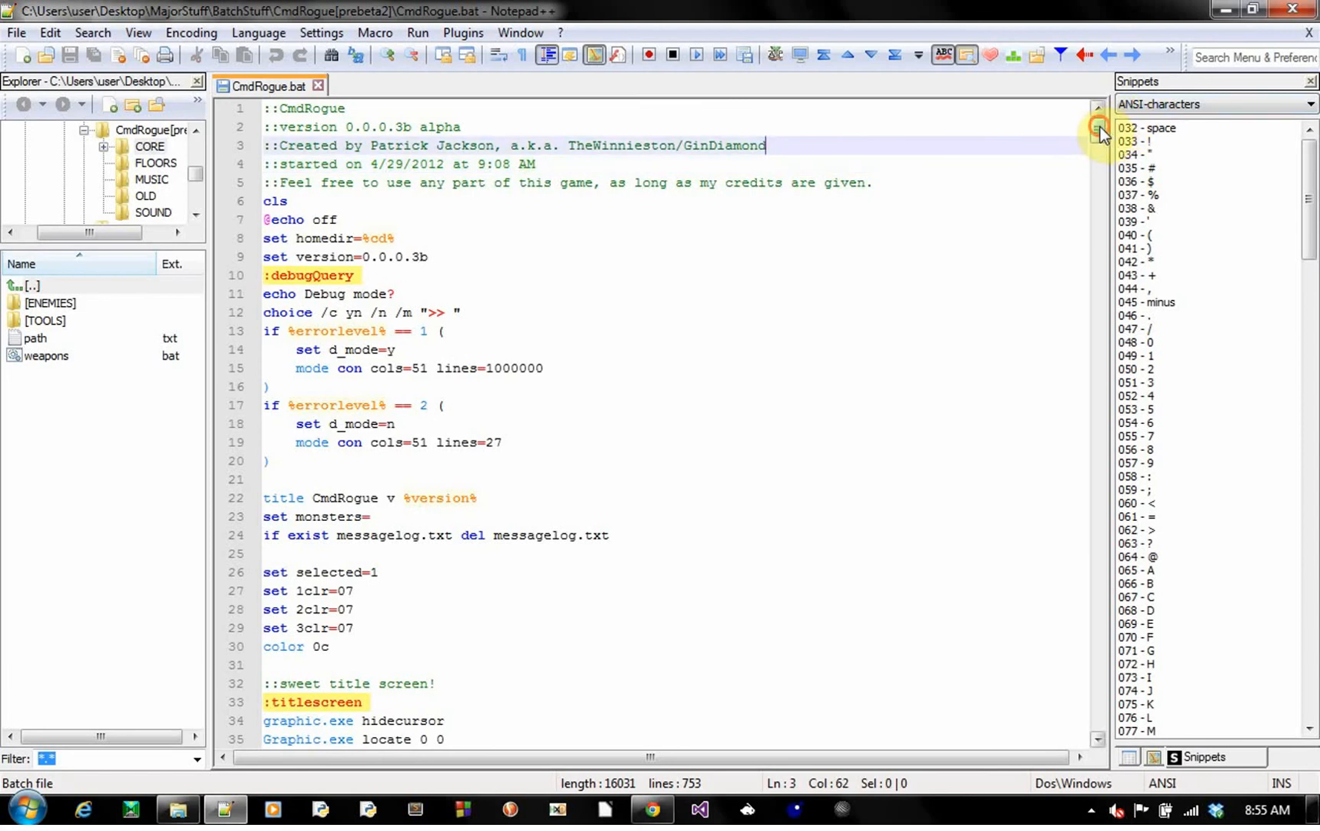
scroll(down, 3)
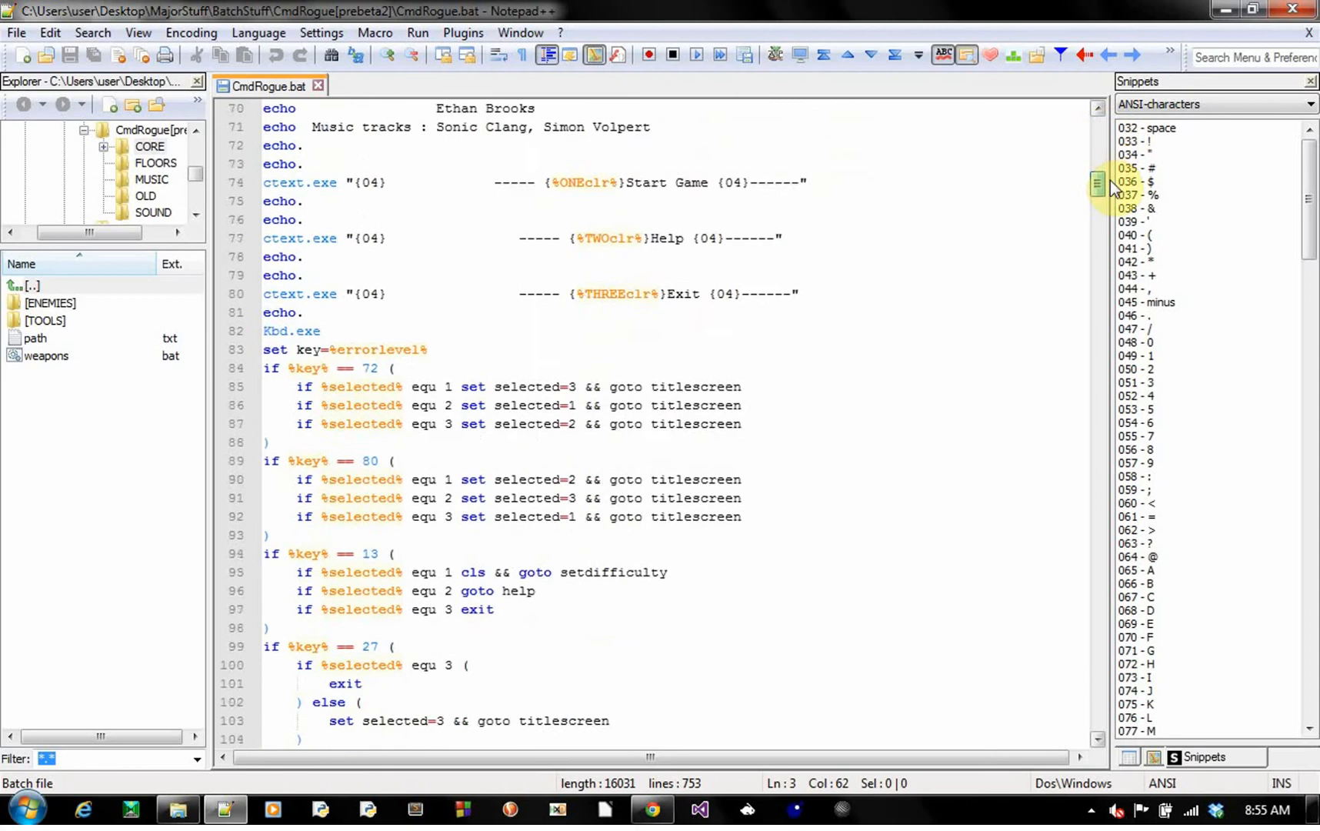
scroll(down, 3)
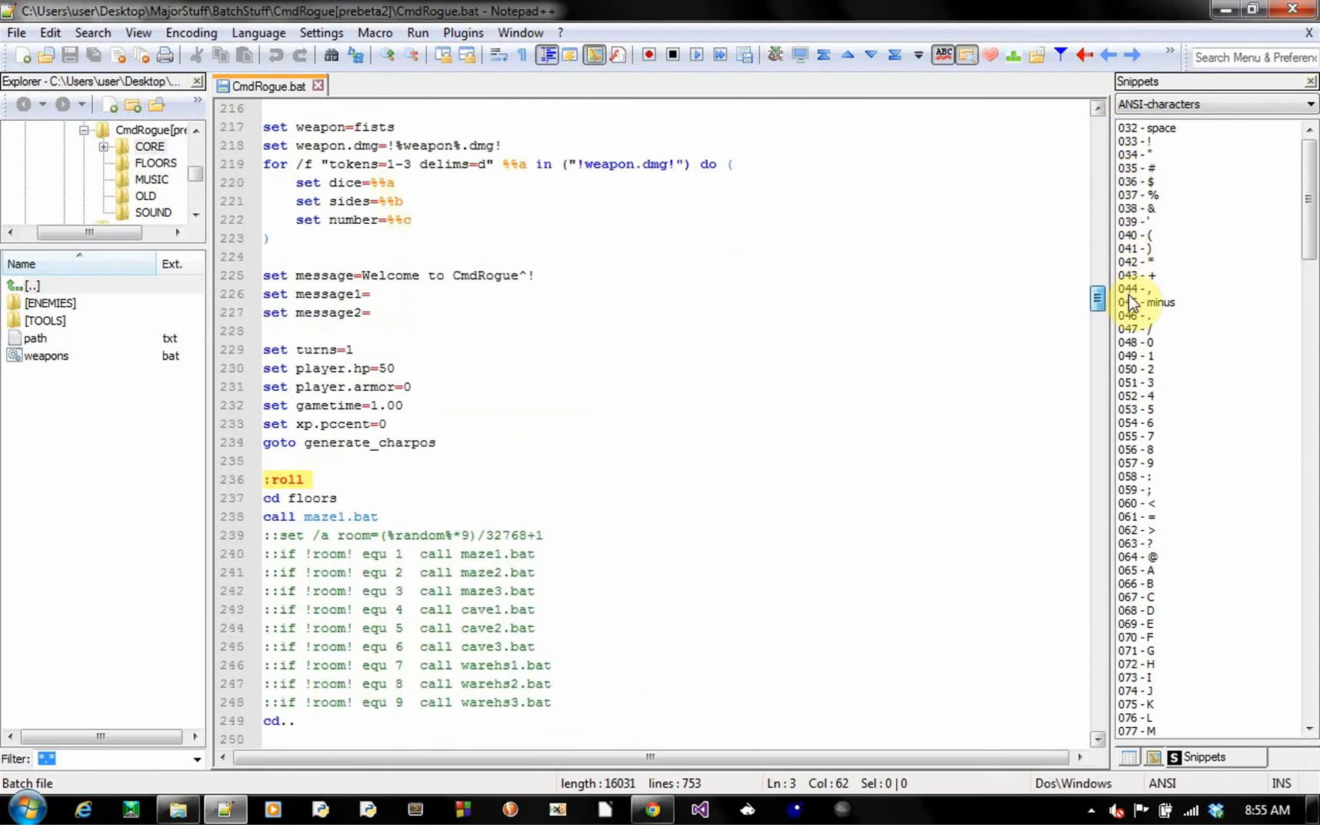
- Add '::This is not my code' under the Pythagorean theorem note in Monster_Move and save
scroll(down, 3)
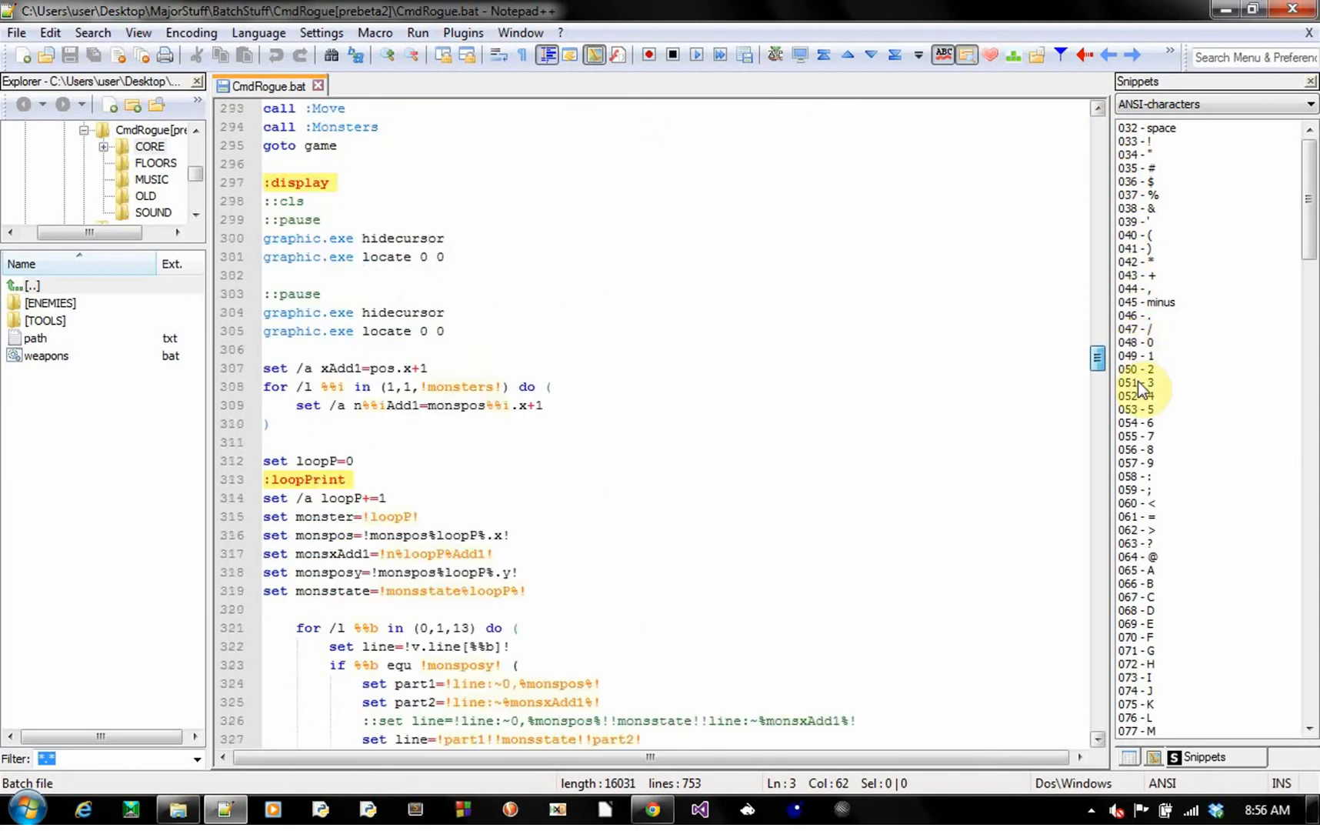
scroll(down, 3)
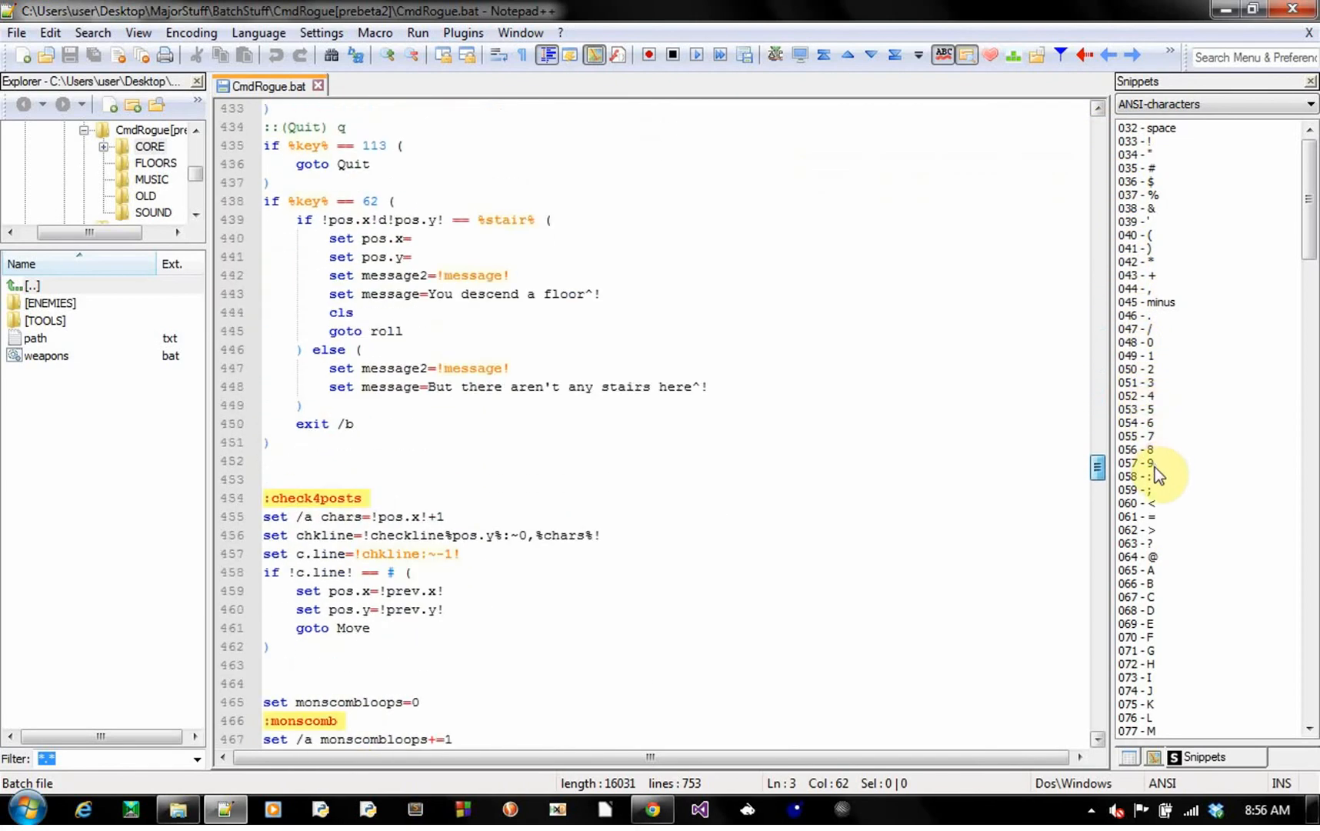
scroll(down, 3)
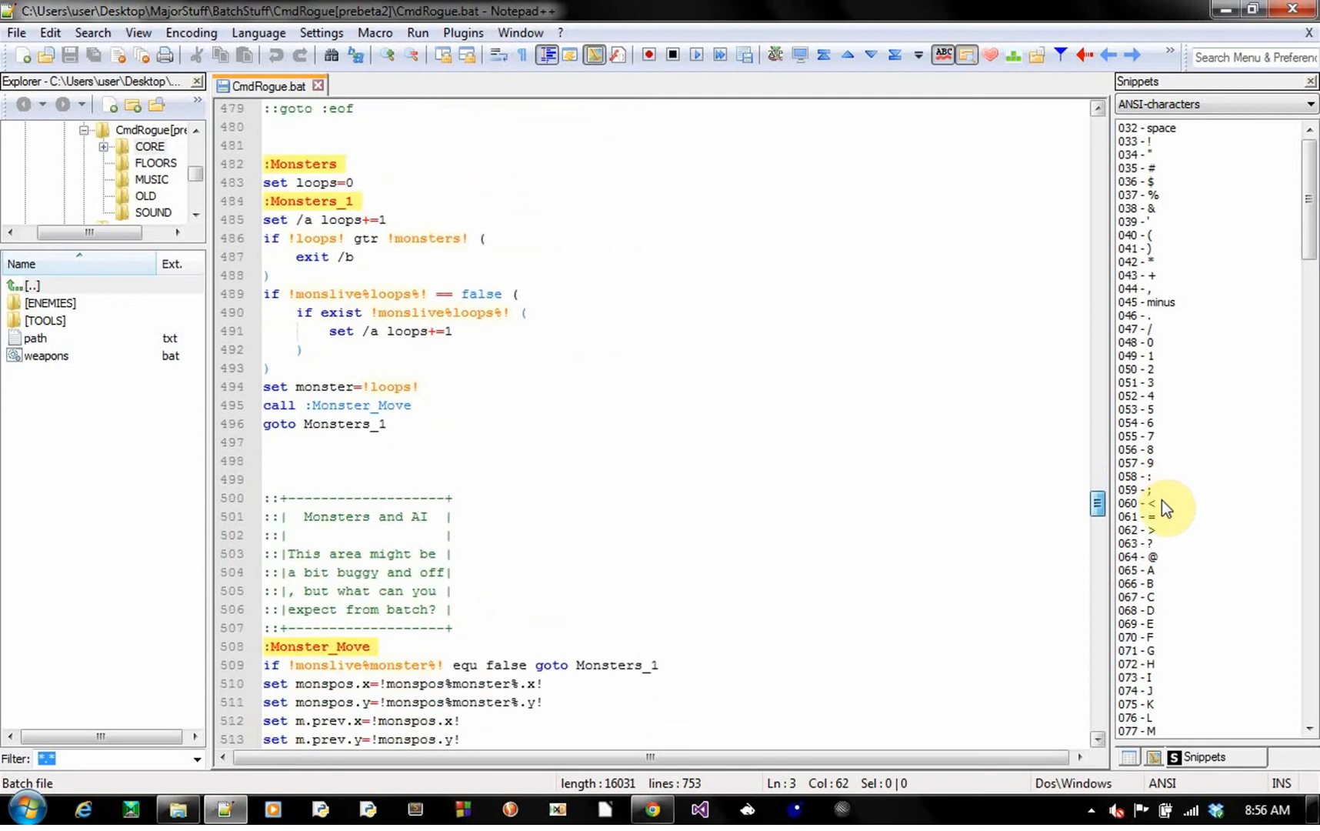
scroll(down, 3)
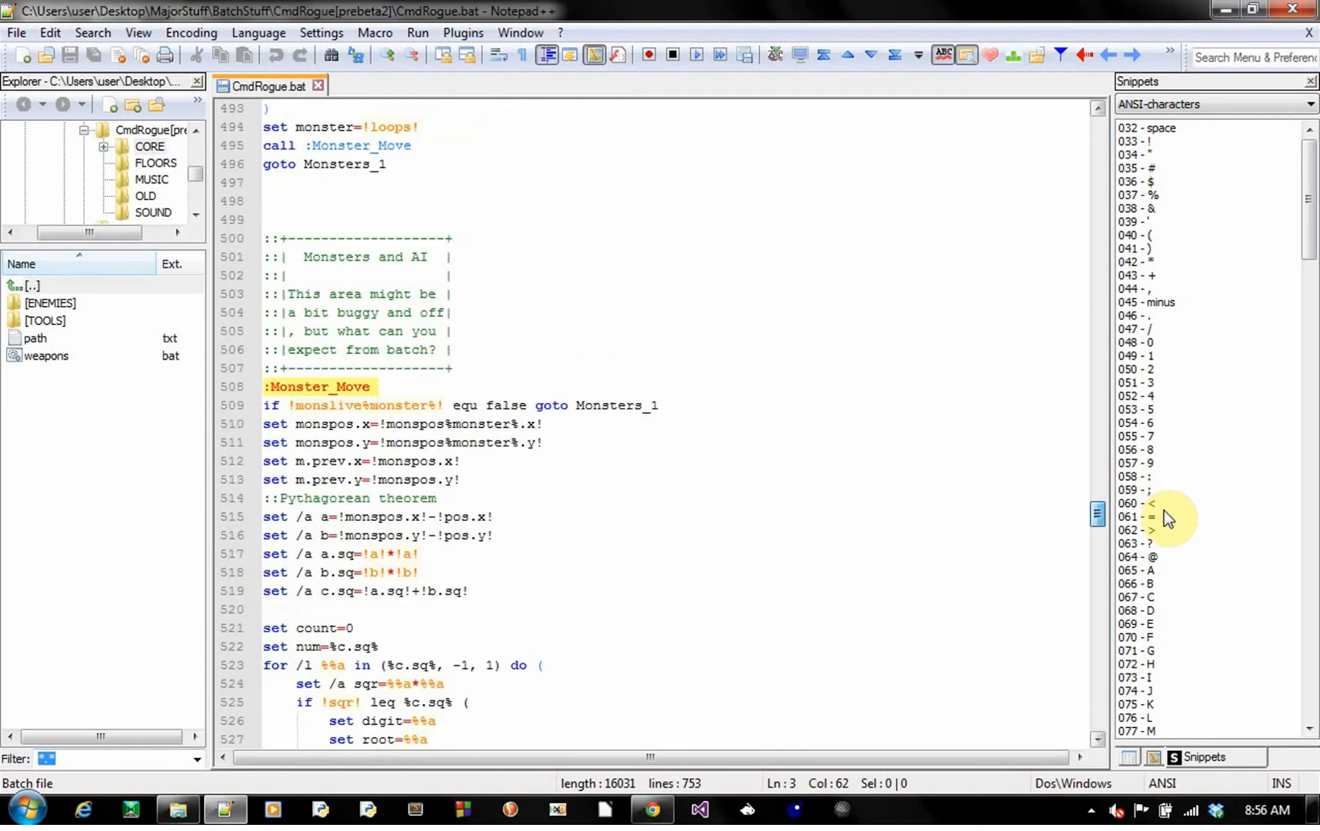
mouse_move(443, 604)
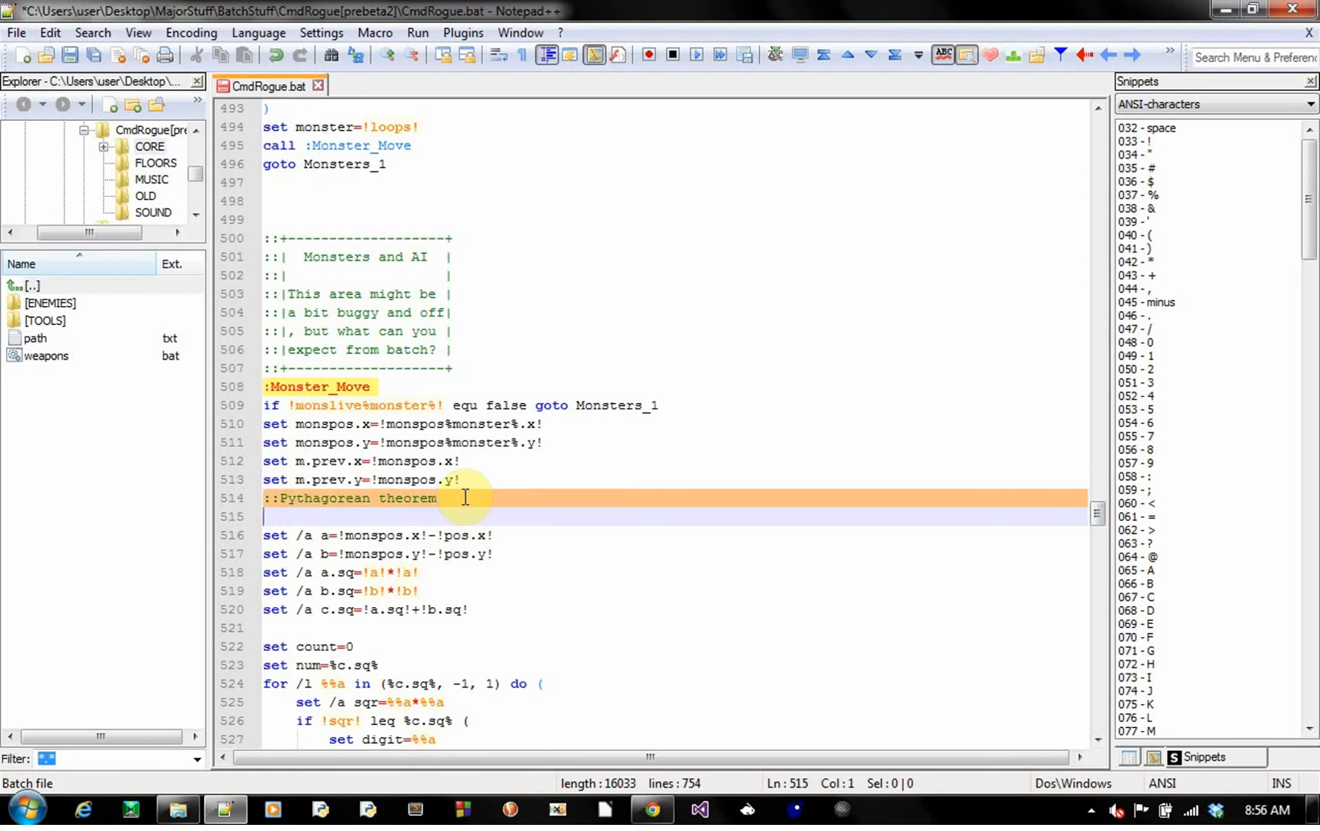
text(::This i)
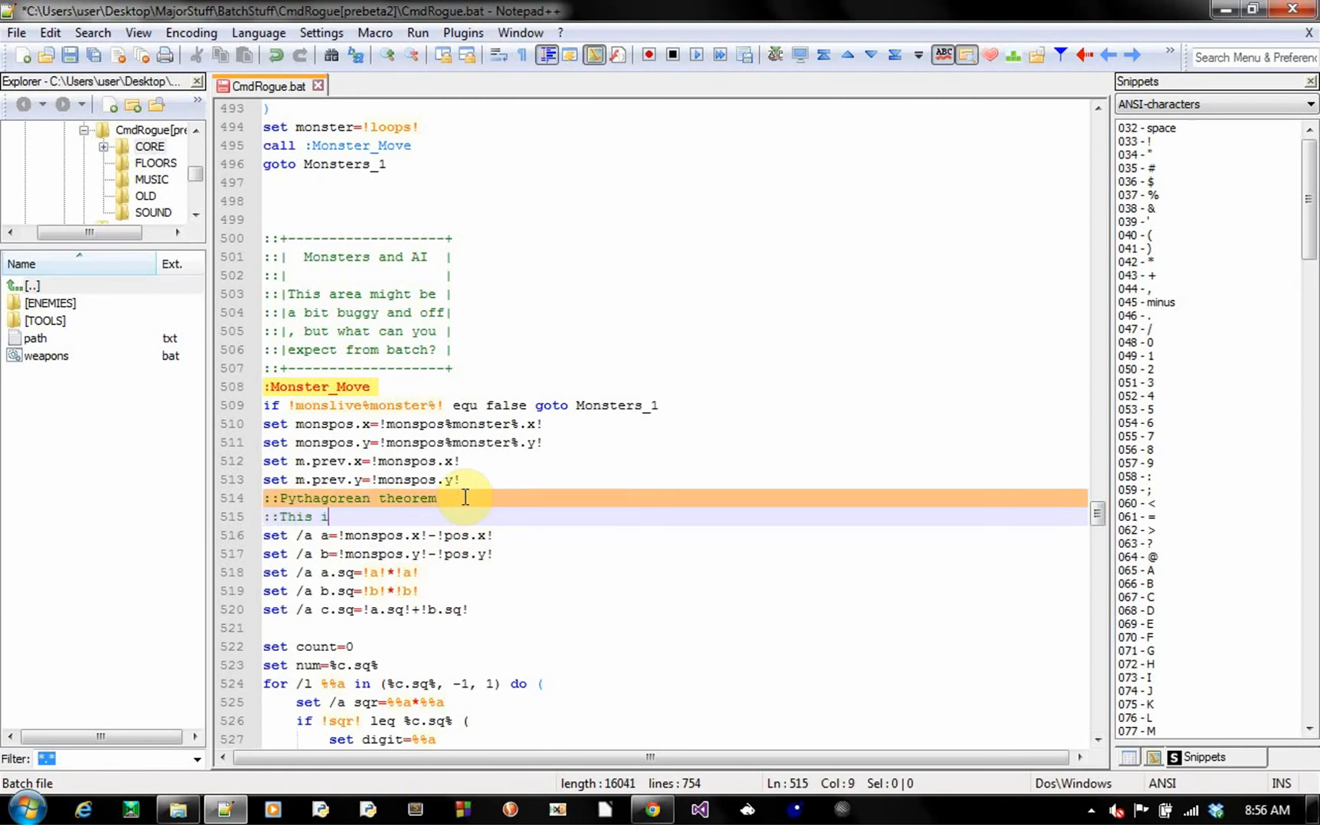
text(s not my code)
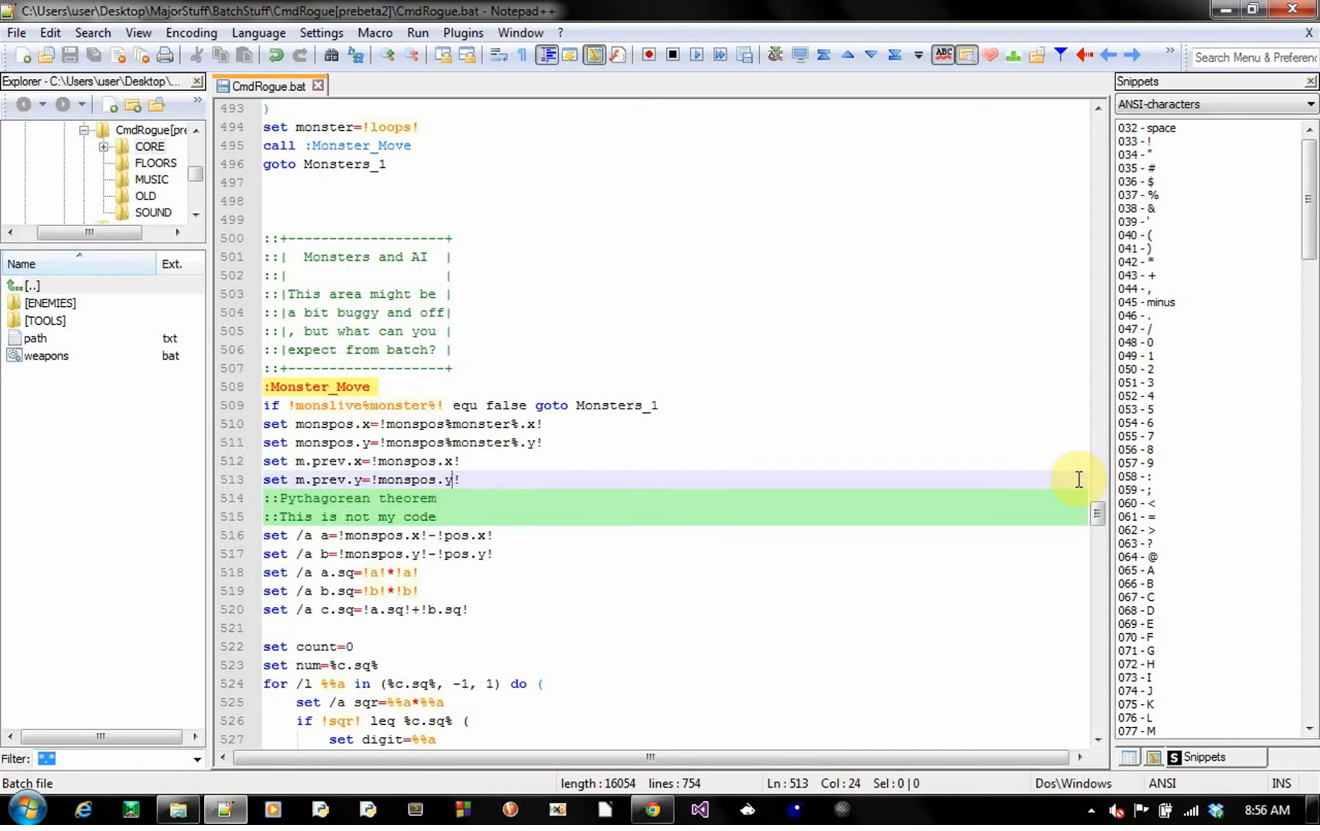
- Scroll past the monster movement code to the :player.combat damage-roll loop near line 648
scroll(down, 3)
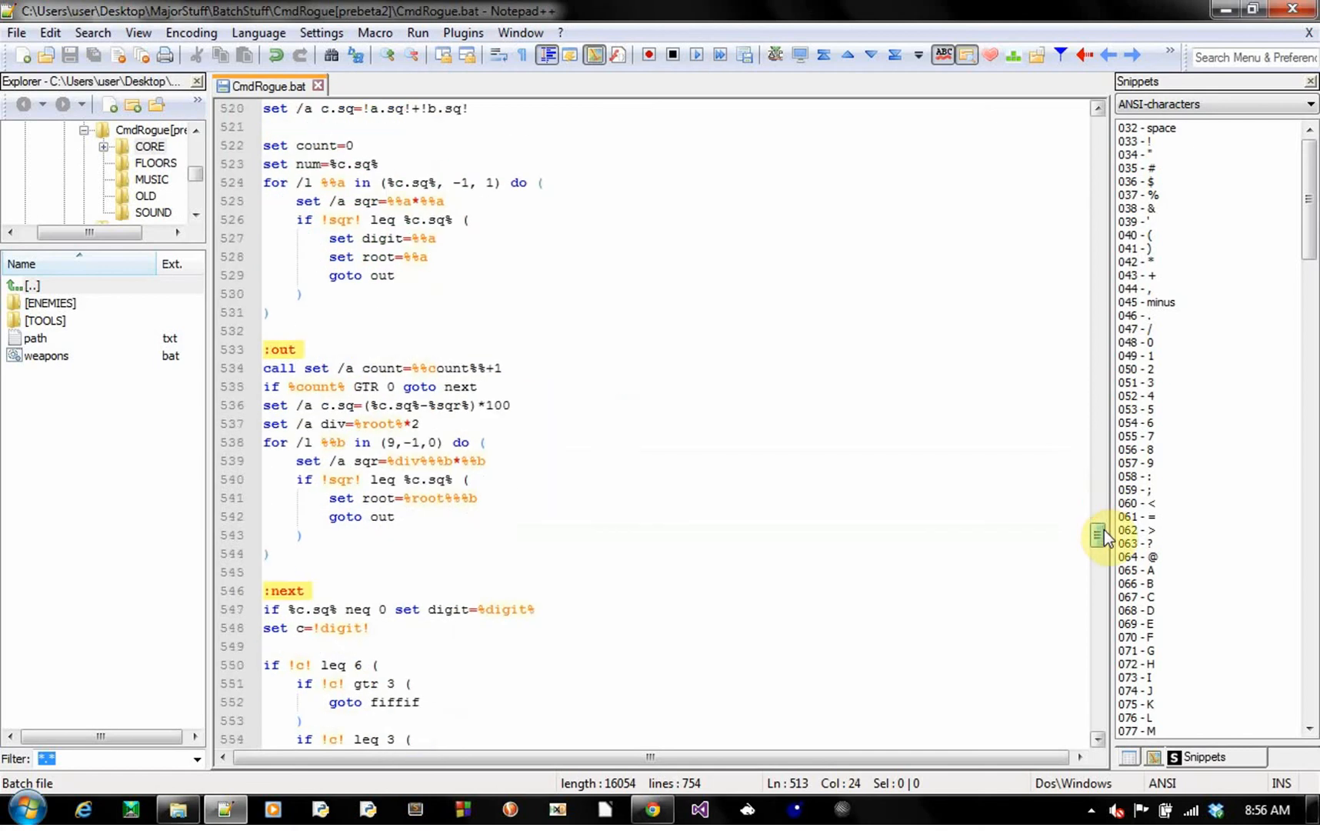
scroll(down, 3)
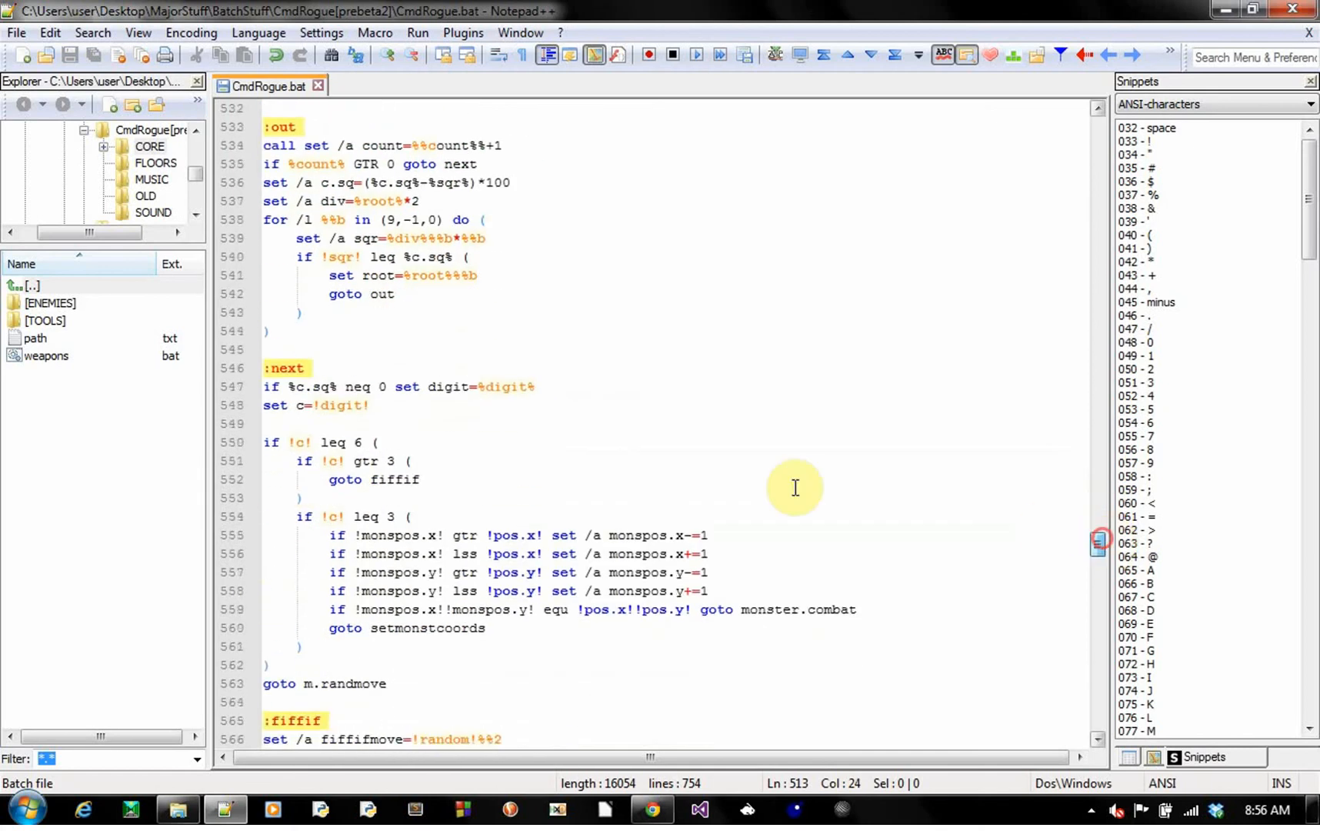
click(315, 313)
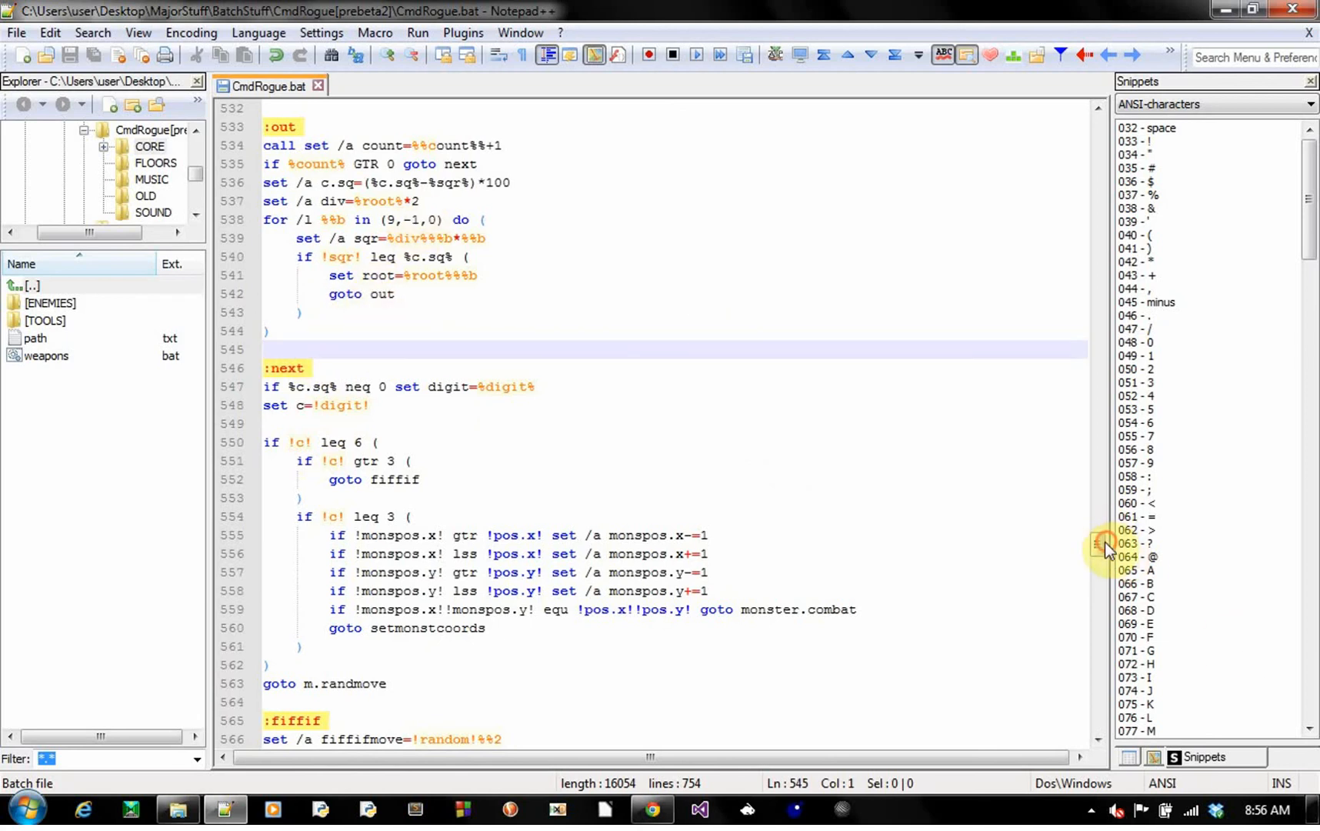
scroll(up, 3)
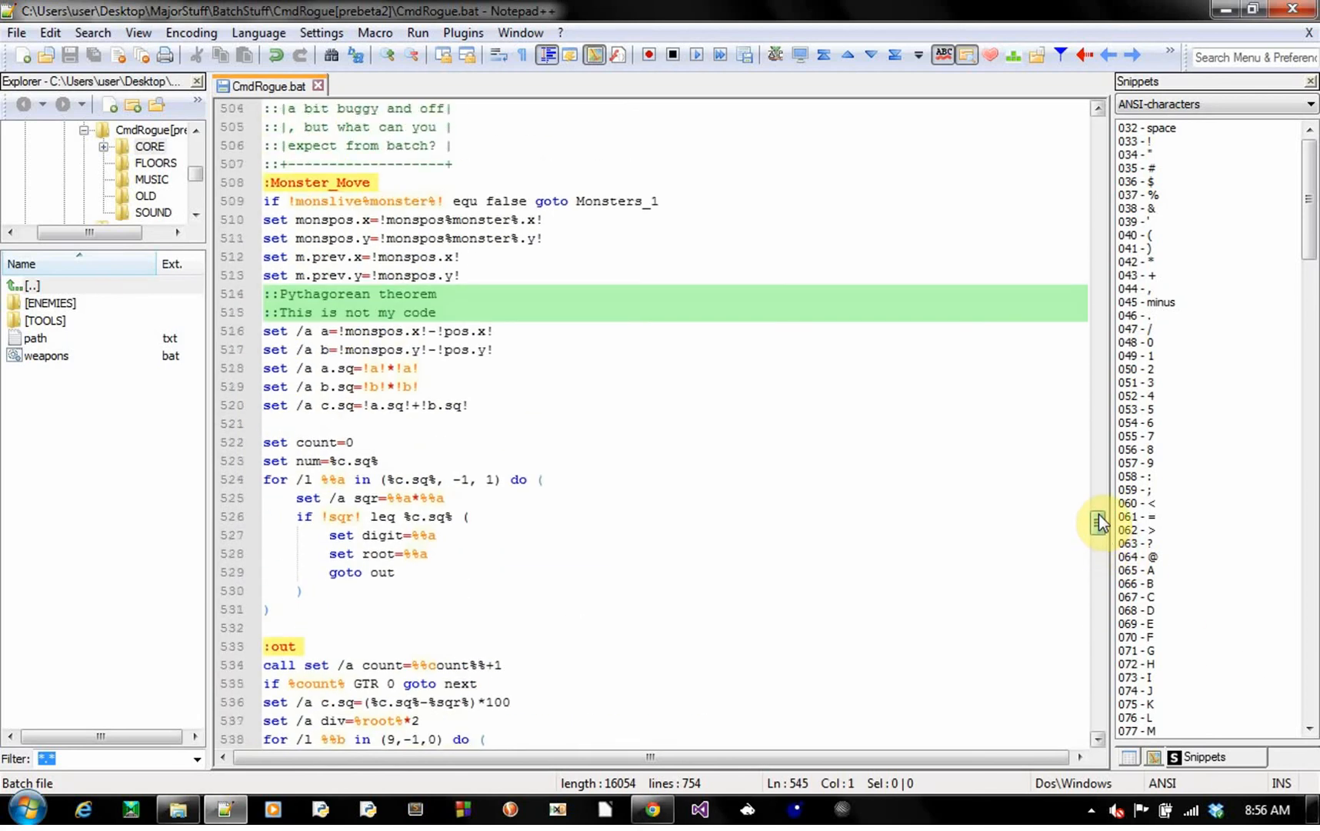
scroll(down, 3)
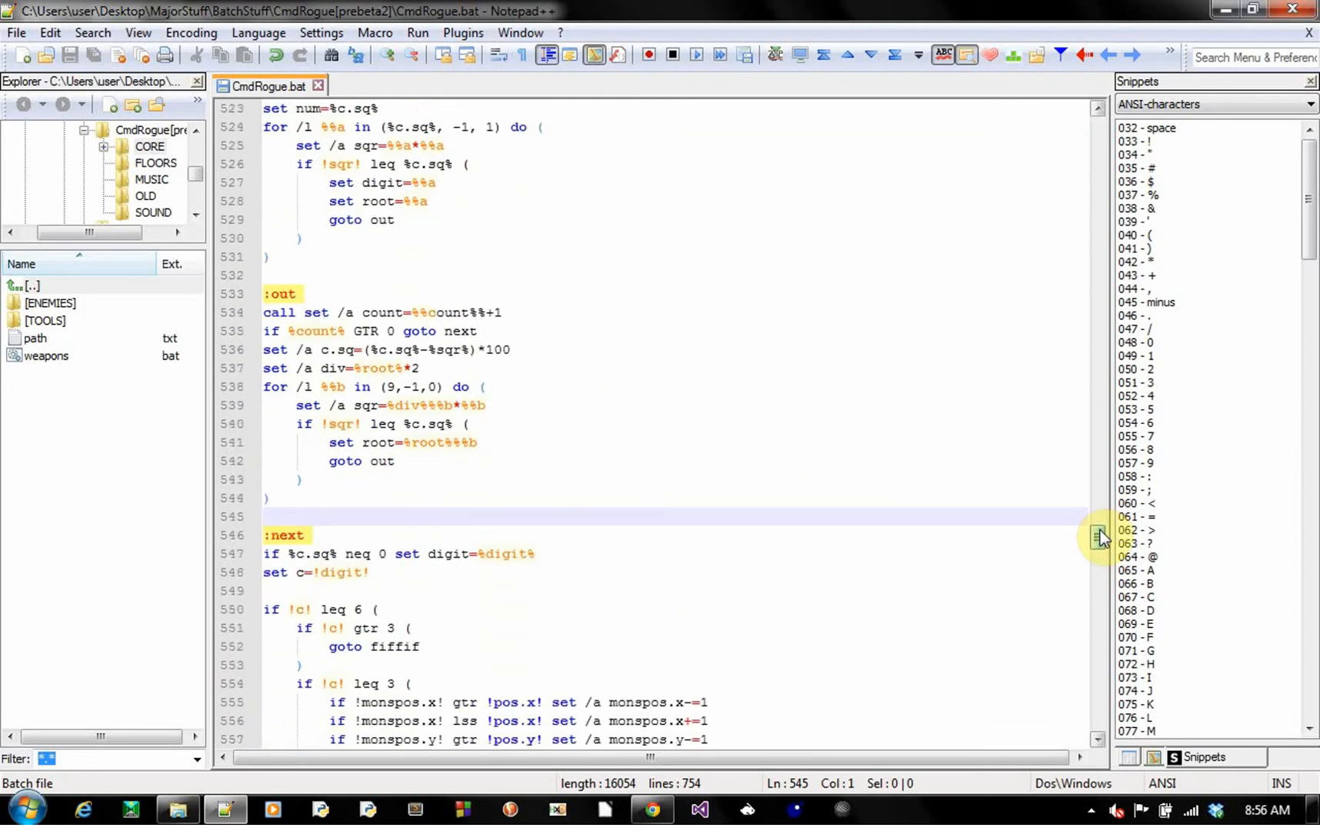
scroll(down, 3)
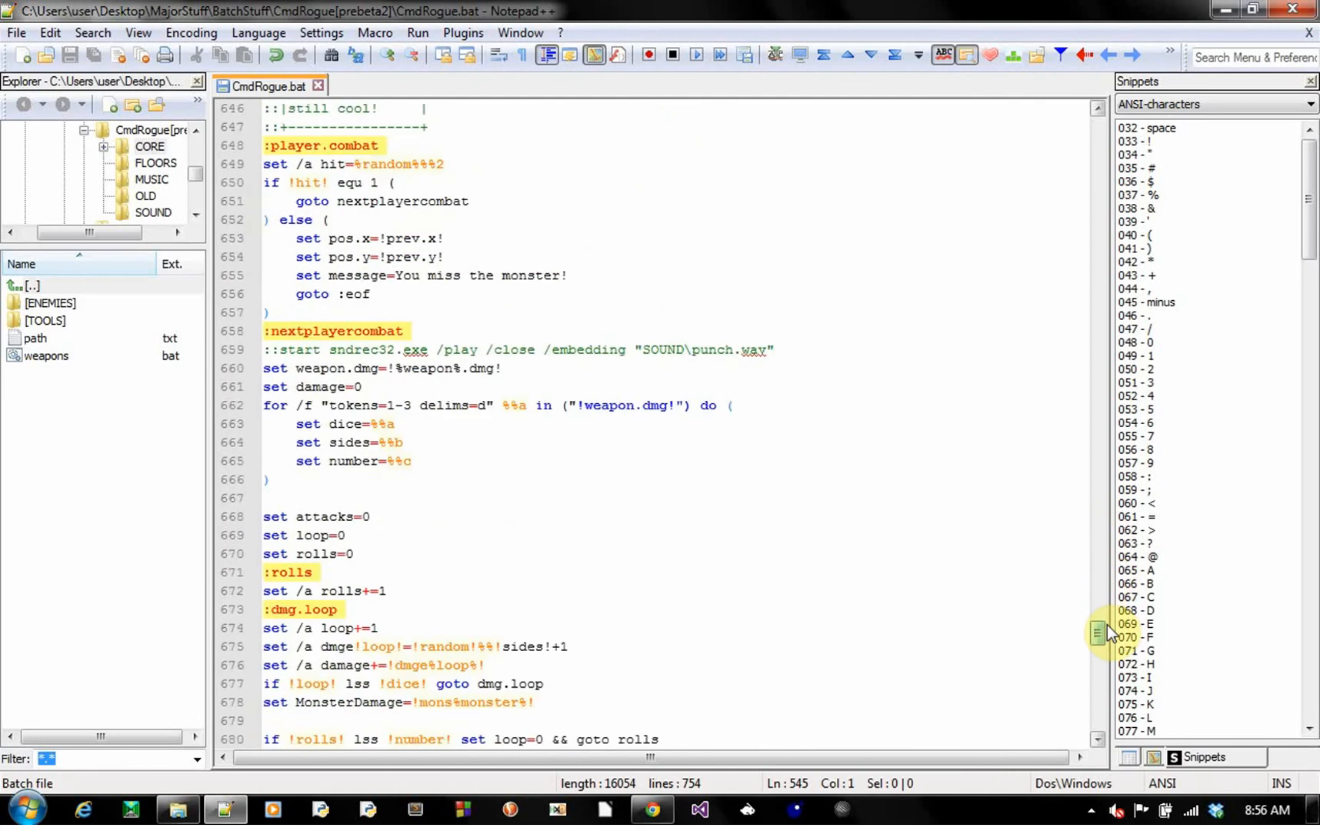
- Scroll to the :generate_monsterpos checks, the :game loop and the :display routine start
scroll(up, 3)
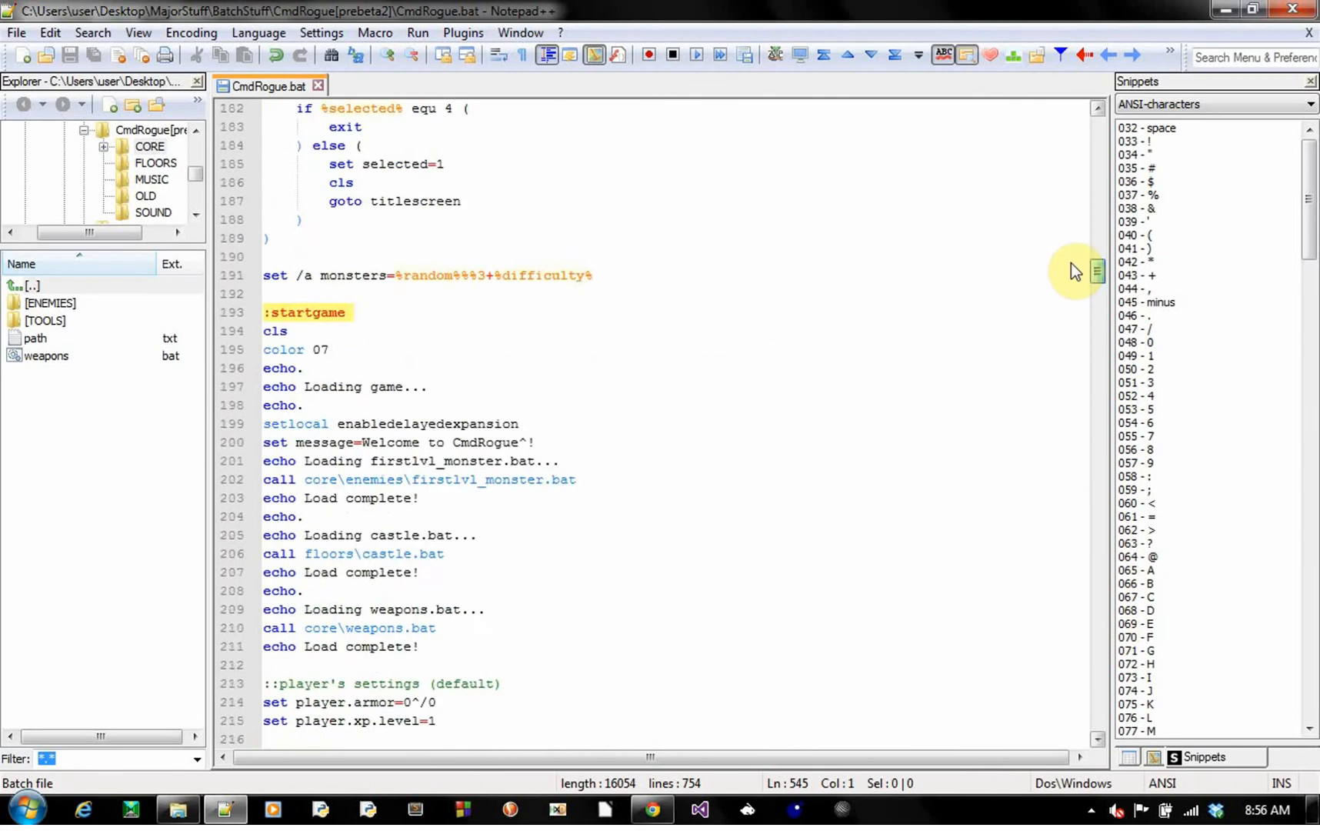
scroll(up, 3)
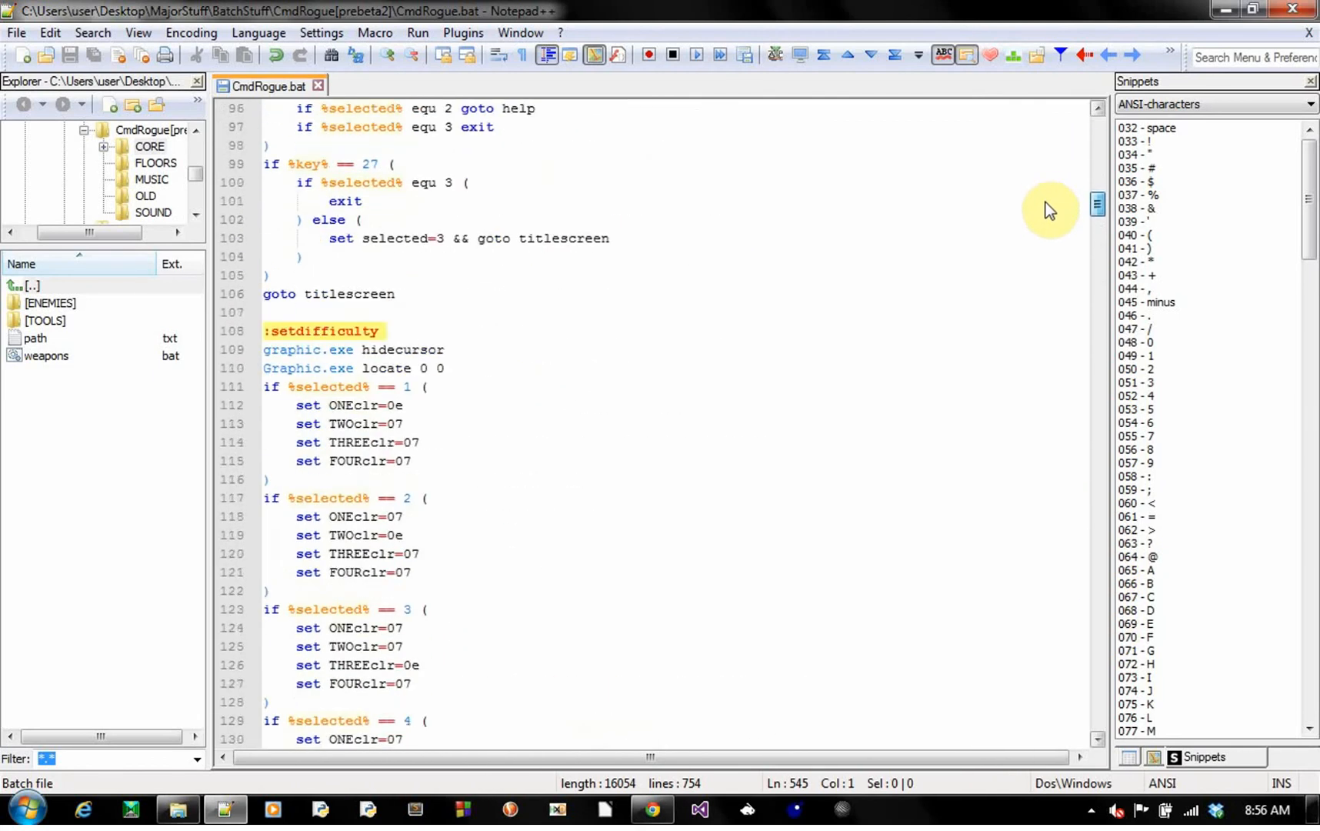
scroll(down, 3)
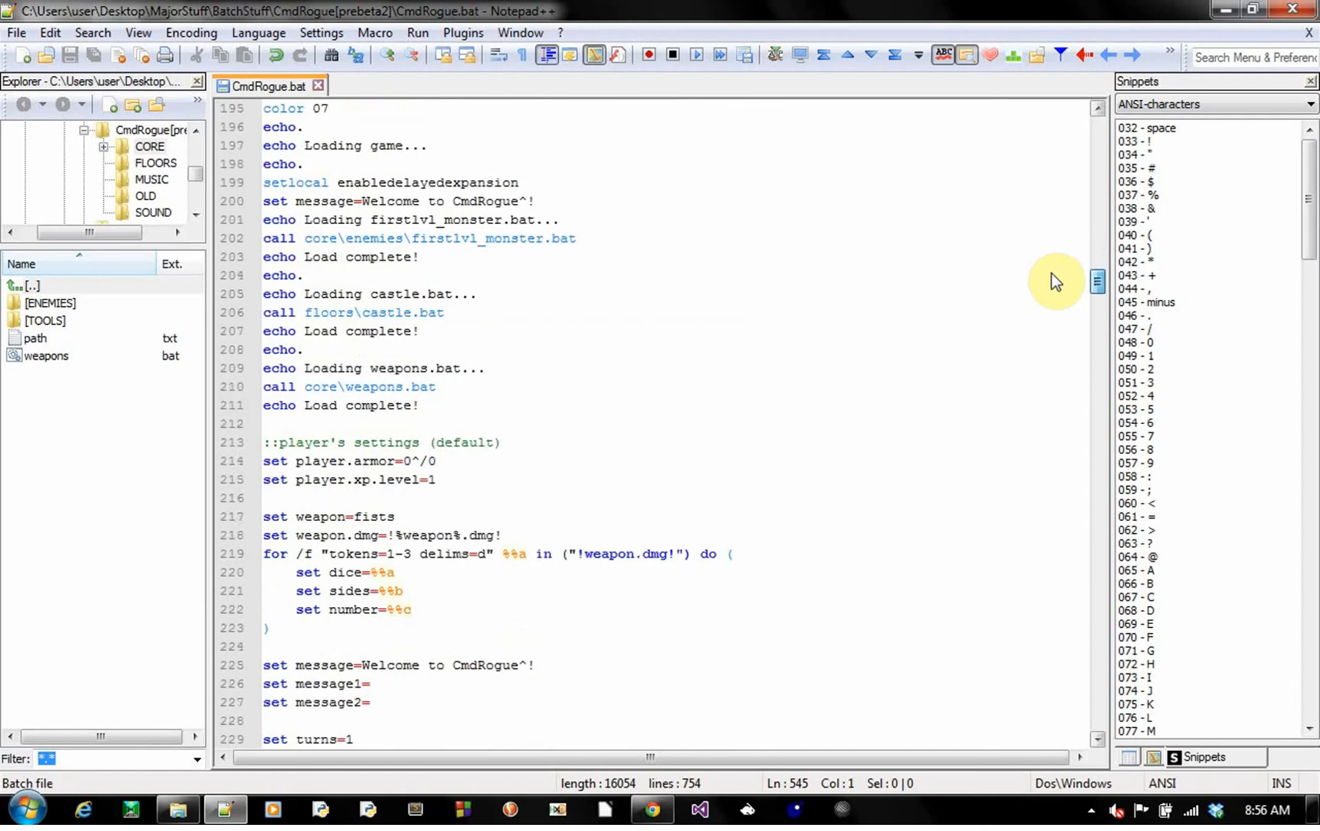
scroll(down, 3)
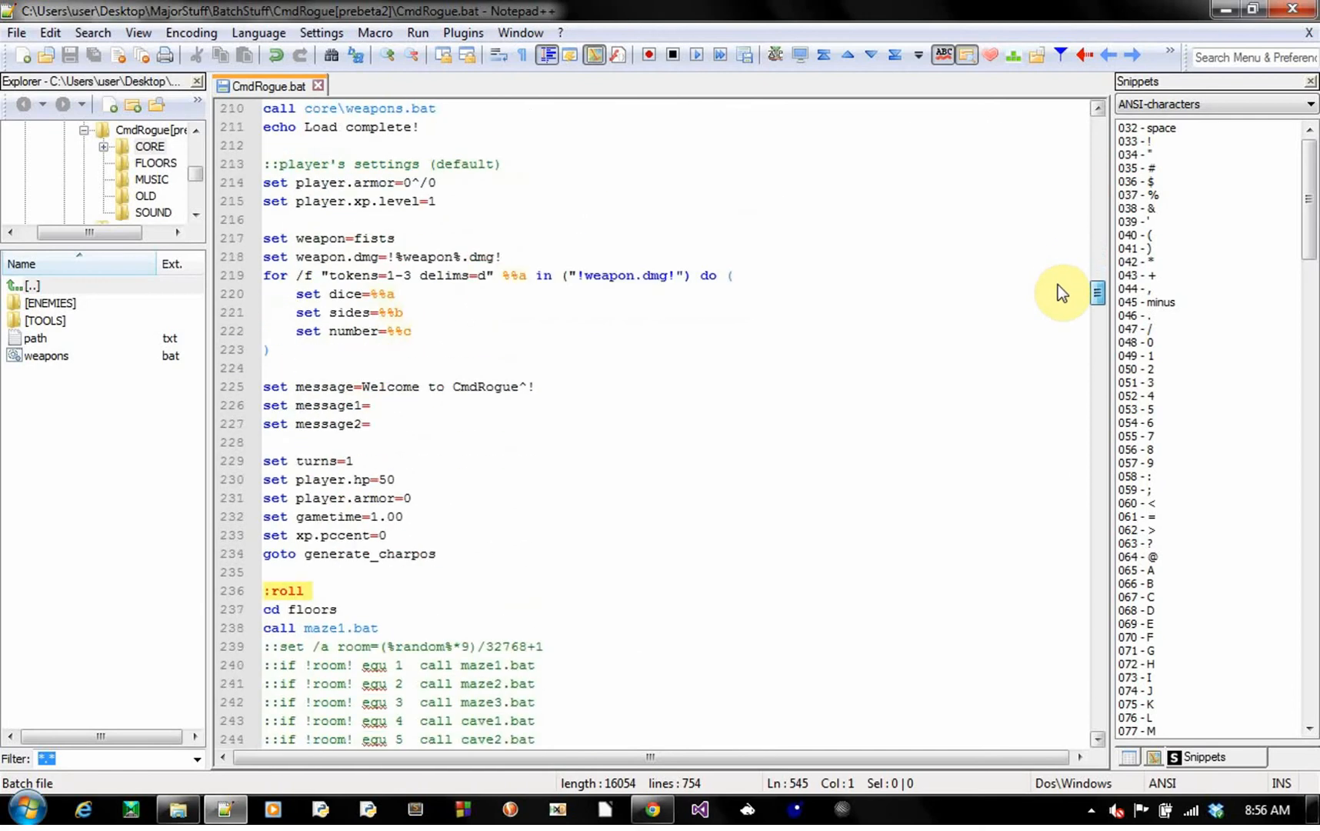
scroll(down, 3)
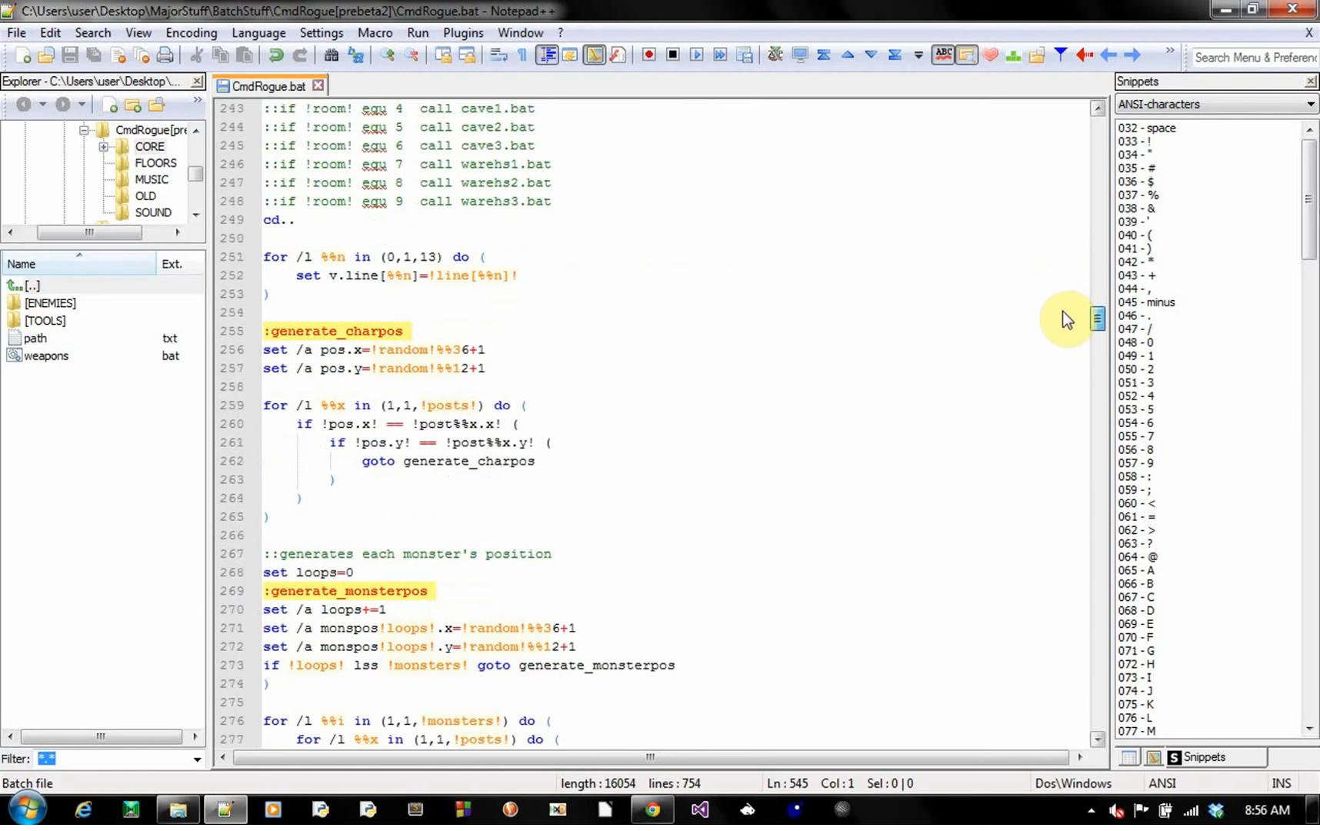
scroll(down, 3)
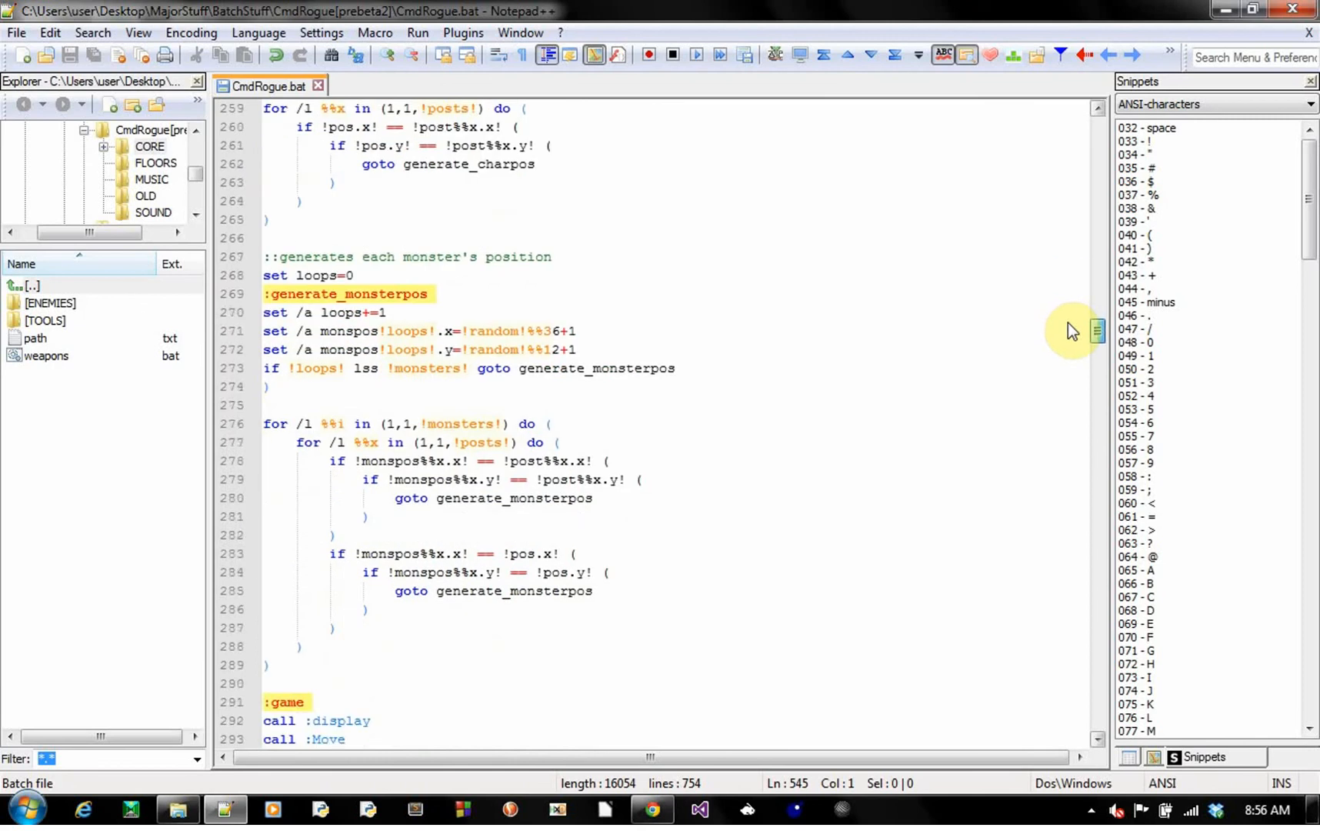
scroll(up, 3)
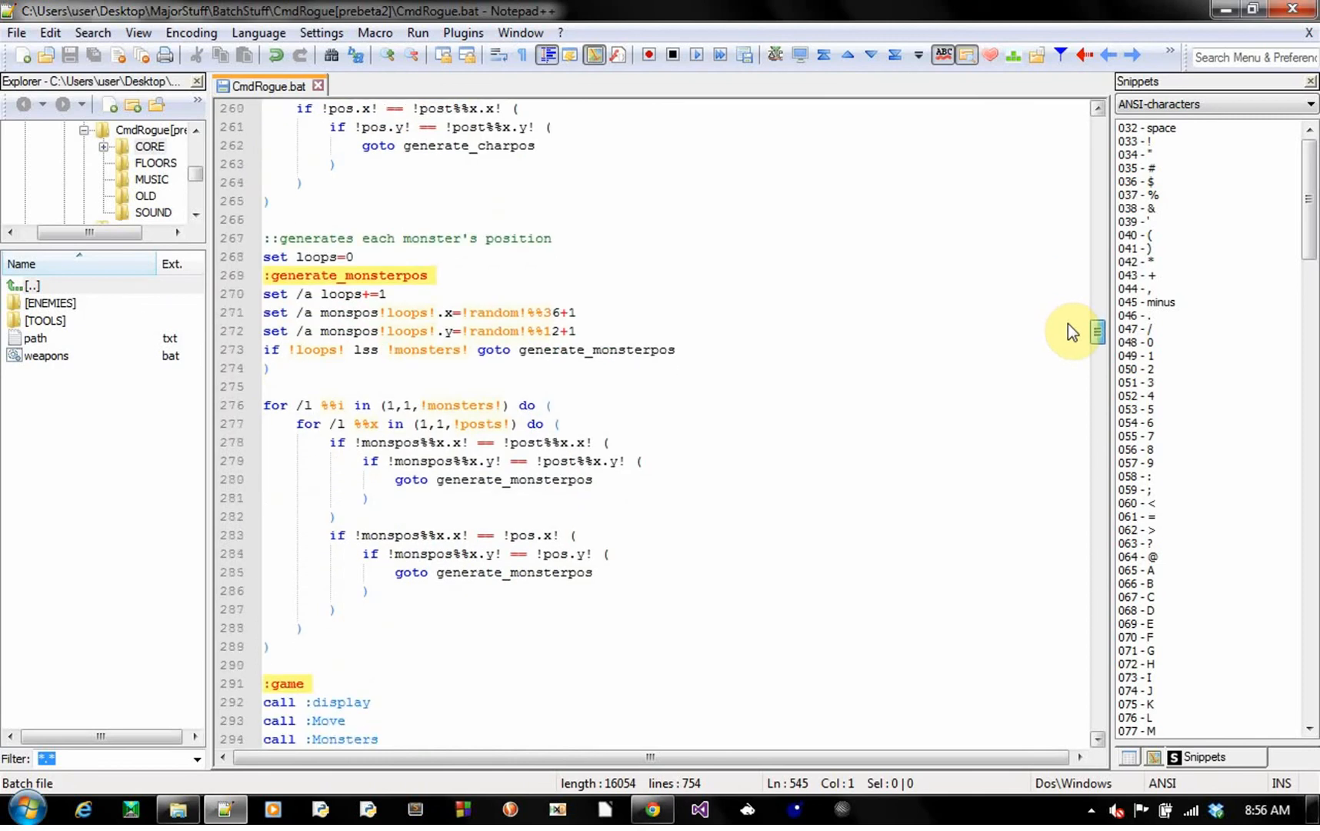
scroll(down, 3)
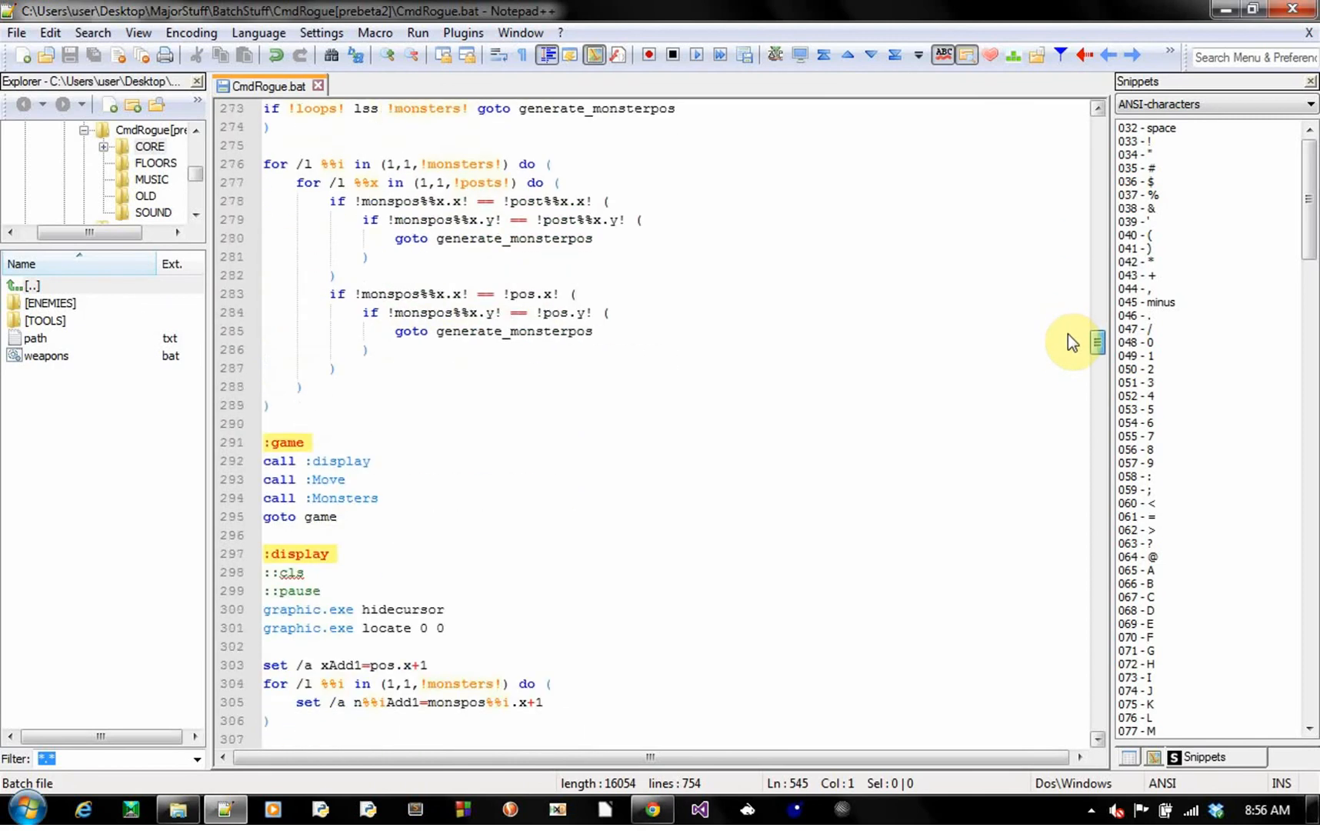
mouse_move(252, 93)
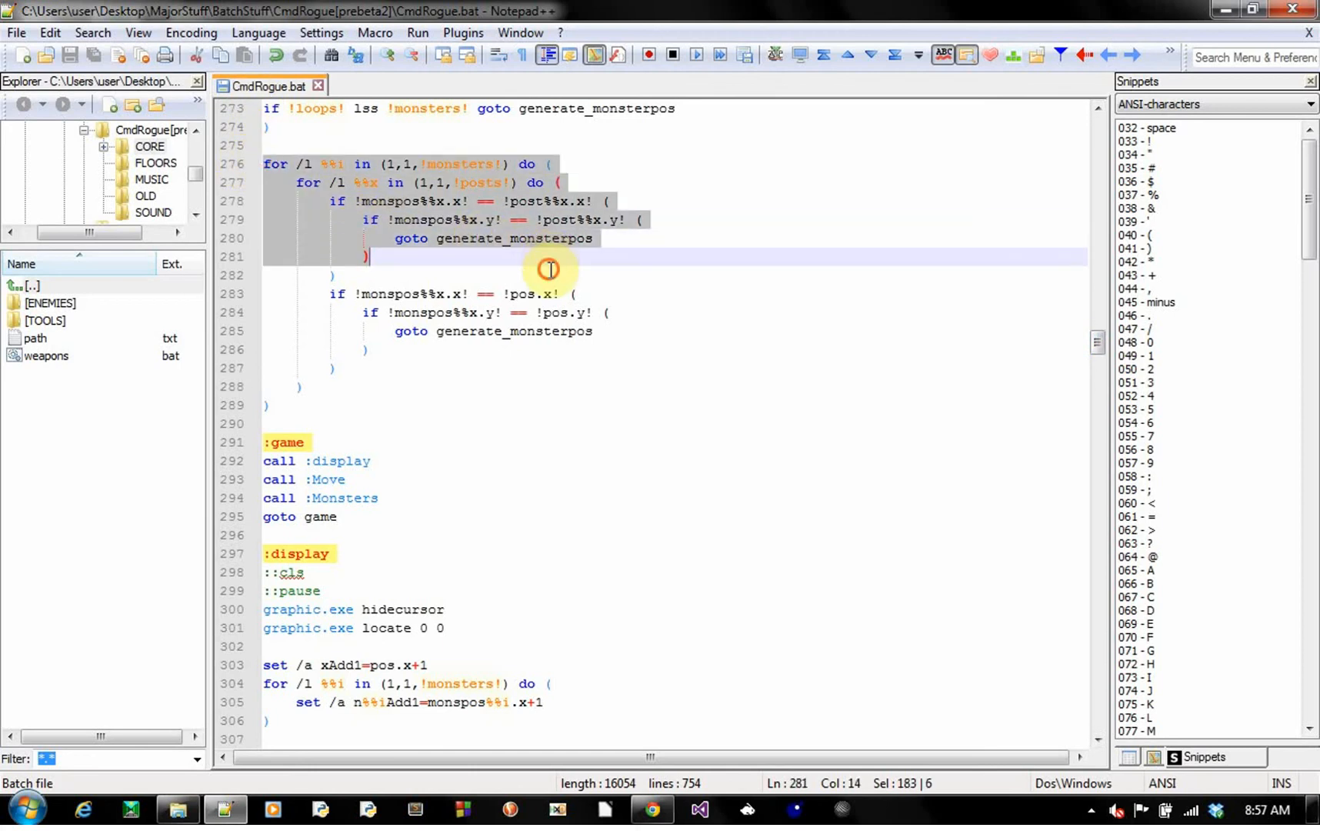
click(552, 275)
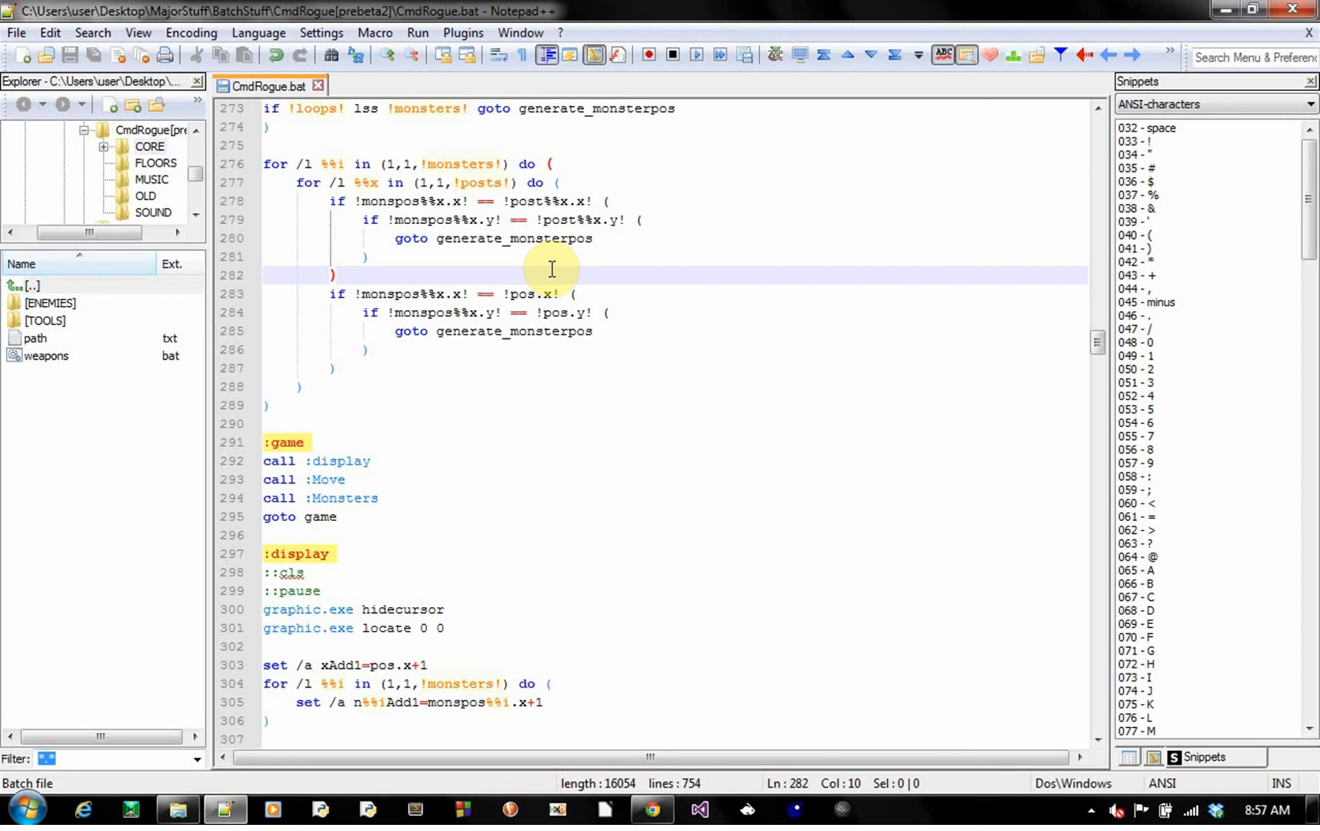
mouse_move(555, 194)
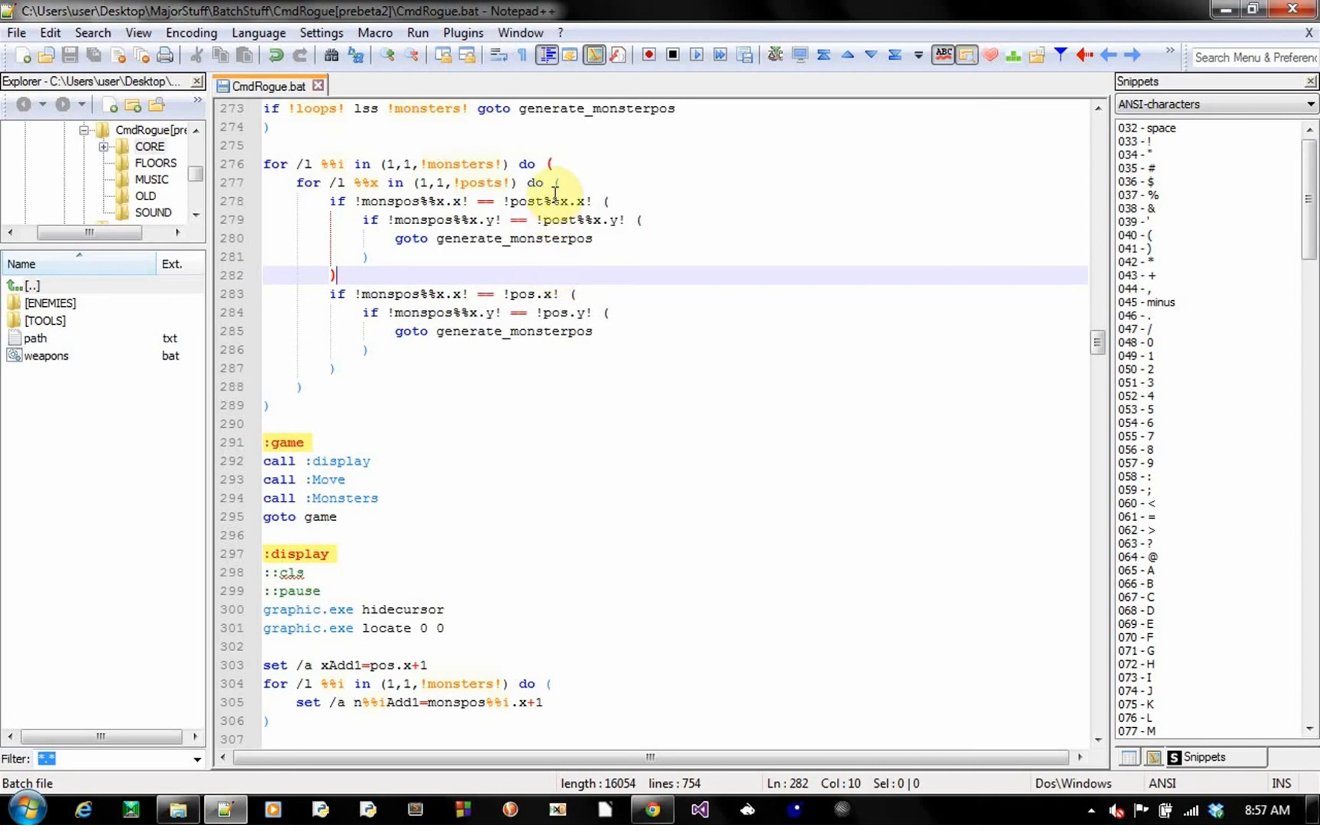
click(554, 163)
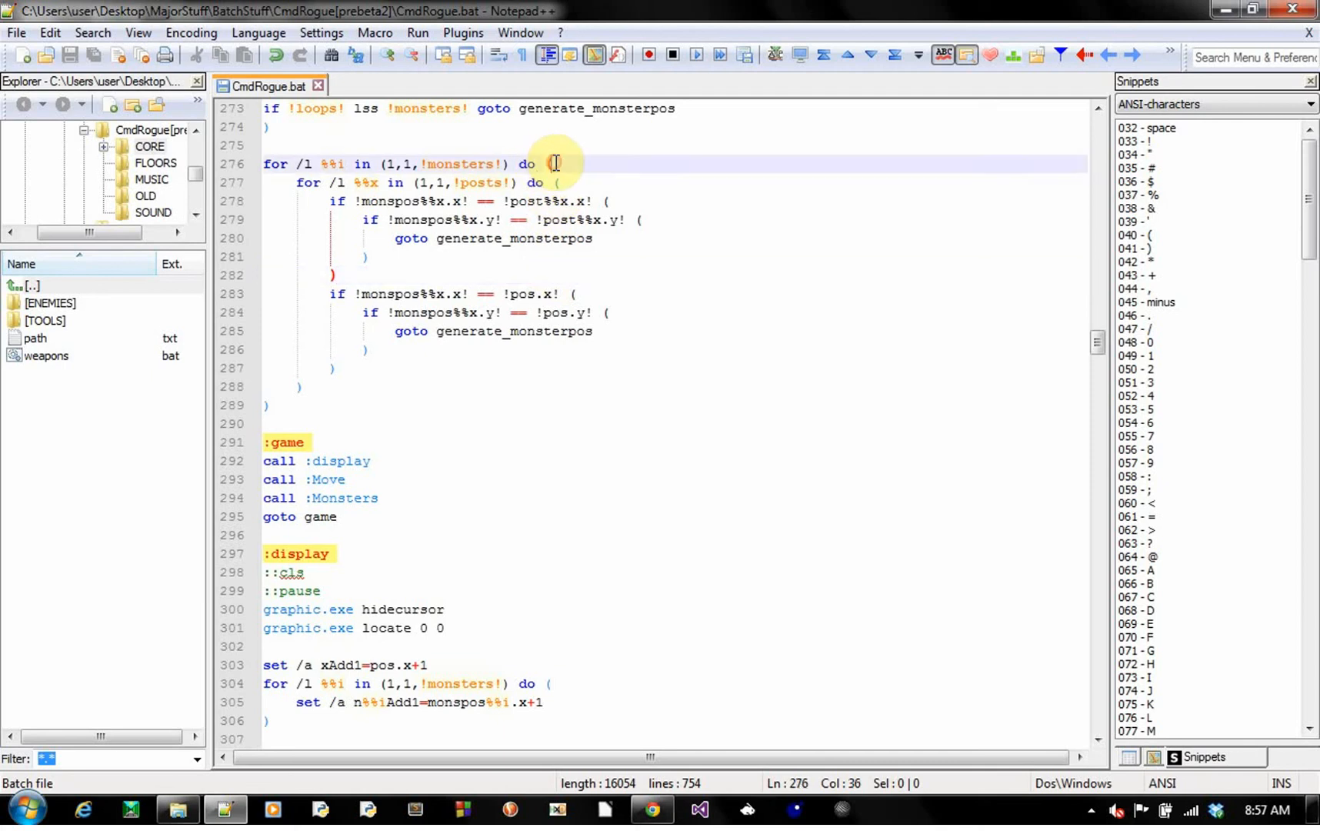
mouse_move(627, 259)
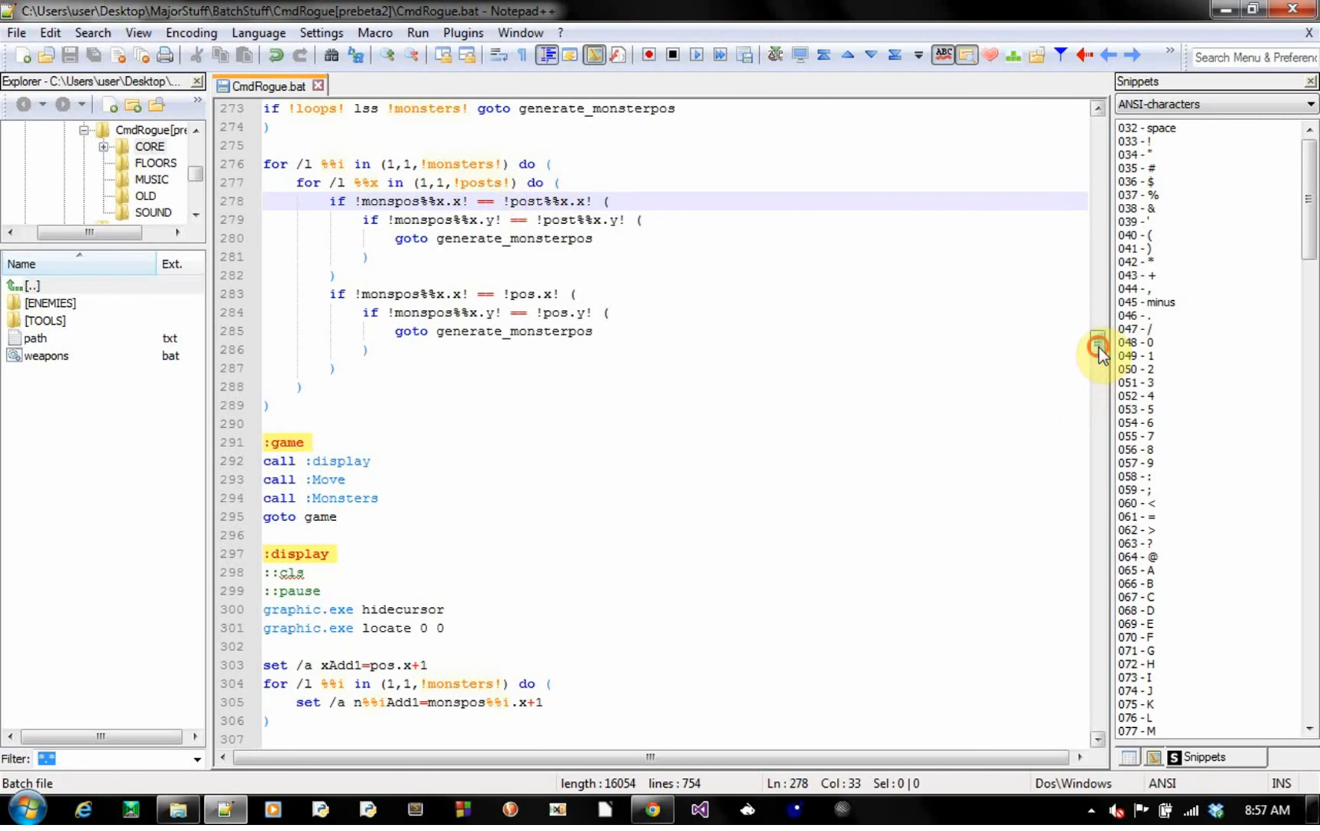
- Scroll to the :loopPrint monster-drawing loop, lines 306–340
scroll(down, 3)
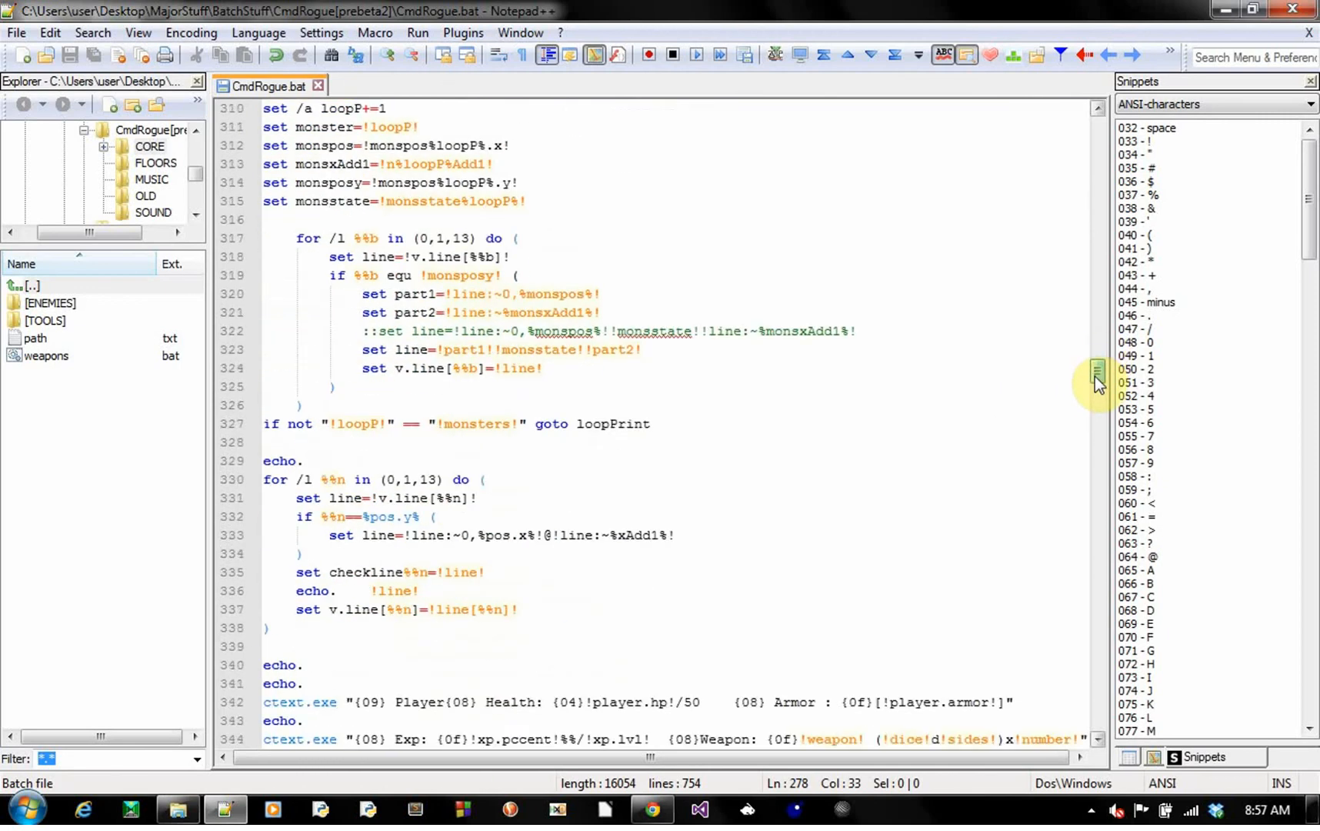
scroll(down, 3)
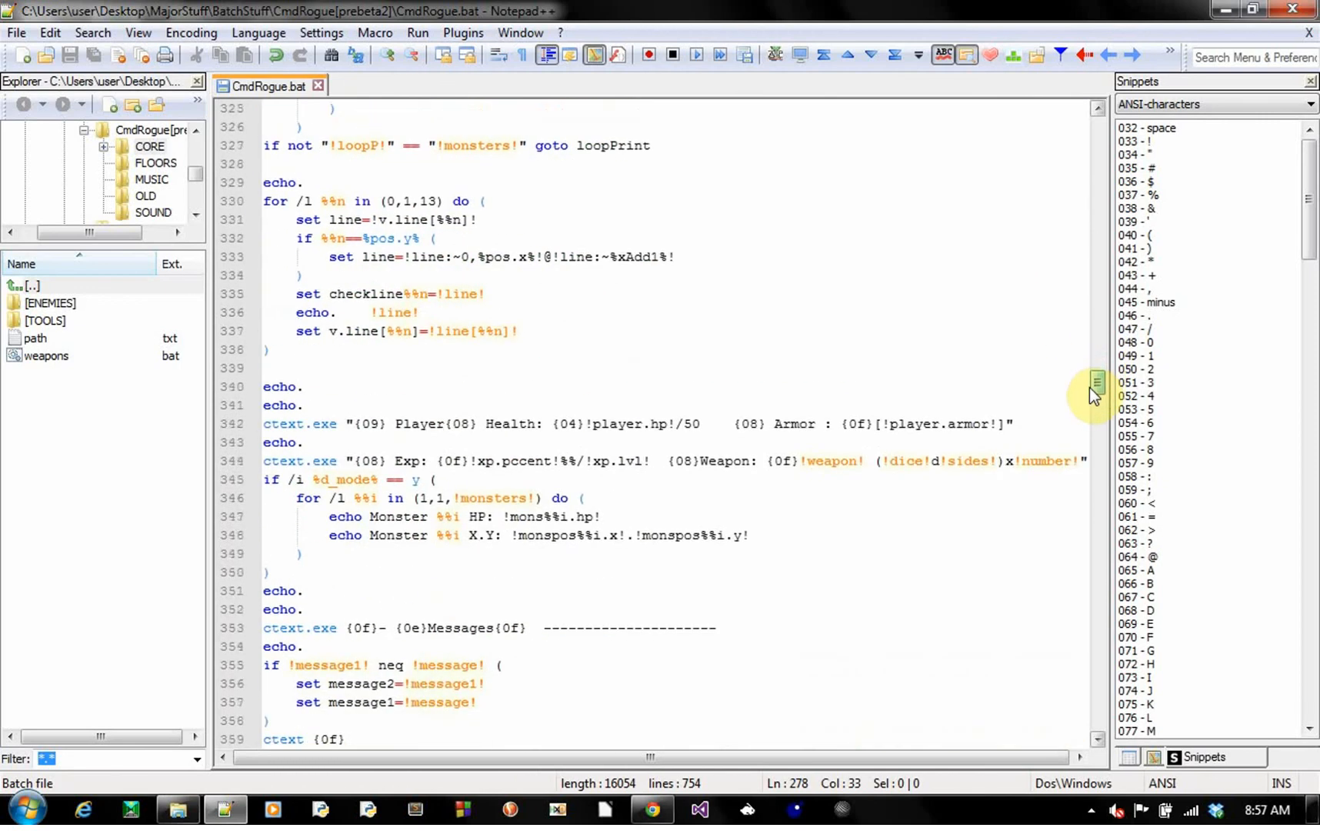
scroll(up, 3)
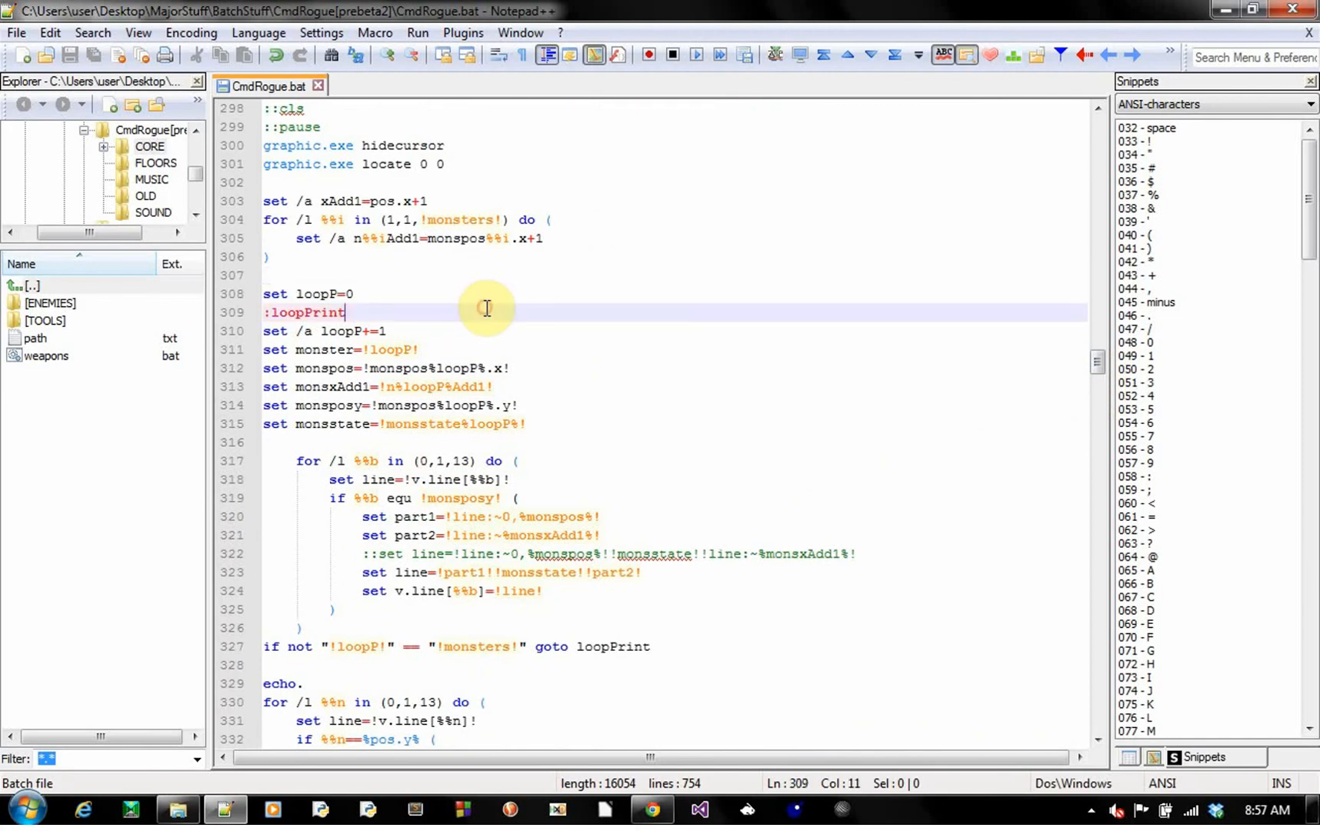
mouse_move(572, 409)
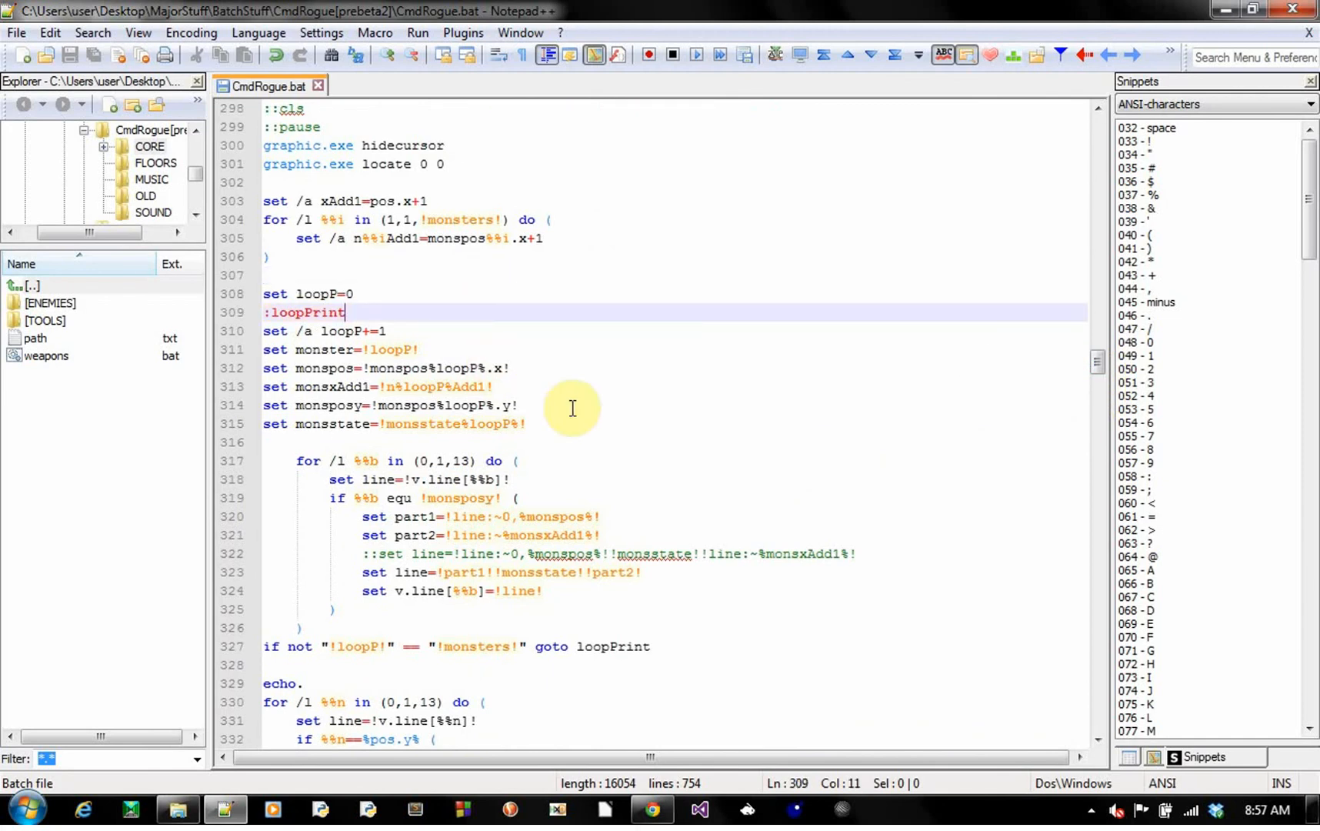
scroll(down, 3)
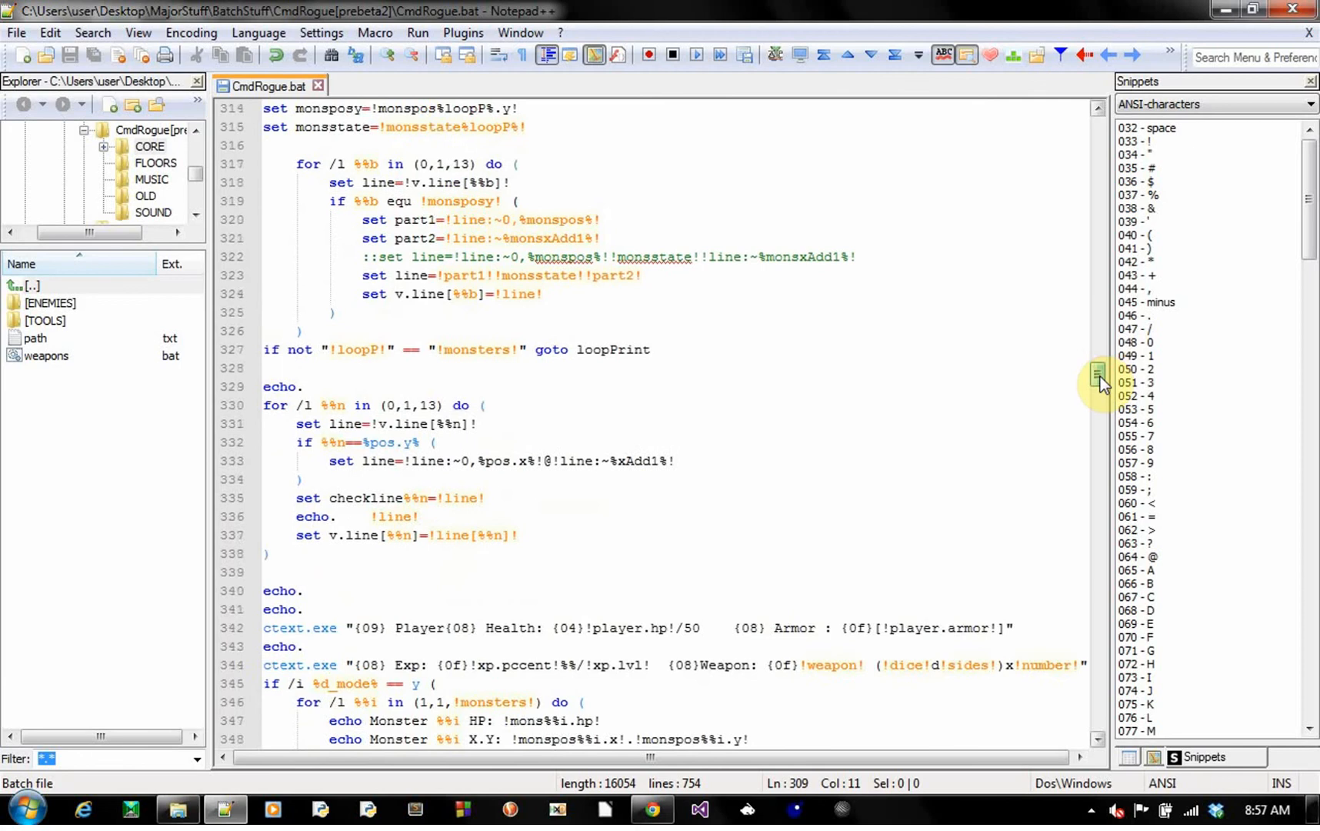
scroll(up, 3)
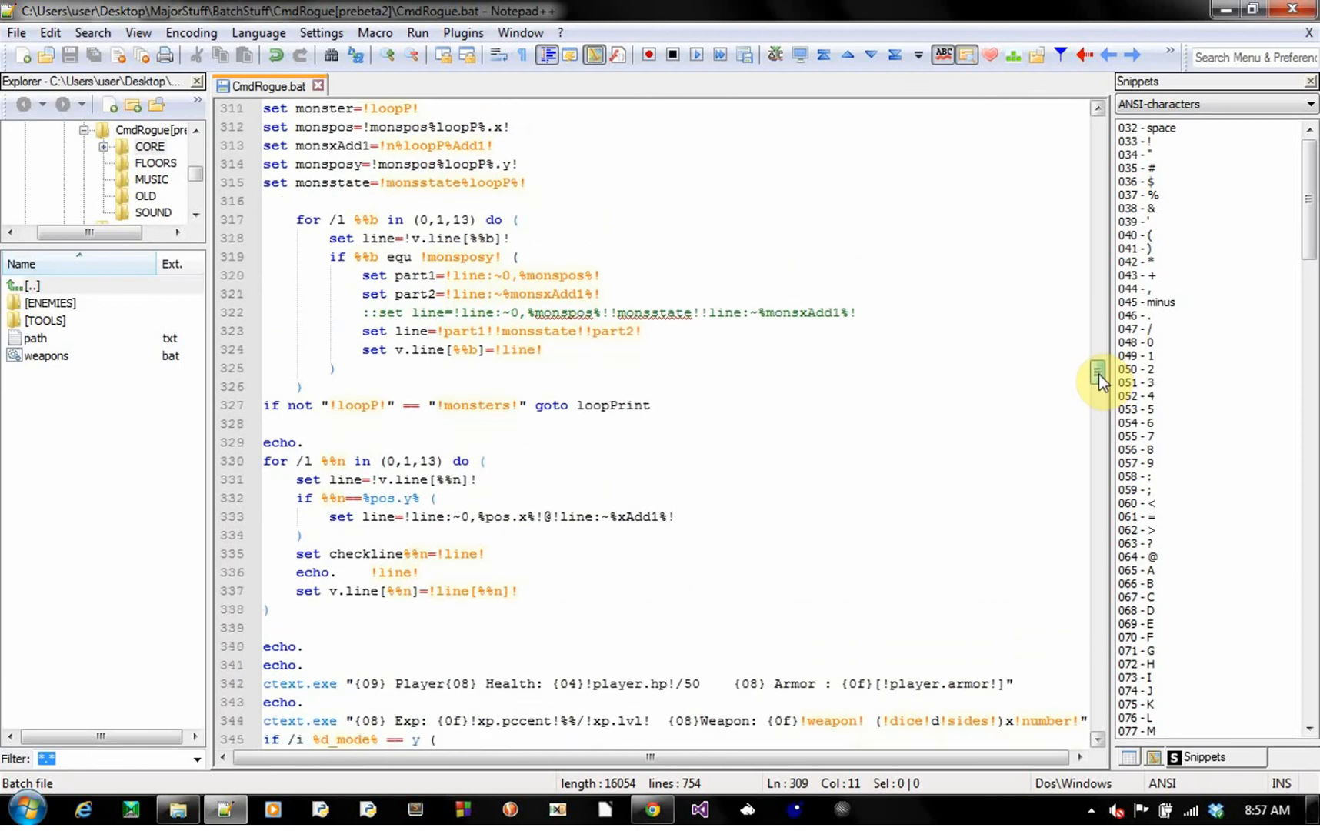
scroll(down, 3)
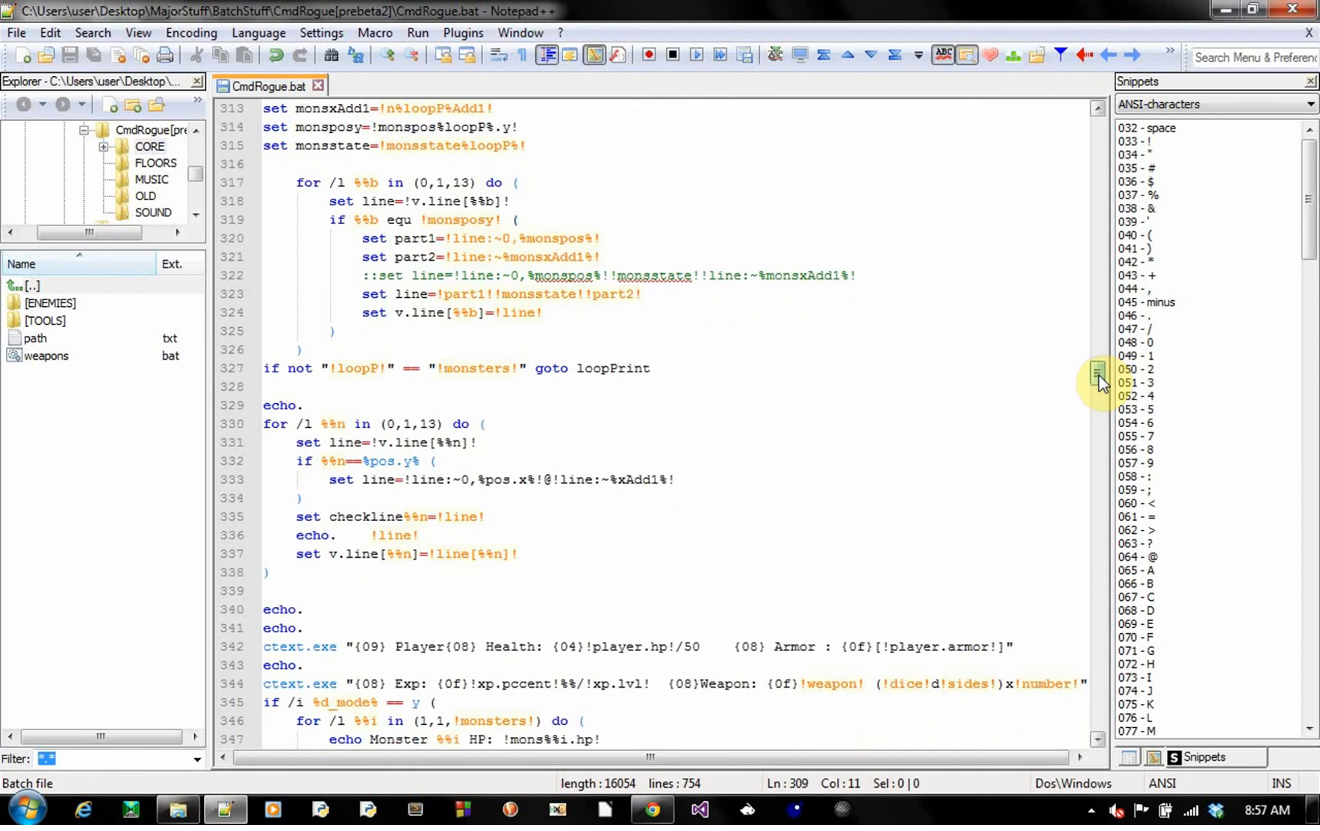
scroll(up, 3)
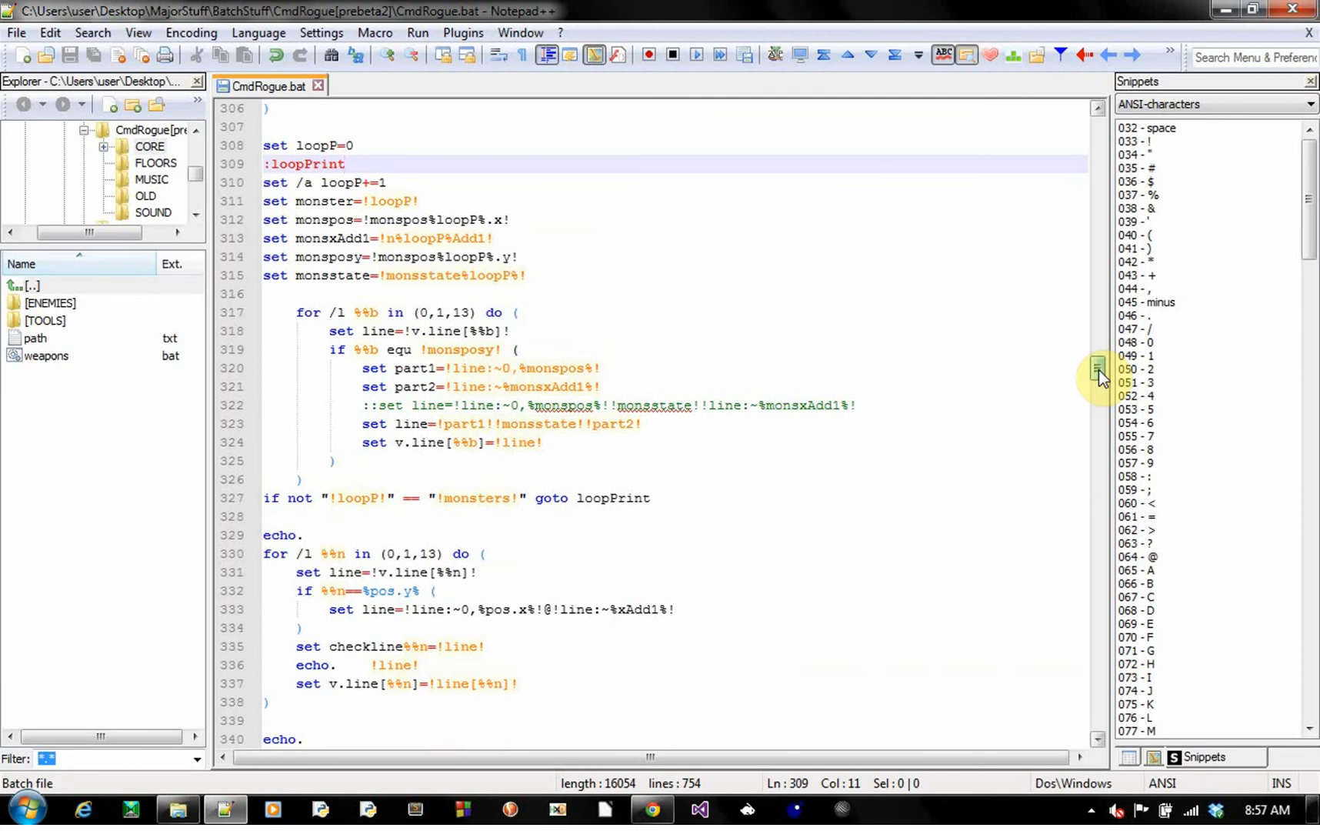
- Scroll through the :Move key-handling branches and :check4posts, pointing out the Monsters_1 label
scroll(down, 3)
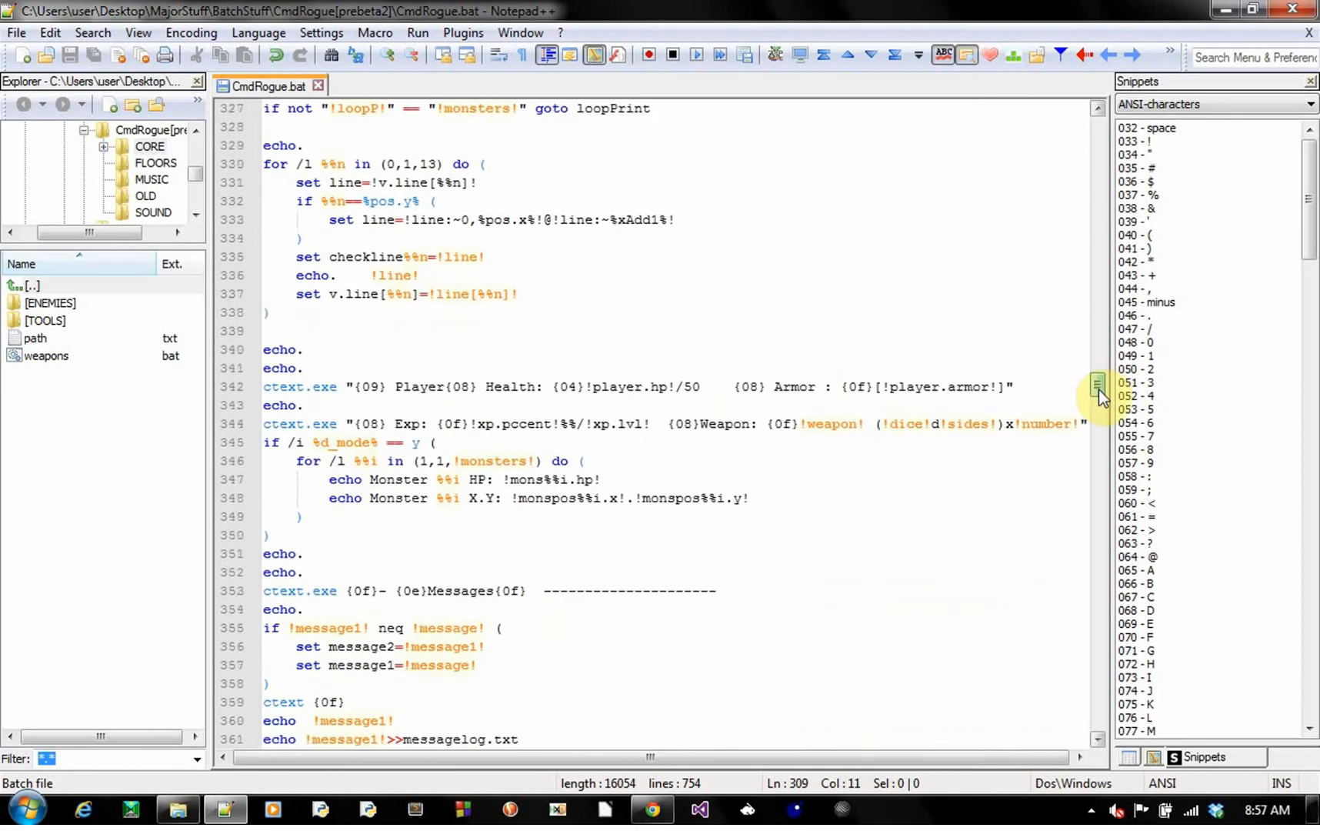
scroll(down, 3)
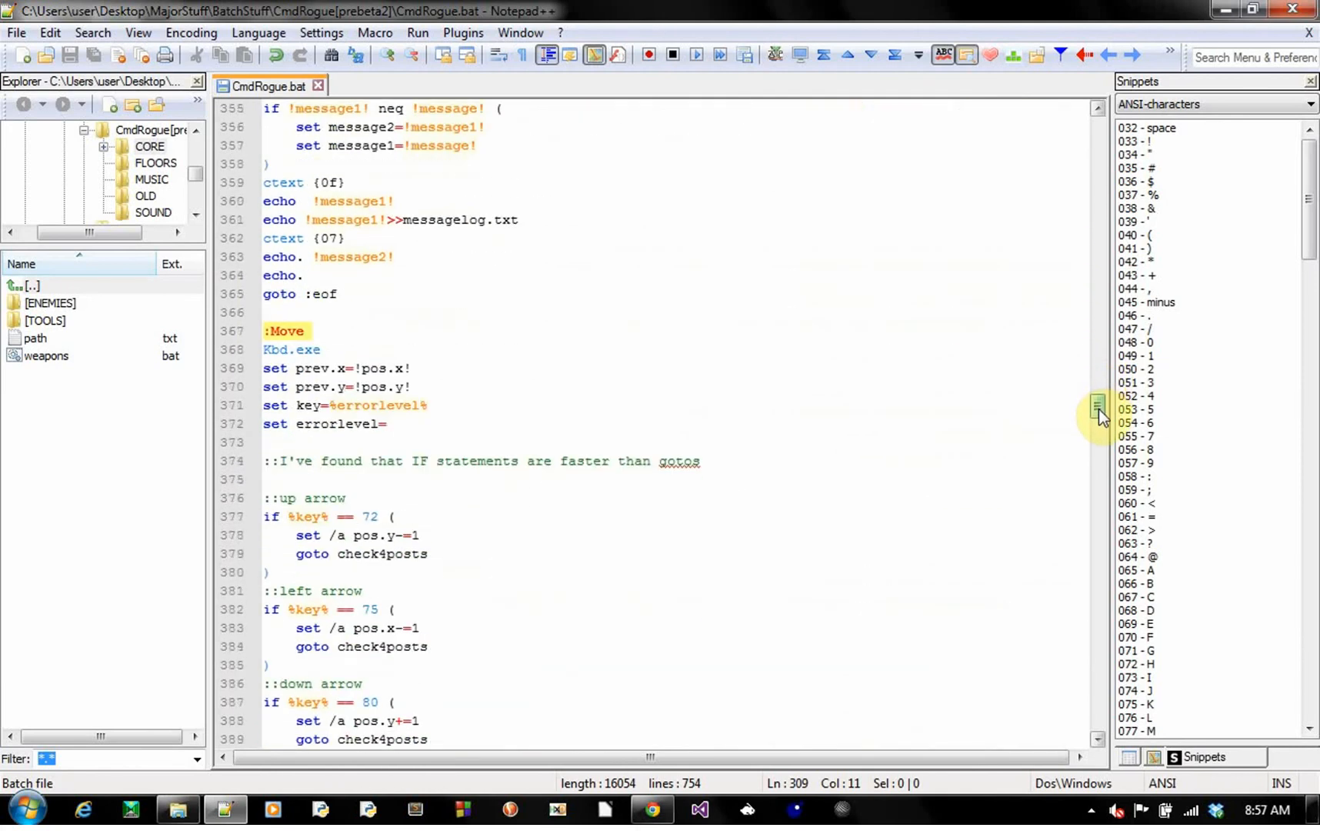
scroll(down, 3)
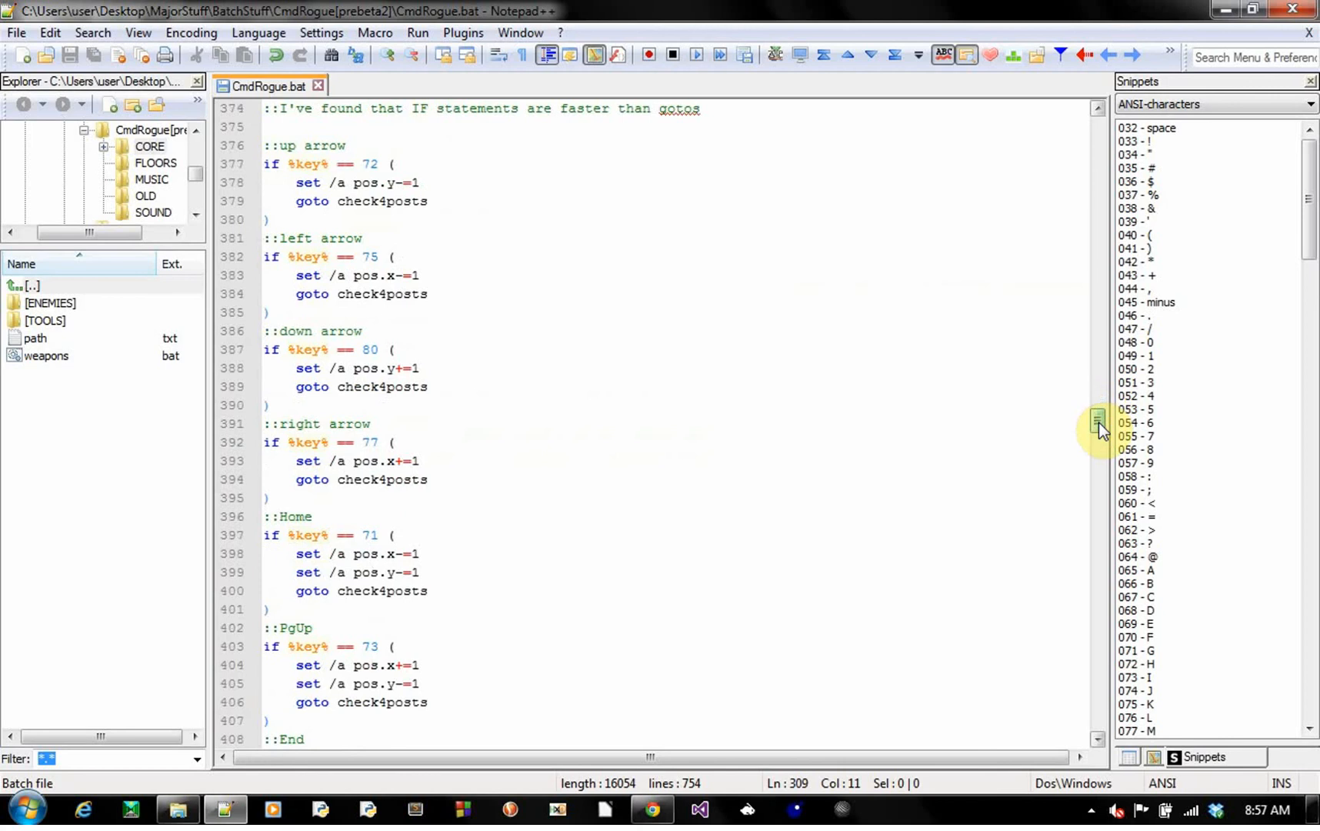
scroll(down, 3)
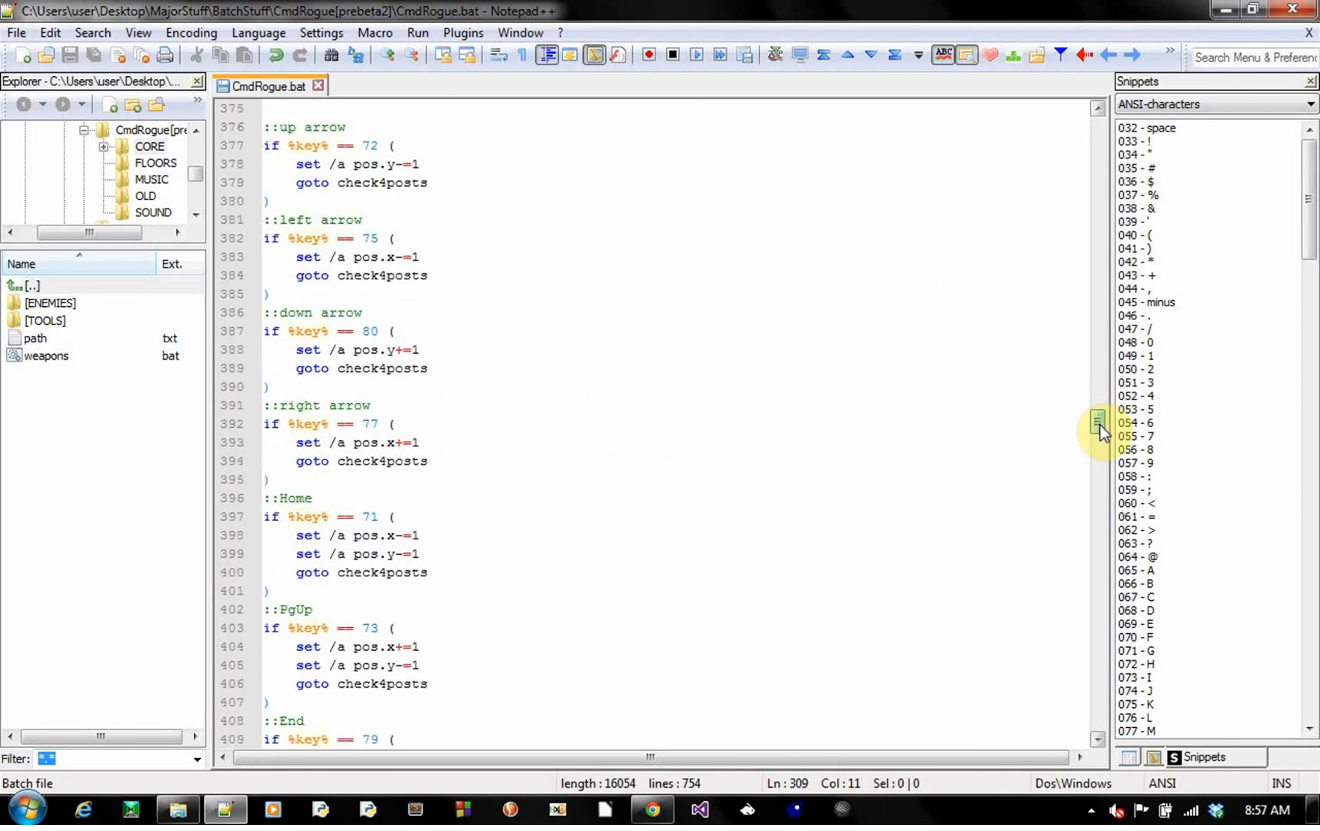
scroll(down, 3)
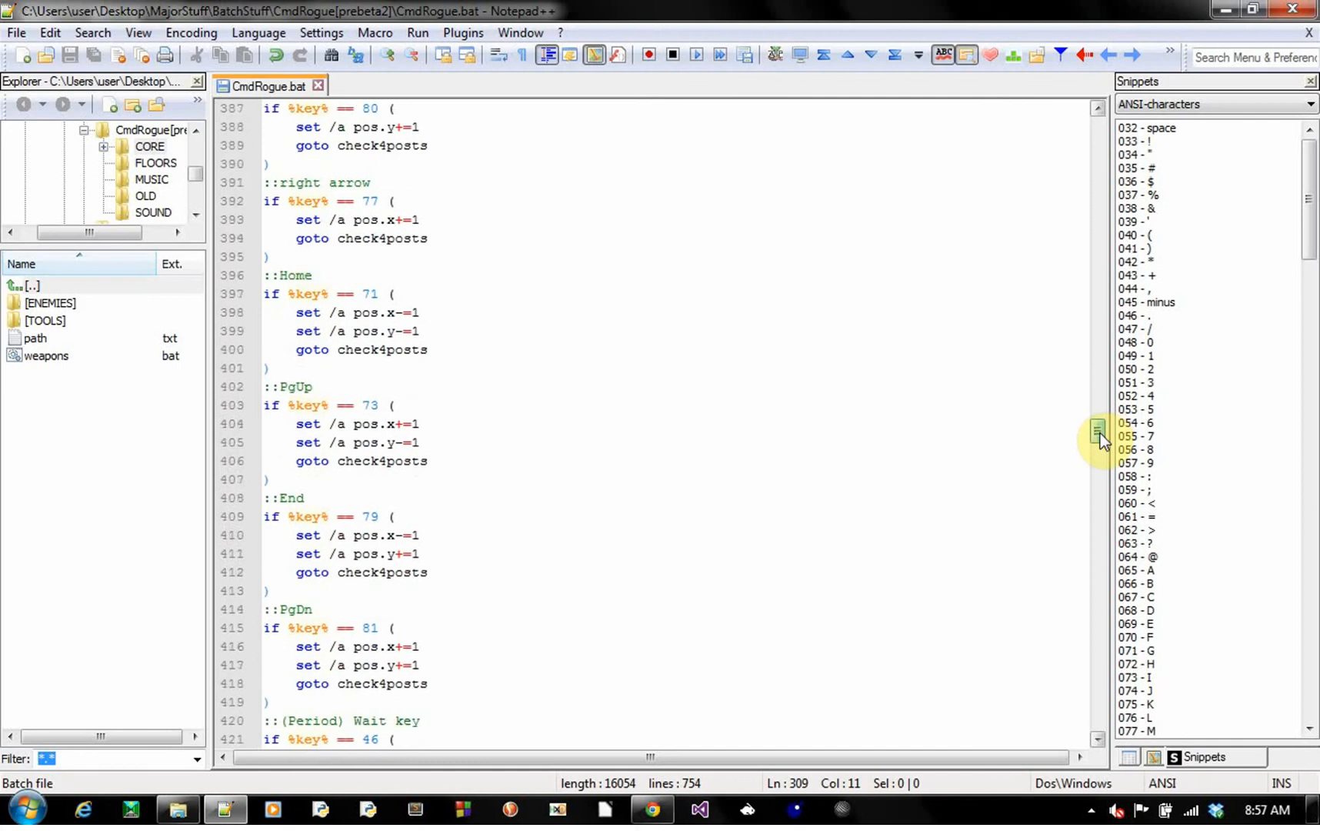
scroll(down, 3)
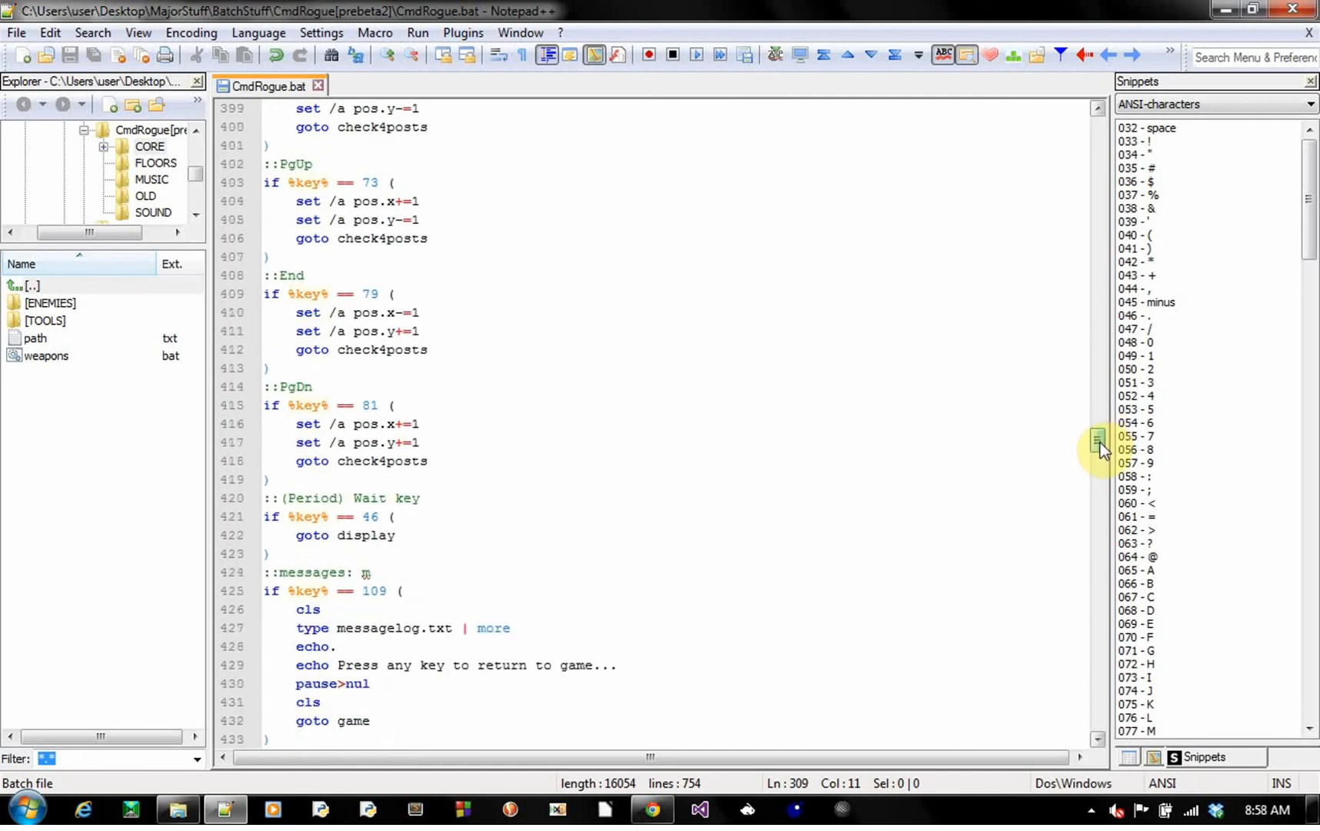
scroll(down, 3)
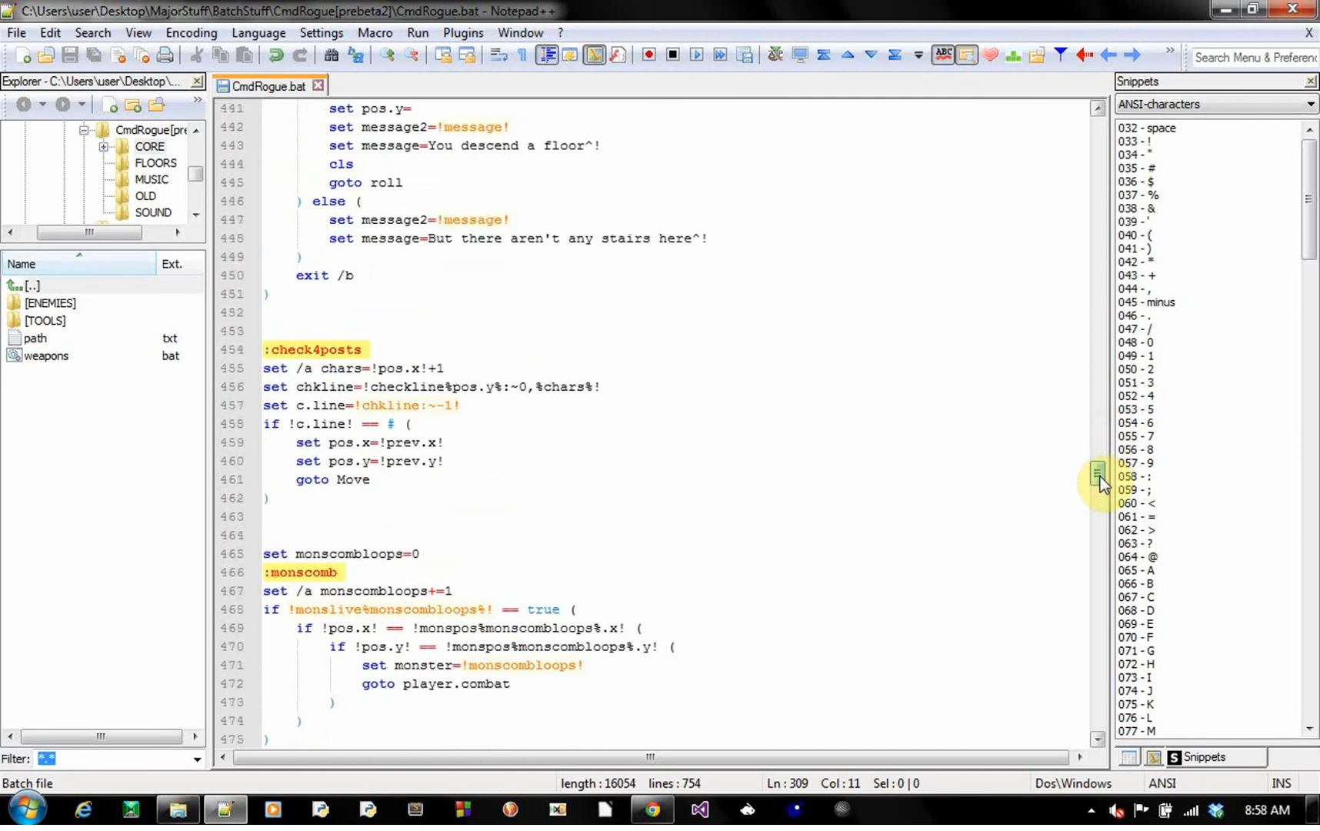
scroll(down, 3)
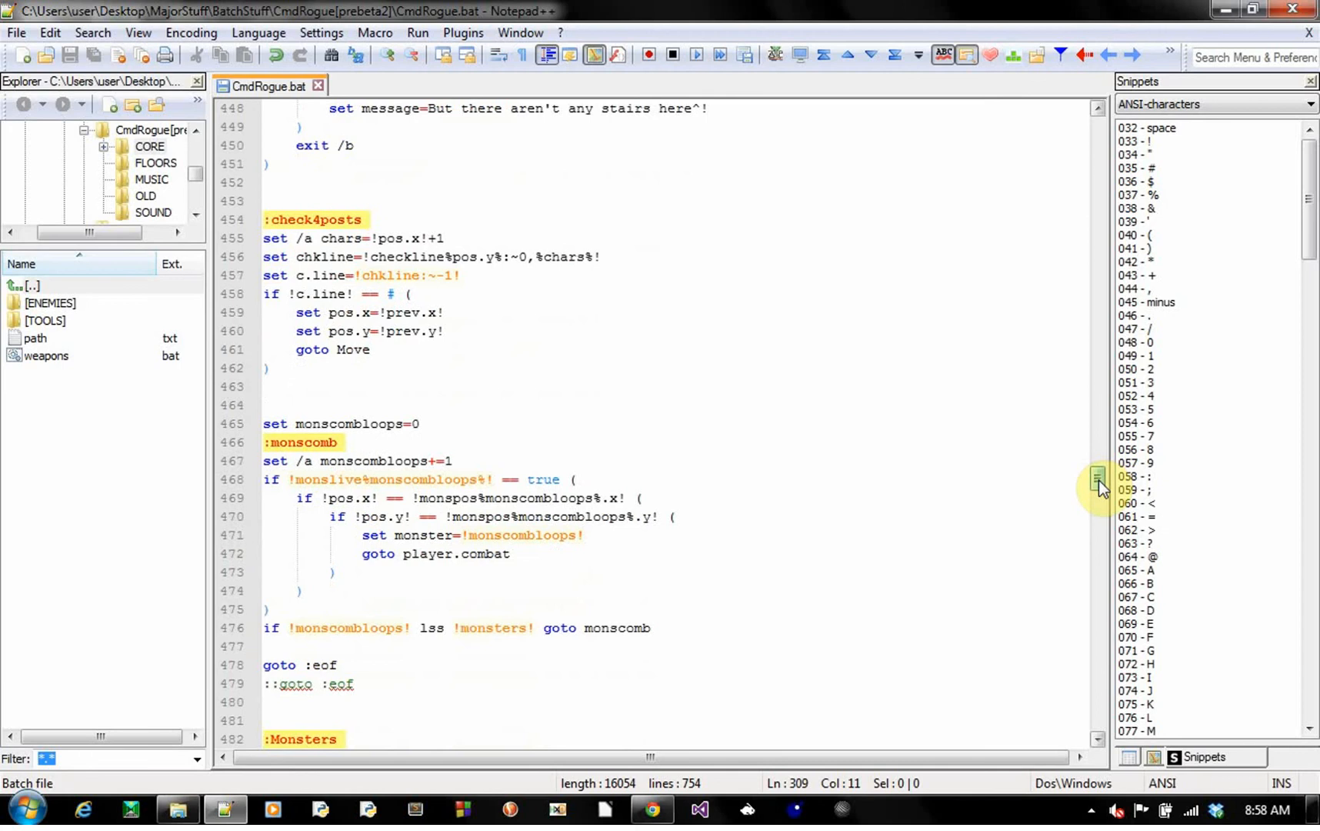
scroll(down, 3)
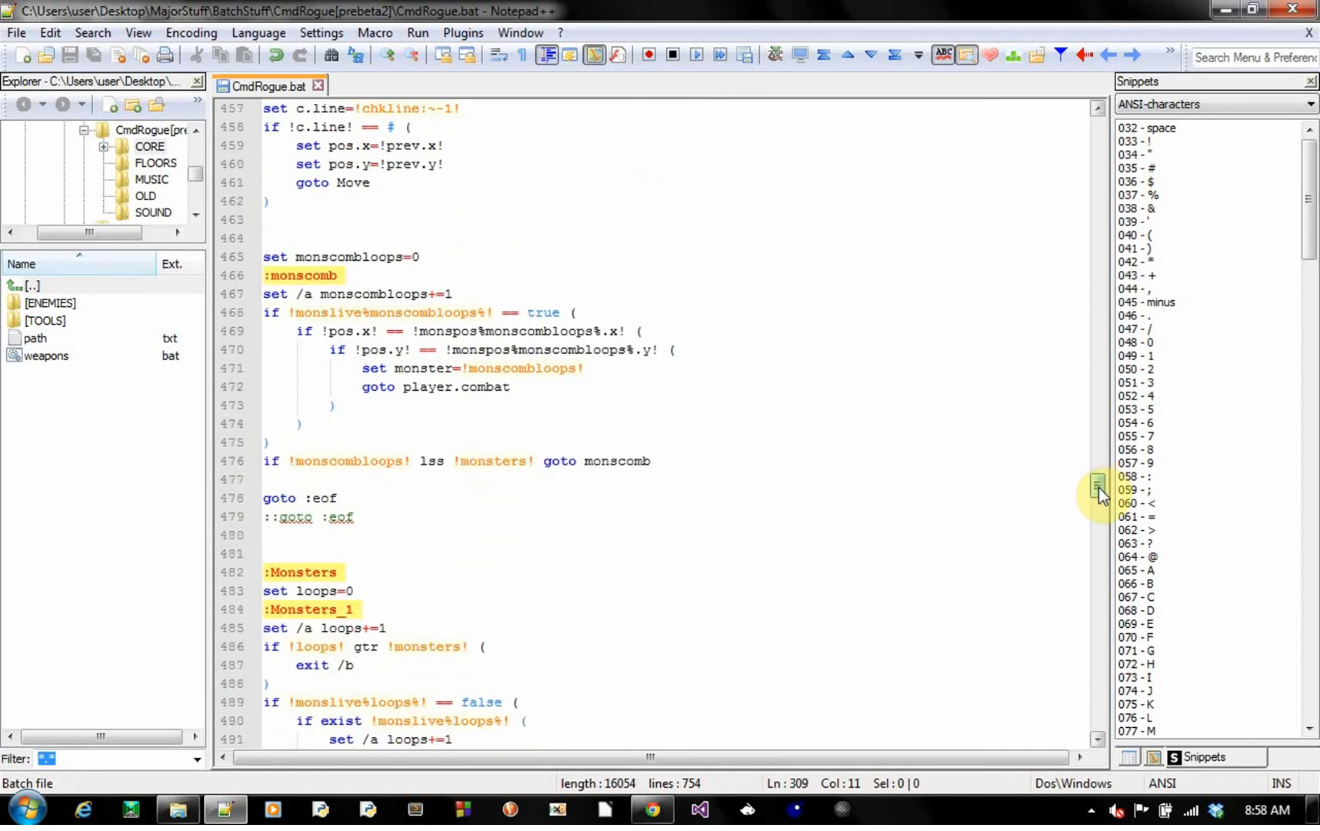
scroll(down, 3)
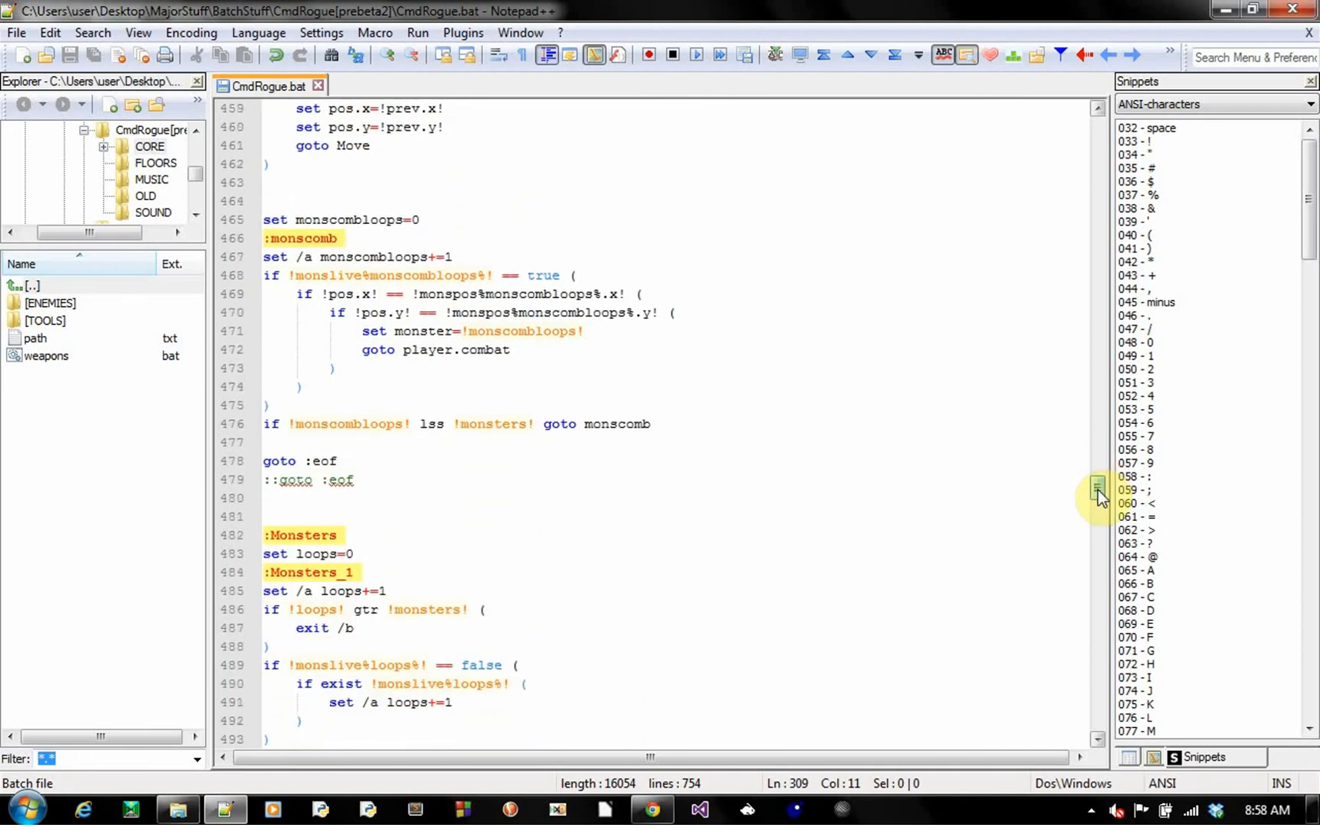
scroll(up, 3)
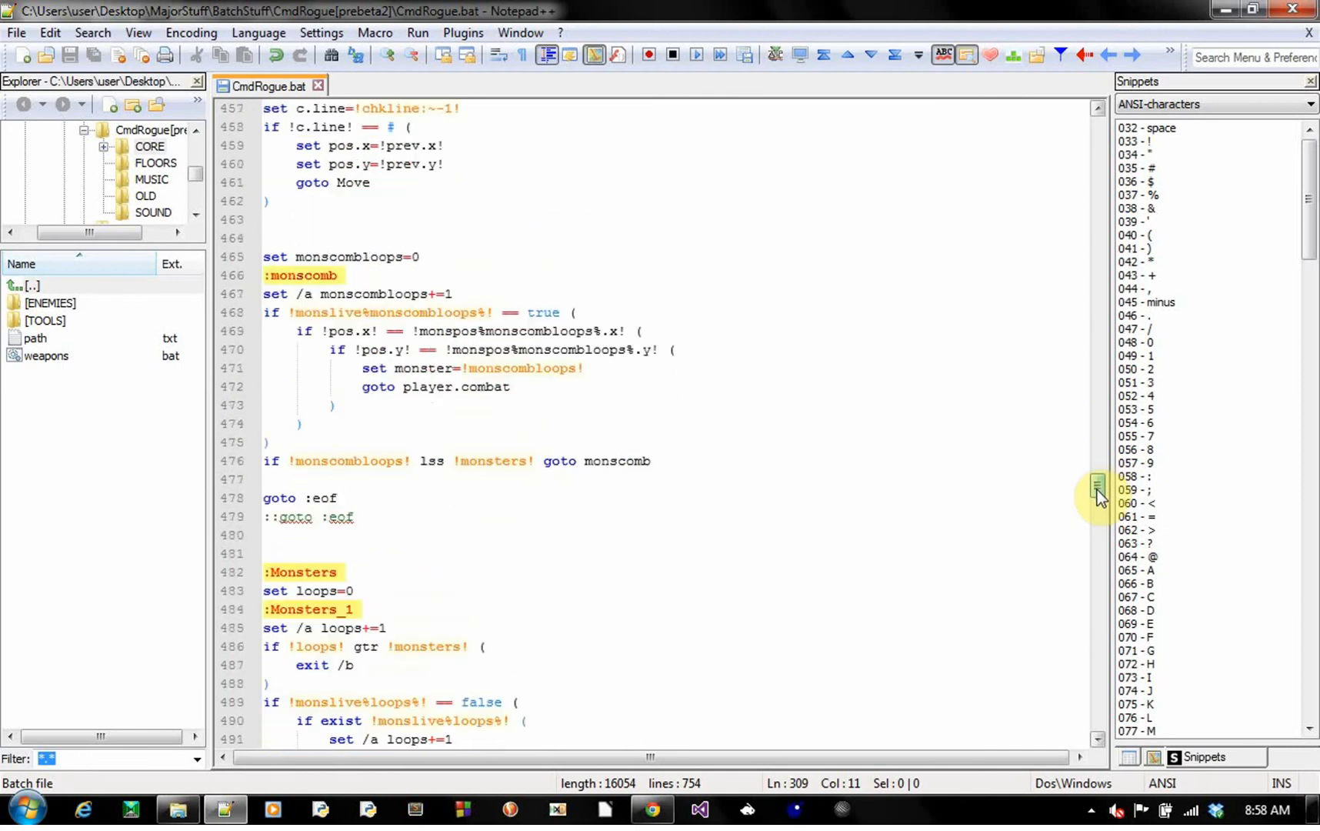
scroll(down, 3)
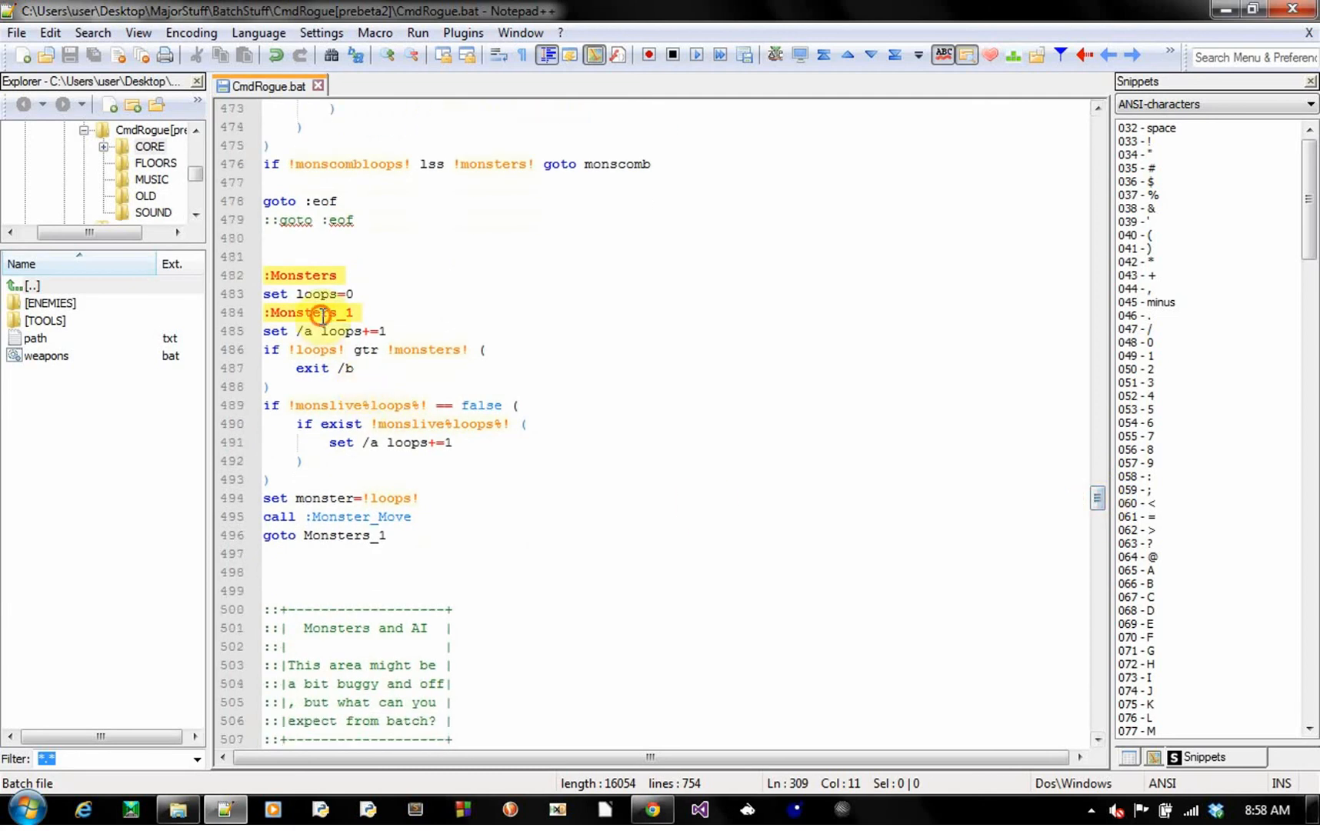
click(308, 312)
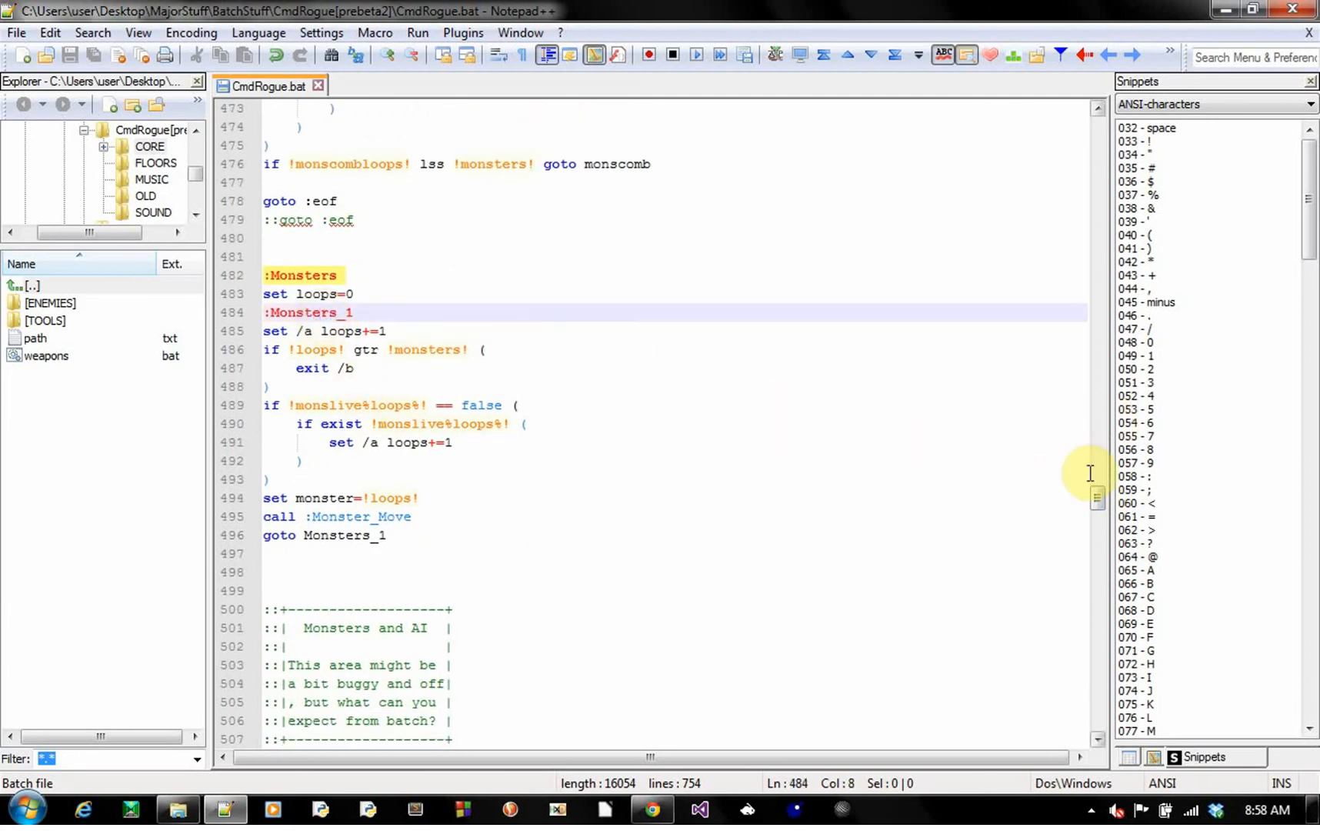
- Scroll past the :monscomb loop down to the :Monster_Move AI routine
scroll(up, 3)
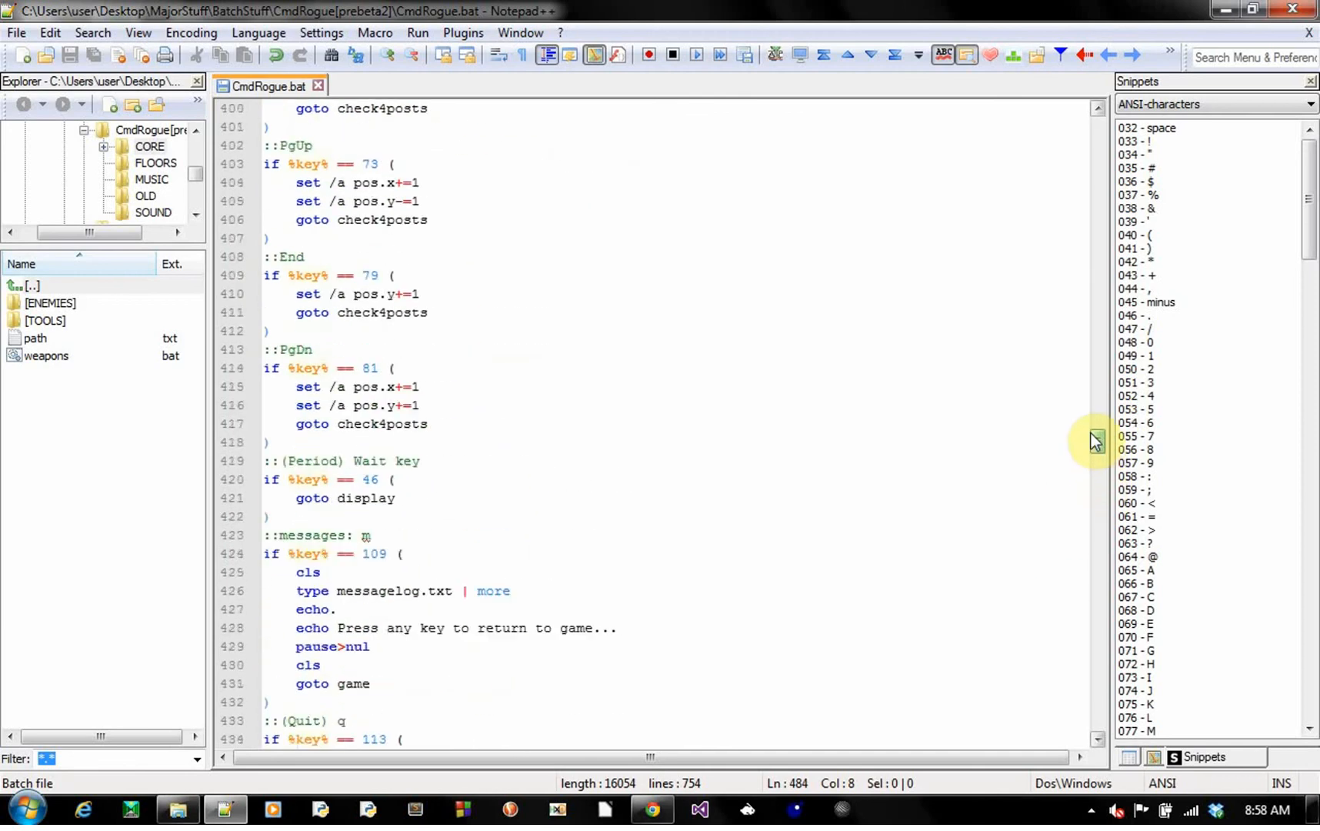
scroll(up, 3)
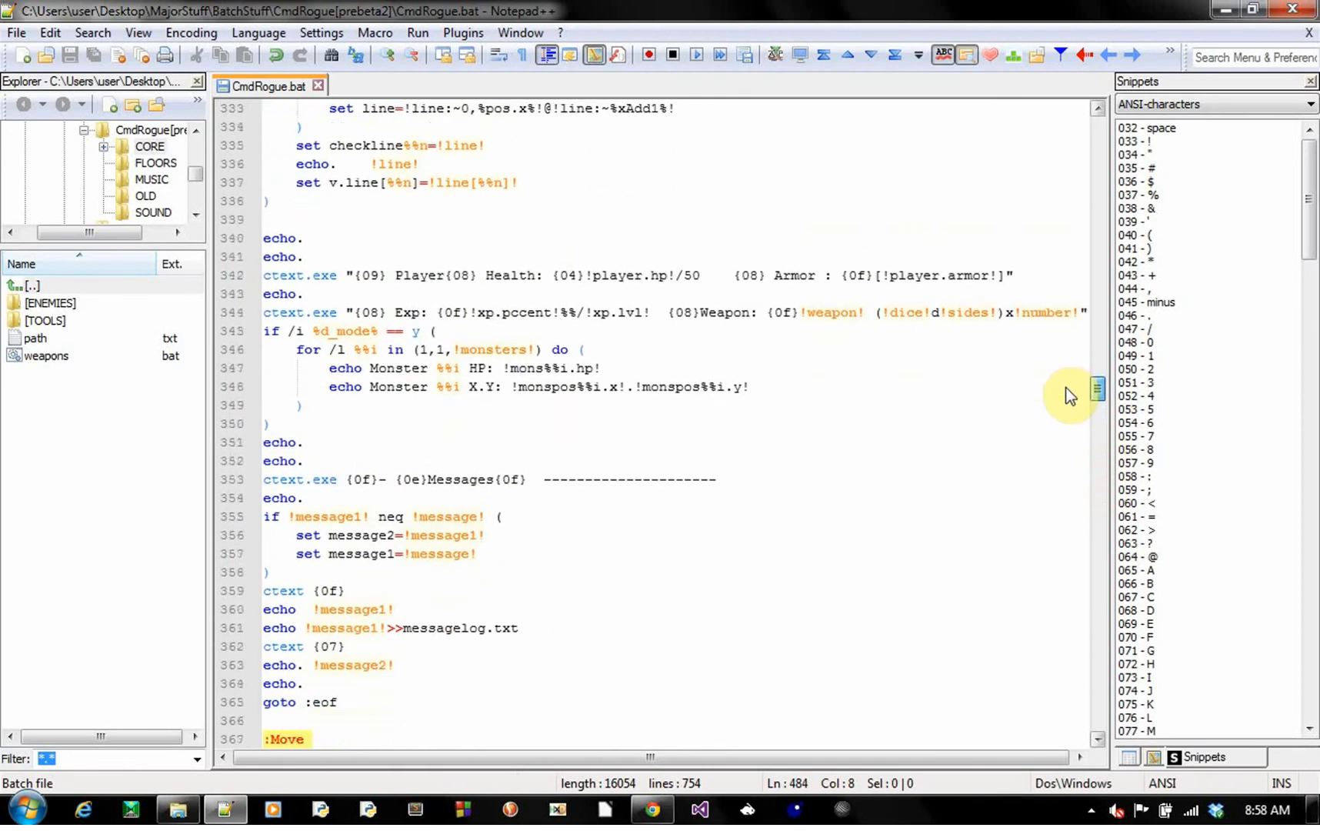
scroll(down, 3)
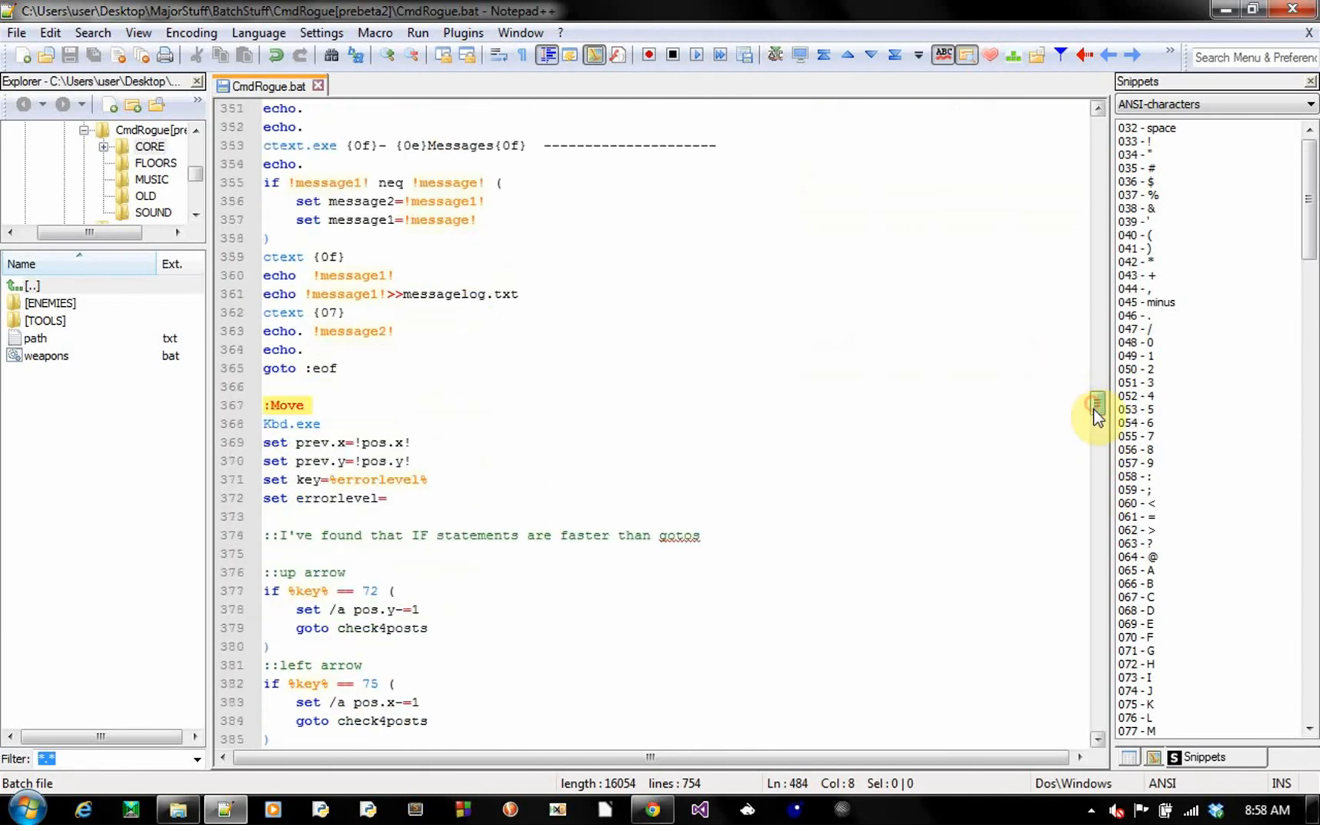
scroll(down, 3)
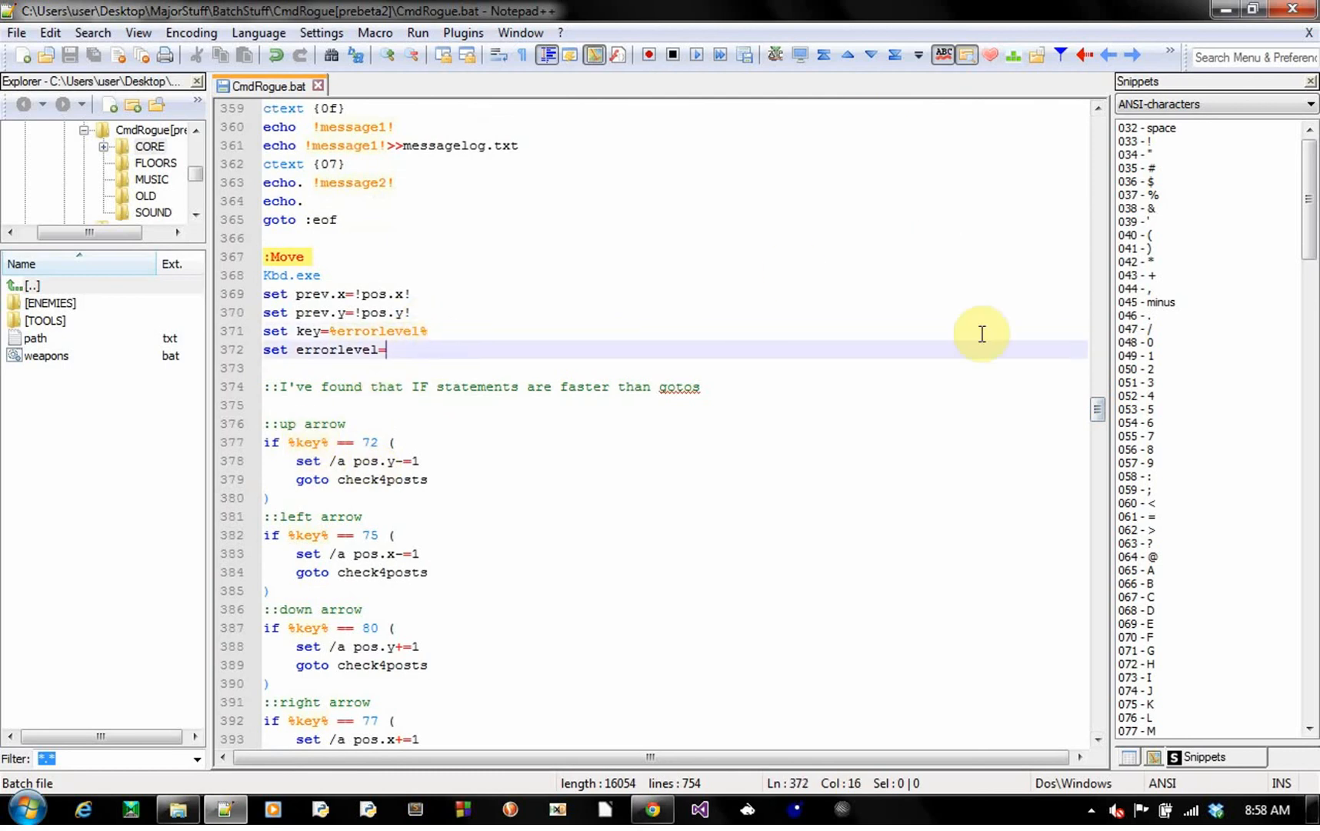
scroll(down, 3)
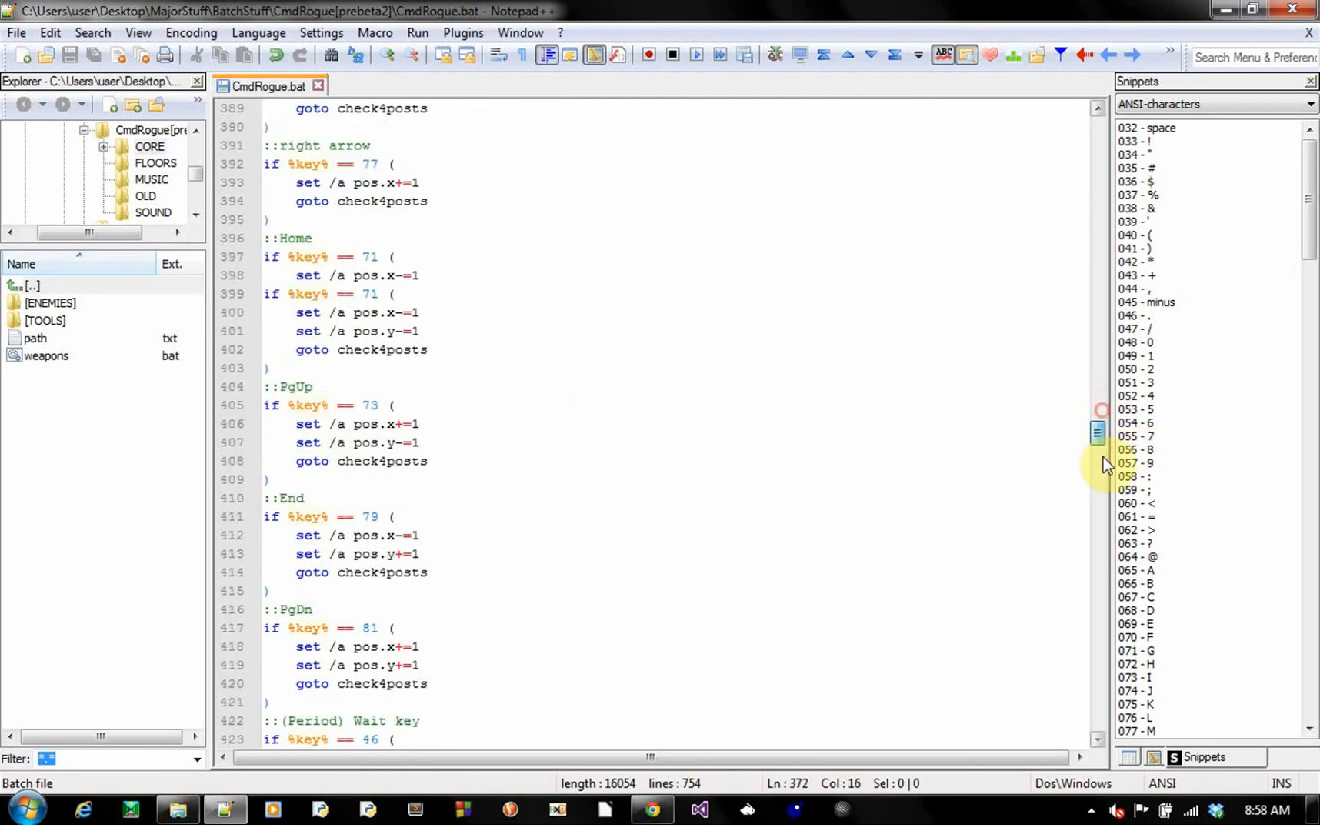
scroll(down, 3)
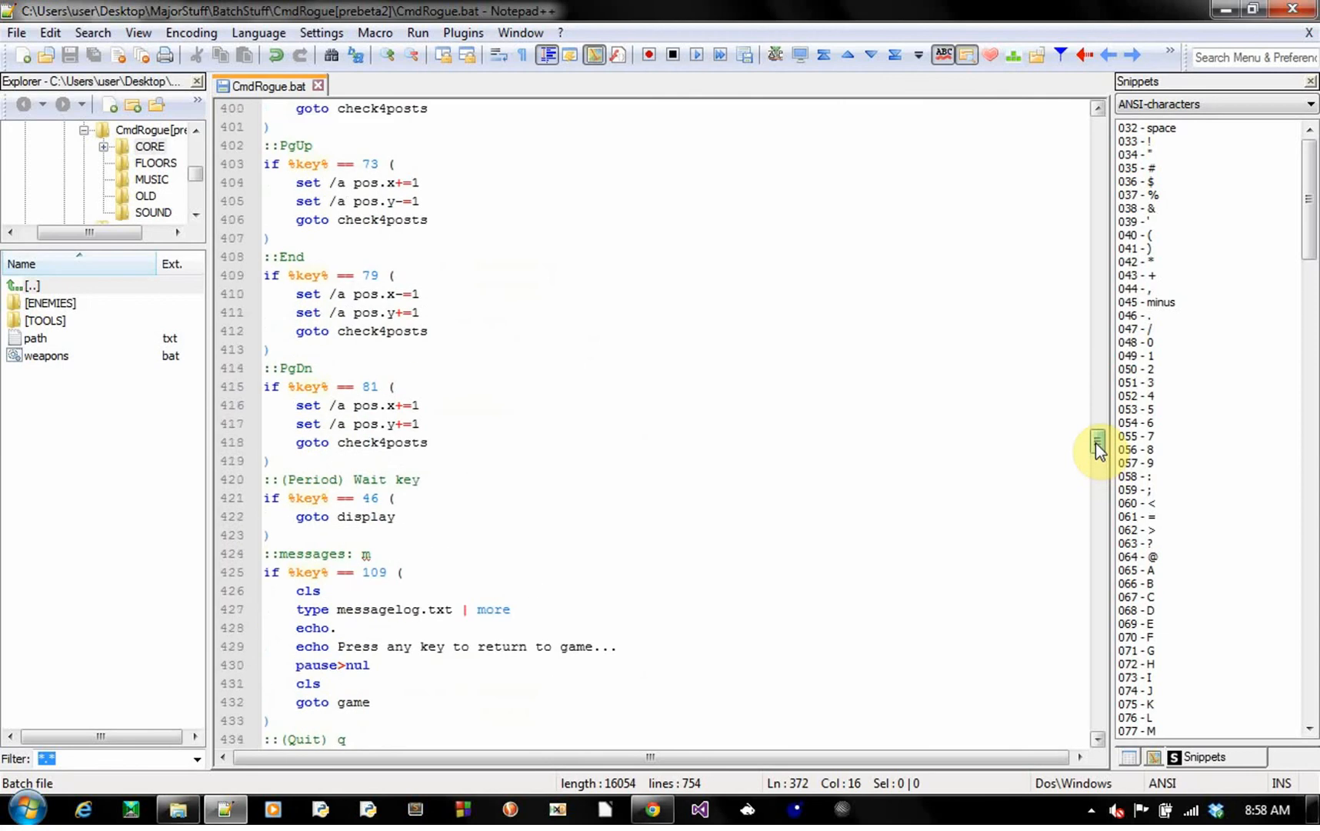
scroll(up, 3)
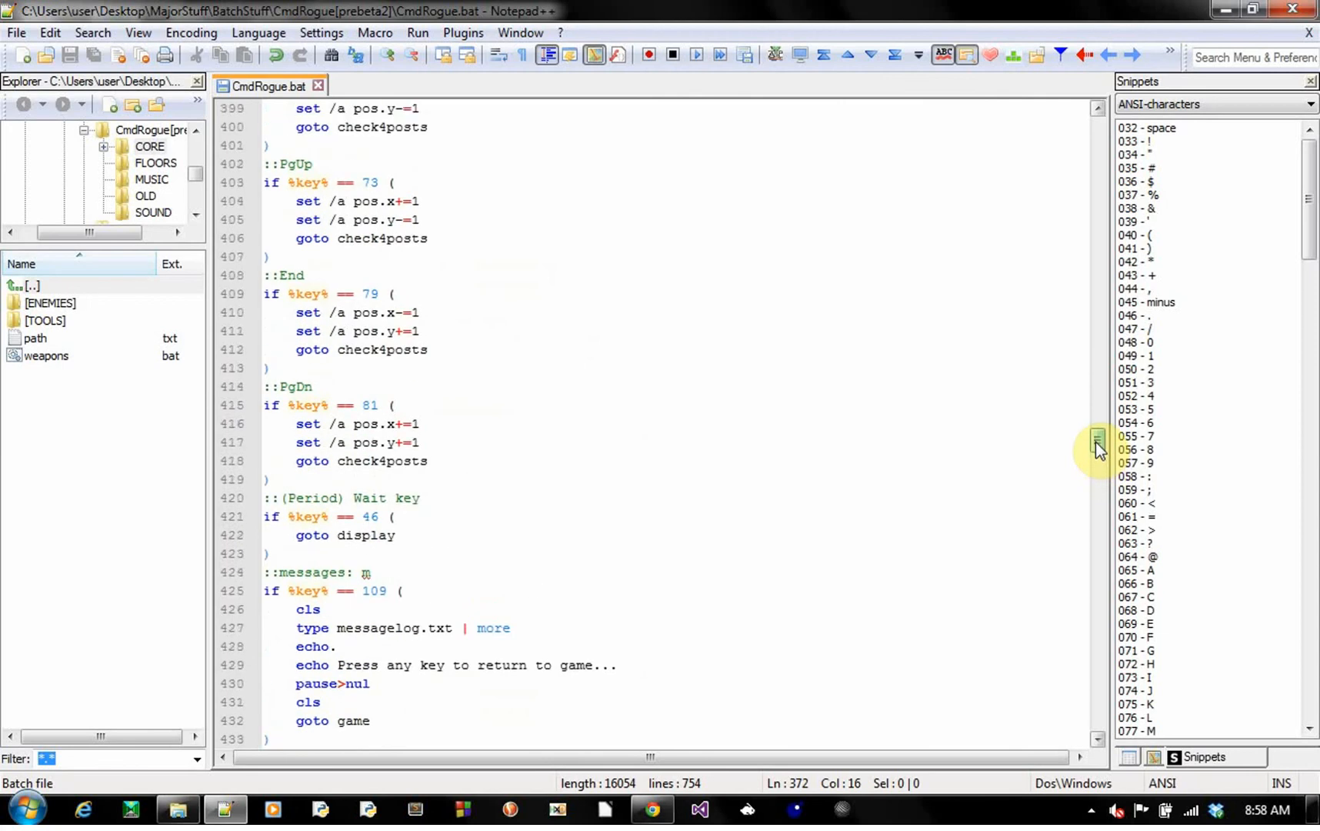
scroll(down, 3)
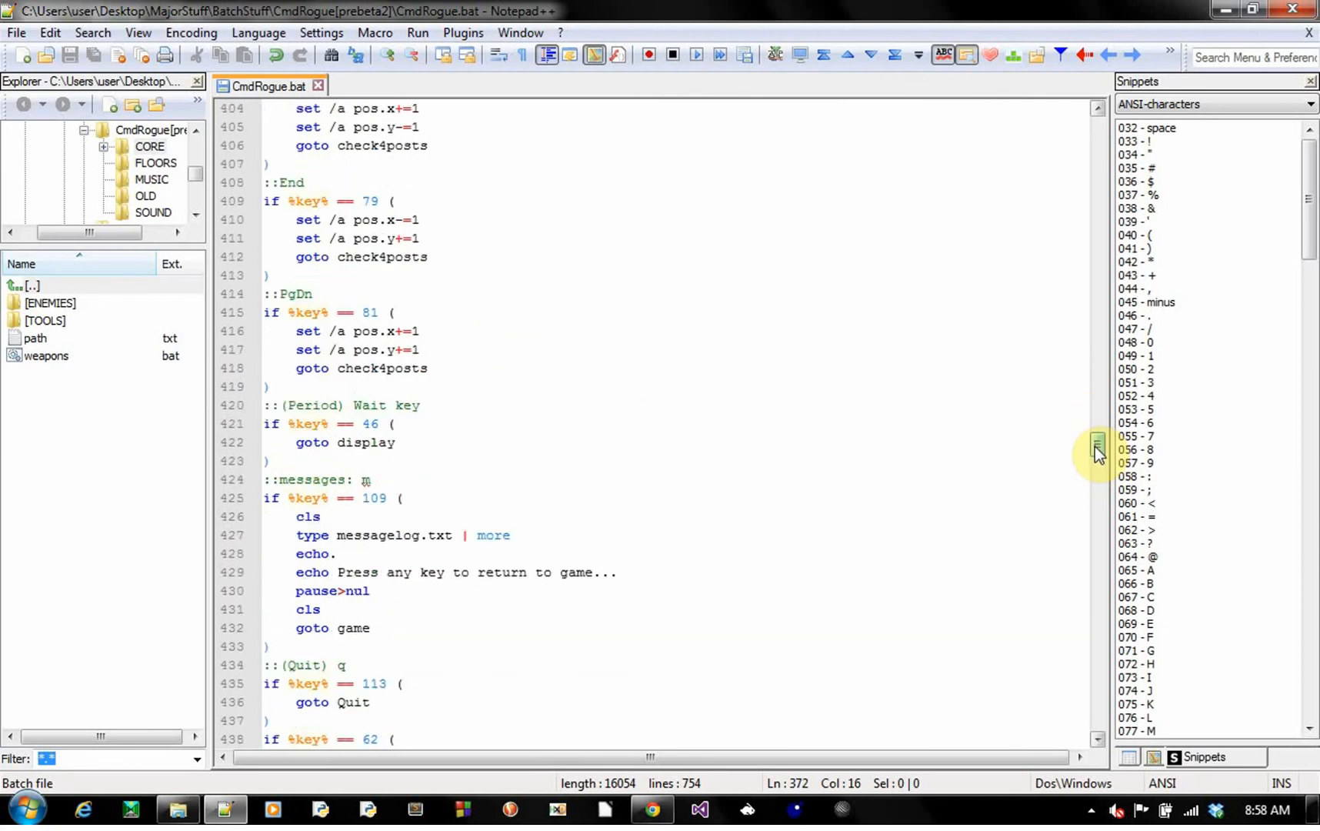
scroll(down, 3)
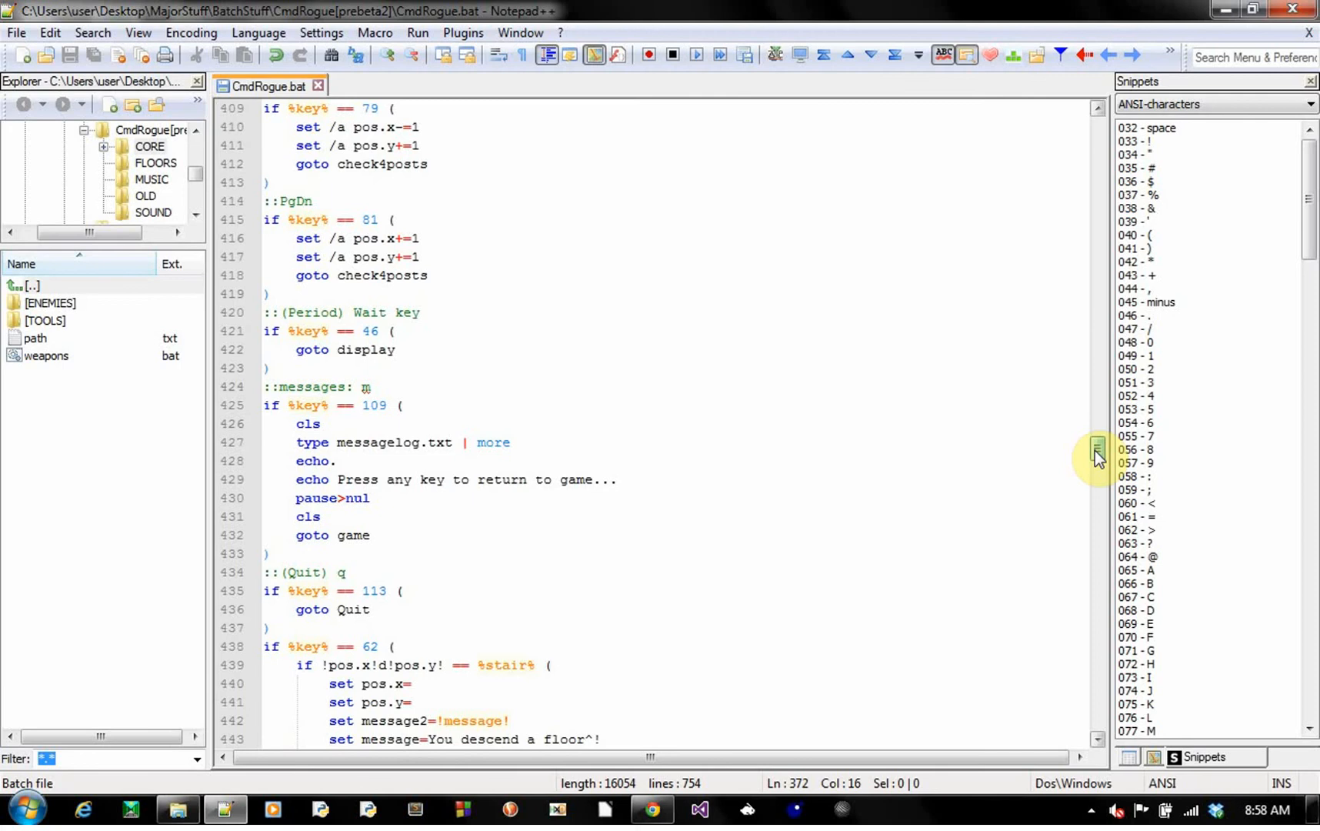
scroll(down, 3)
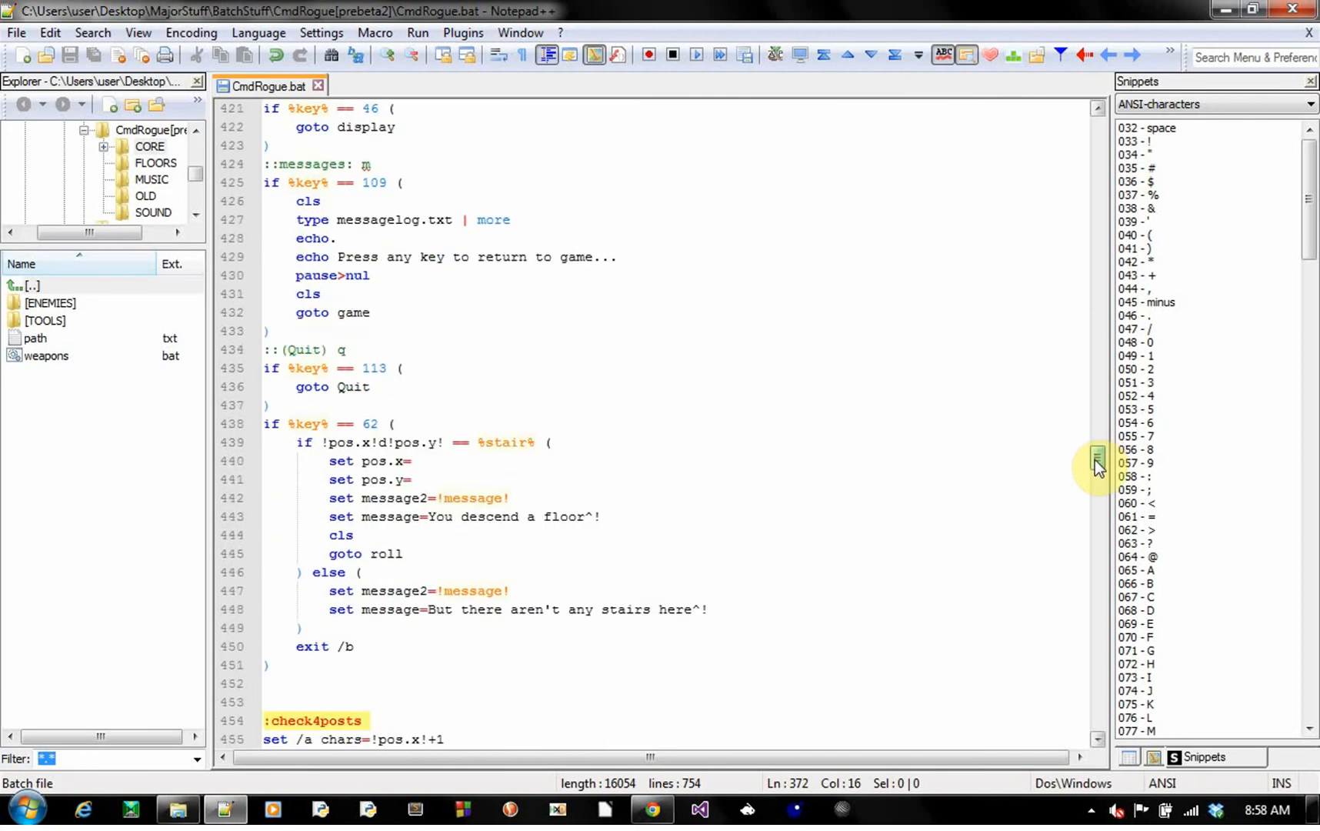
scroll(down, 3)
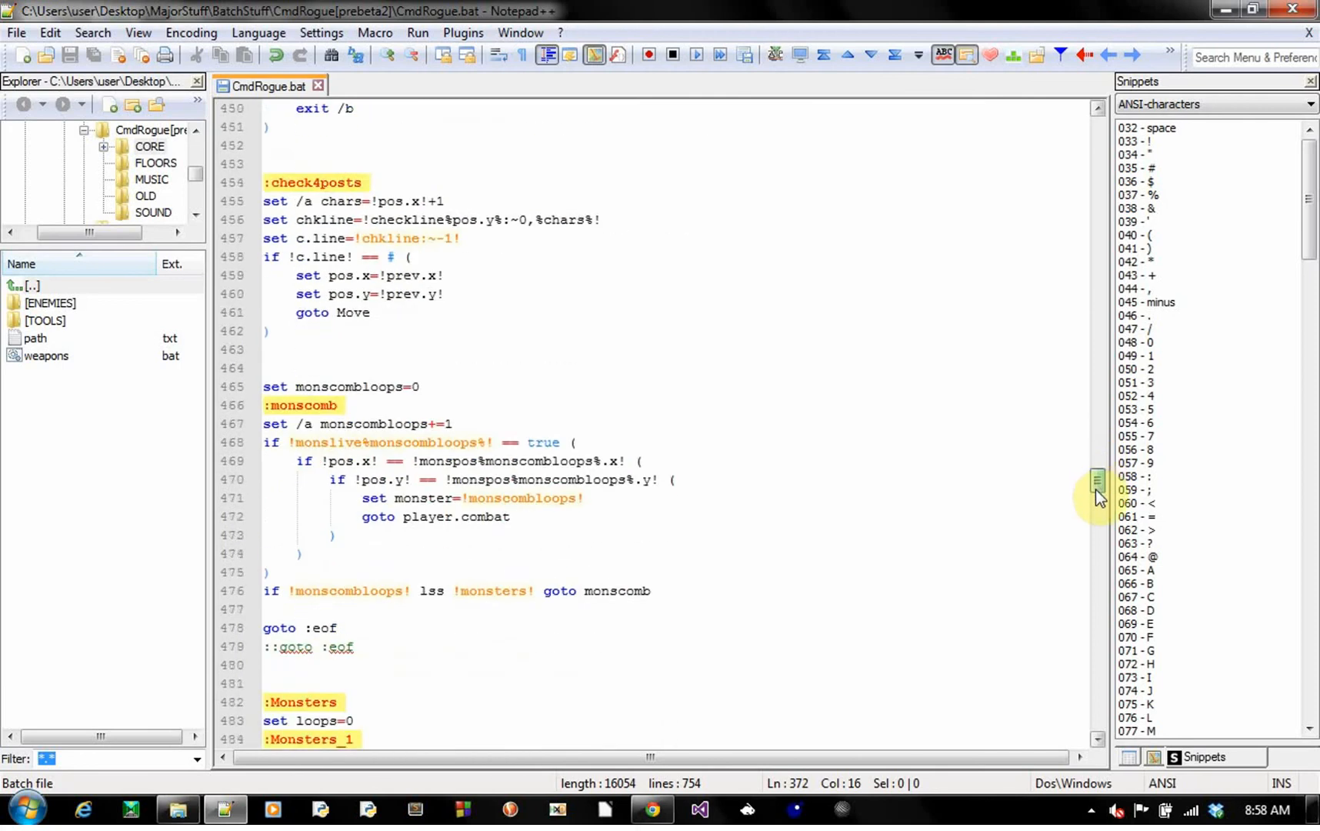
scroll(down, 3)
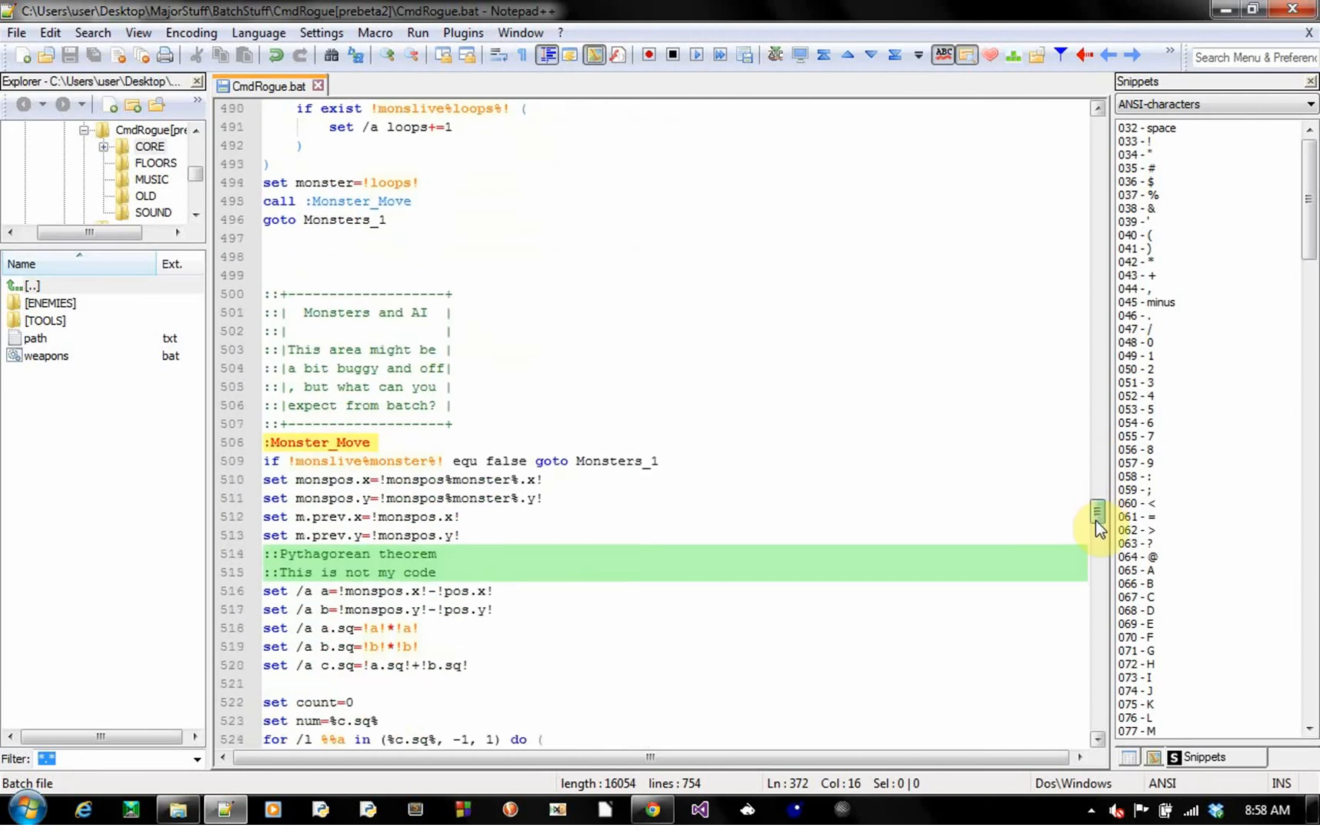
- Scroll to :player.combat and highlight its hit roll and the miss branch's goto :eof line
scroll(down, 3)
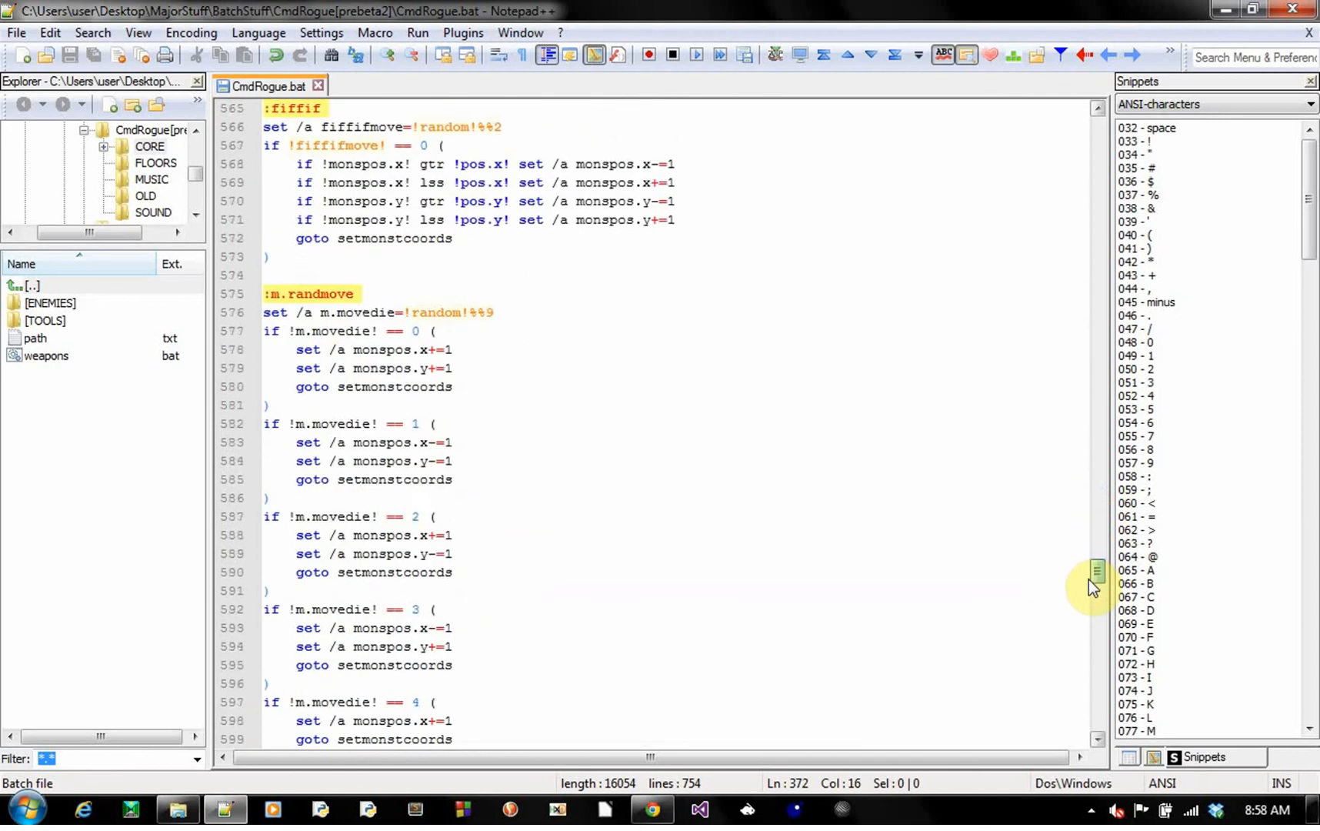
scroll(down, 3)
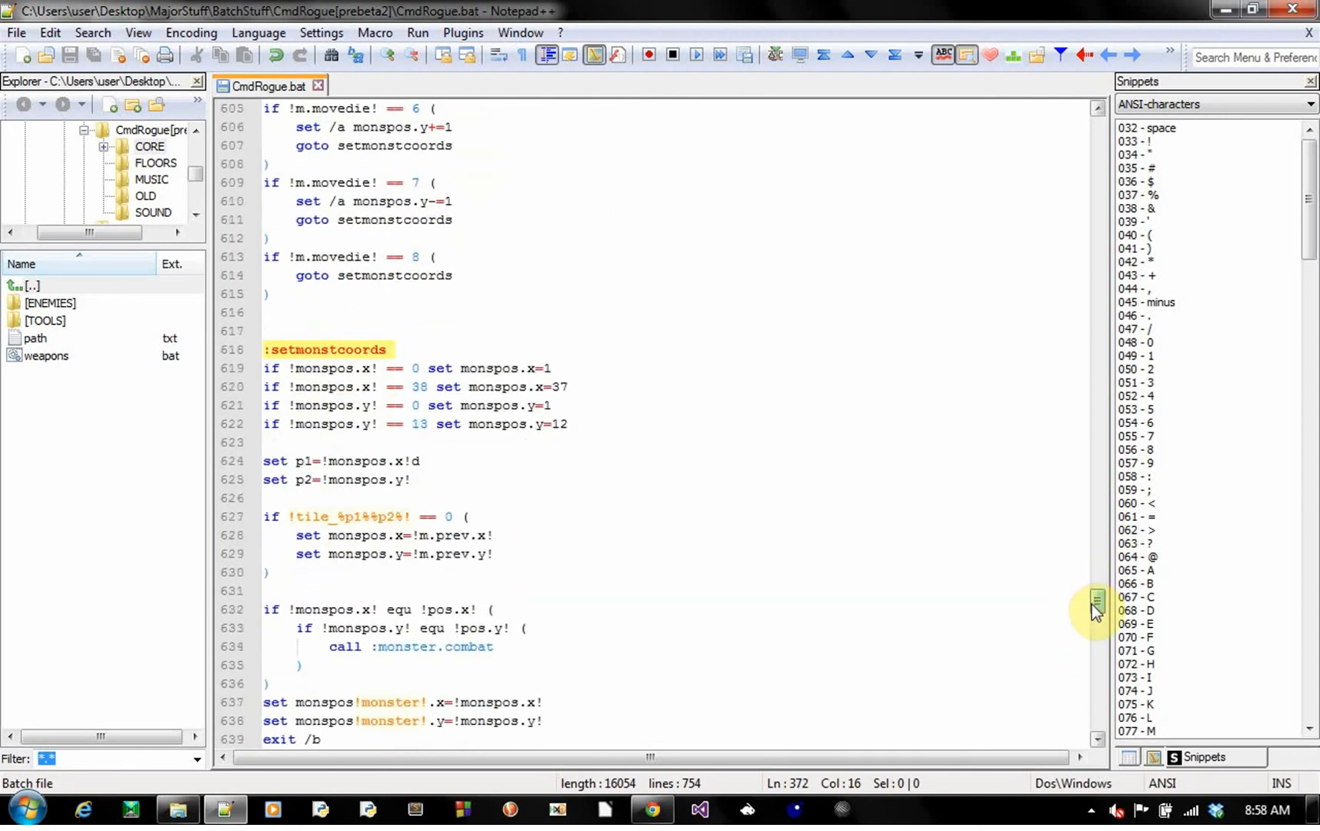
scroll(down, 3)
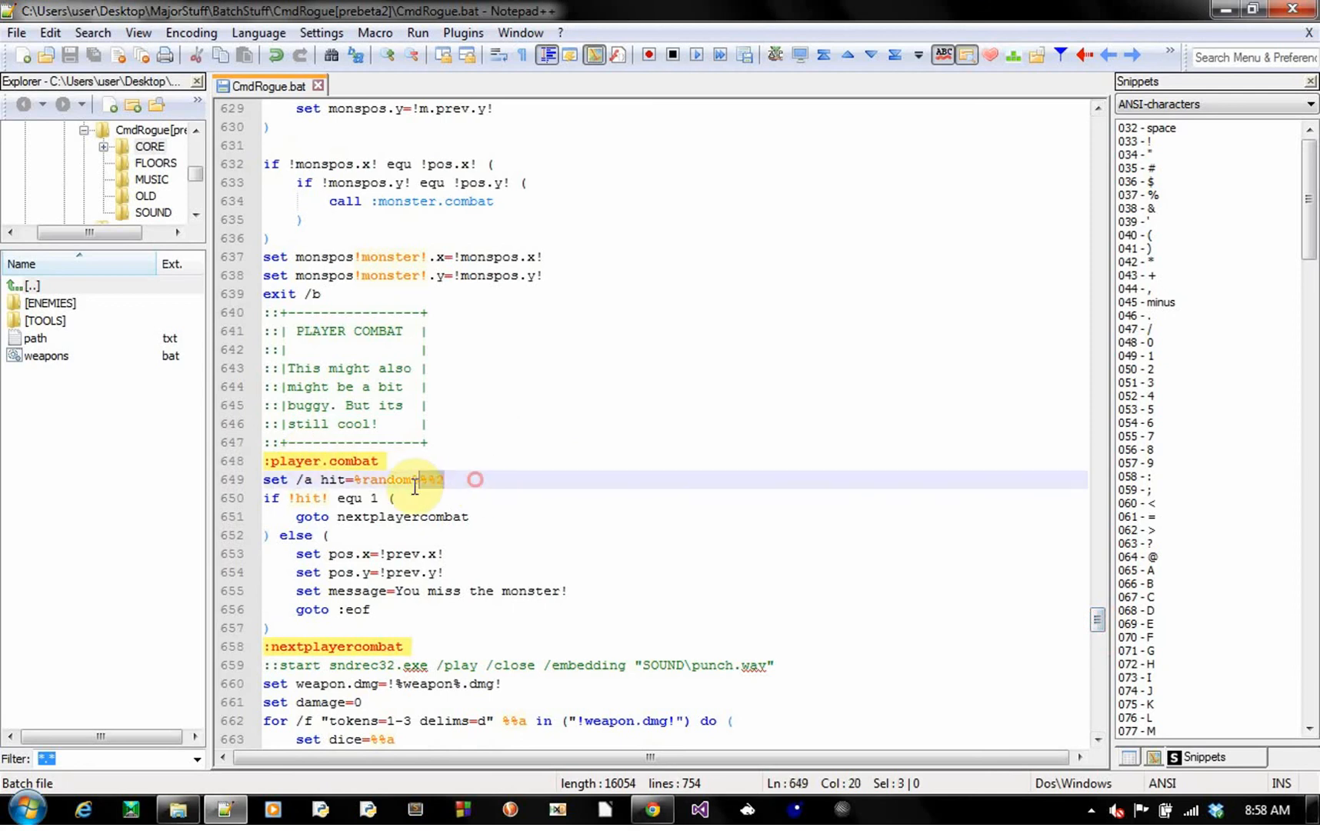
click(438, 481)
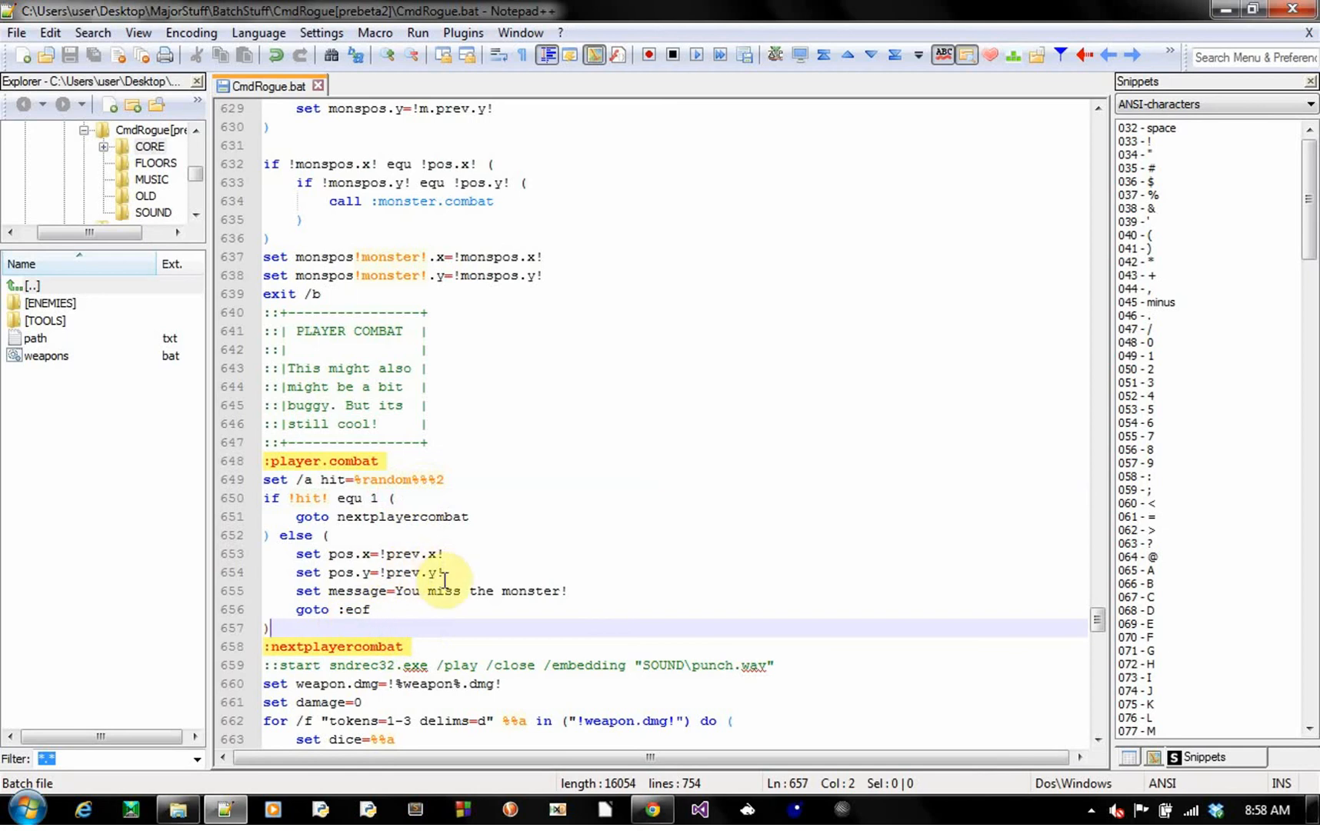
click(387, 590)
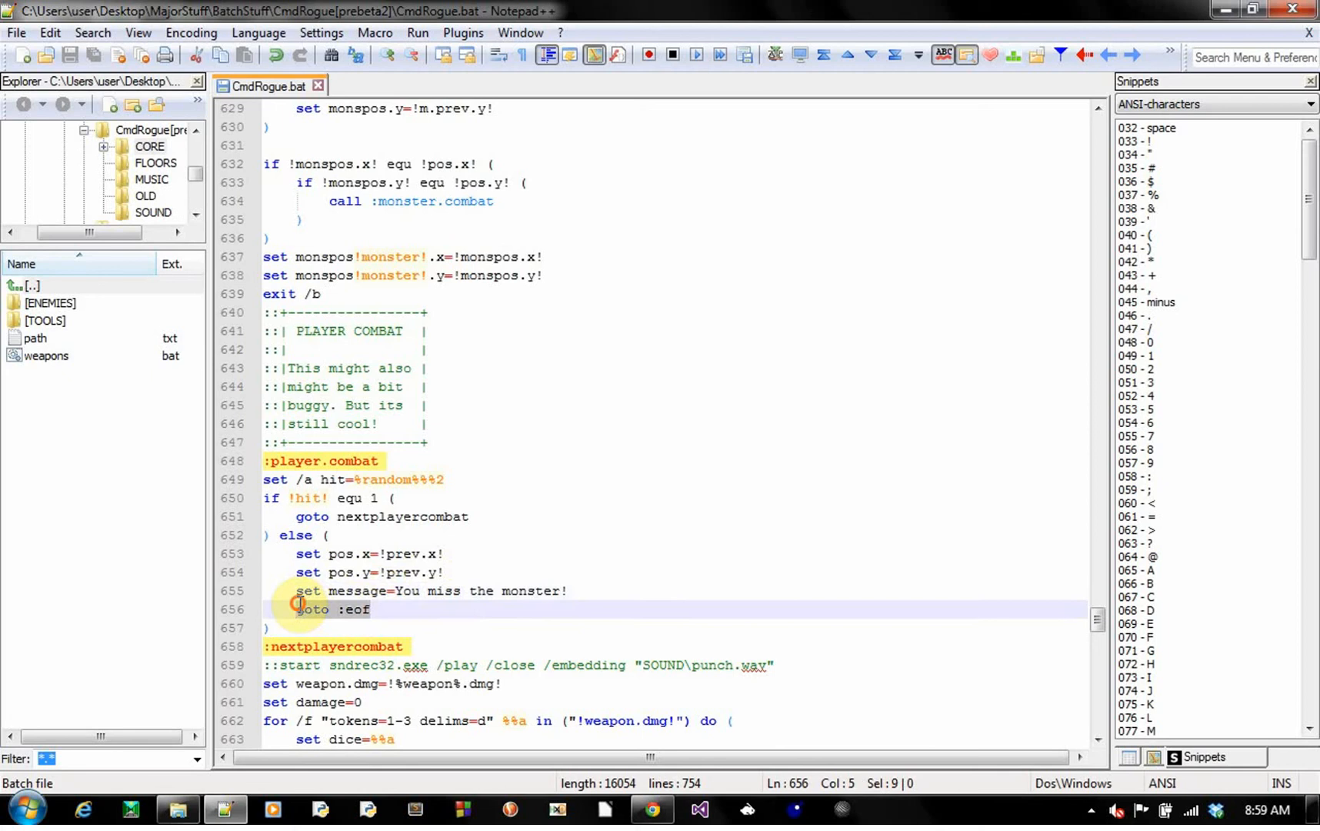
click(404, 608)
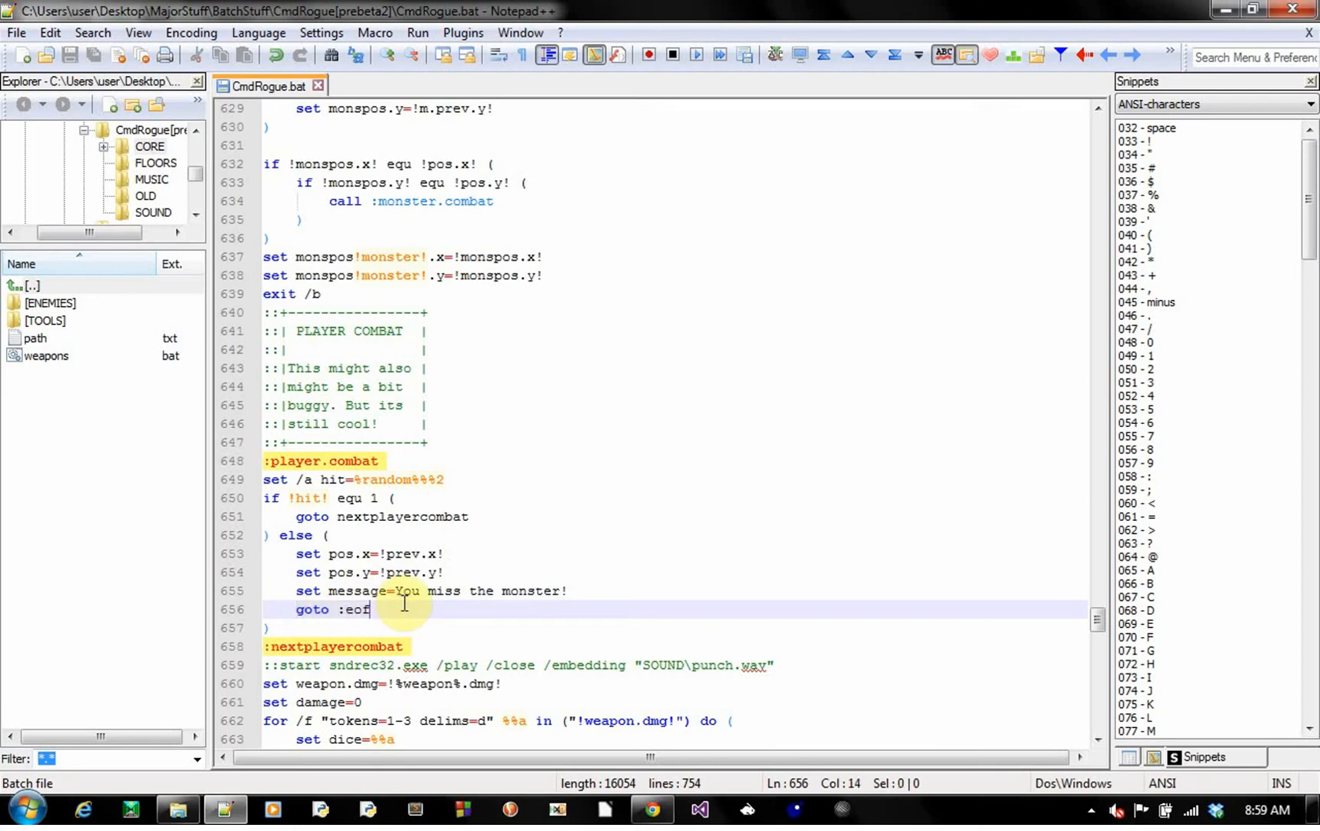
mouse_move(780, 447)
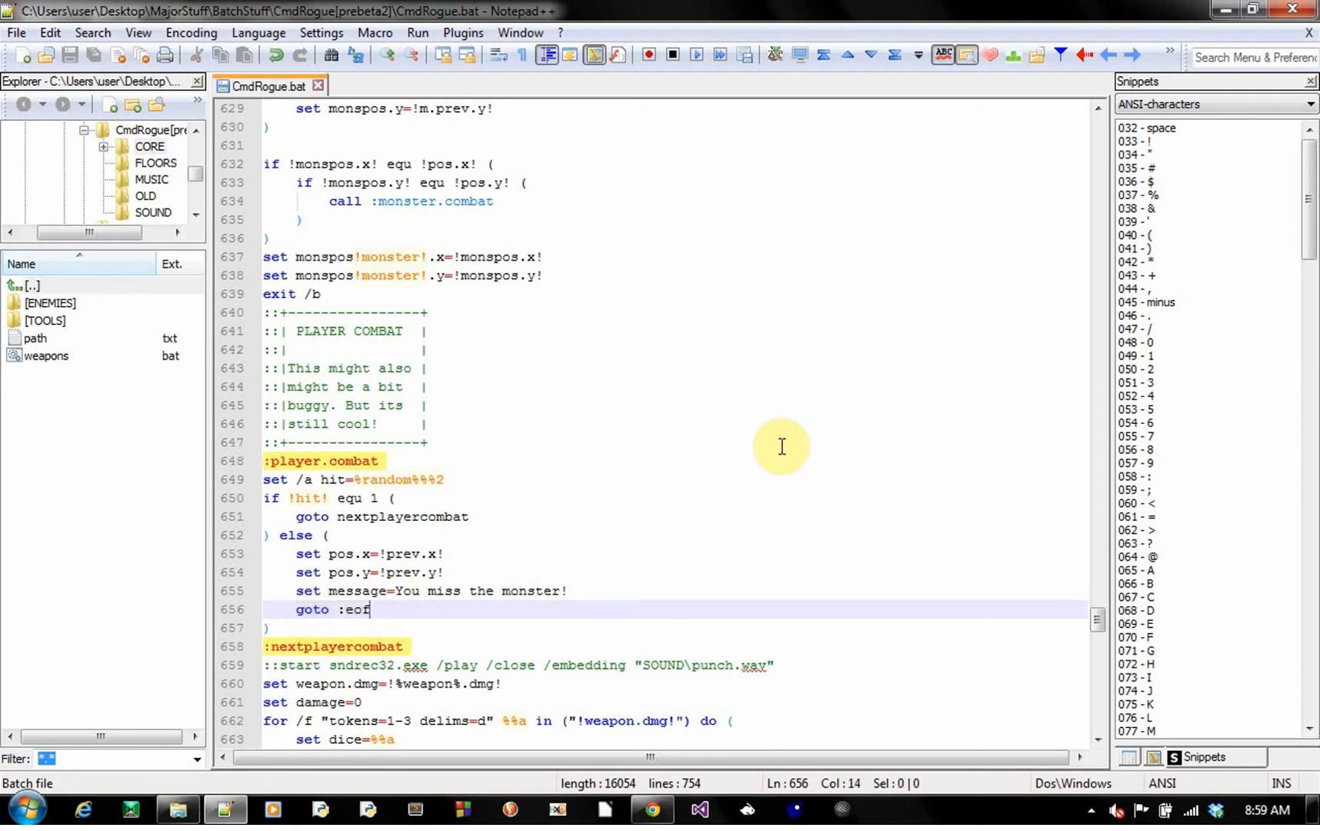
mouse_move(1018, 584)
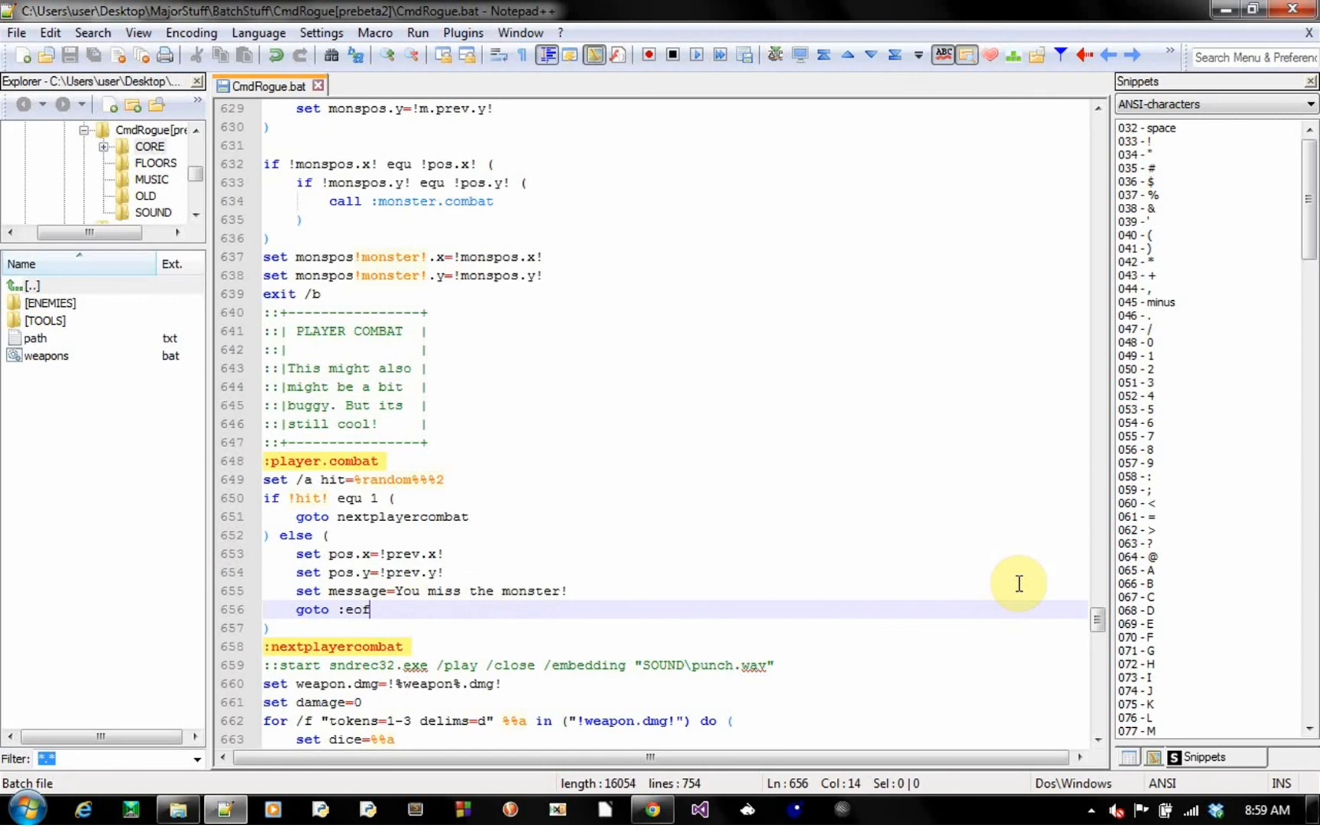
- Scroll through :monster.combat and :player_death down to the closing :Quit label
scroll(down, 3)
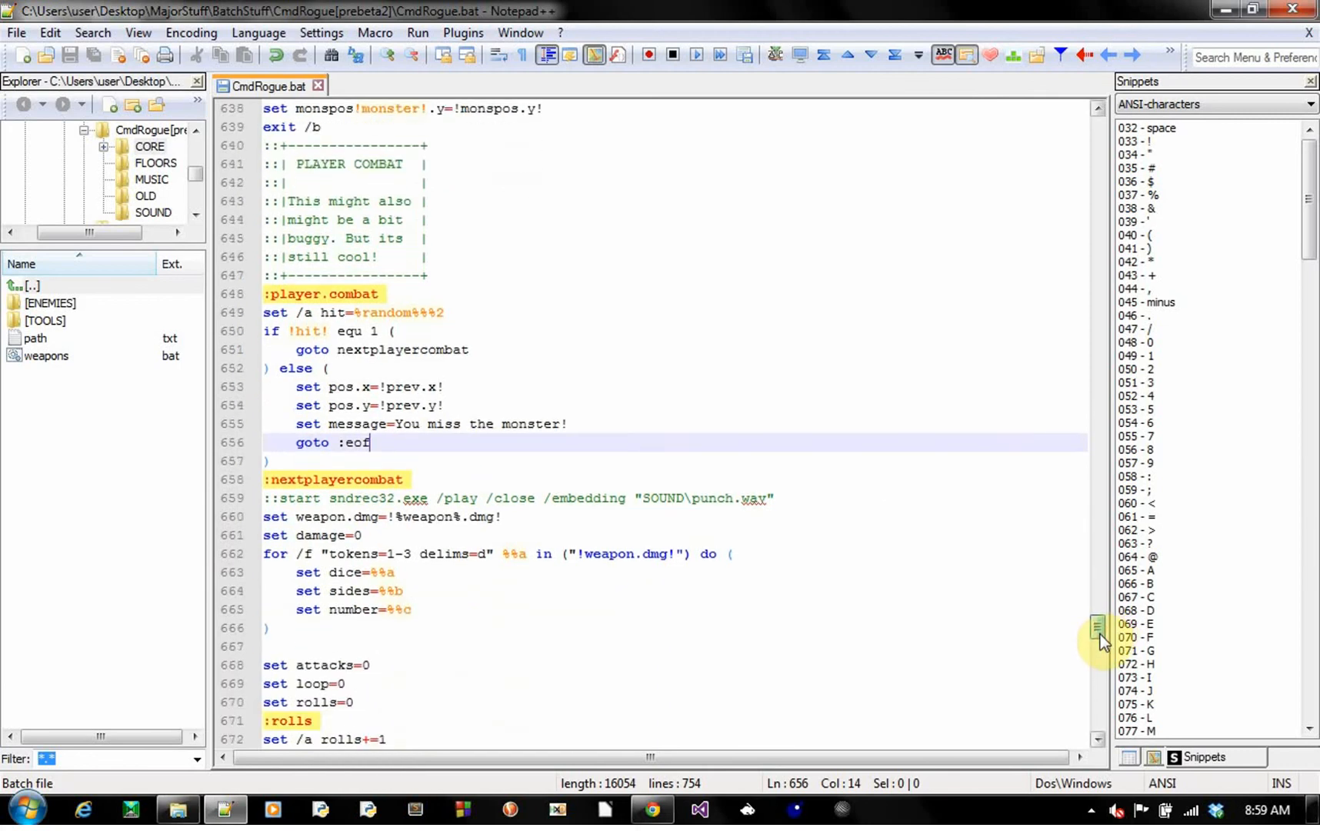
scroll(down, 3)
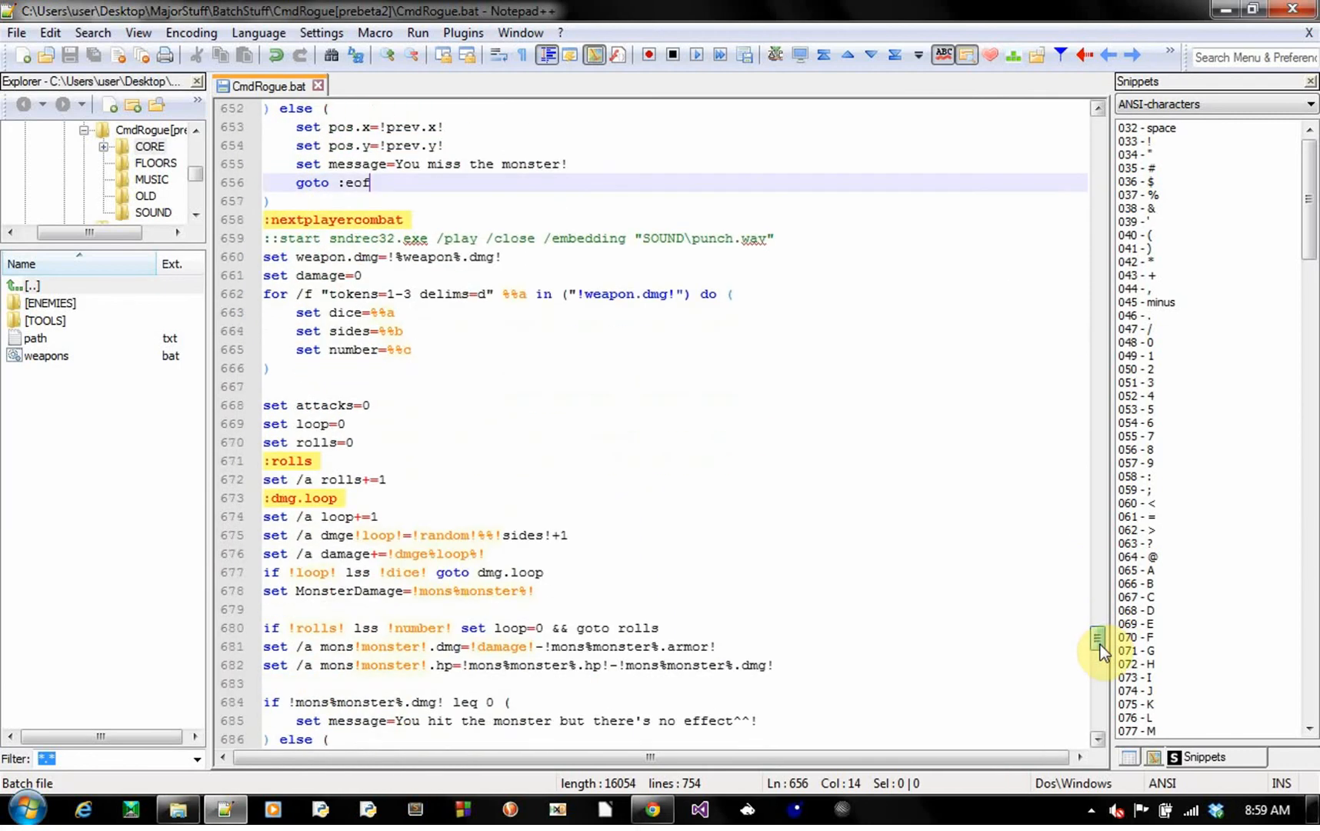
scroll(down, 3)
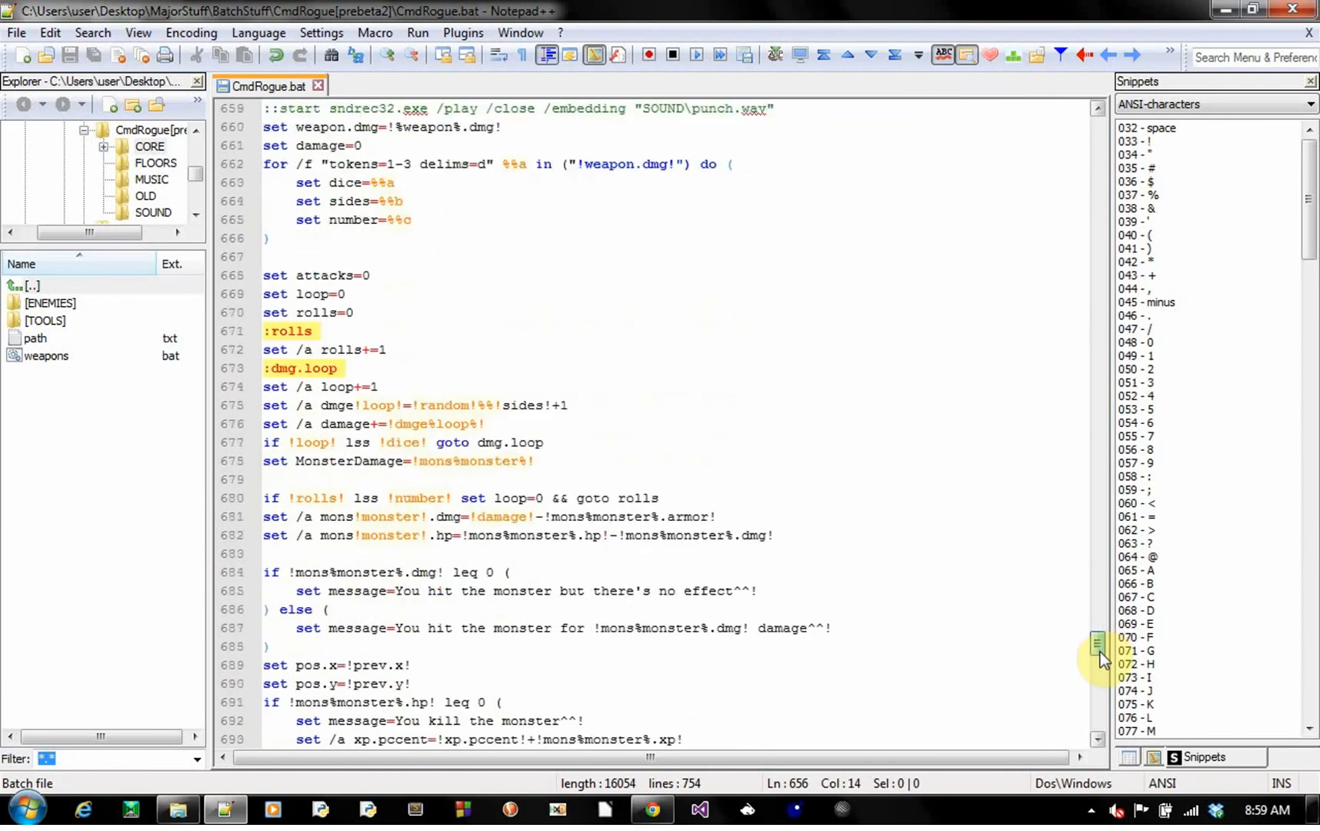
scroll(down, 3)
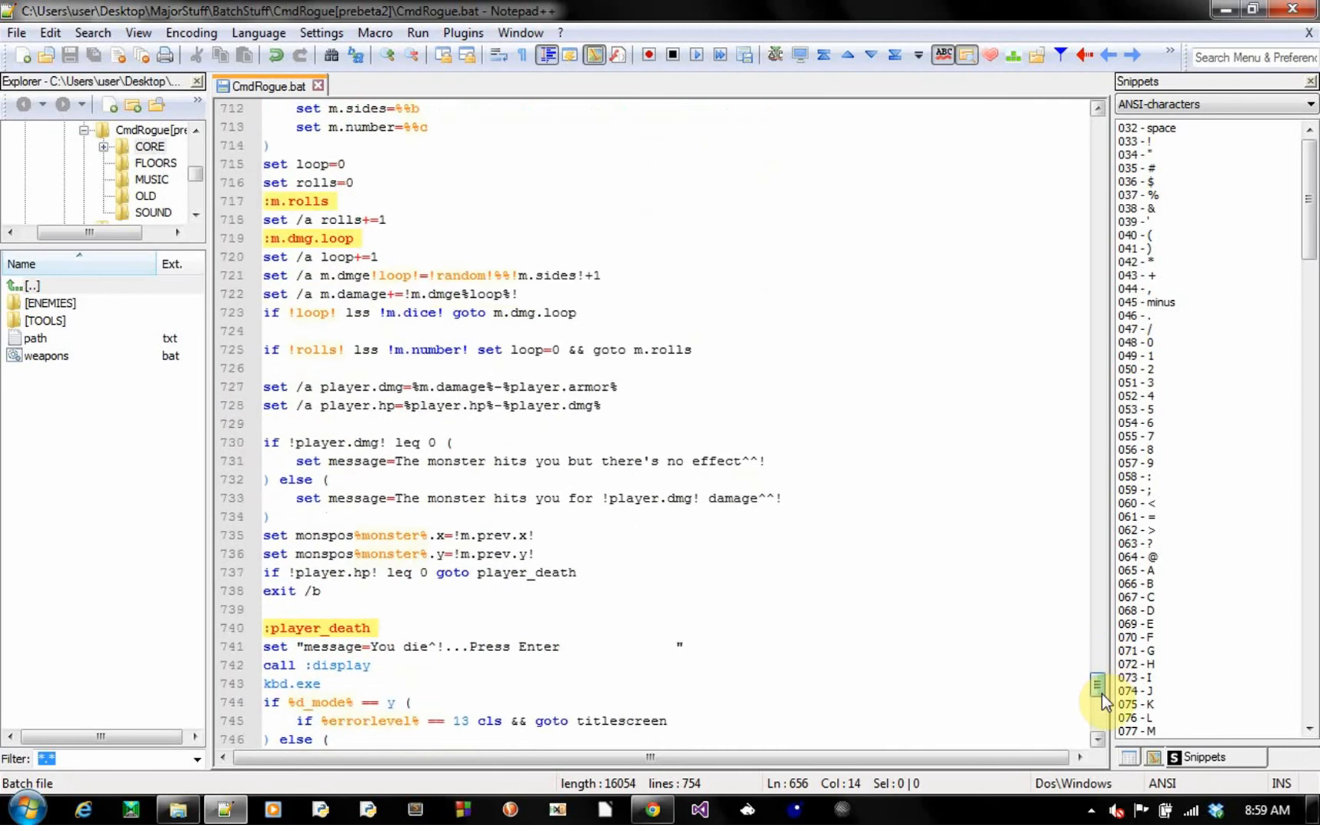
scroll(up, 3)
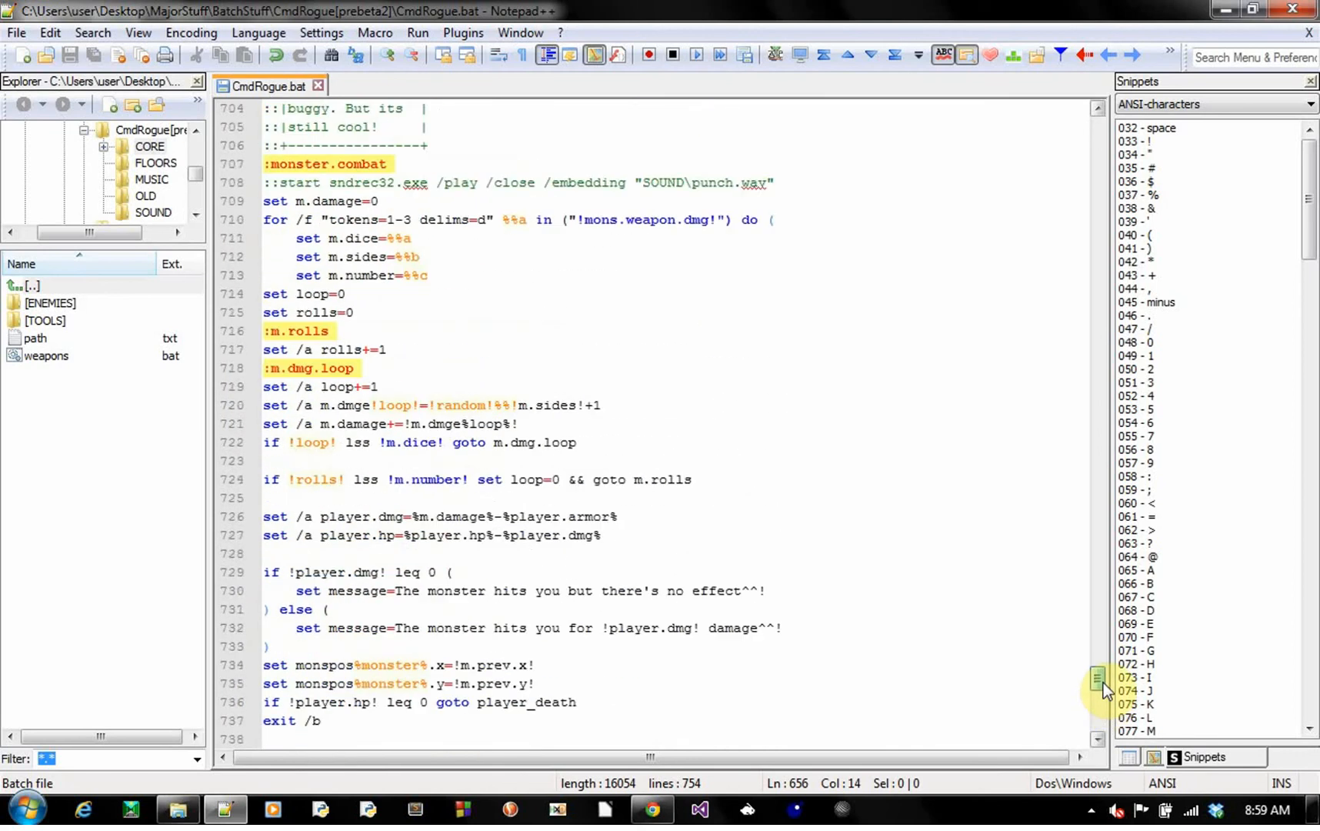
scroll(up, 3)
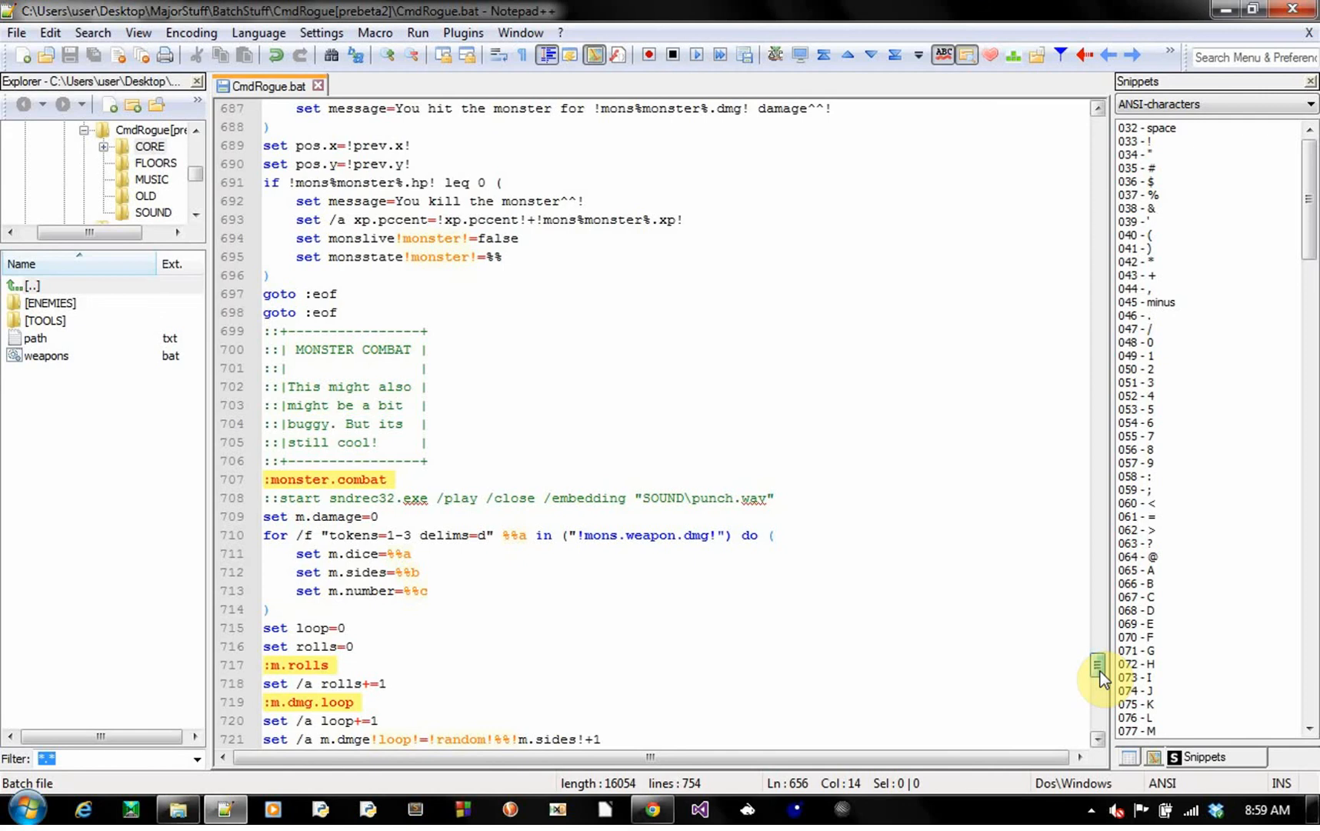
scroll(down, 3)
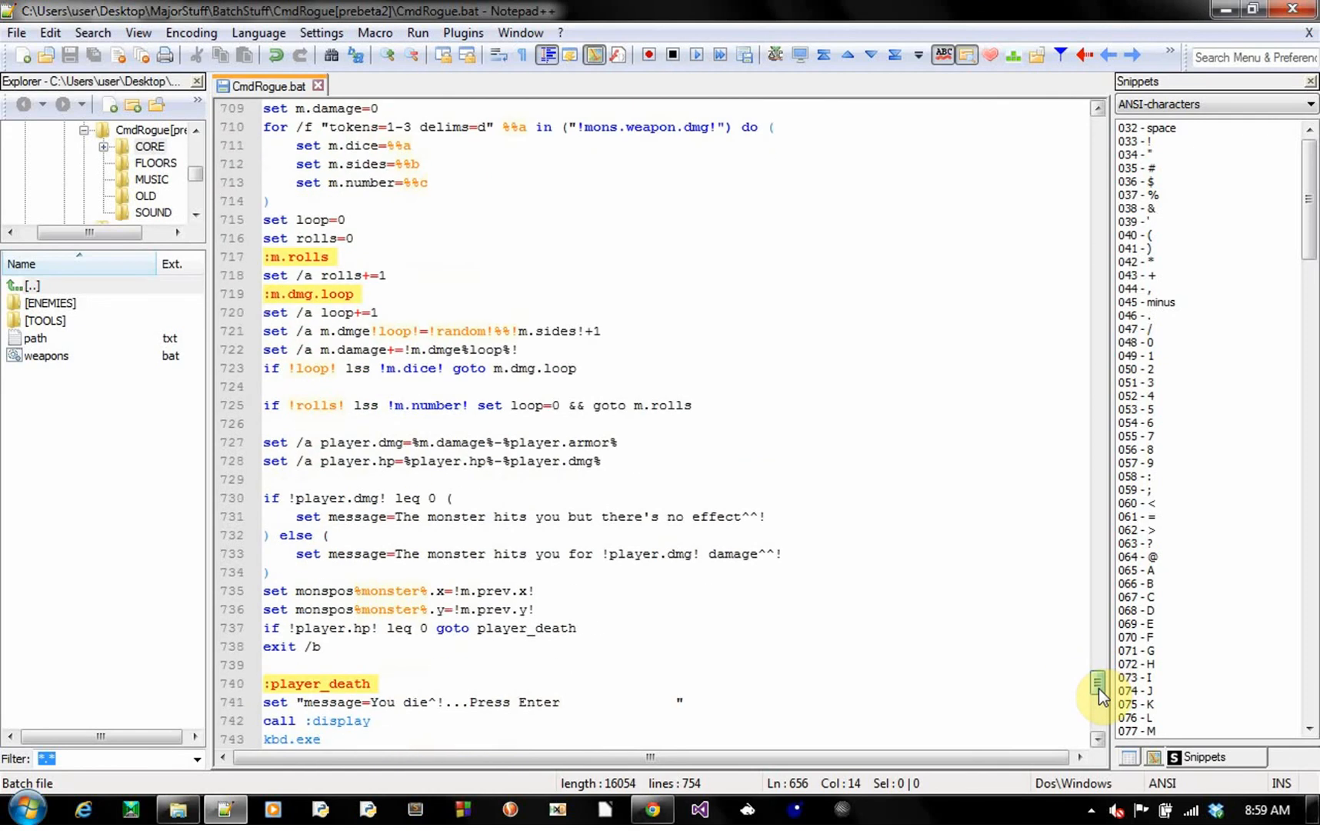
scroll(down, 3)
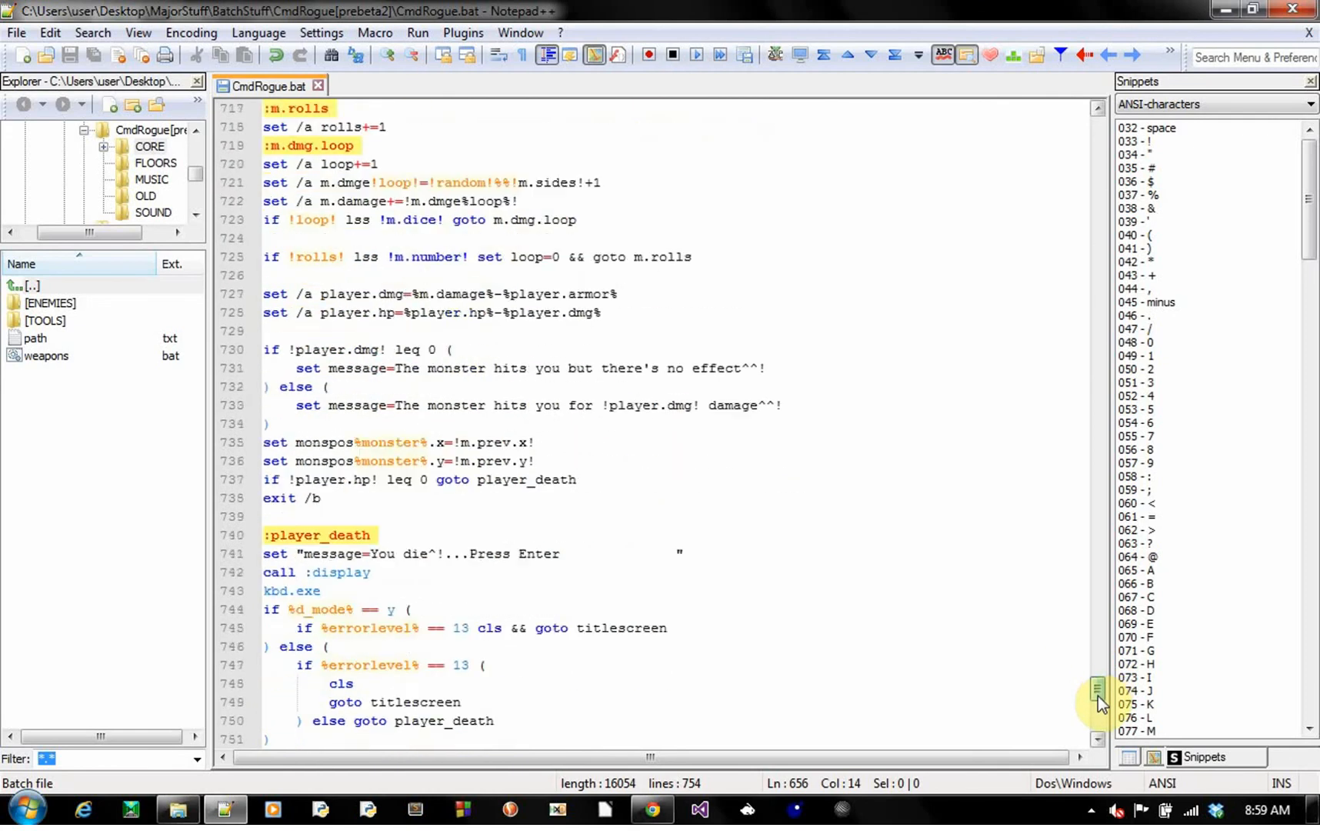
scroll(down, 3)
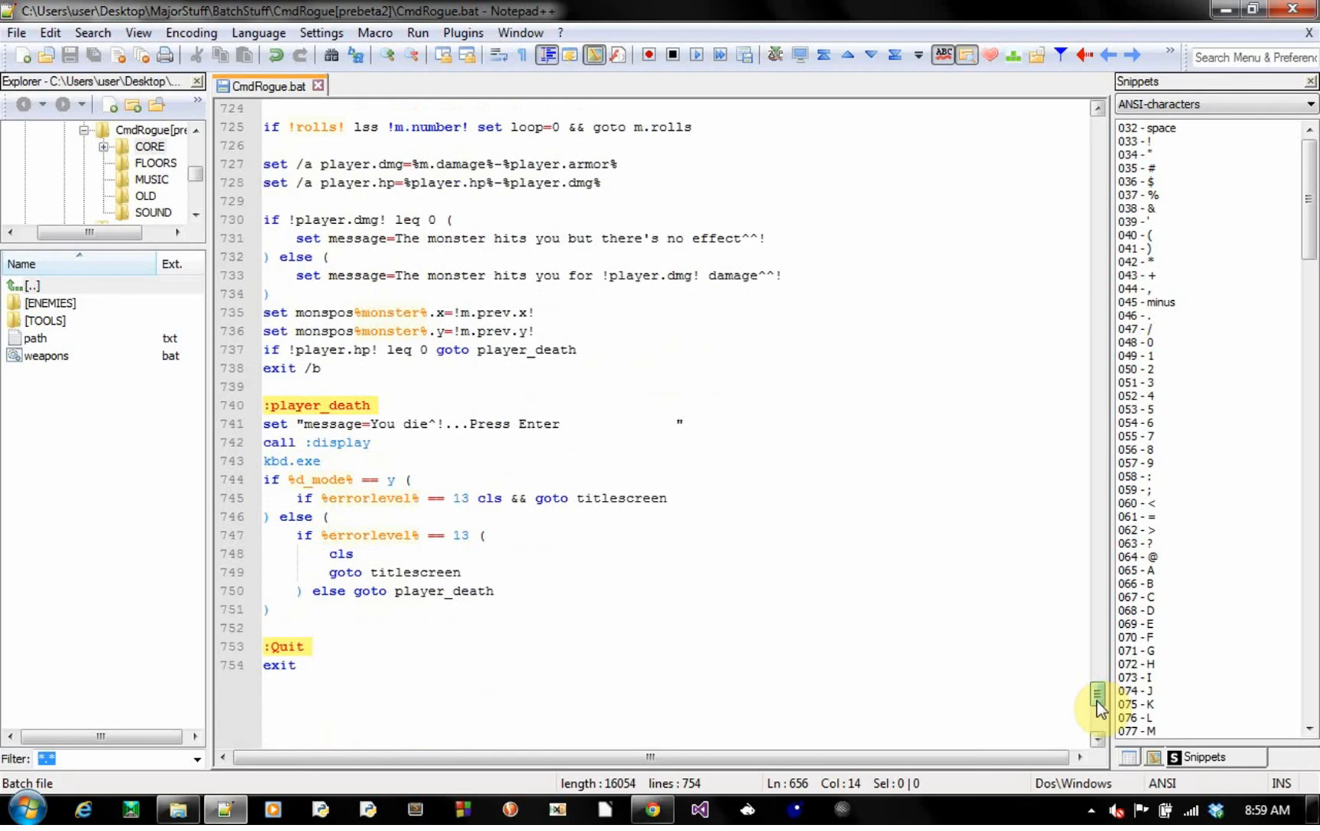
- Scroll back to line 1 of CmdRogue.bat, then bring up the CmdRogue[prebeta2] folder in Explorer
scroll(up, 3)
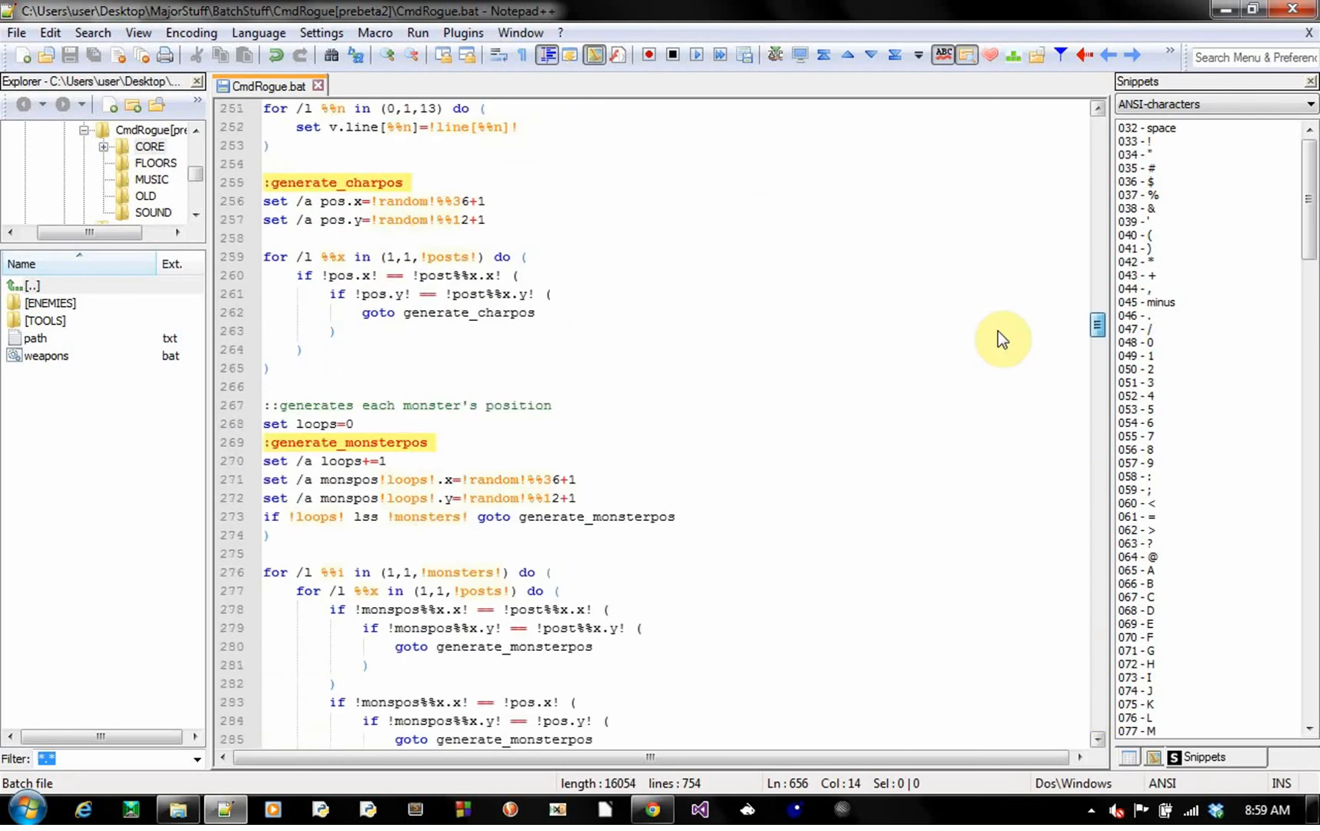
scroll(up, 3)
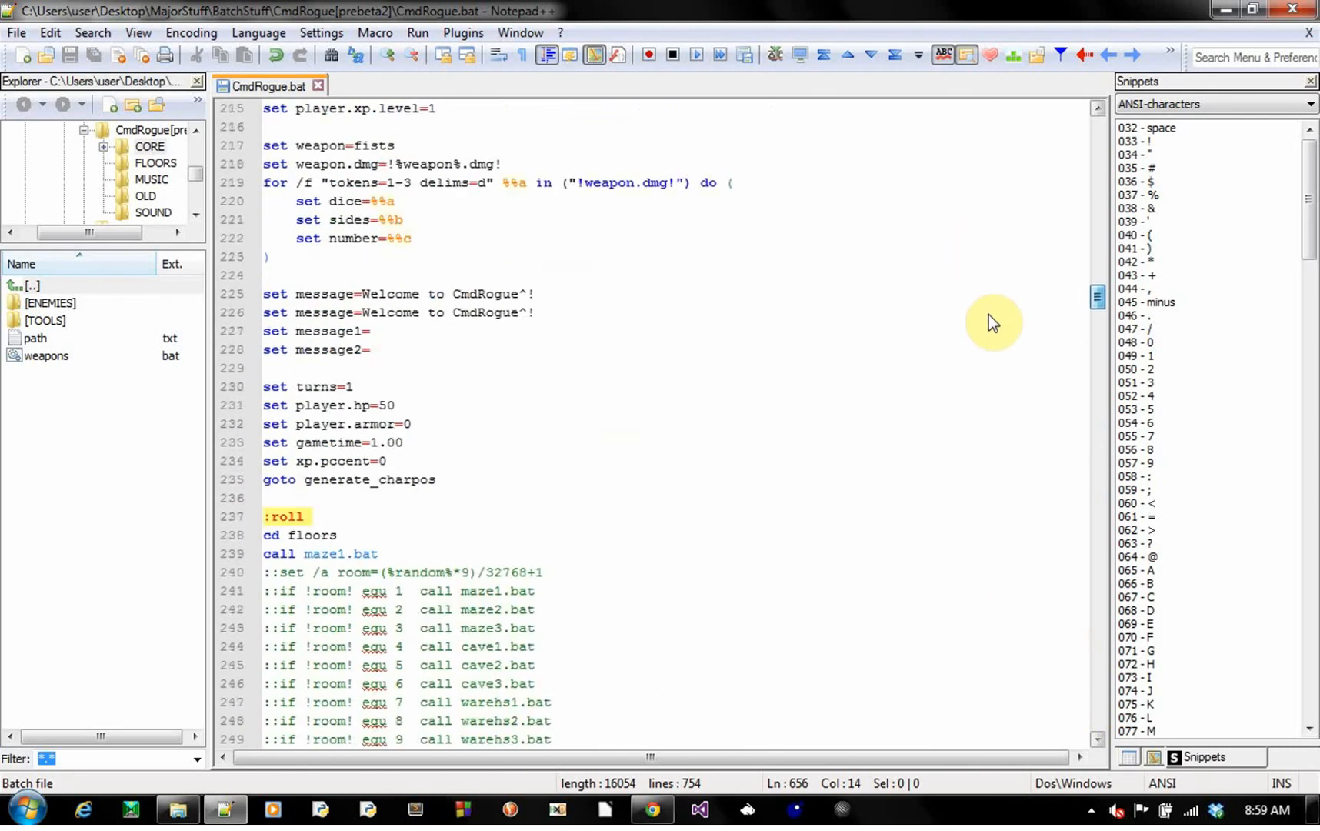
scroll(down, 3)
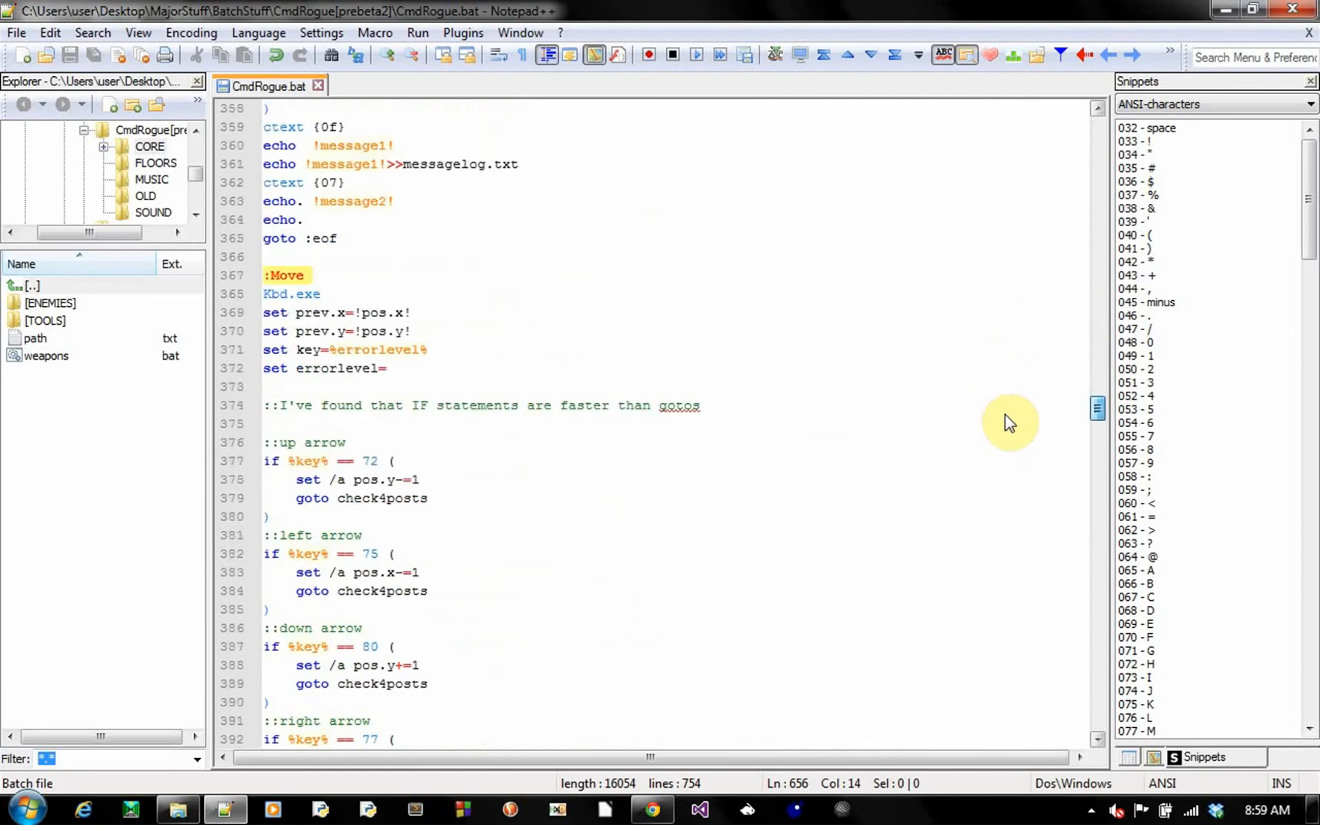
scroll(down, 3)
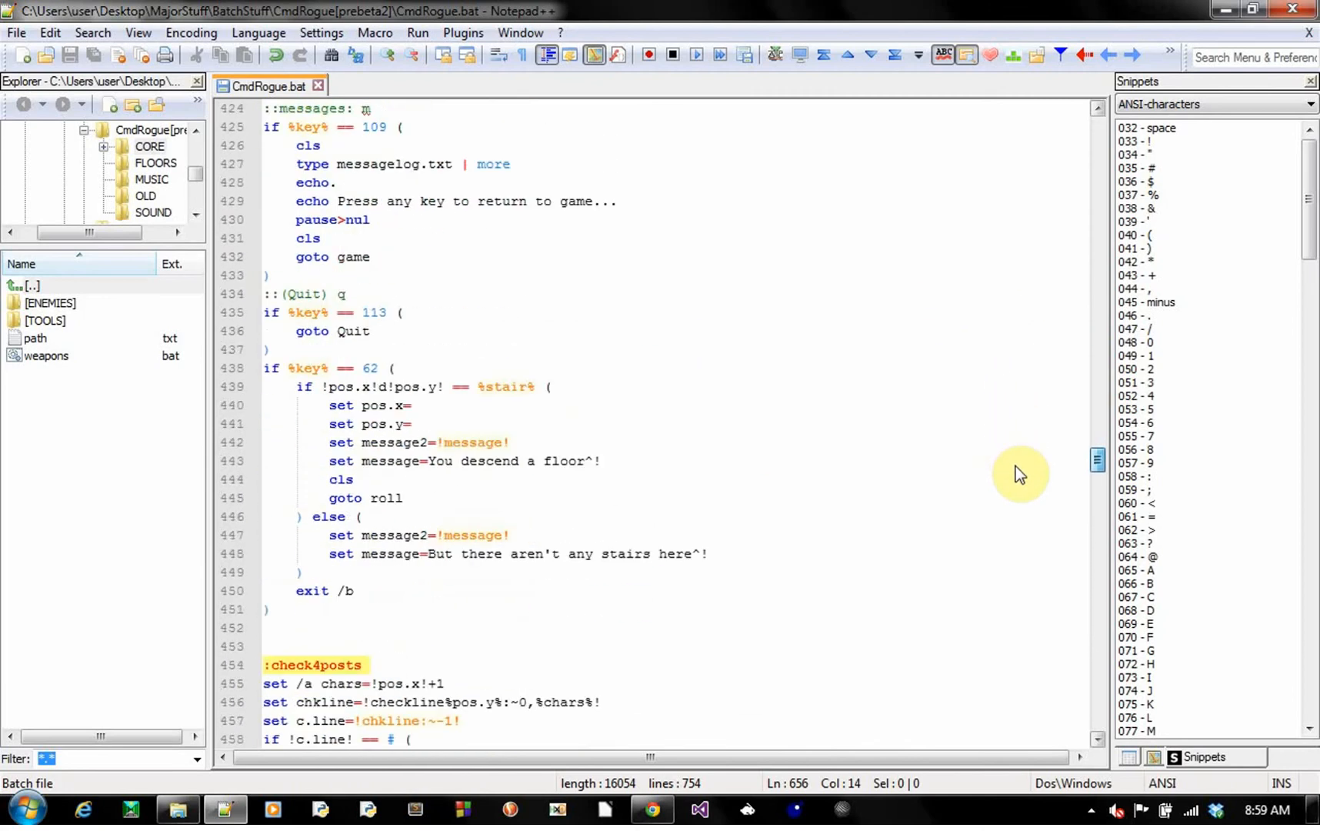
scroll(down, 3)
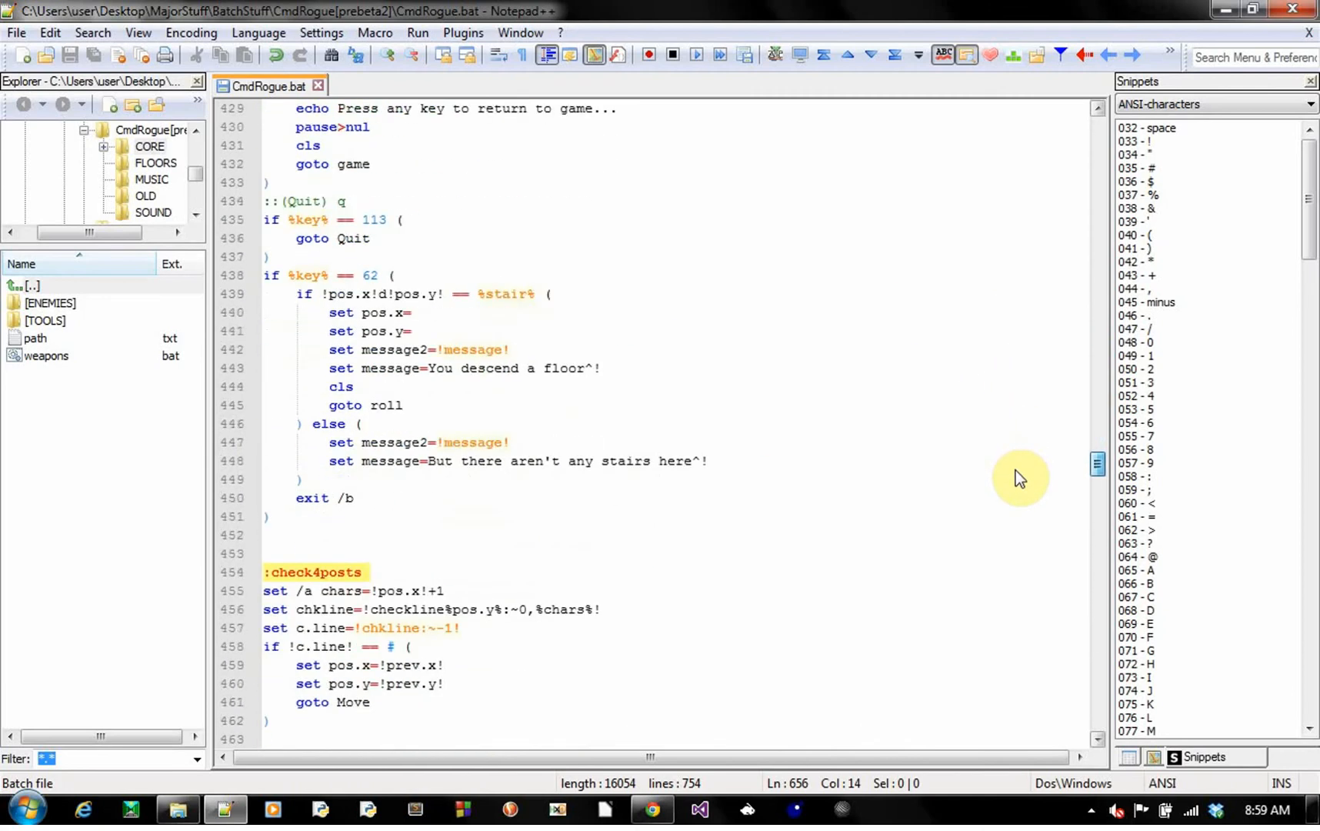
scroll(up, 3)
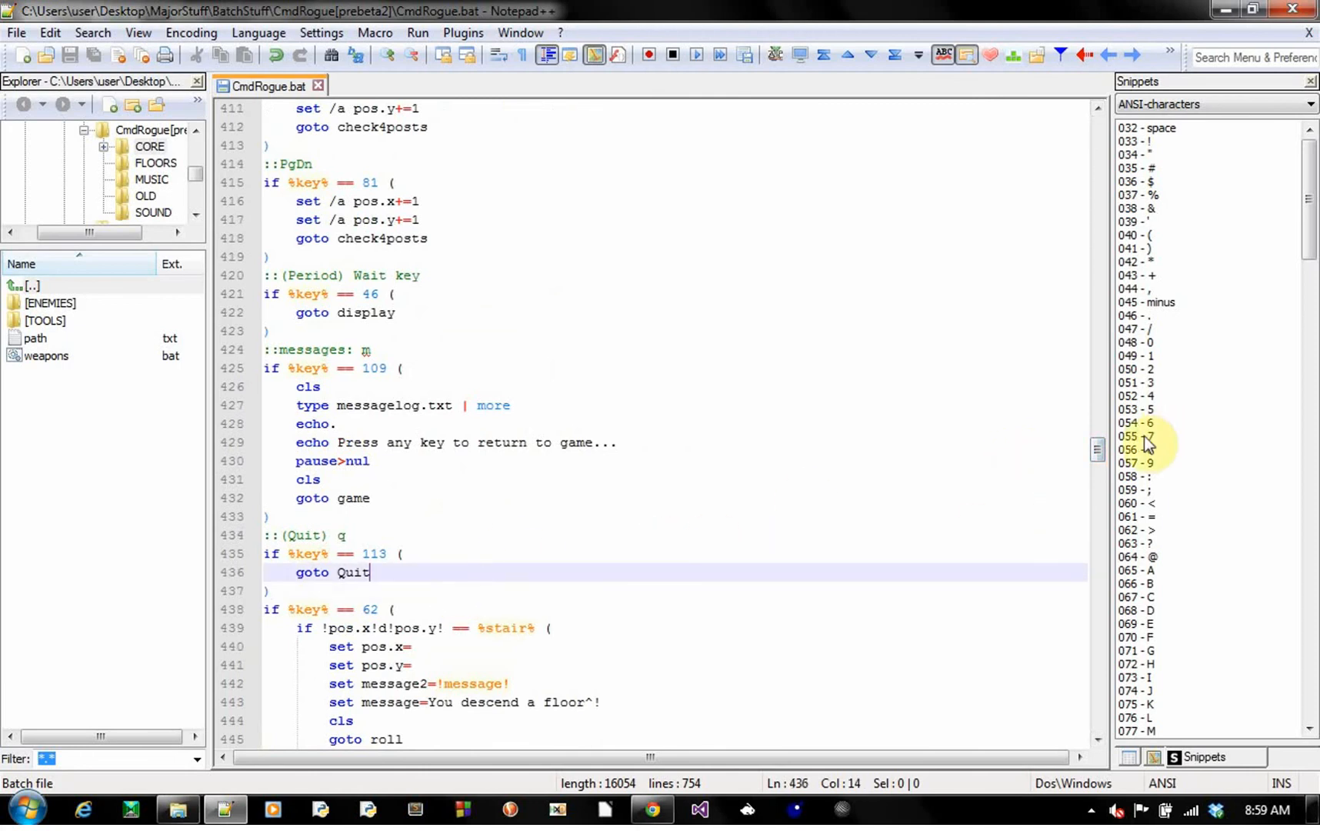
scroll(up, 3)
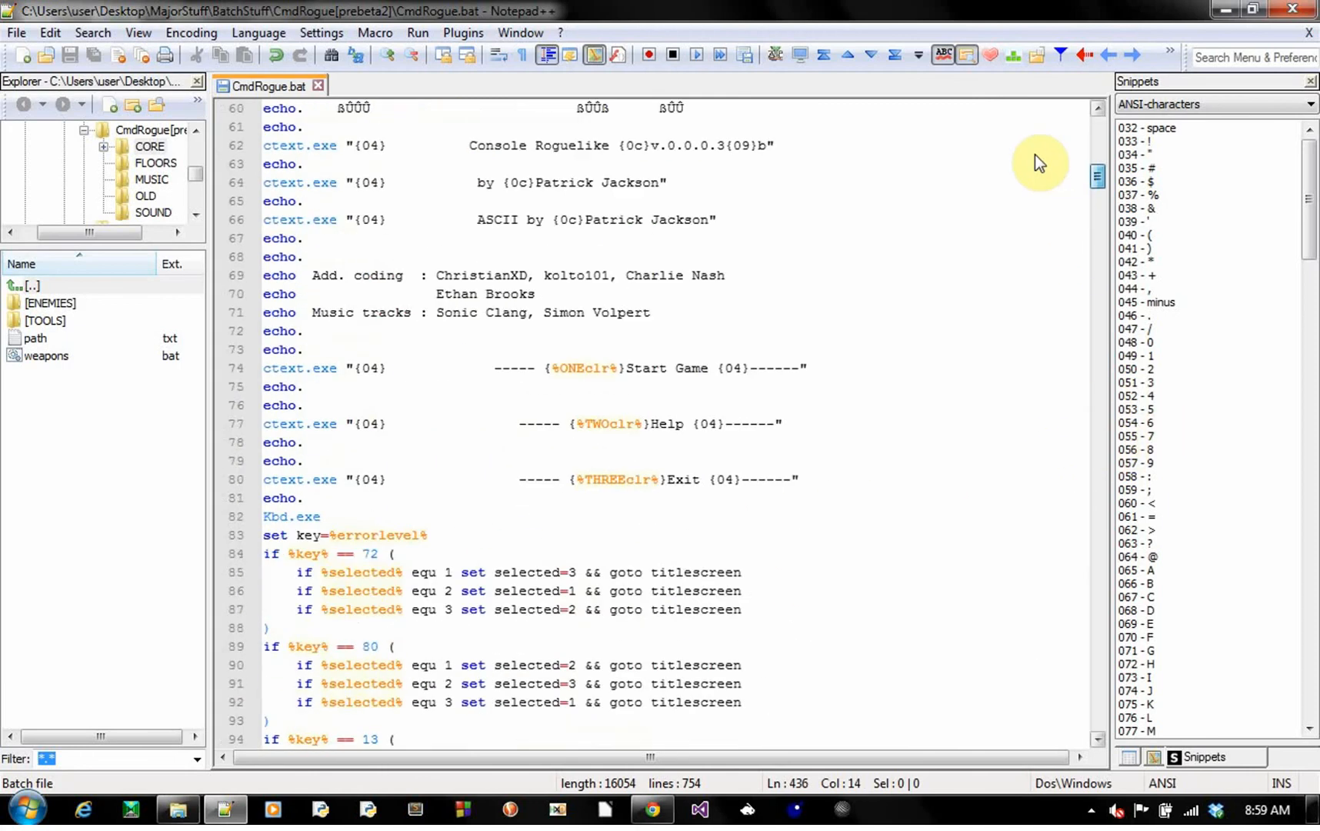
scroll(up, 3)
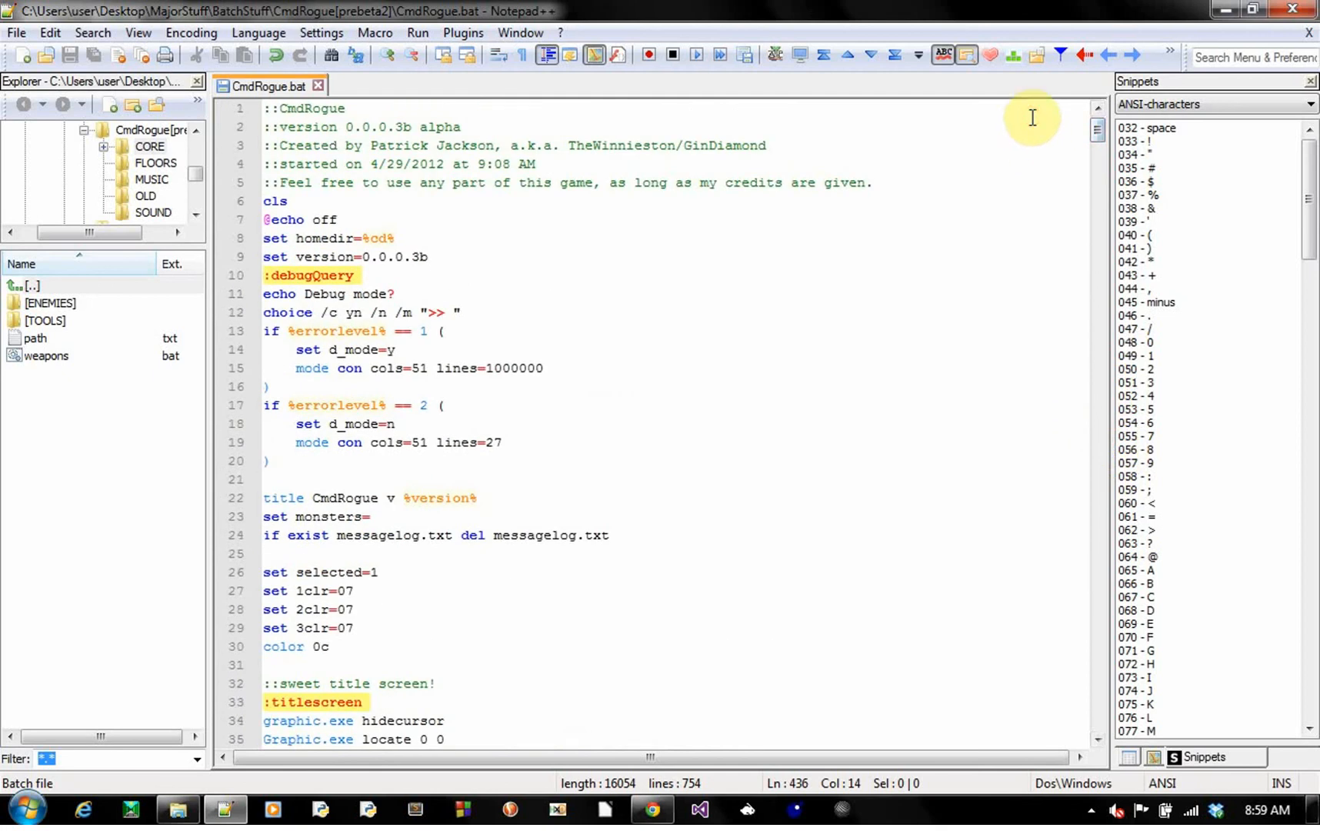
mouse_move(753, 233)
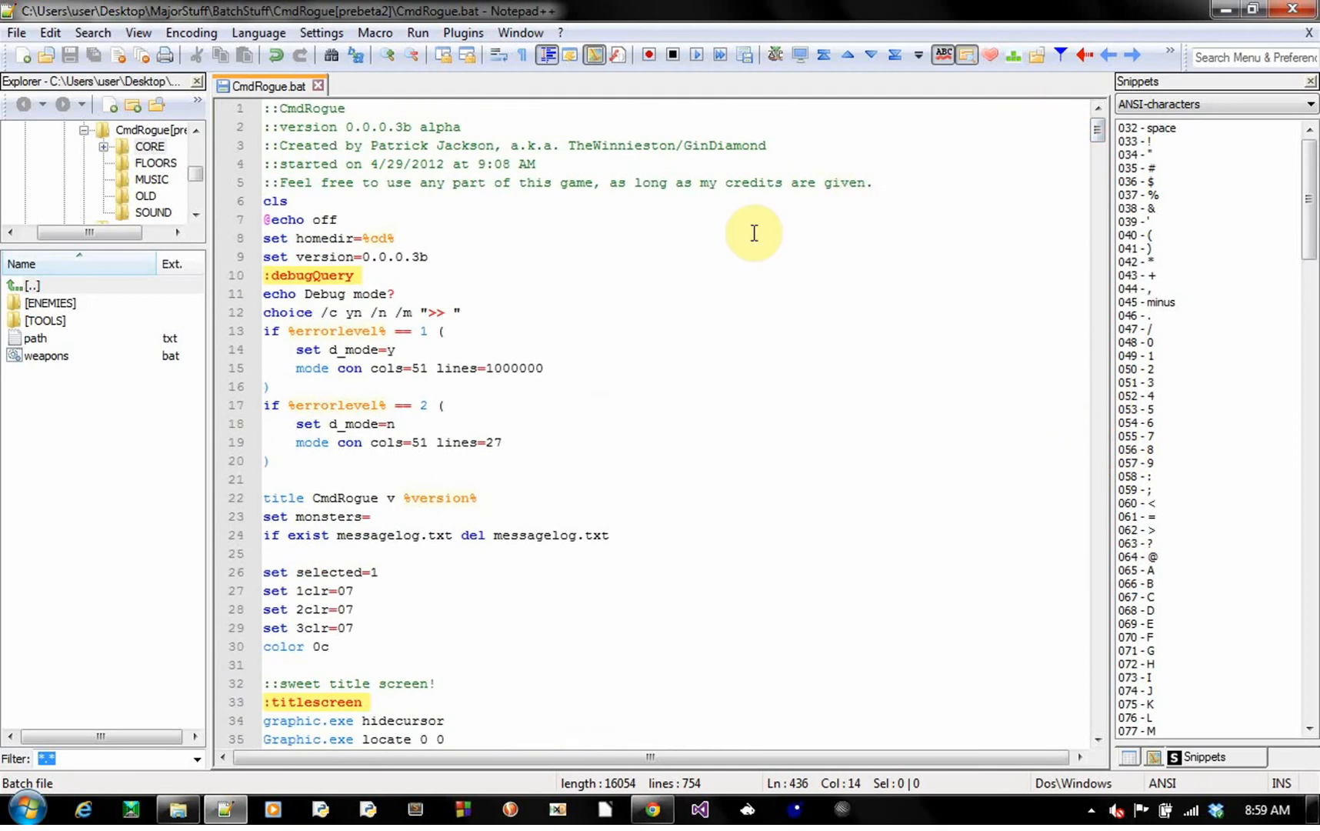
mouse_move(472, 466)
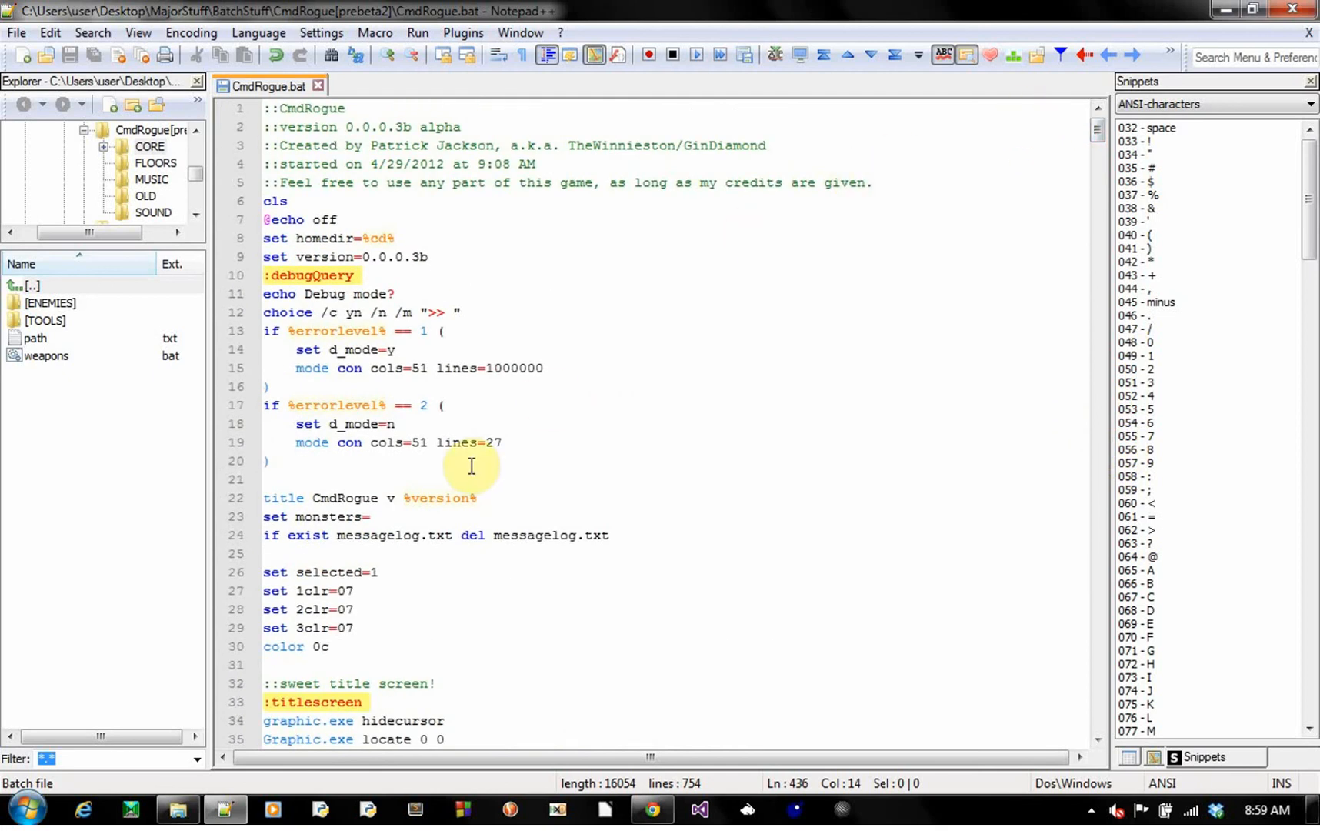
mouse_move(281, 646)
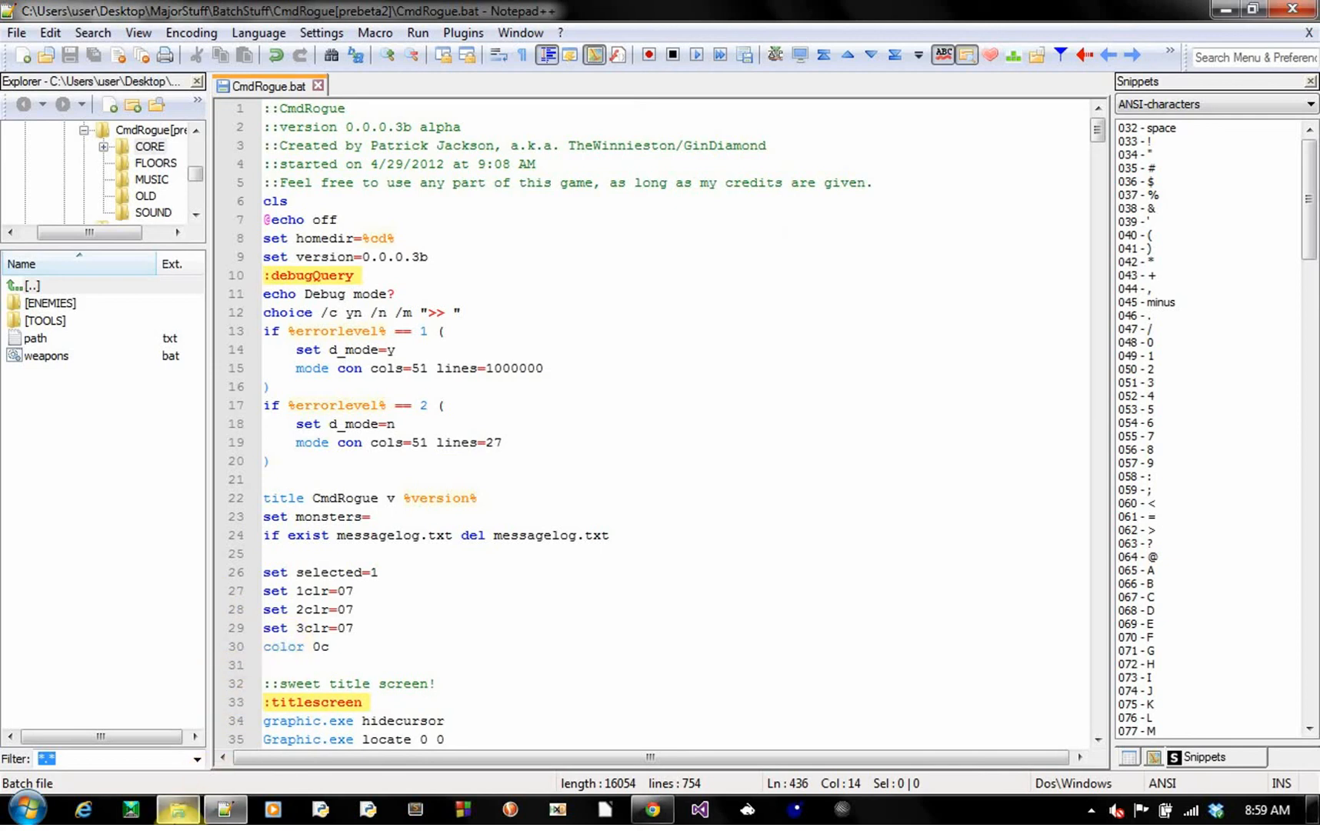
click(177, 810)
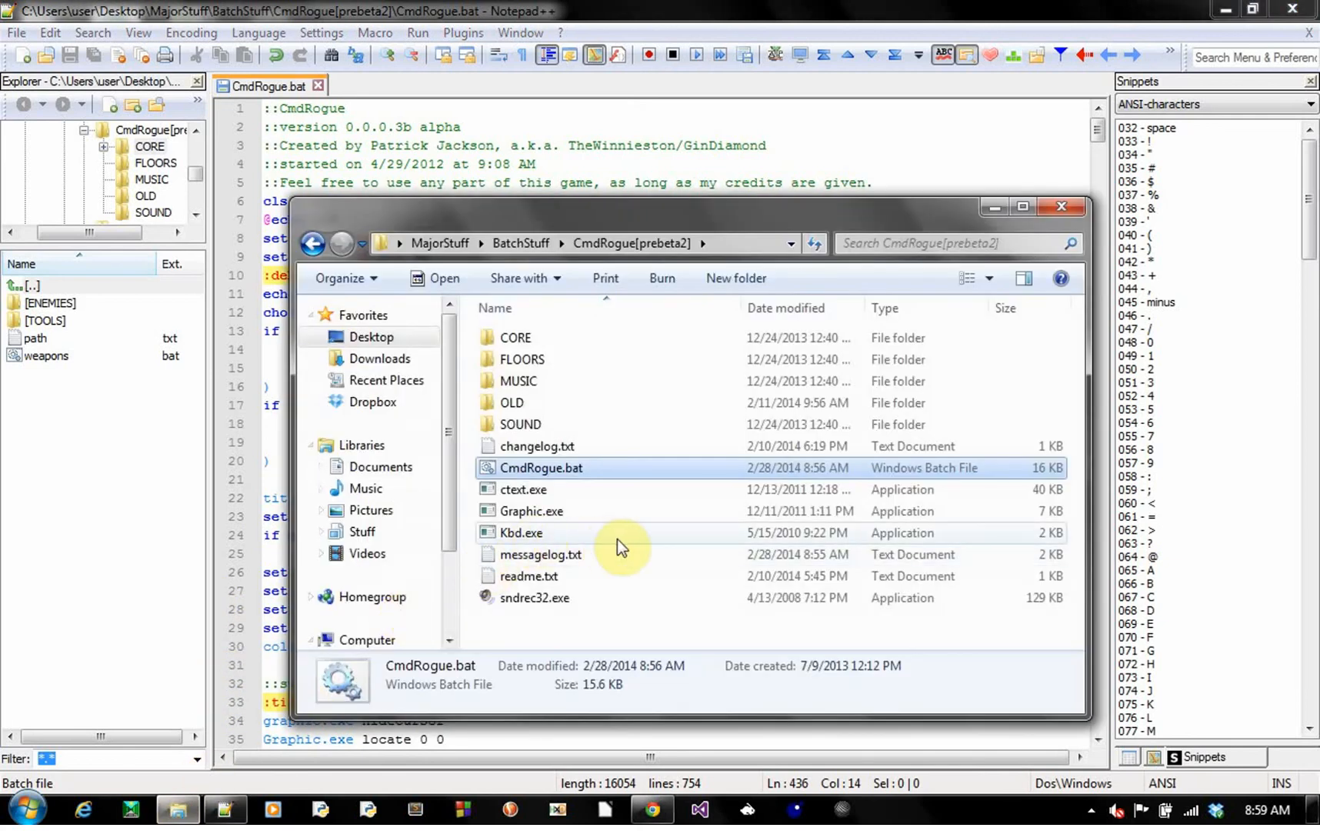
- Move up to the BatchStuff folder, select randmaze2.bat, then switch to Command Prompt
click(520, 243)
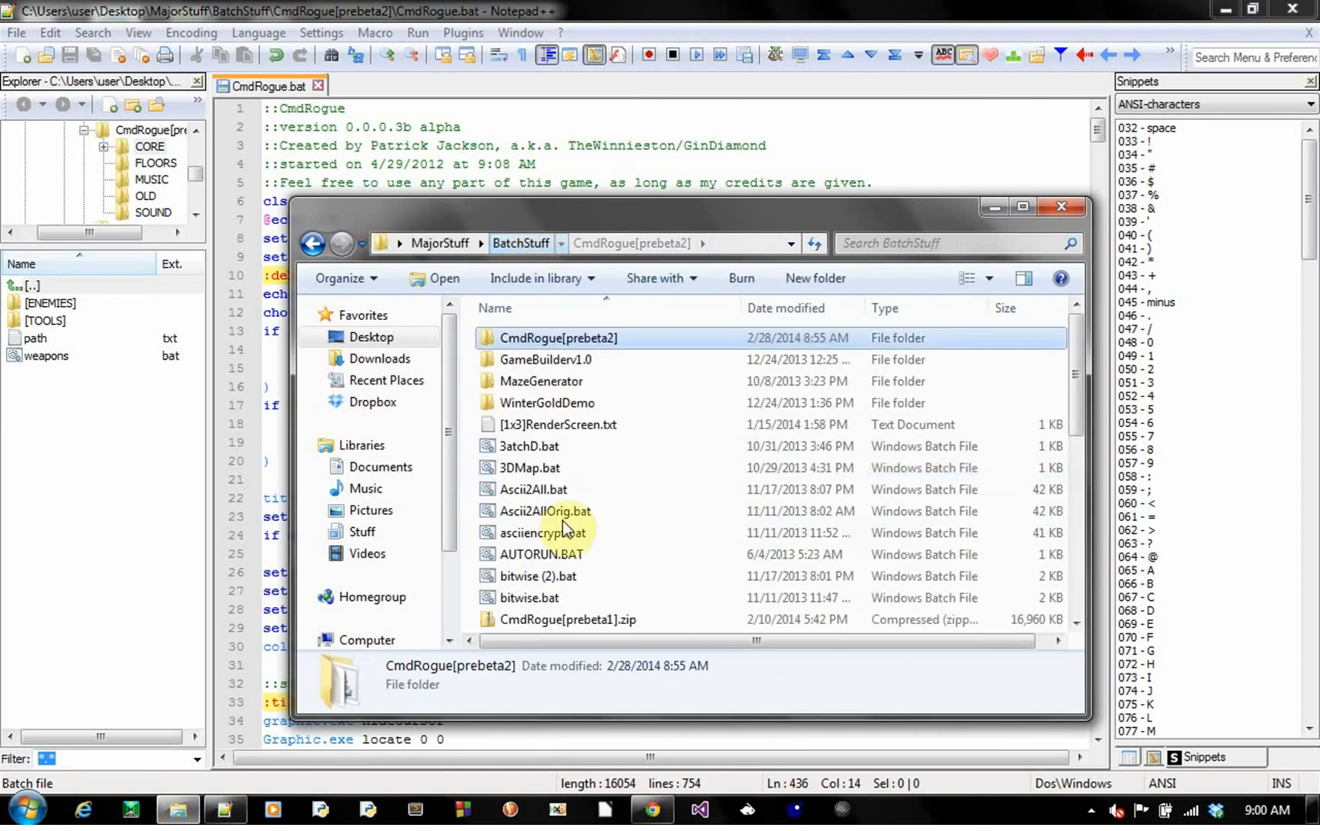
click(529, 597)
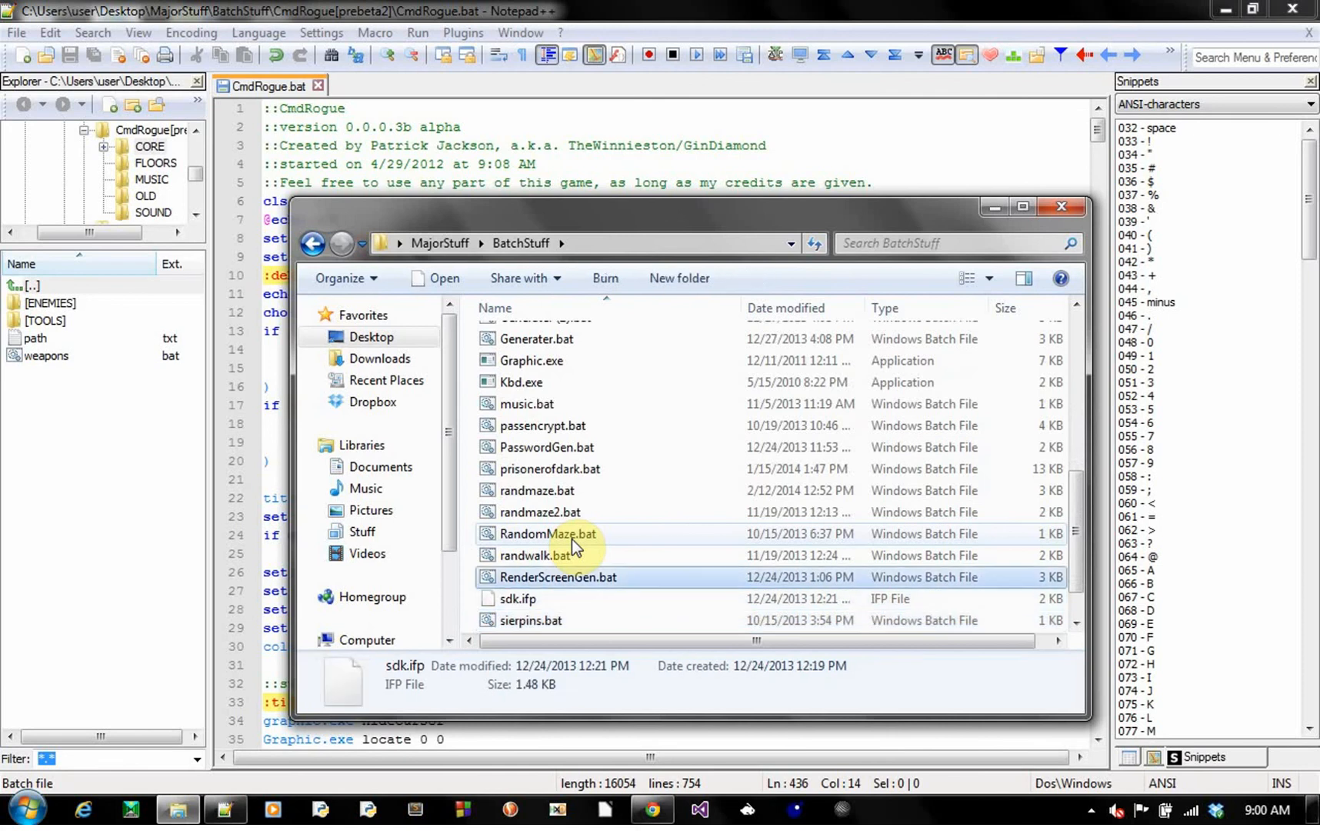
click(539, 511)
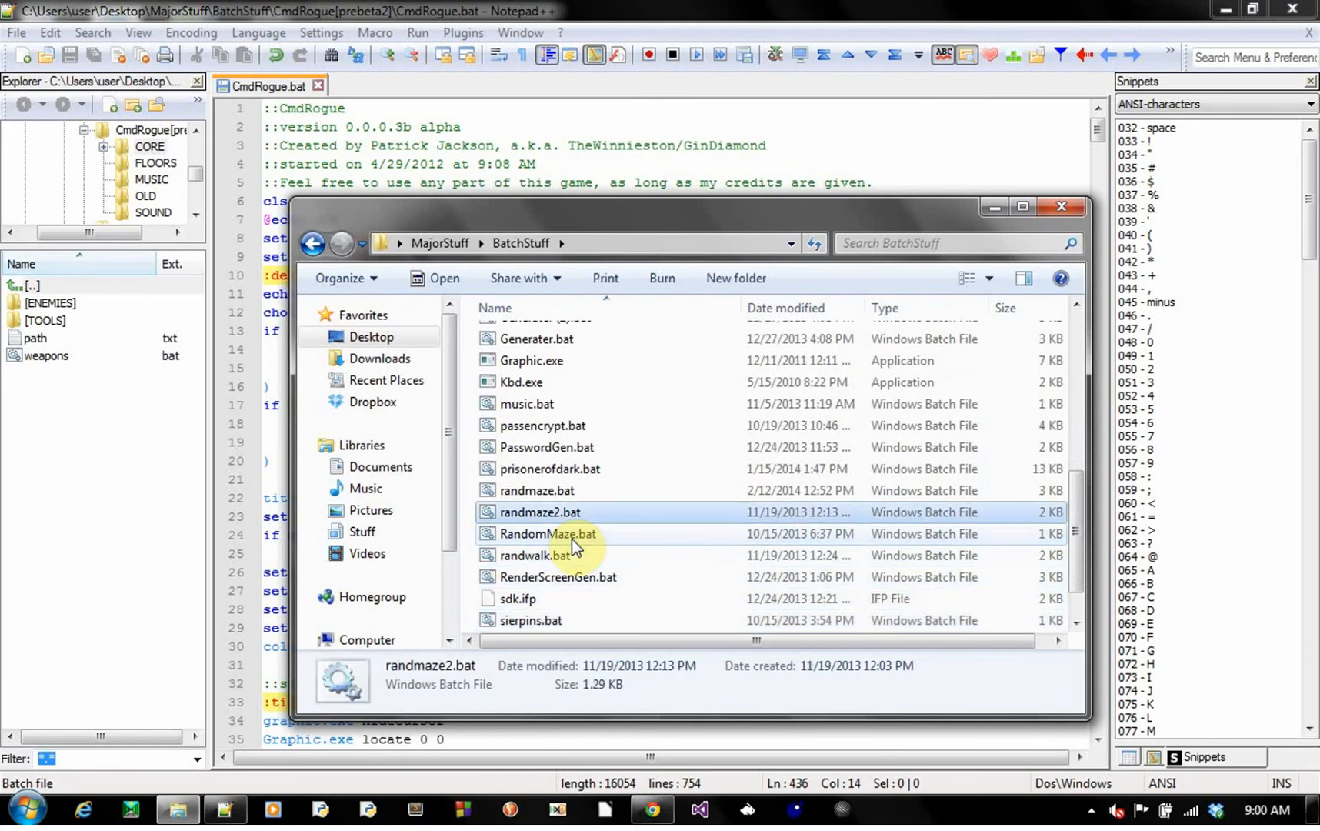
click(25, 810)
text(cd MajorStuff)
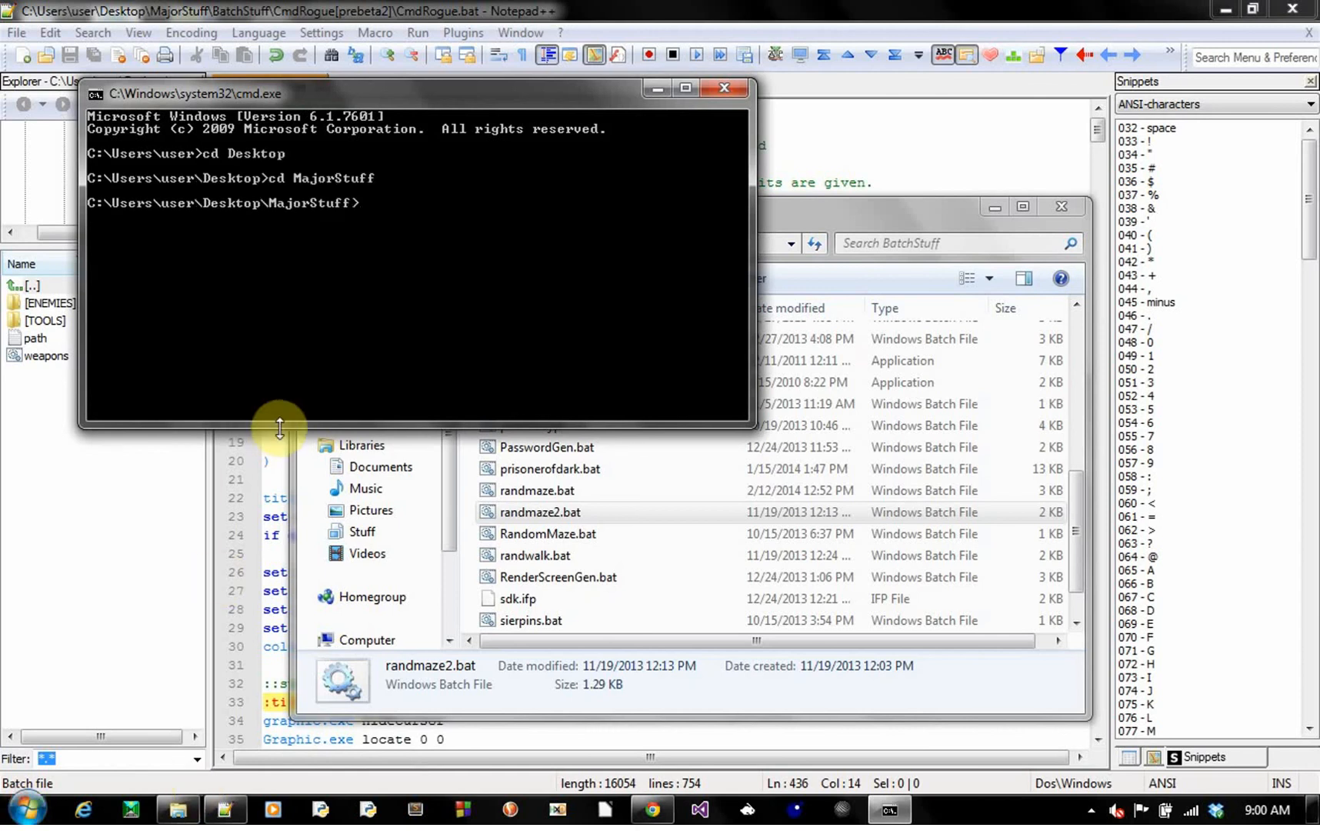
mouse_move(312, 408)
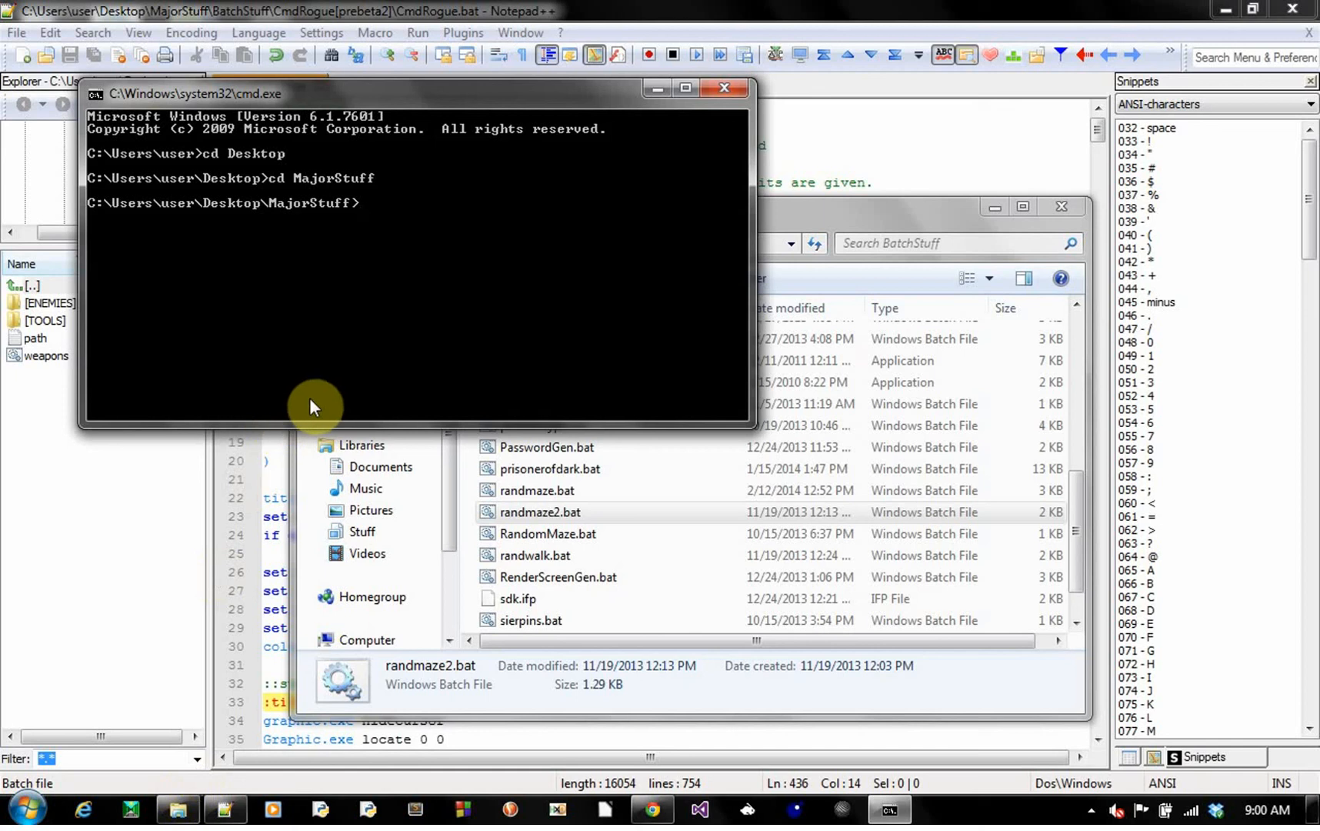
- Change into BatchStuff and run randmaze2.bat 10 10 4 test.txt
text(cd BatchStuff)
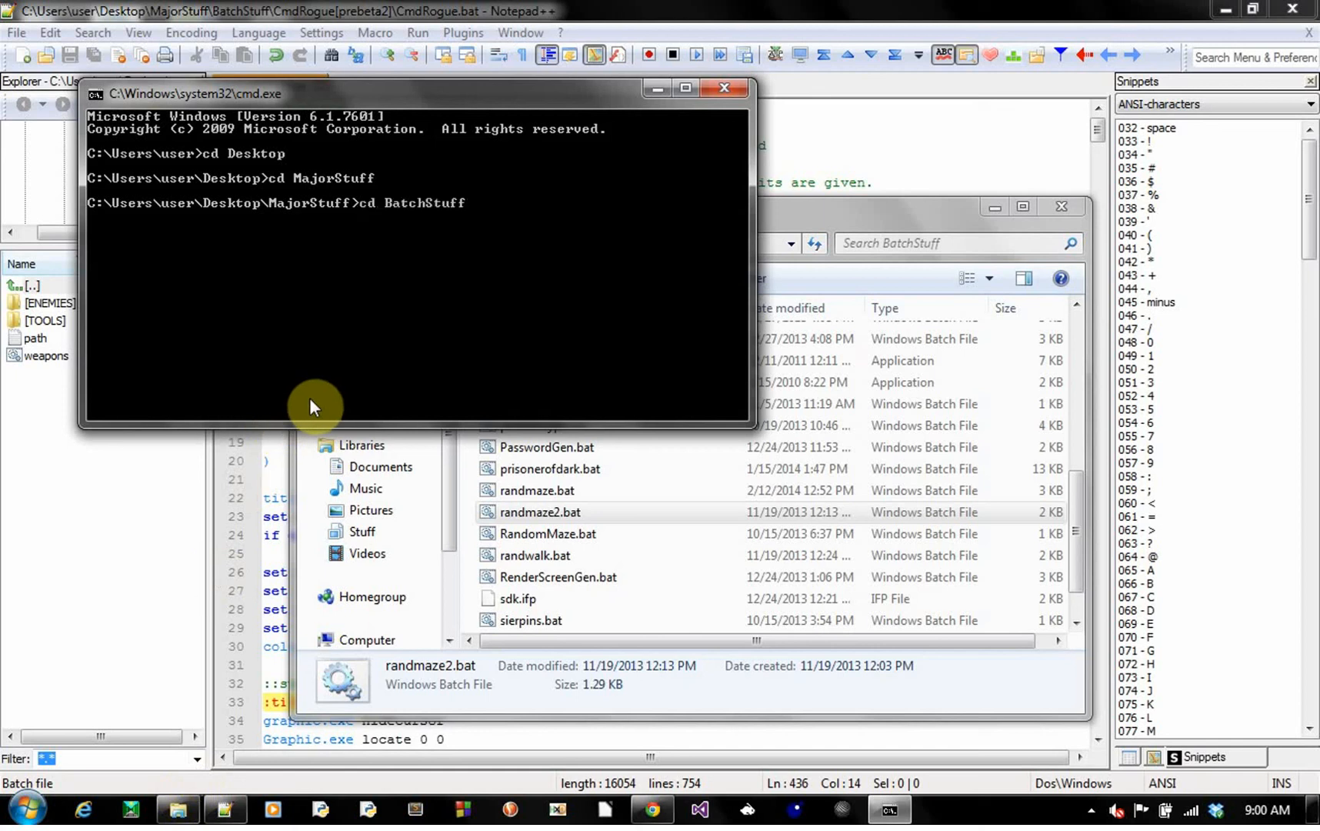
text(randmazx)
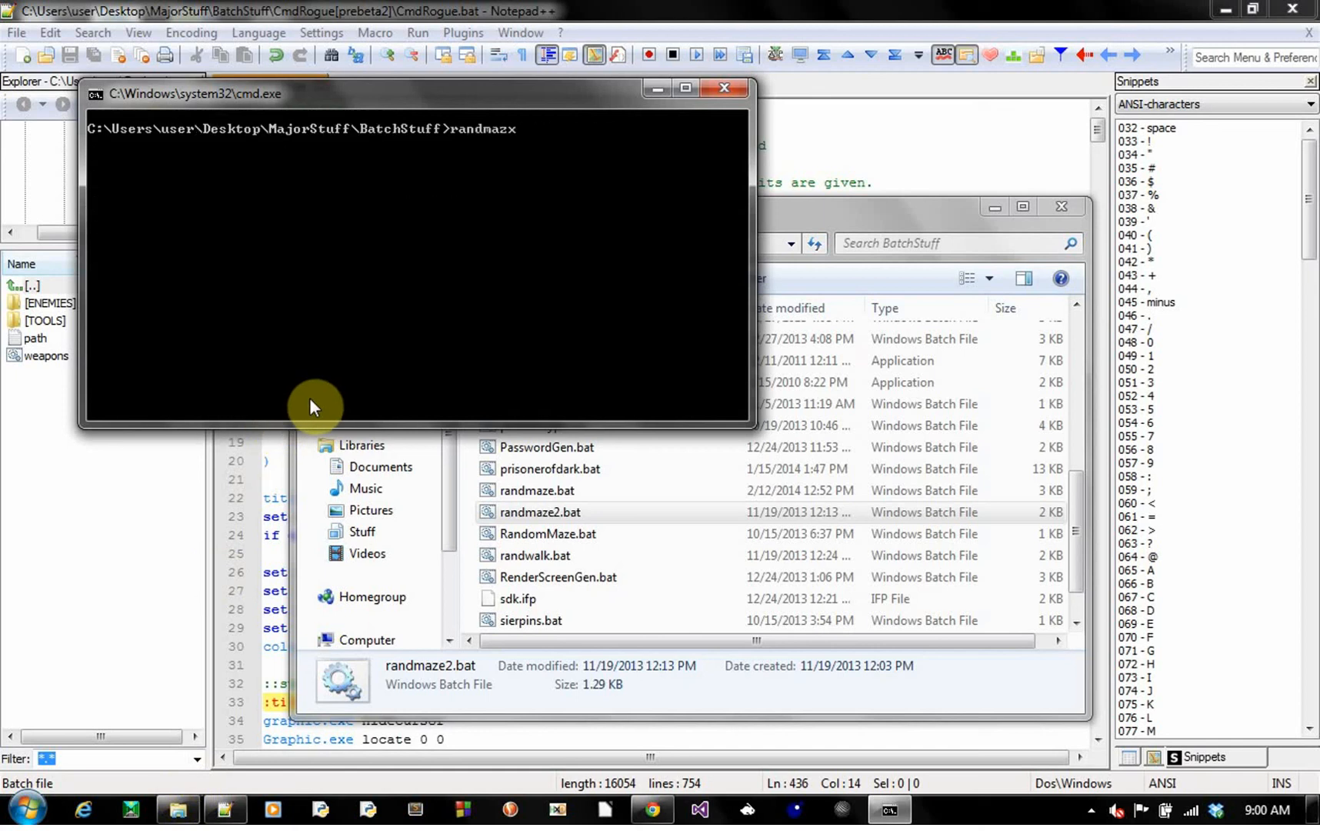
text(randmaze2.)
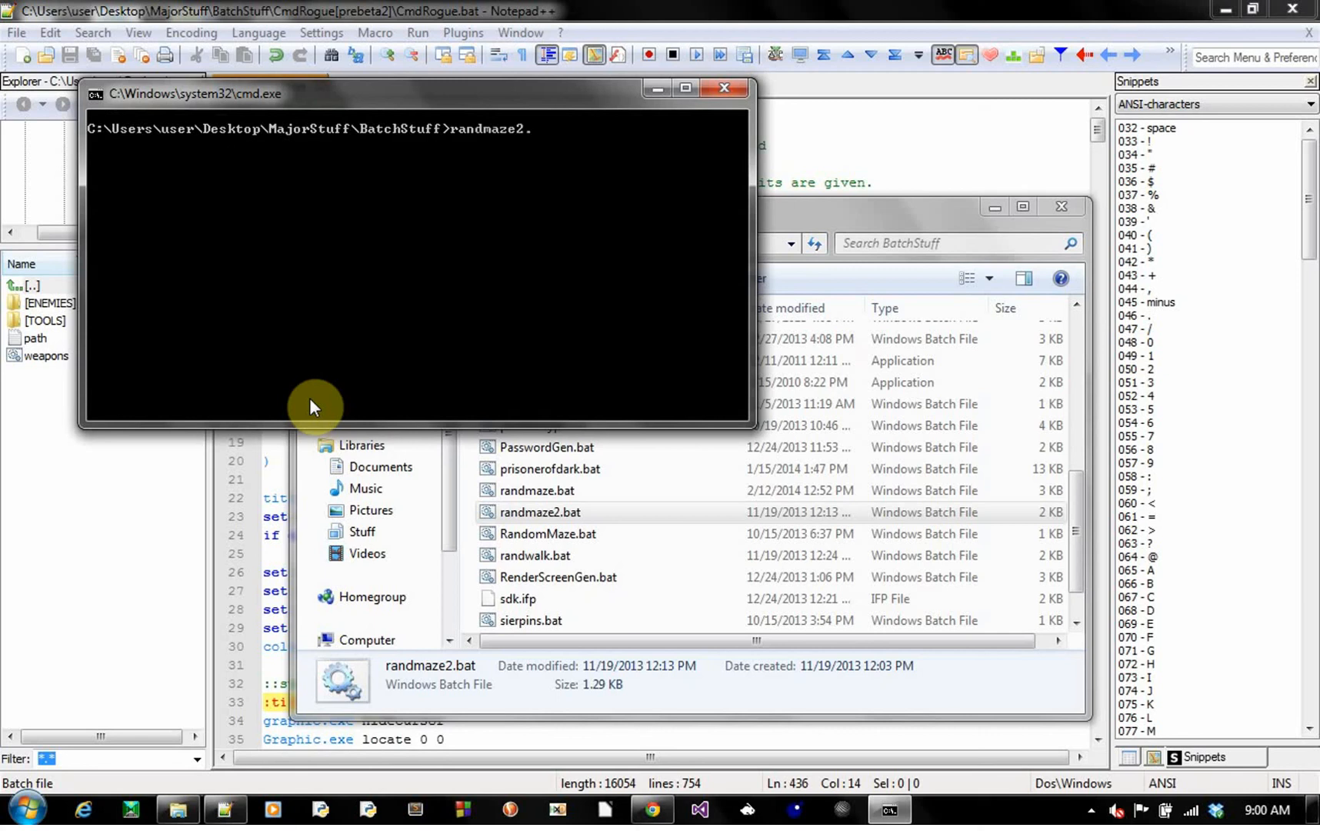
text(bat)
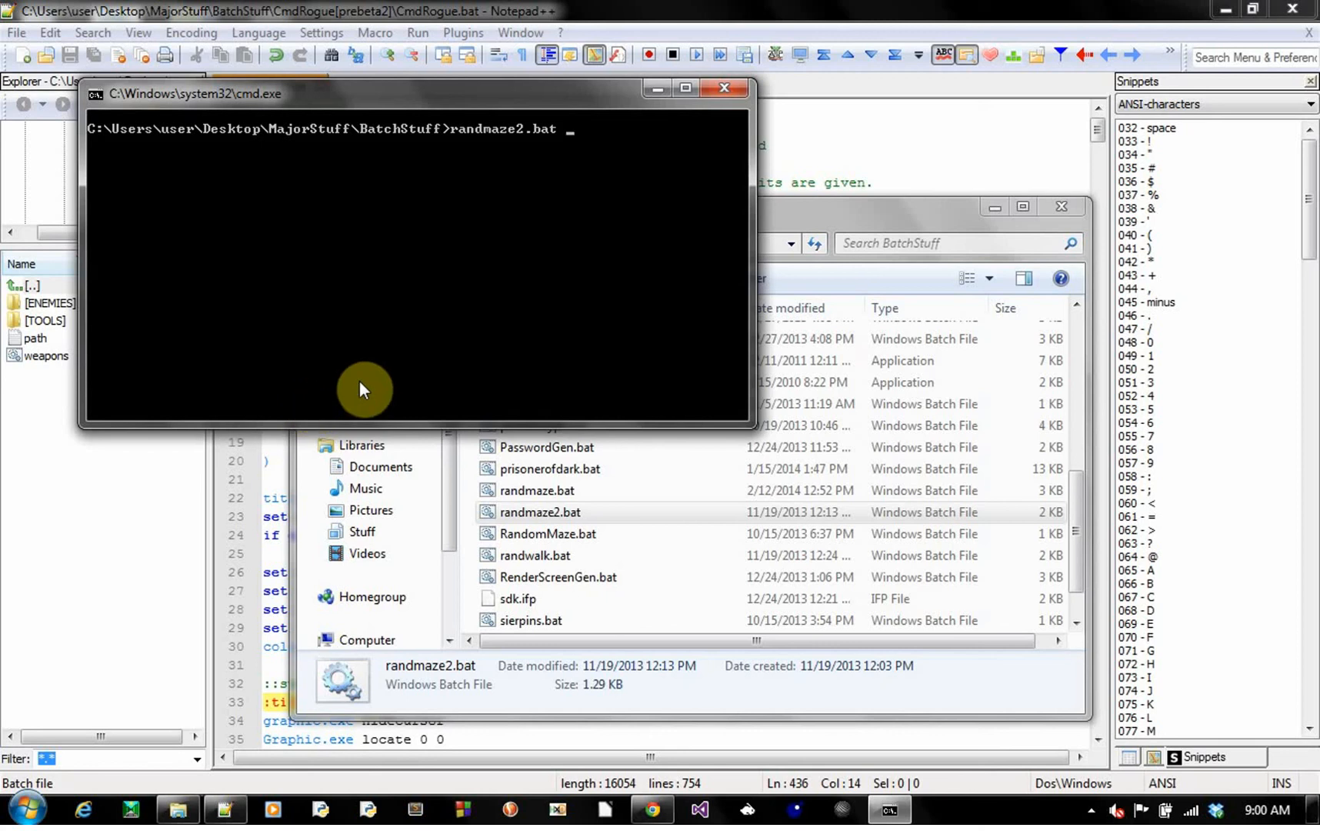
text(10 10 4)
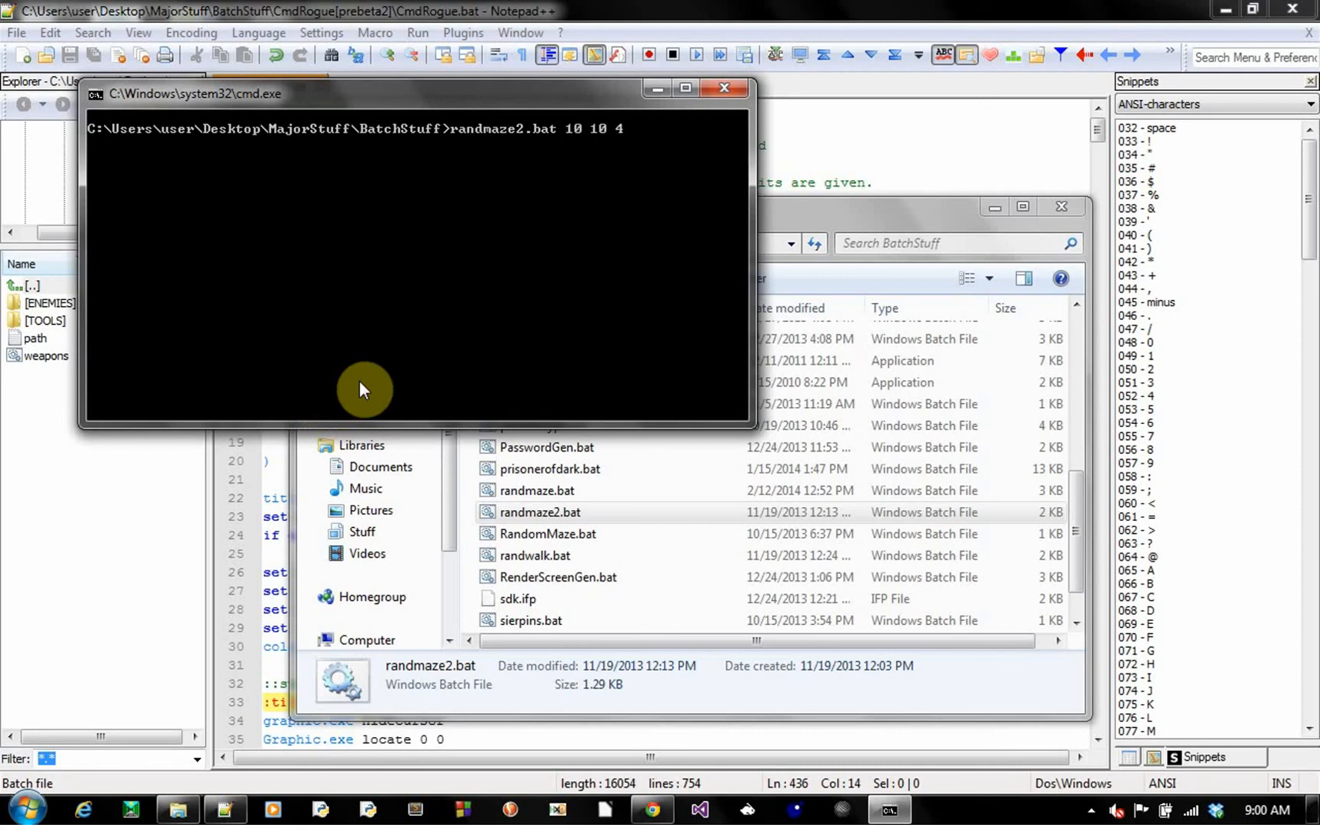
text(test.t)
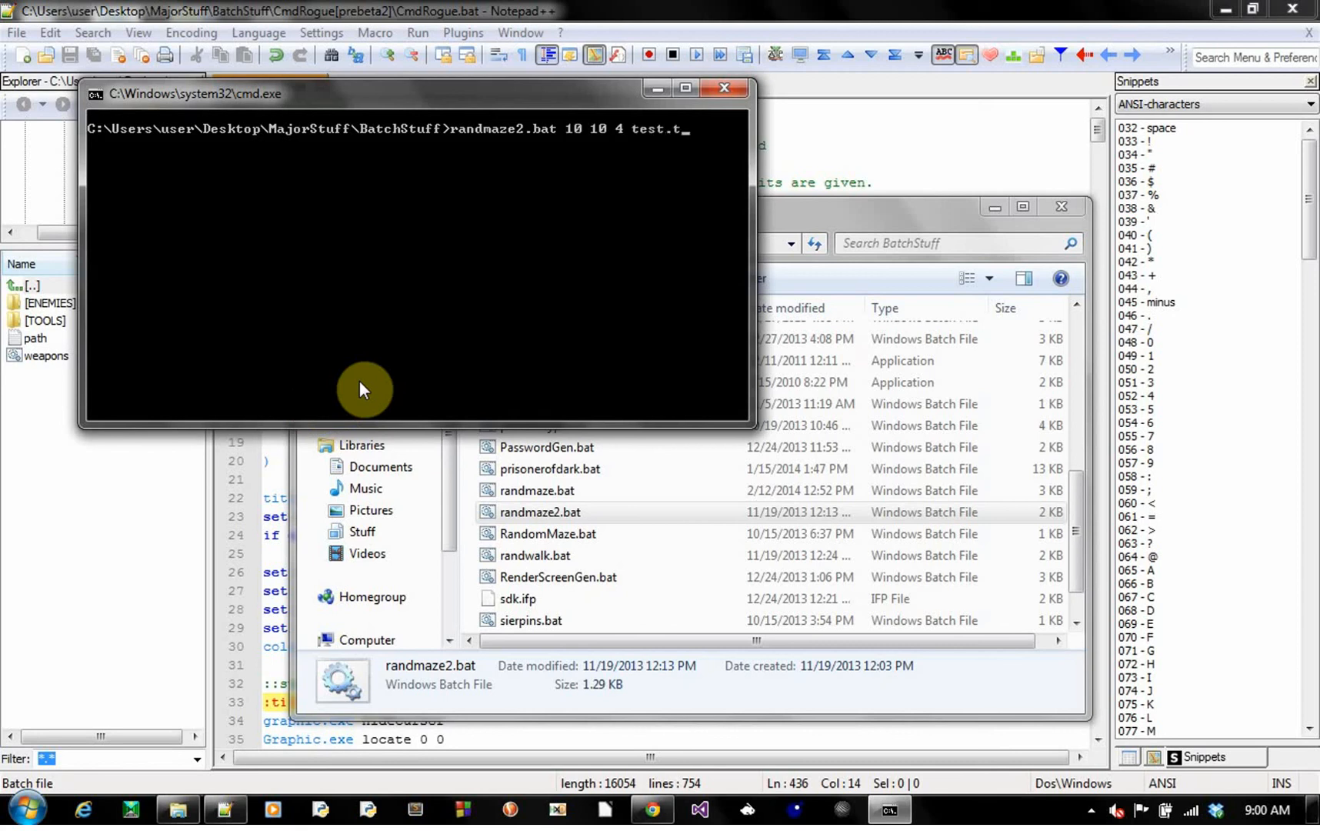
key(Return)
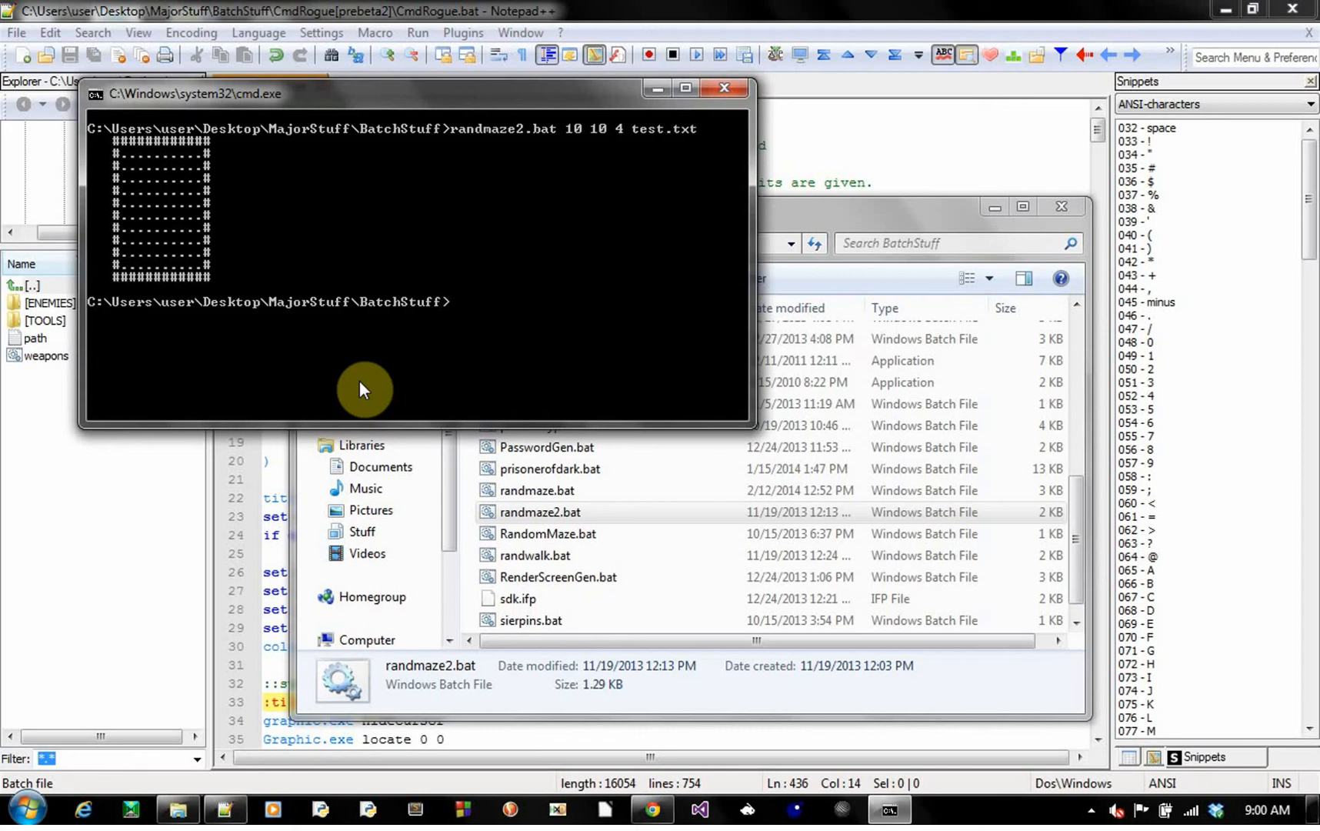
key(Up)
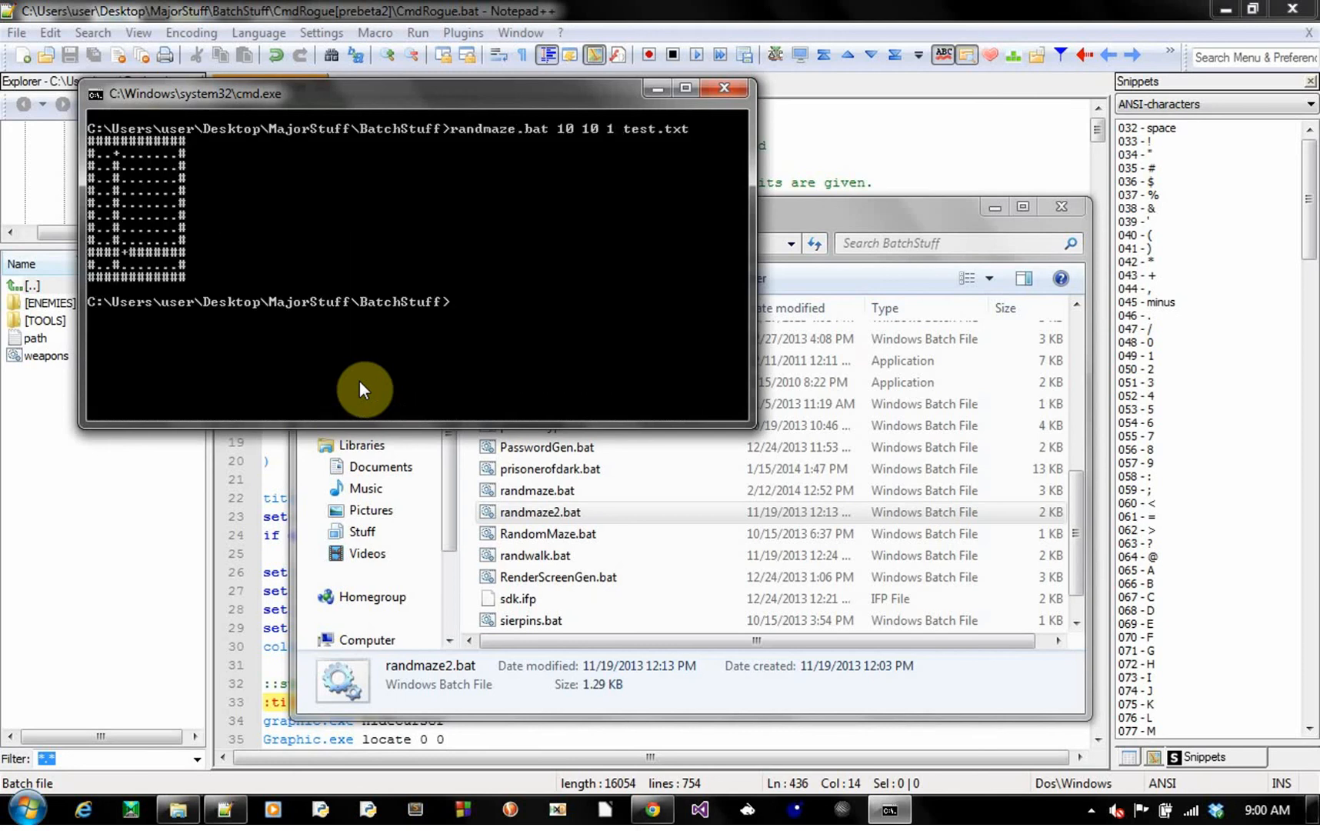
mouse_move(214, 233)
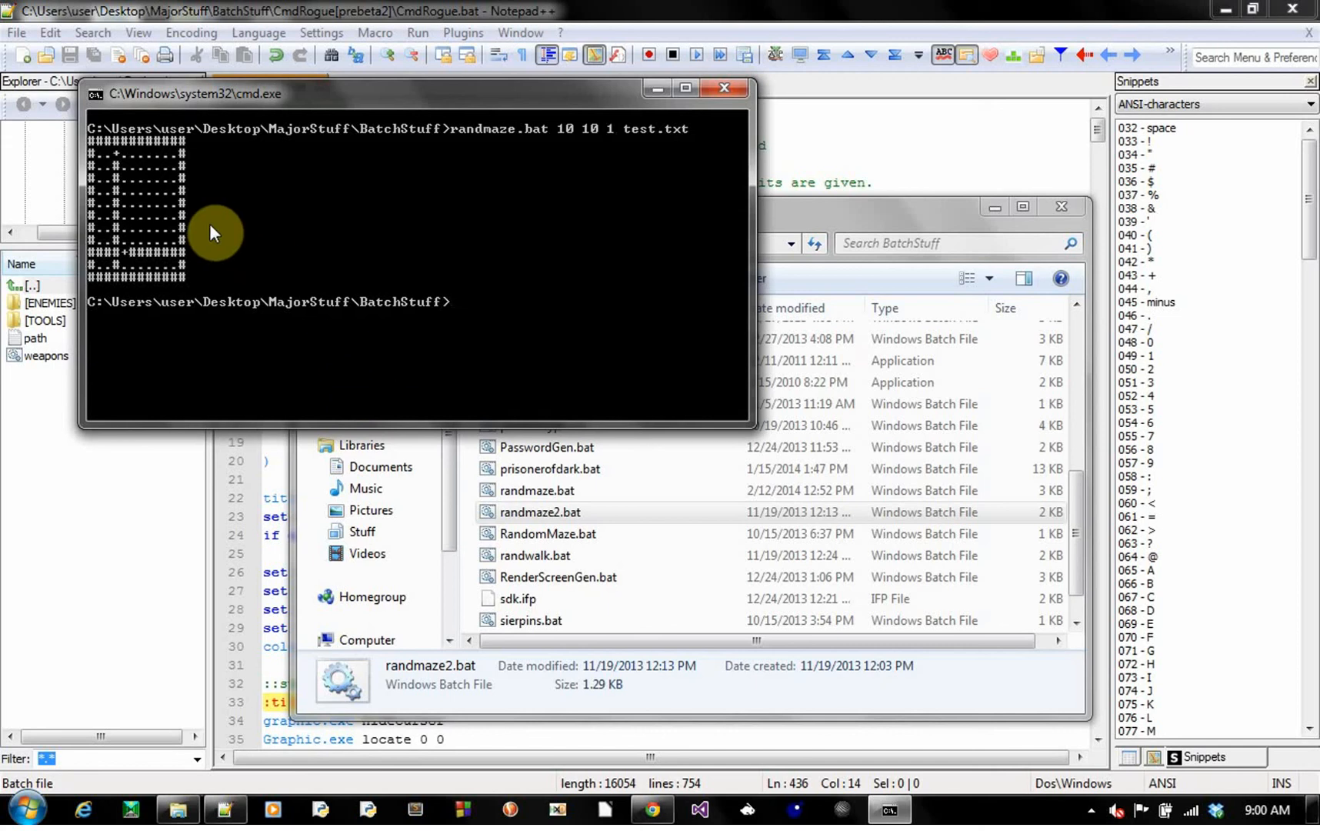
mouse_move(172, 238)
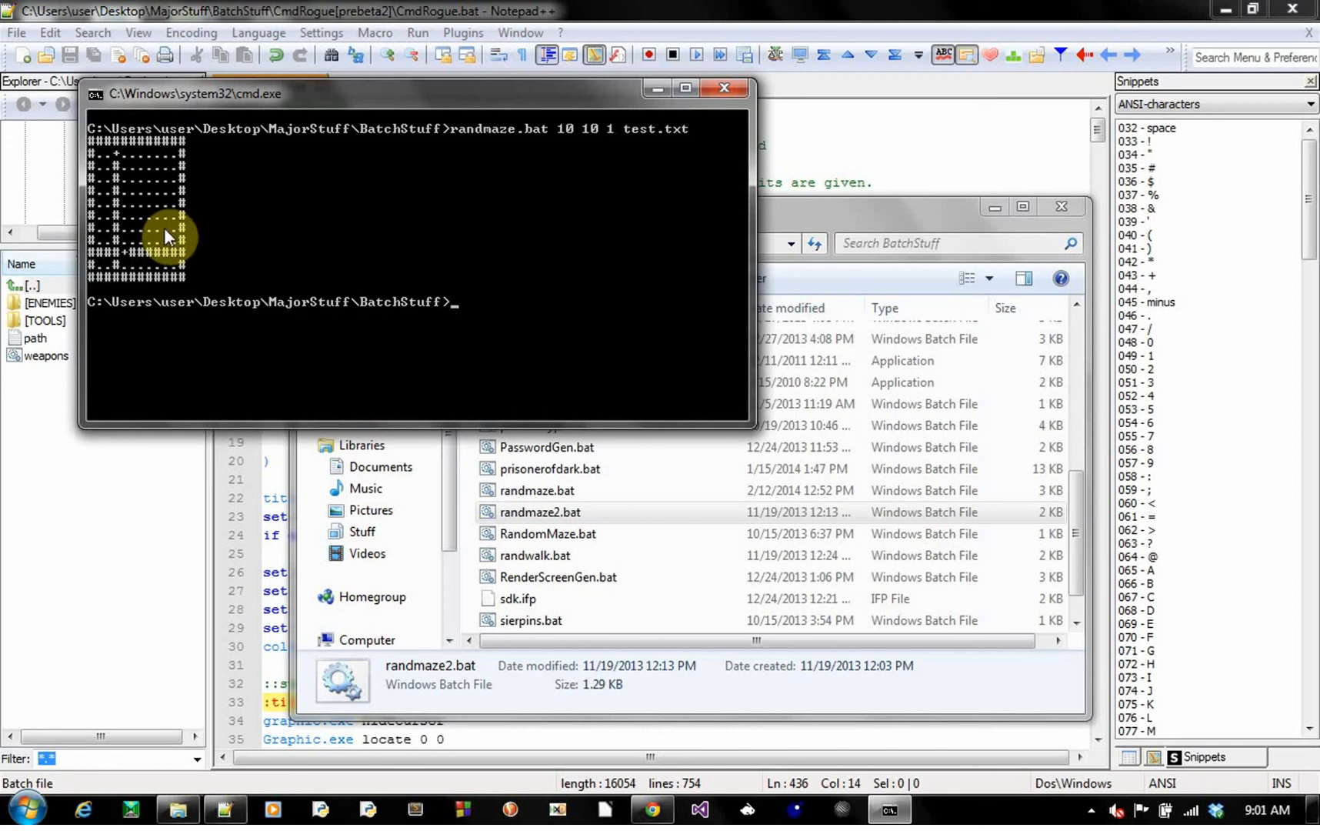
mouse_move(252, 231)
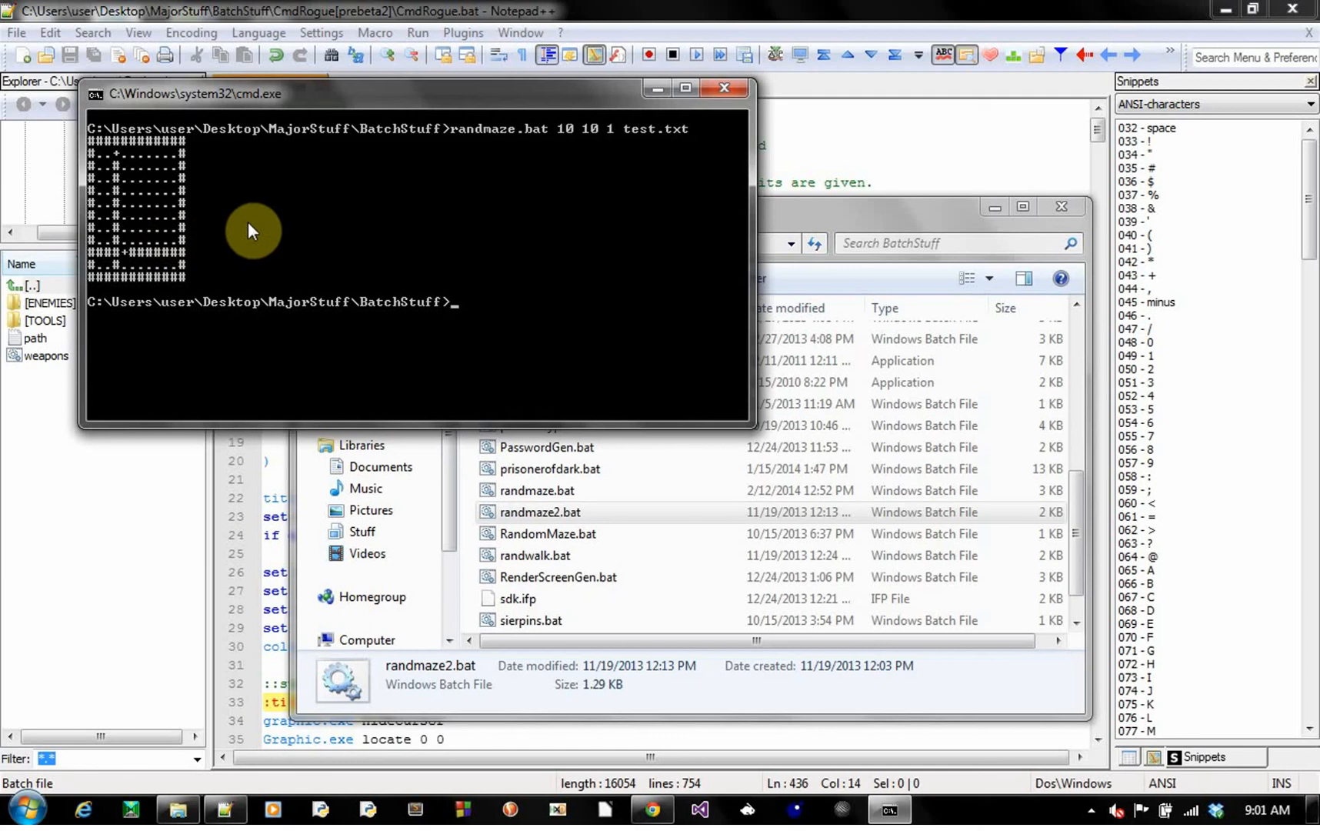
mouse_move(257, 243)
text(randmaze.bat 10 10 1 test.txt)
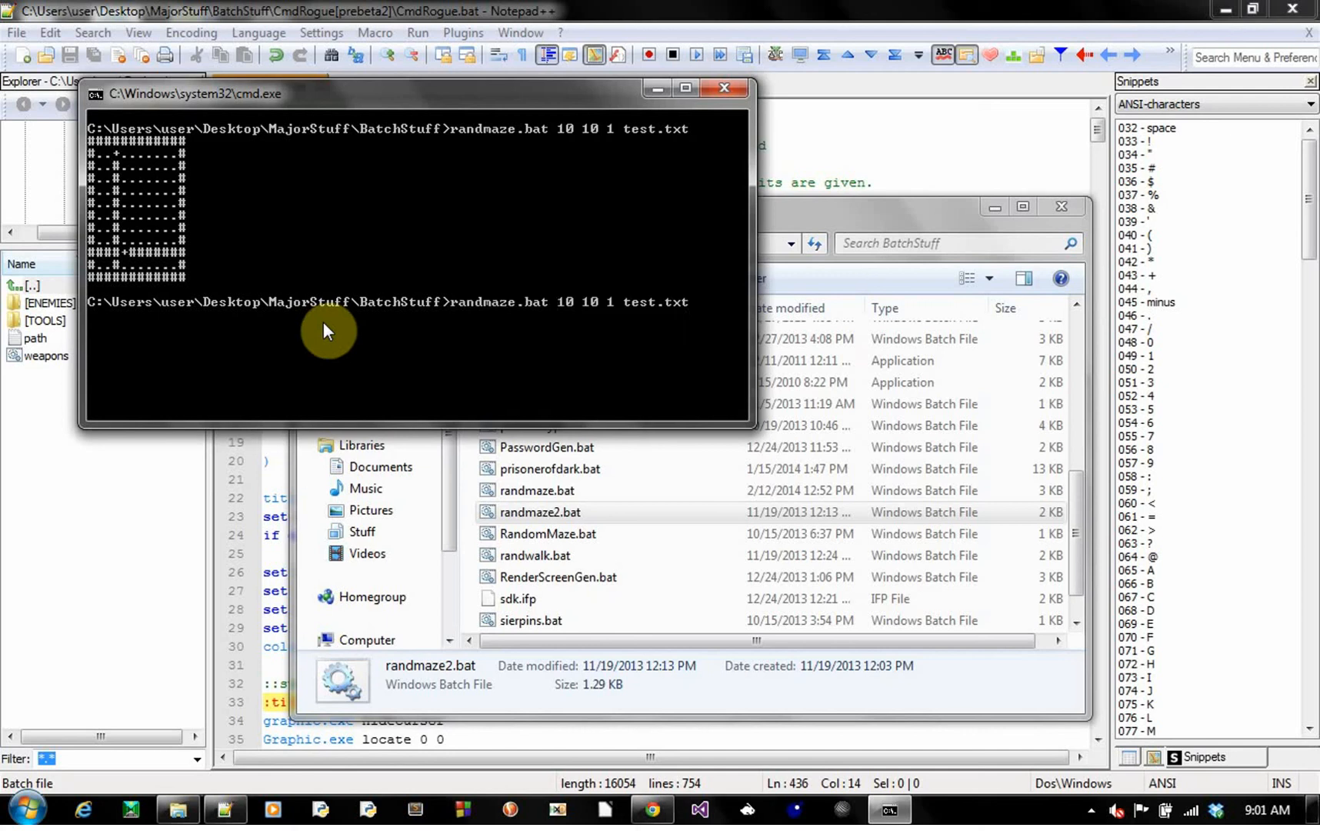
mouse_move(594, 312)
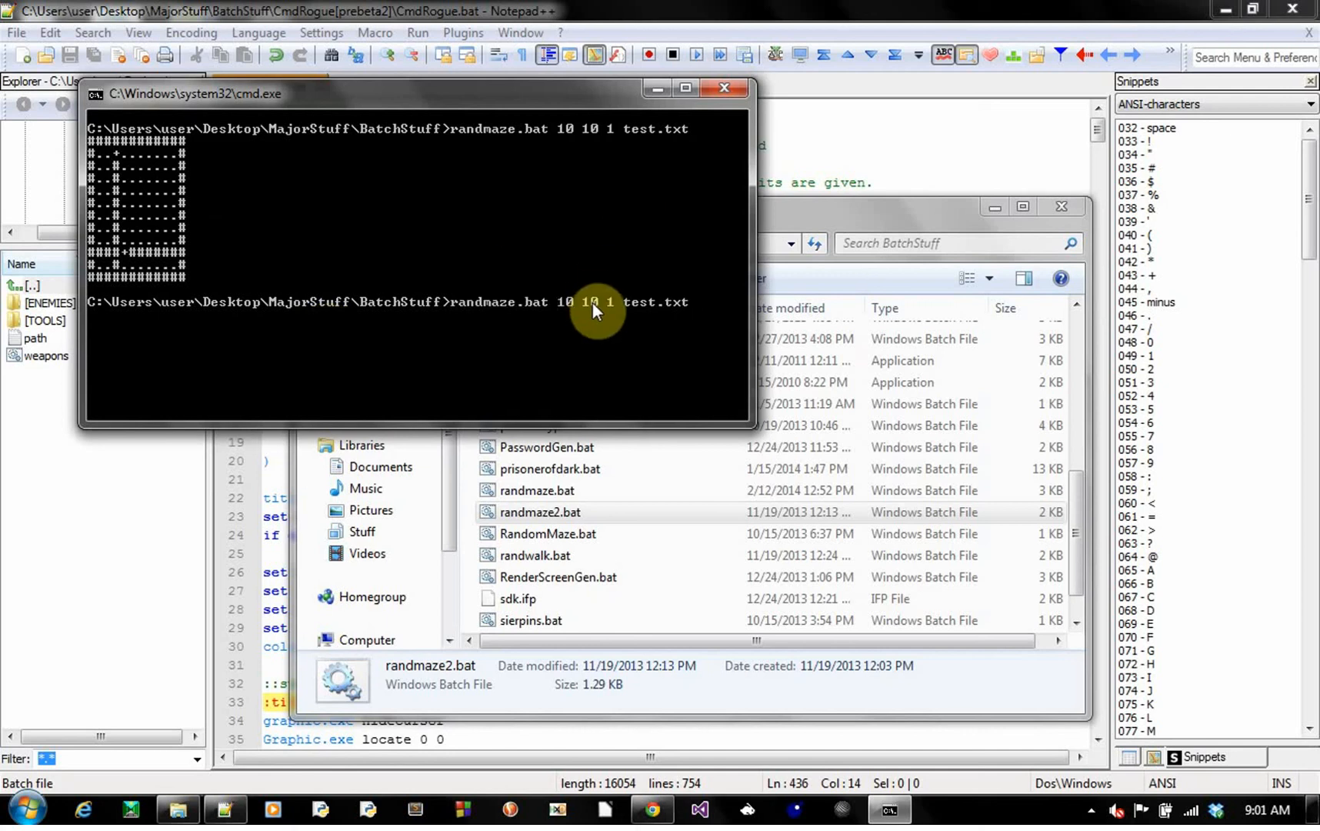
mouse_move(611, 315)
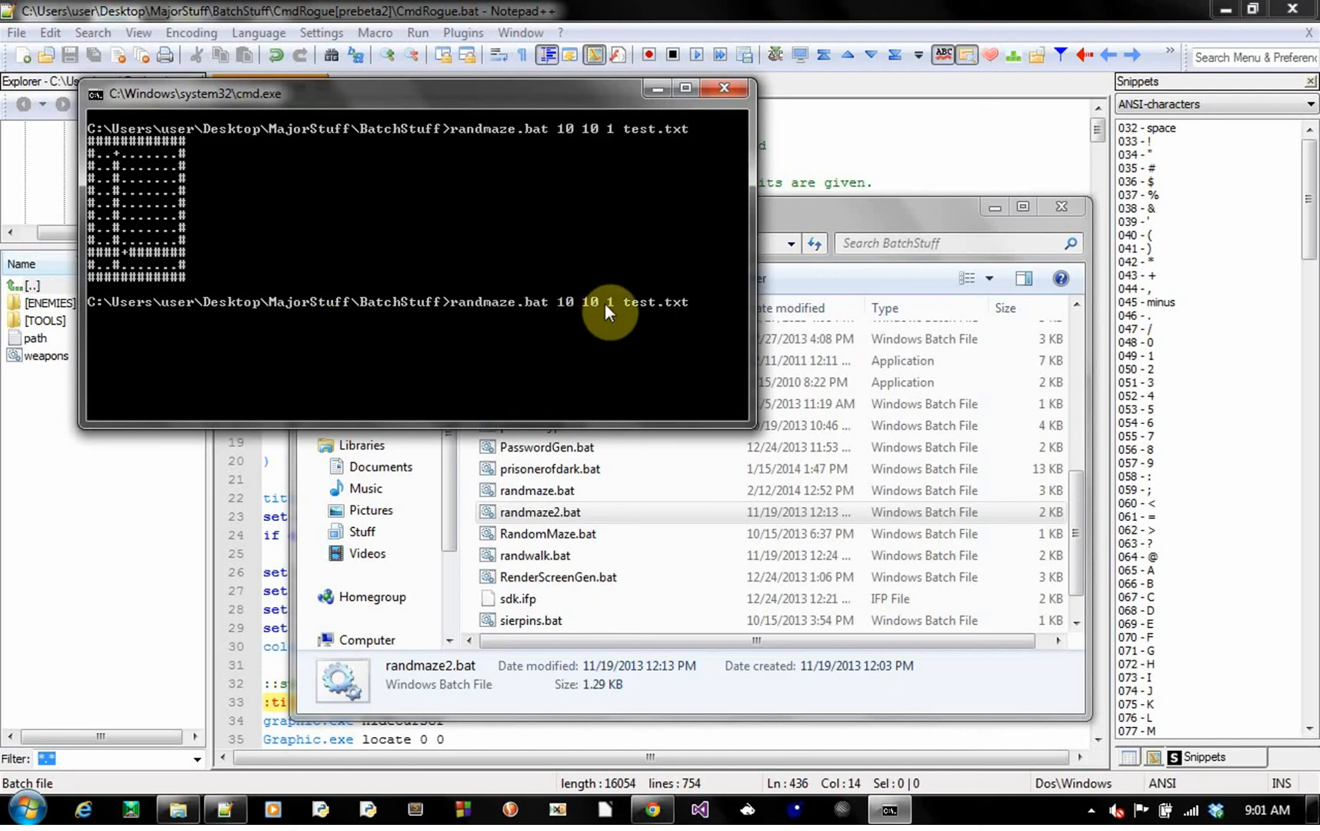
mouse_move(377, 348)
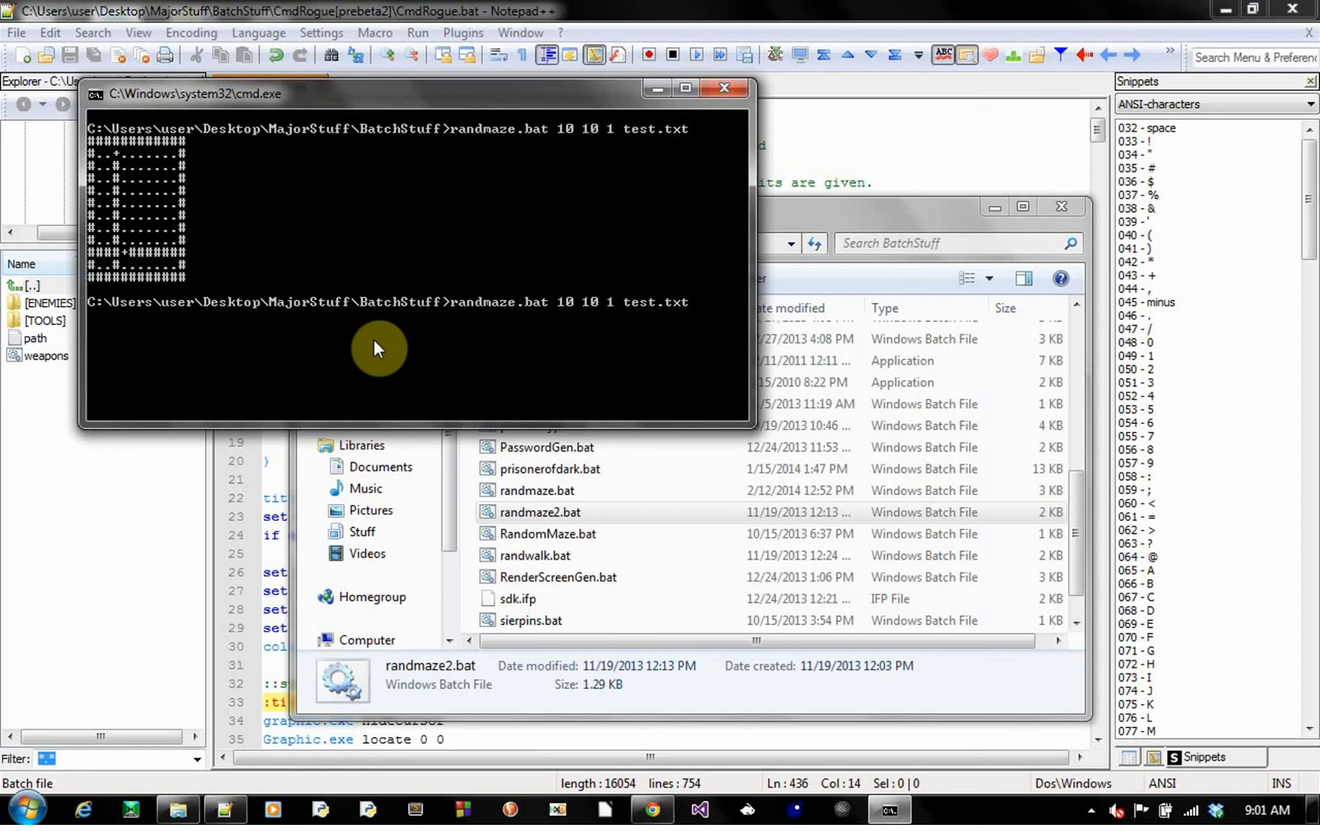
mouse_move(120, 223)
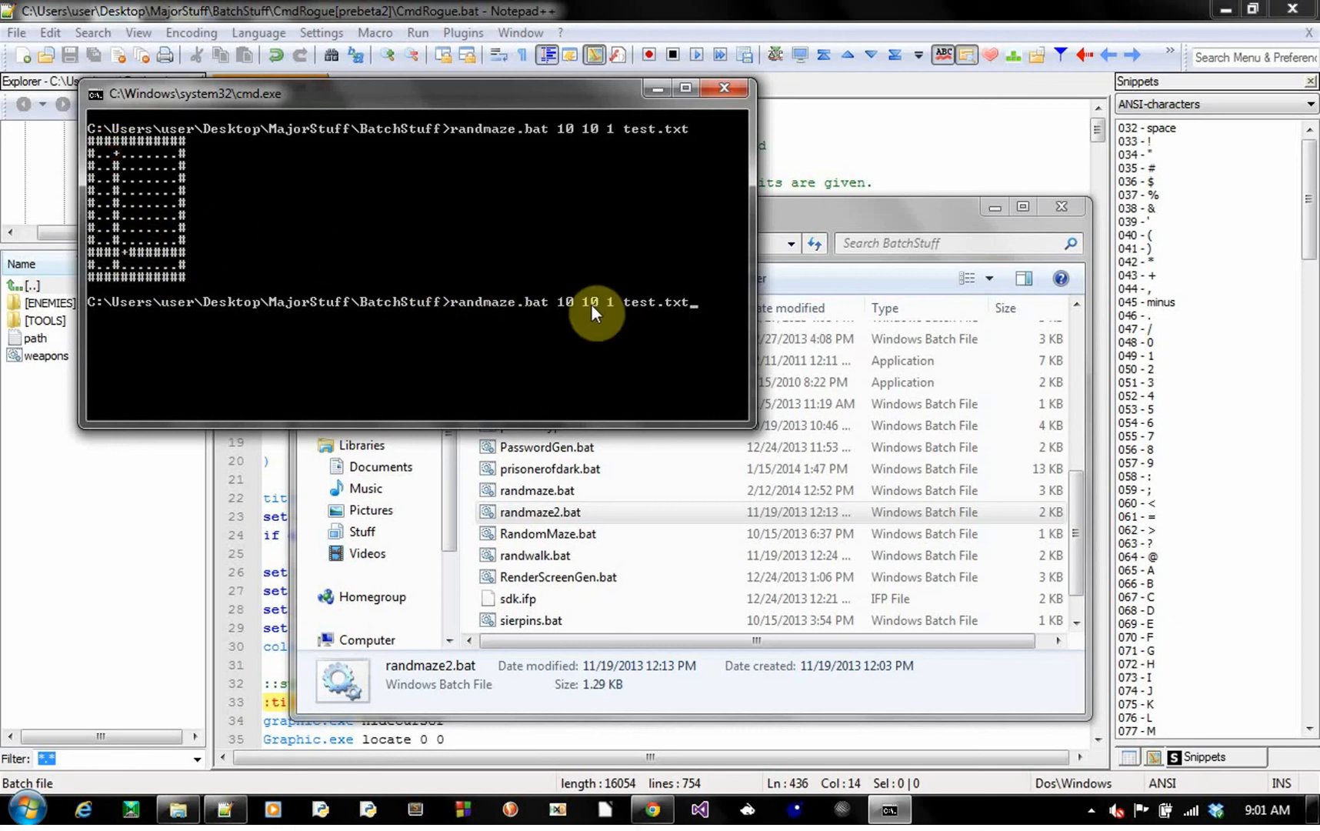
mouse_move(126, 177)
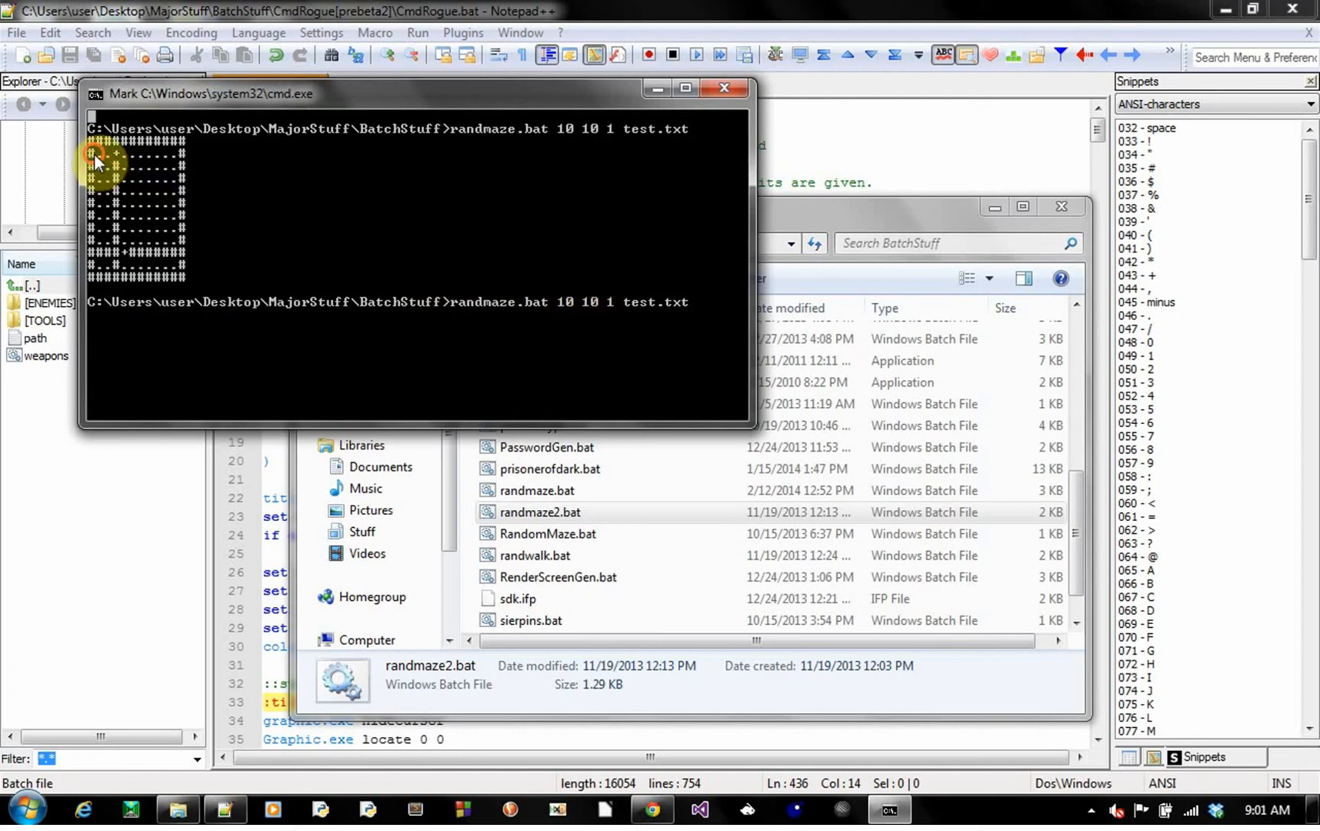
- Inspect the 10×10 maze with randmaze.bat 10 10 1 test.txt recalled at the prompt
click(135, 163)
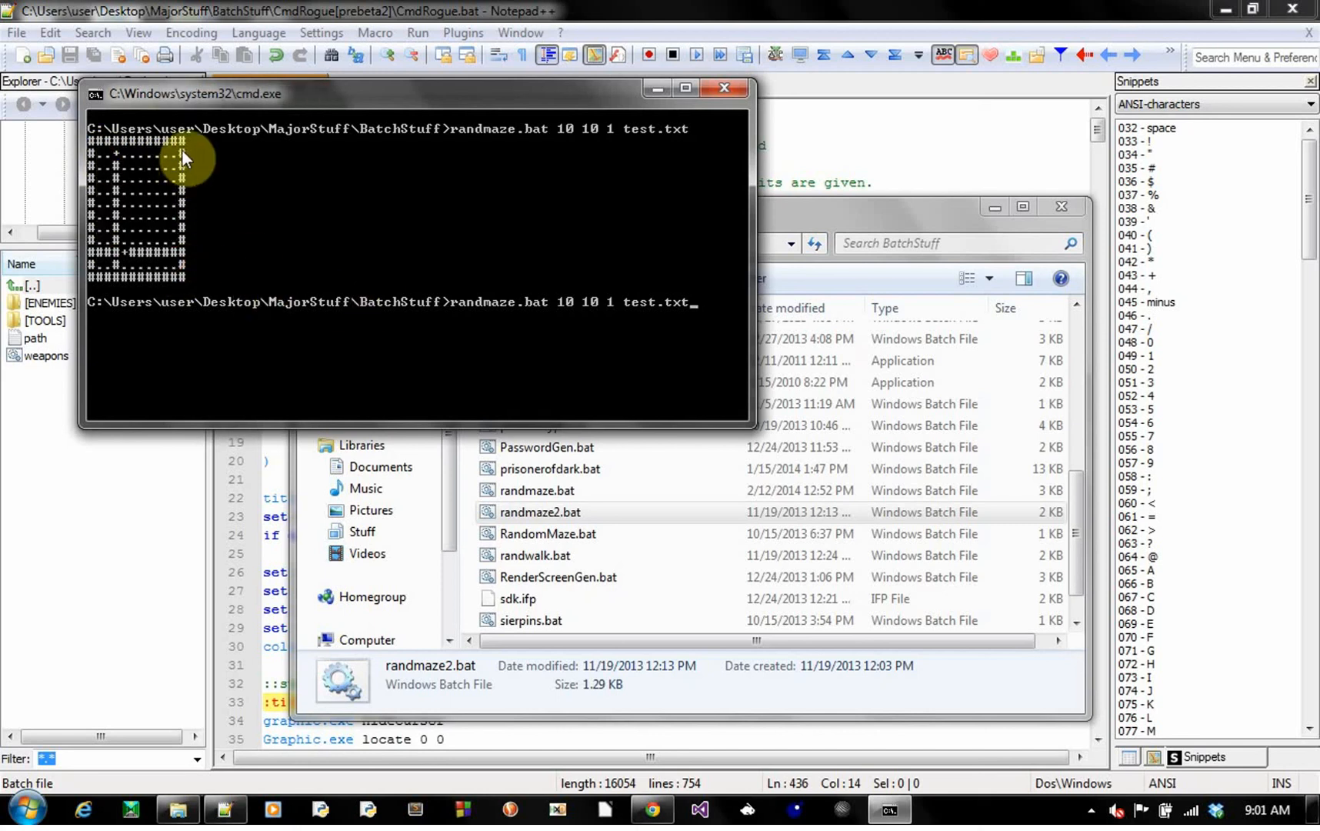
mouse_move(539, 352)
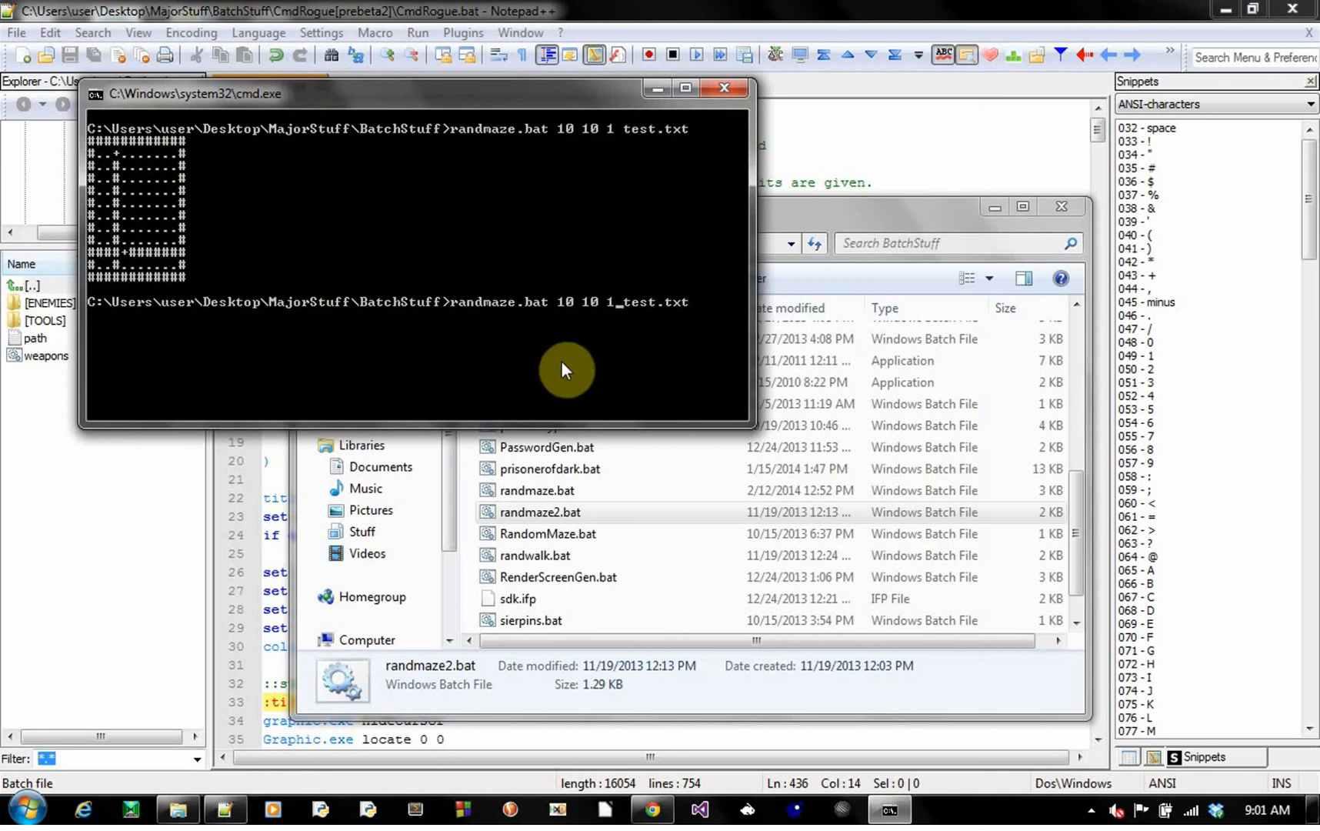
- Rerun randmaze.bat 10 10 with third values 2, 3 and 5
text(2)
key(Return)
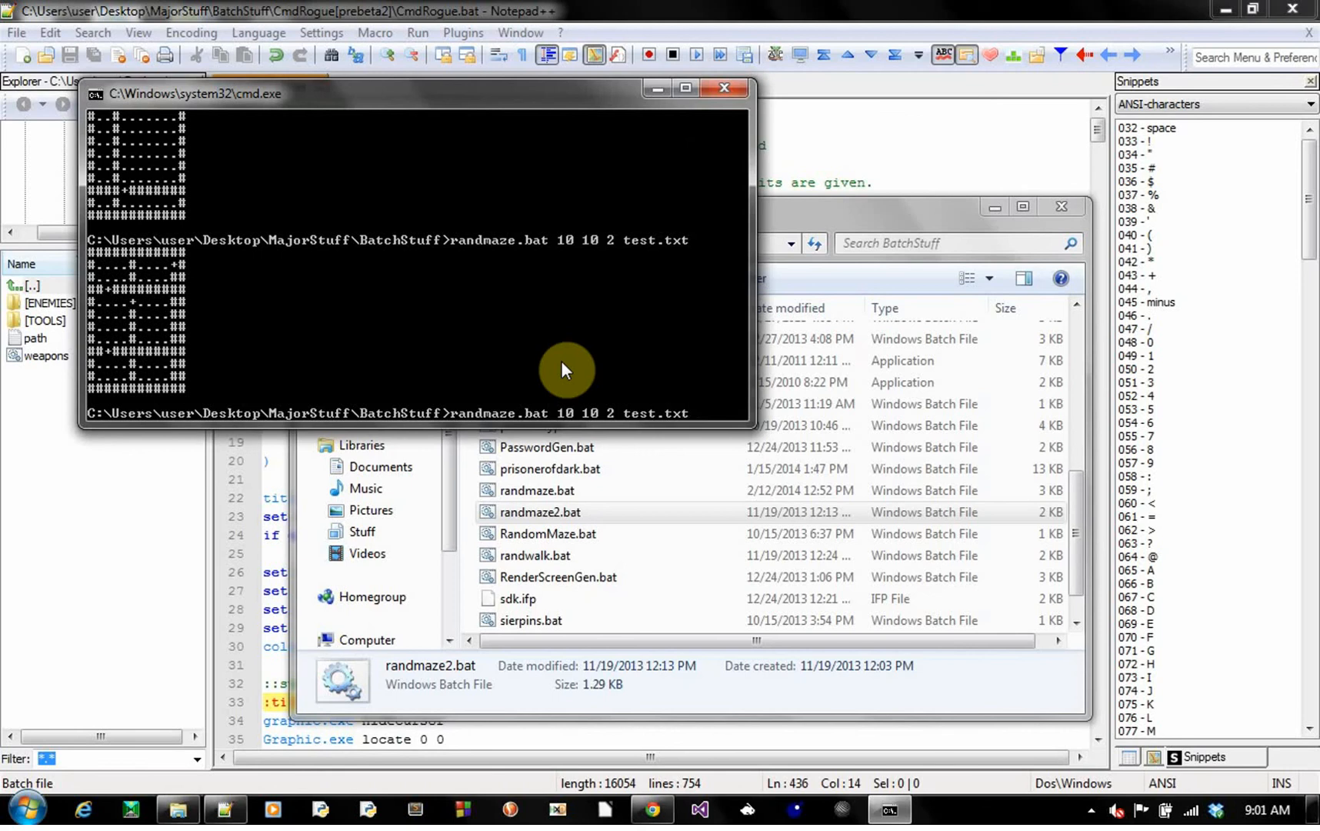
mouse_move(173, 320)
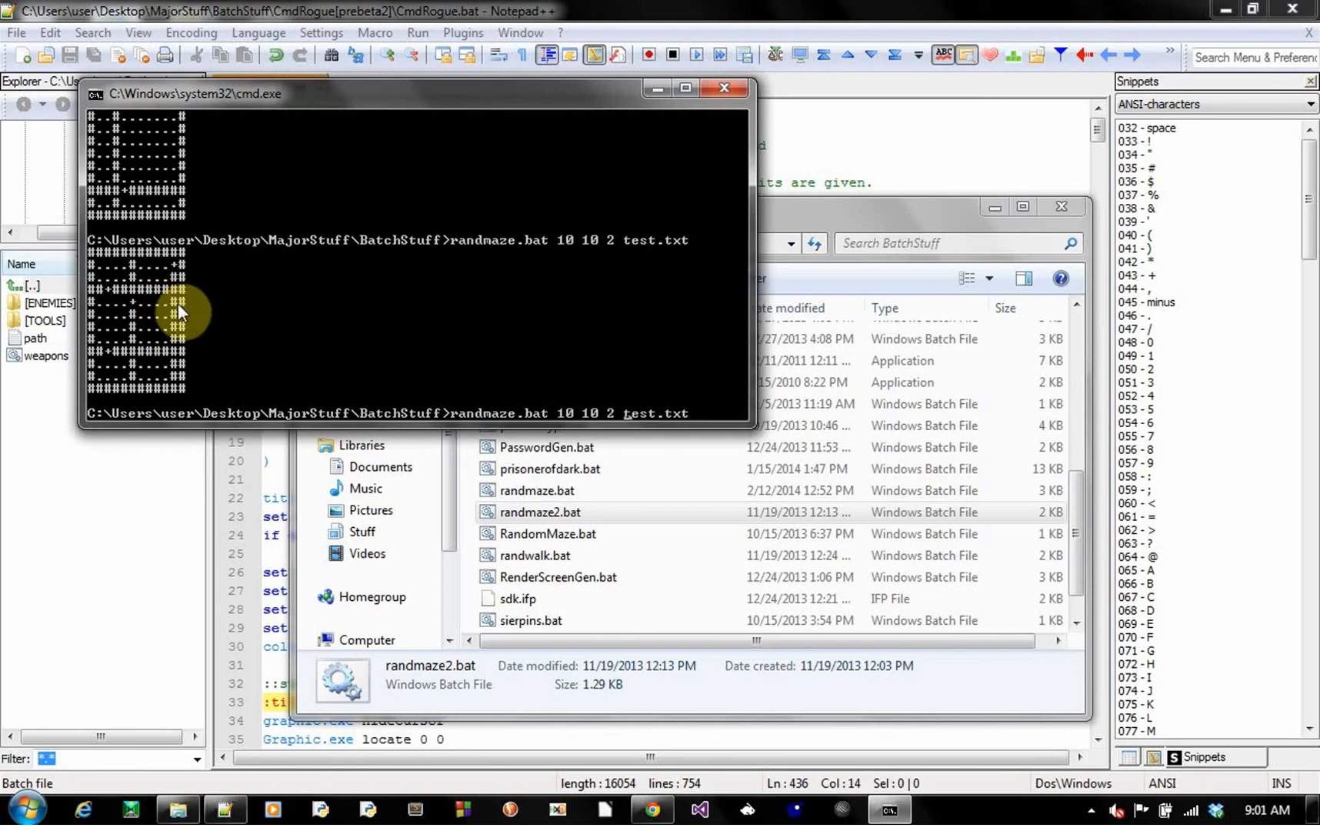
mouse_move(177, 358)
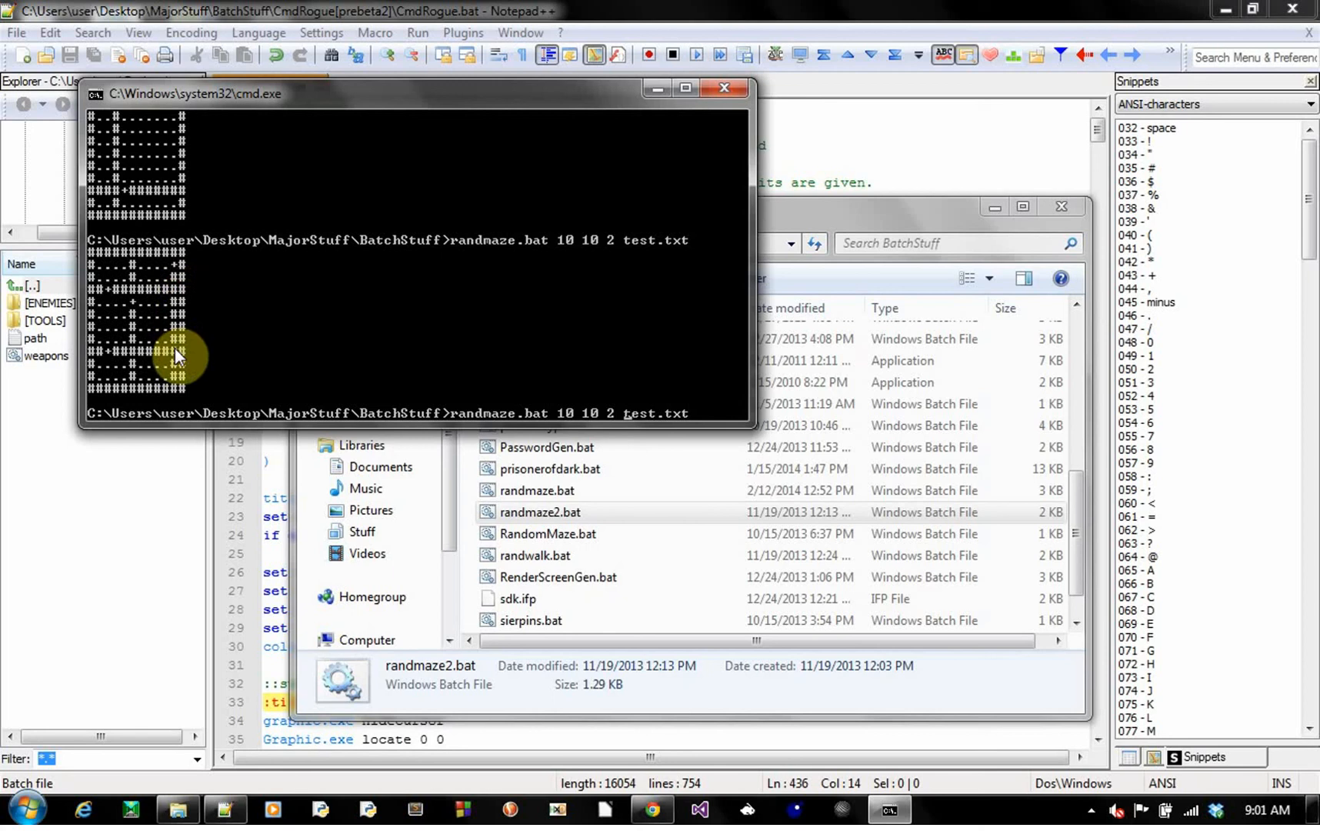
mouse_move(249, 384)
text(3)
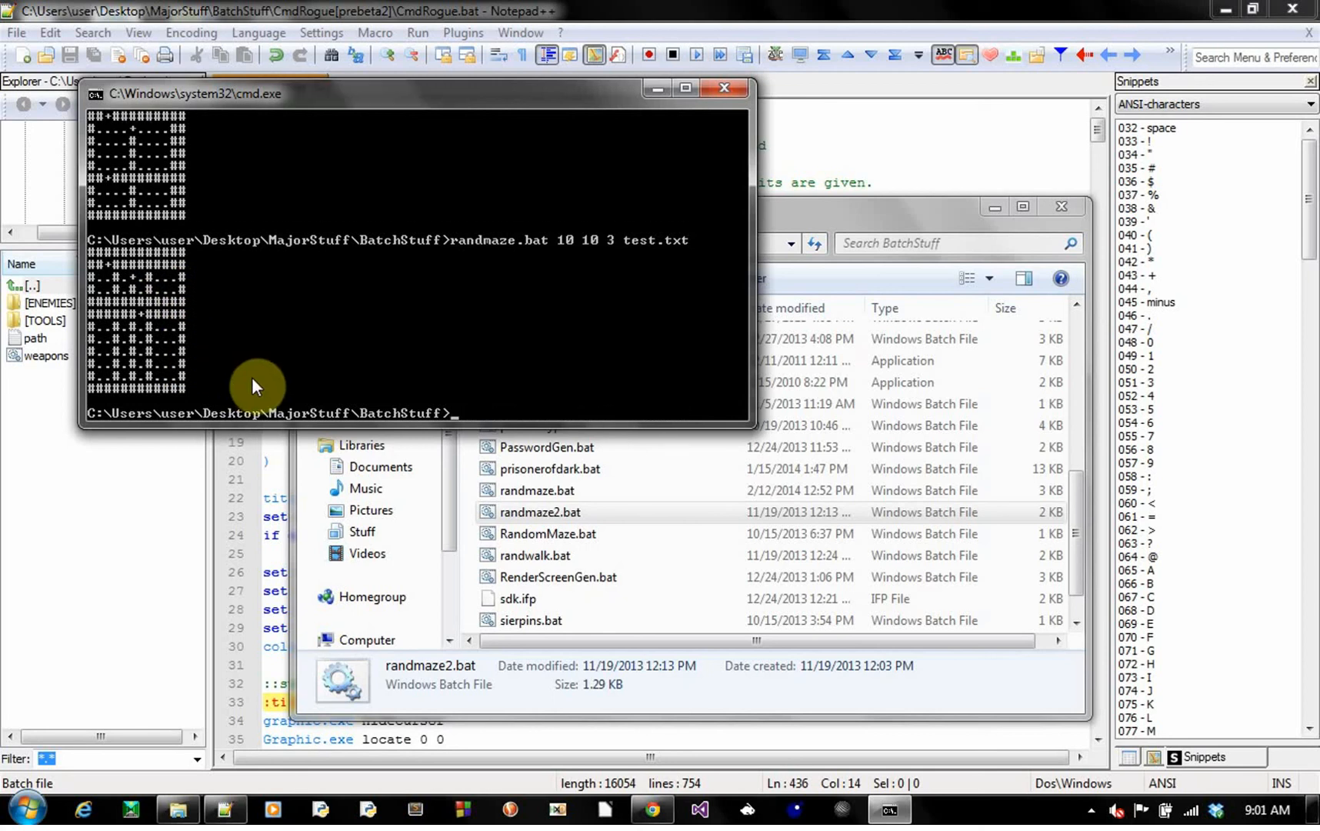
text(randmaze.bat 10 10 3_test.txt)
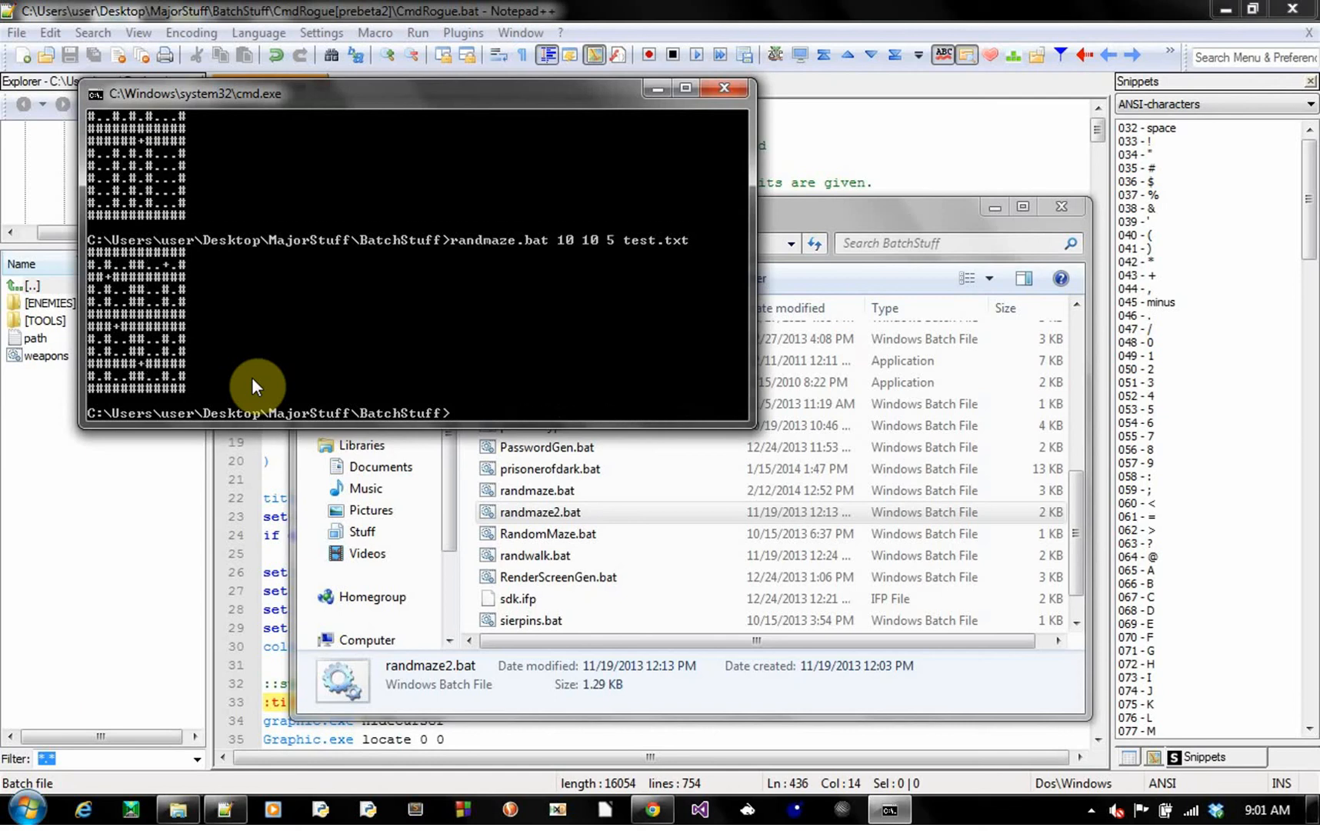
text(randmaze.bat 10 10 5 test.txt)
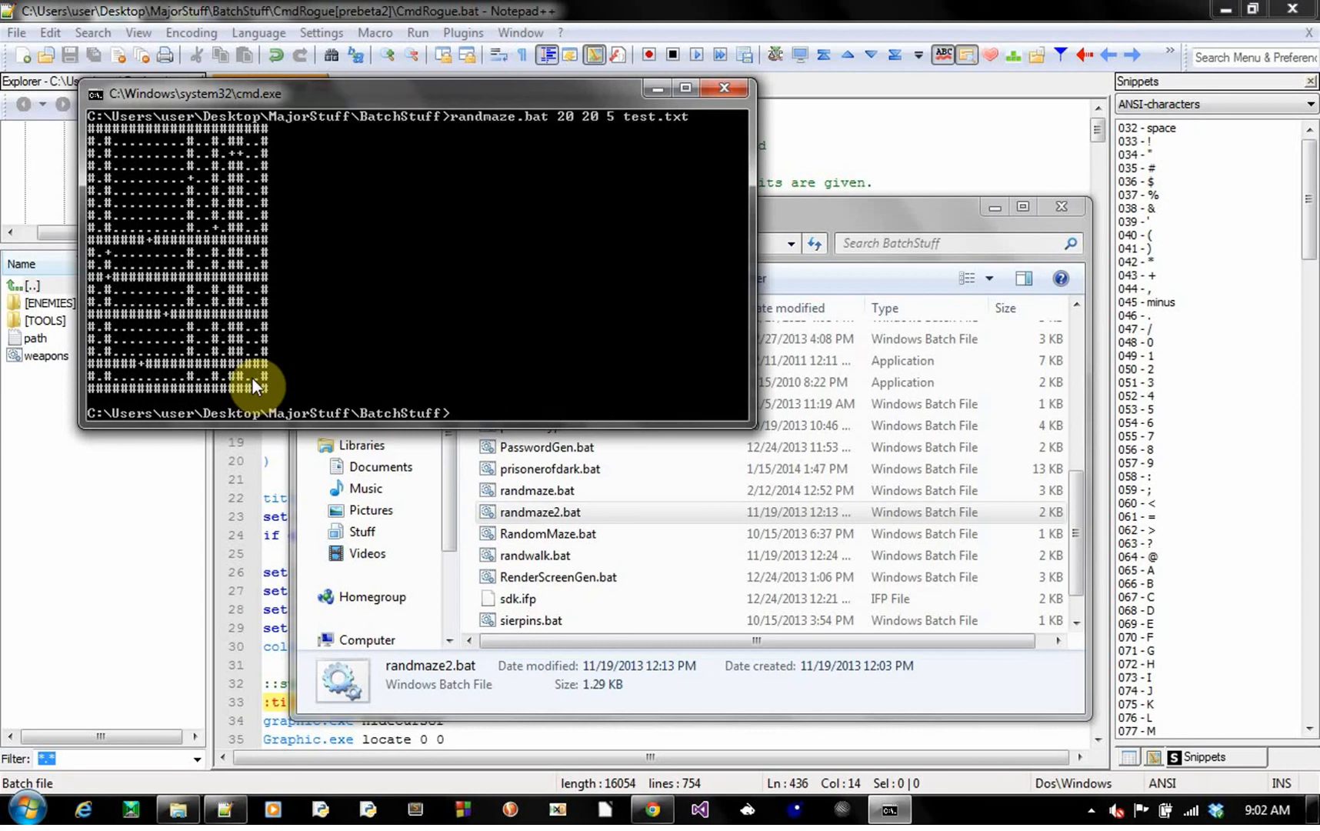
mouse_move(522, 341)
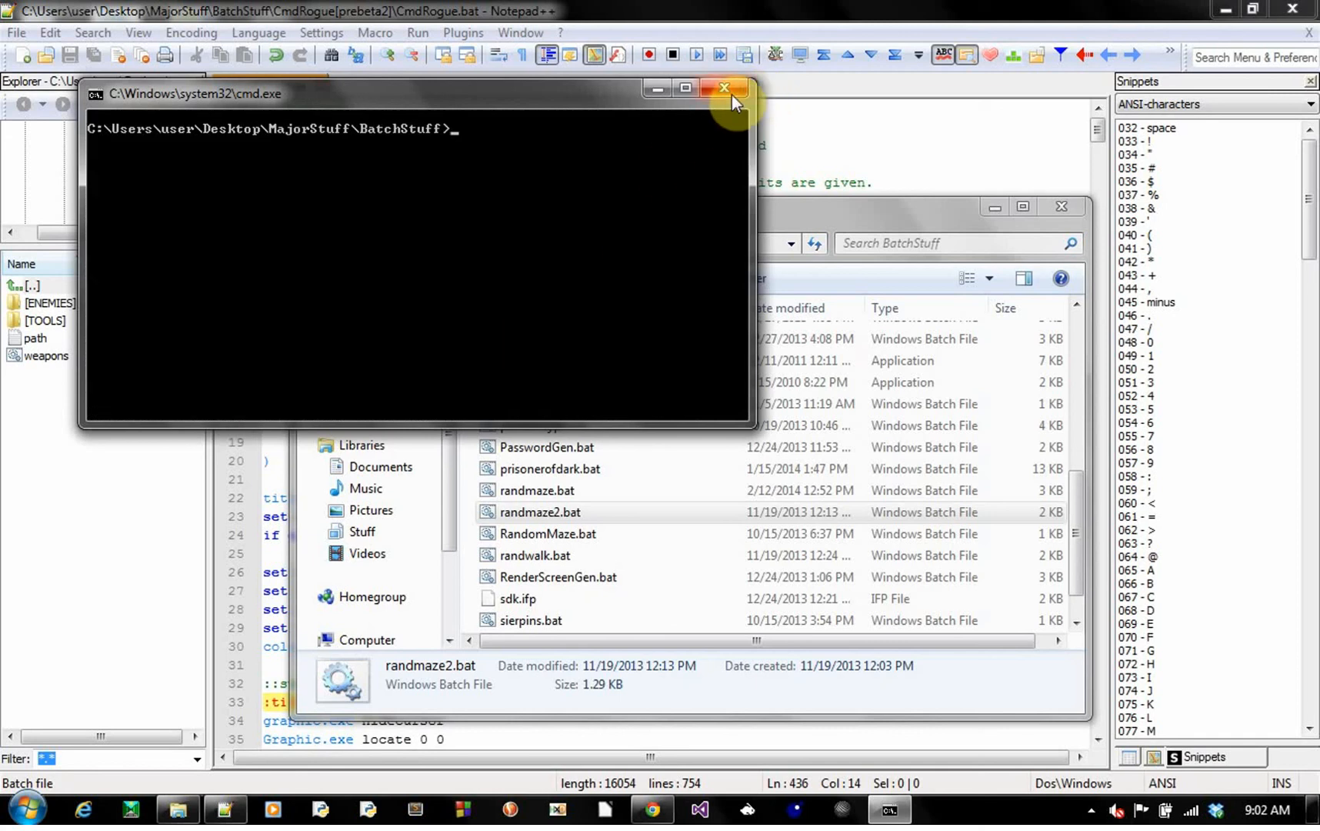
- Close the console and launch CmdRogue.bat from the CmdRogue[prebeta2] folder in Explorer
click(723, 87)
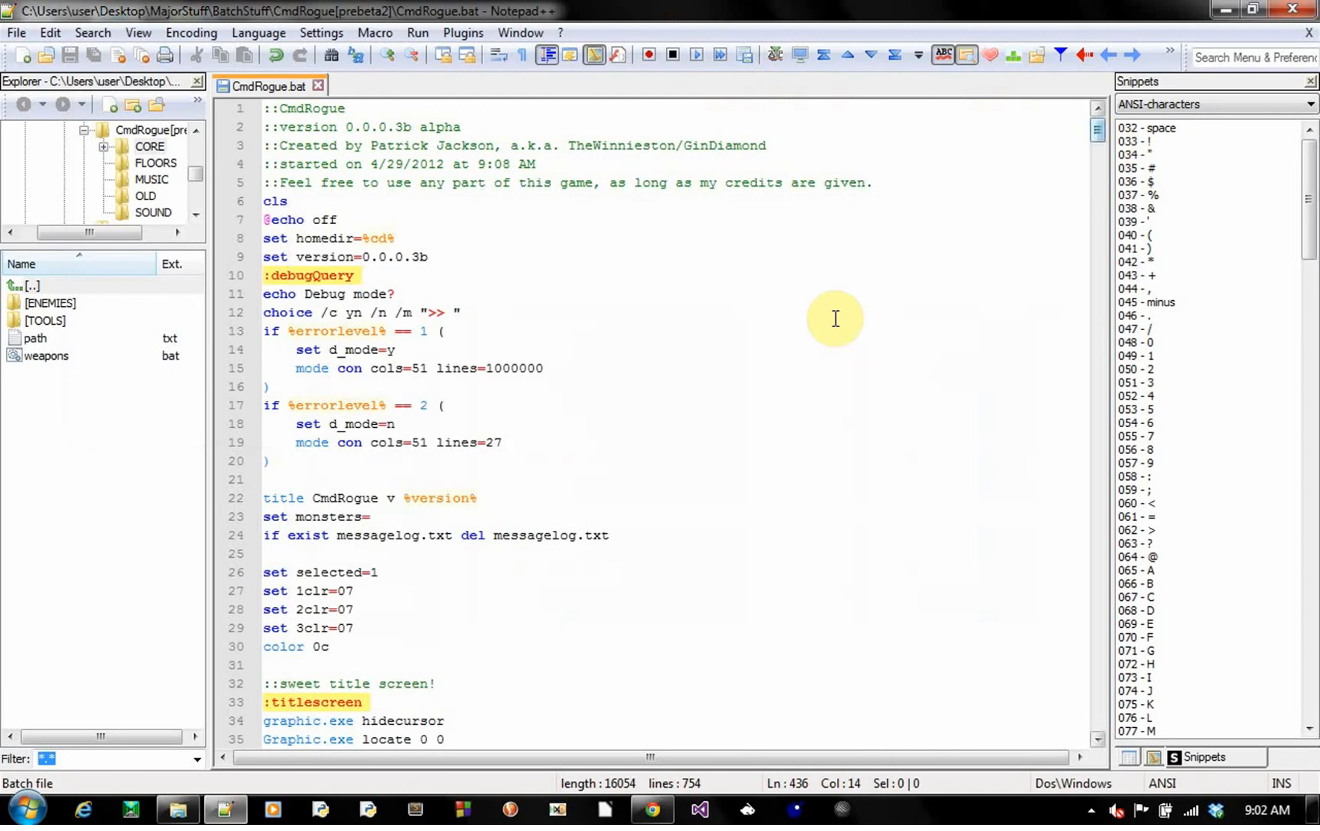
click(177, 812)
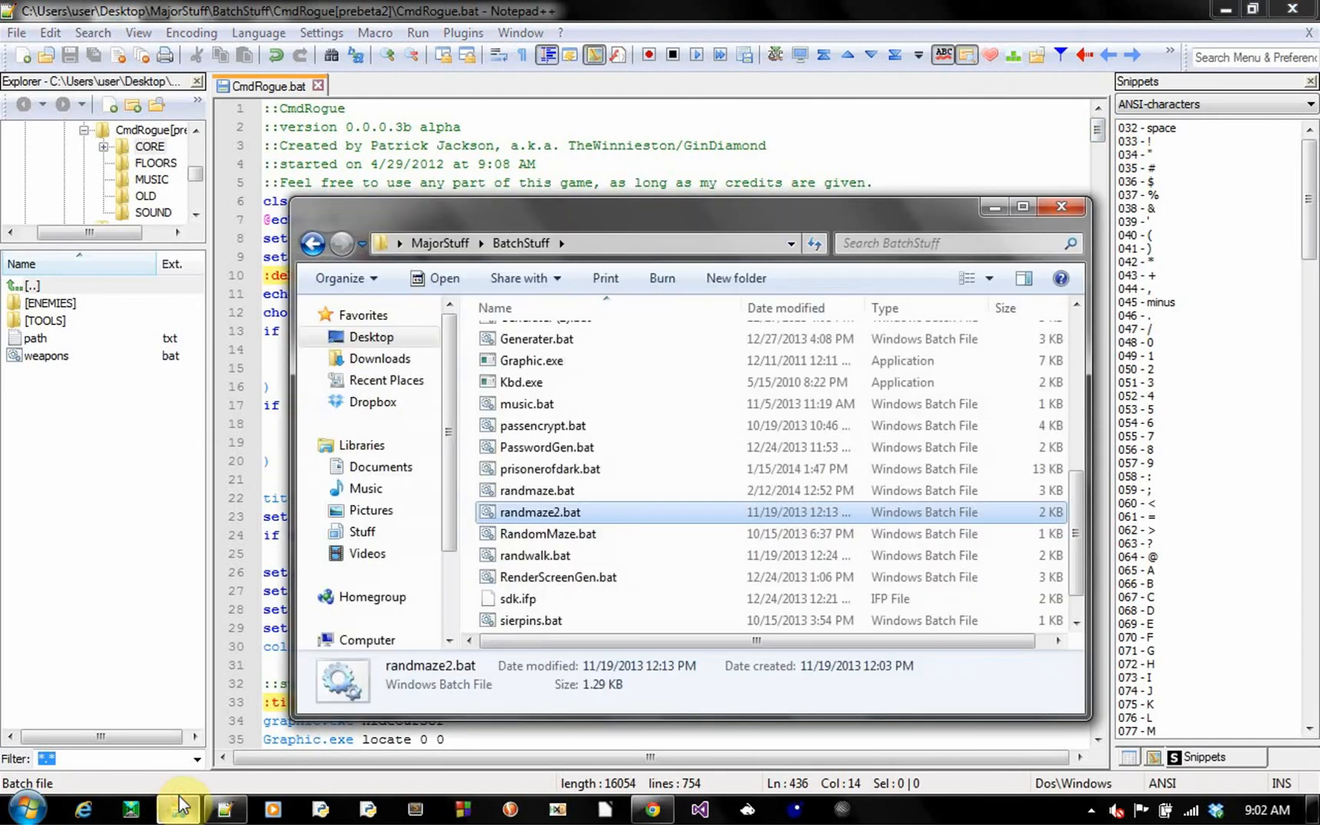
scroll(up, 3)
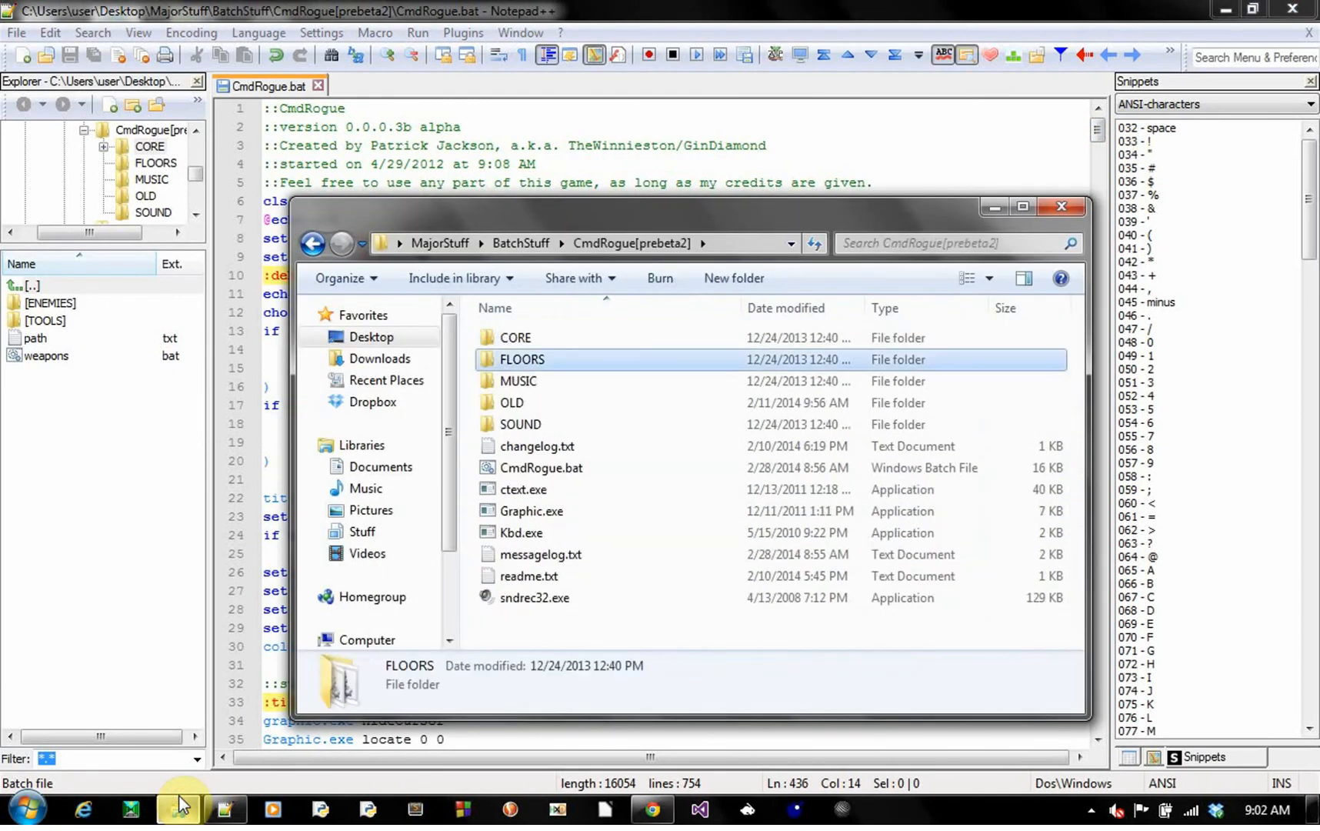
double_click(541, 467)
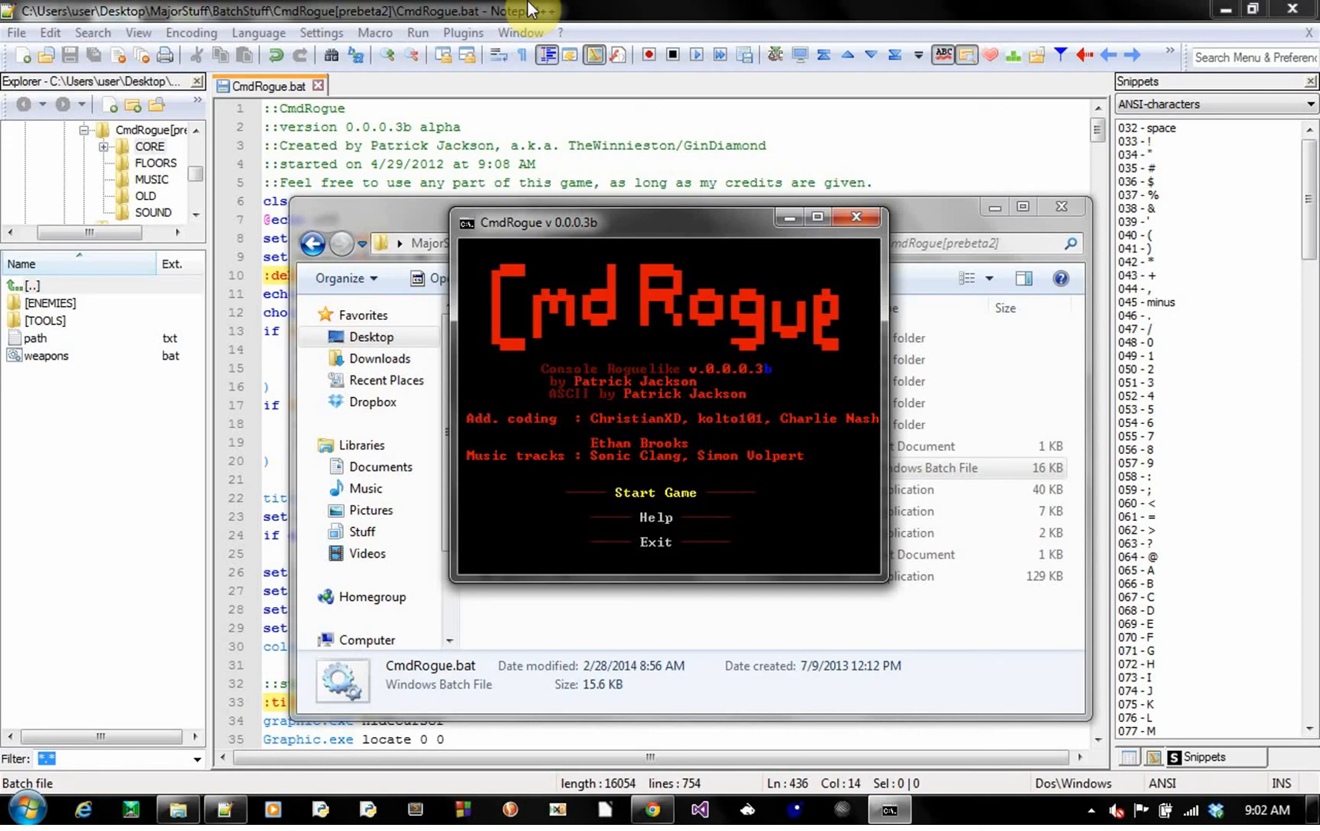
mouse_move(552, 9)
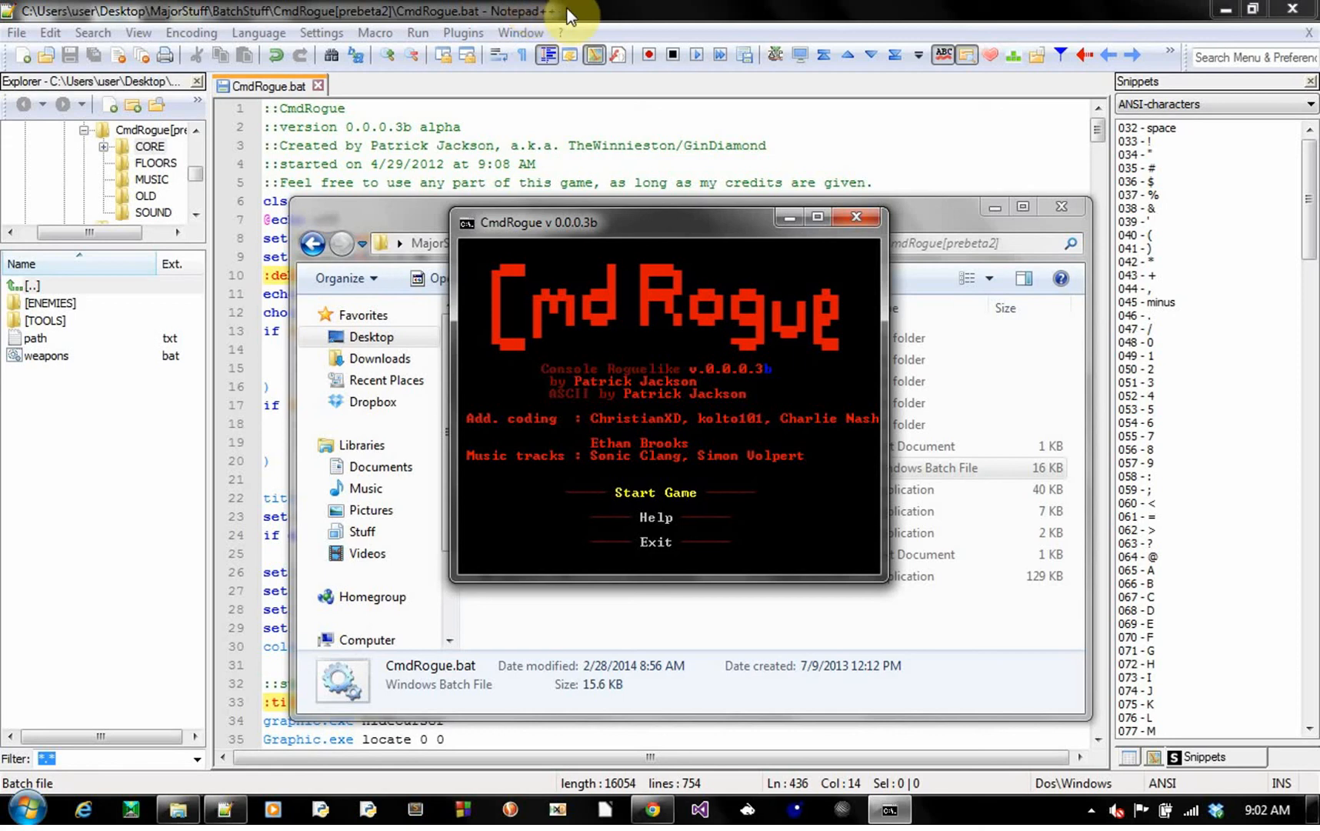
mouse_move(710, 108)
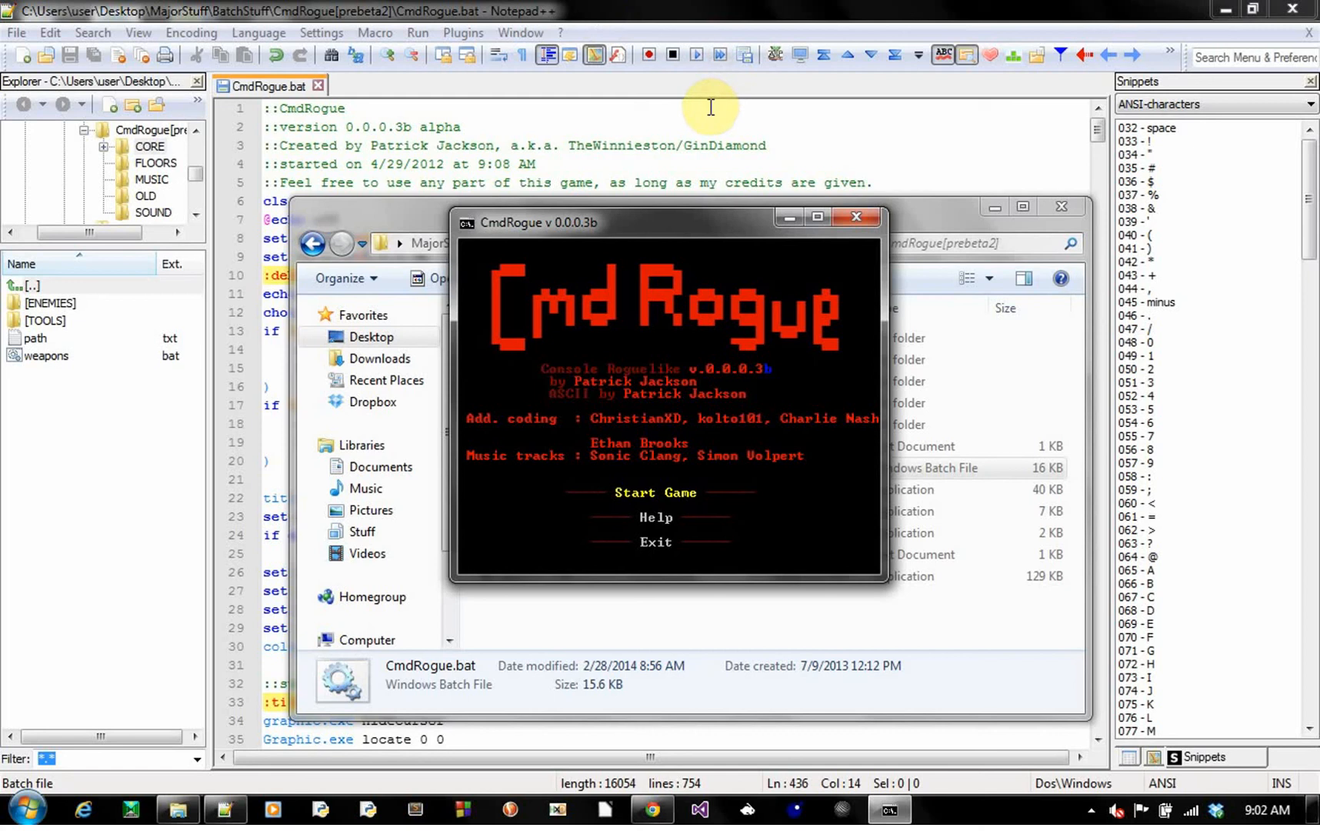
mouse_move(625, 227)
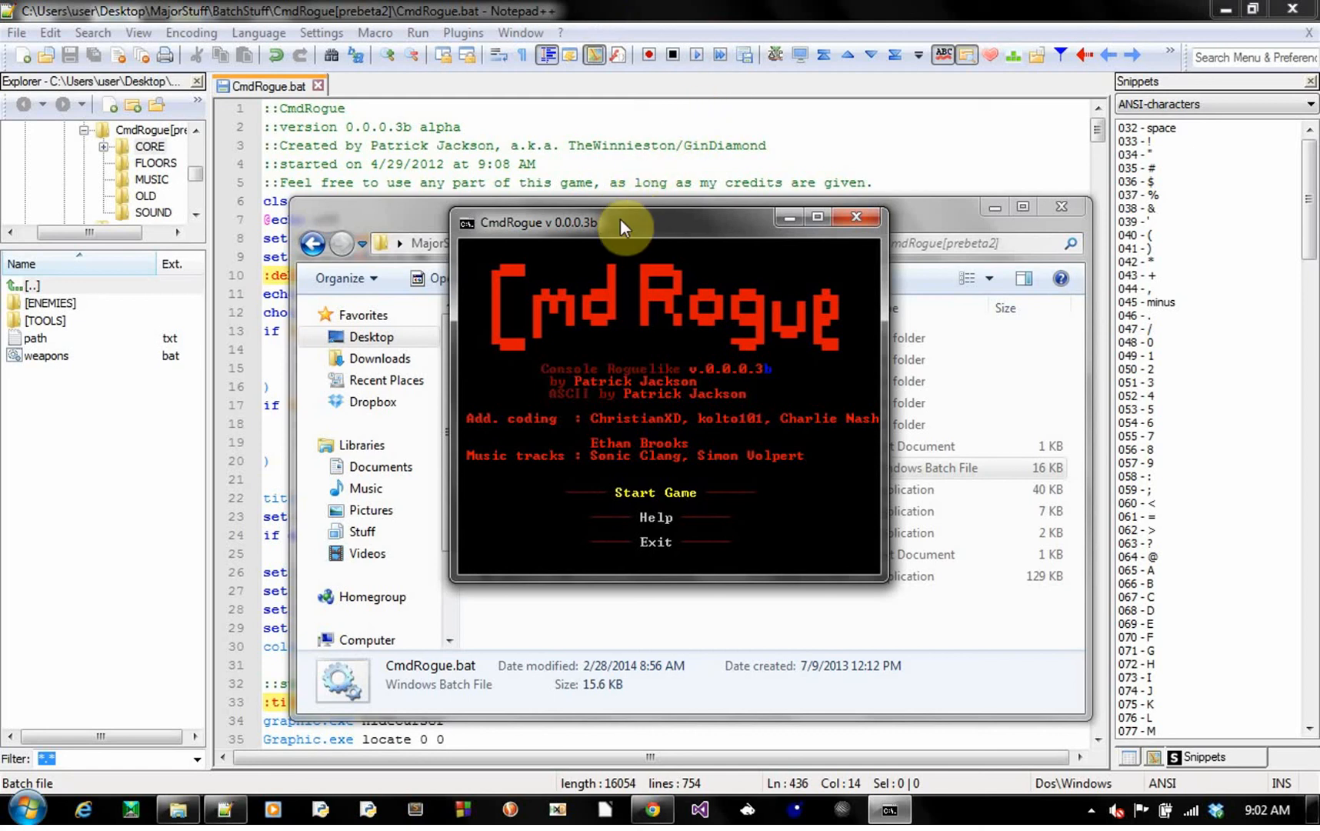